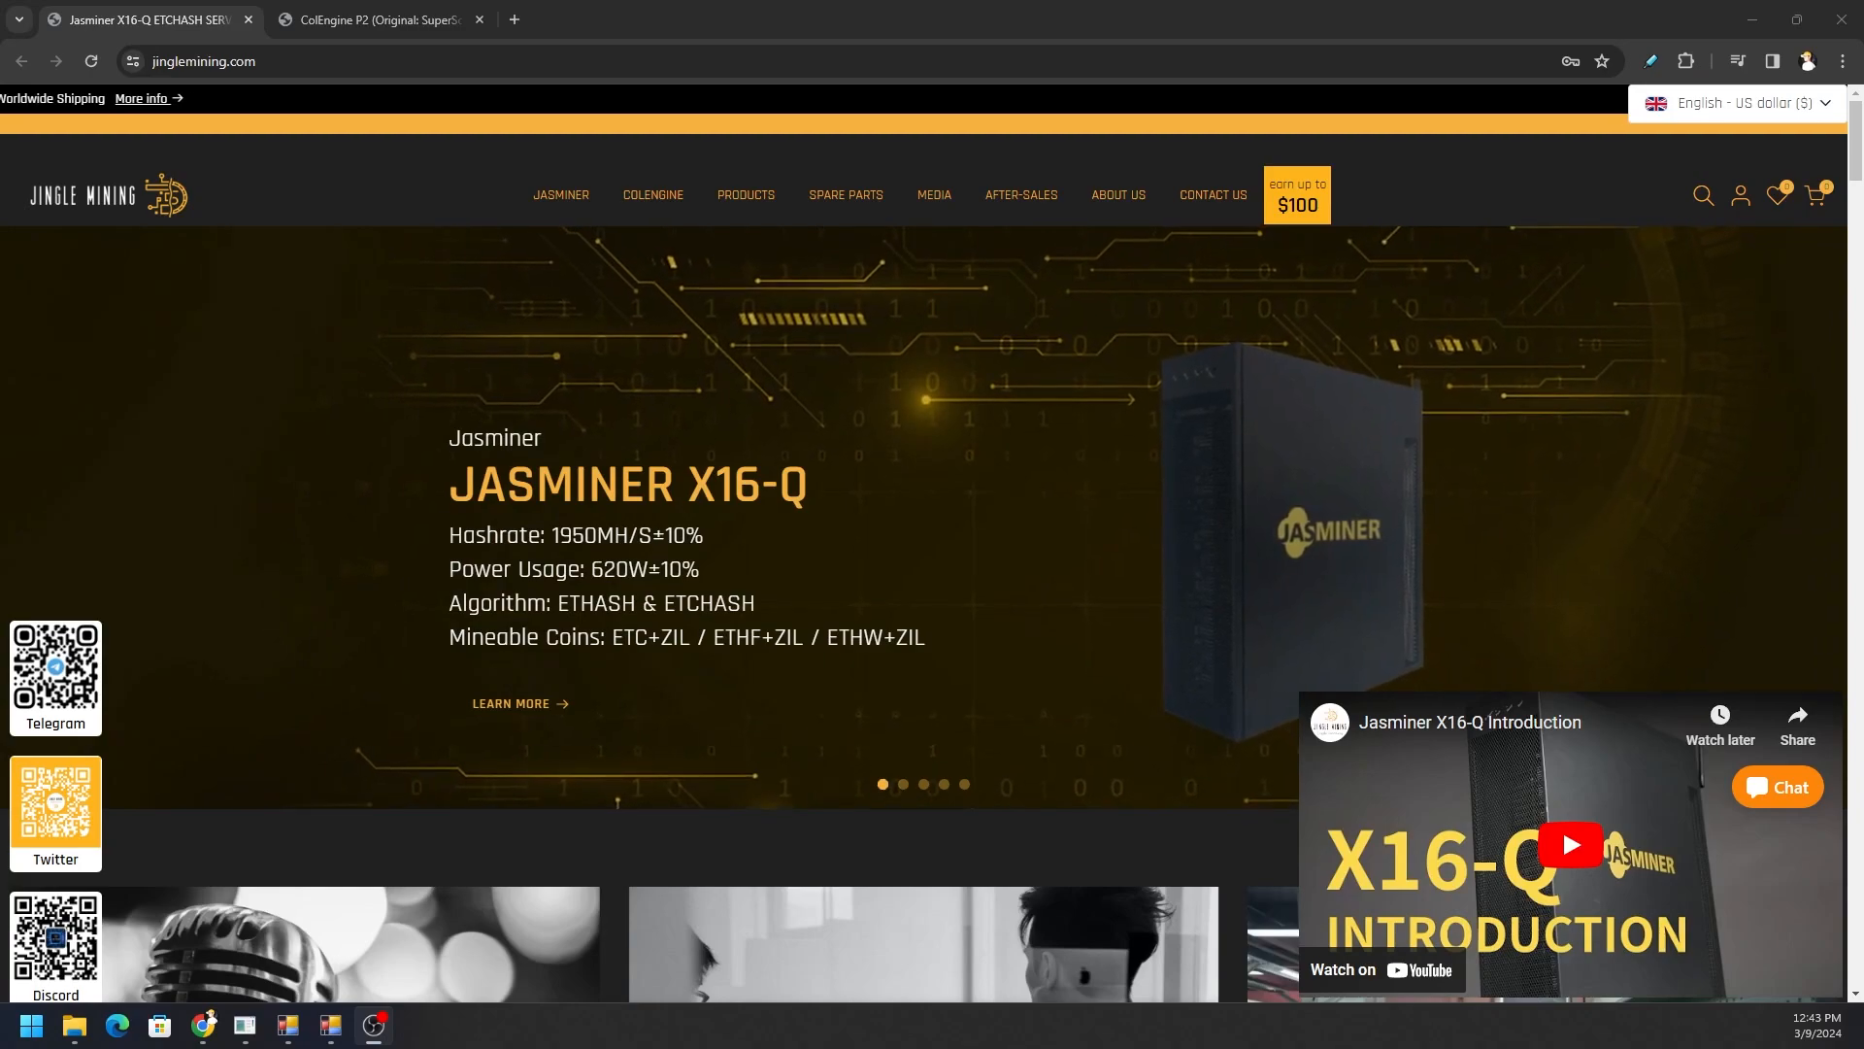
# Step: Advance the homepage banner carousel from the Jasminer X16-Q slide to the ColEngine P2 slide
pyautogui.click(901, 782)
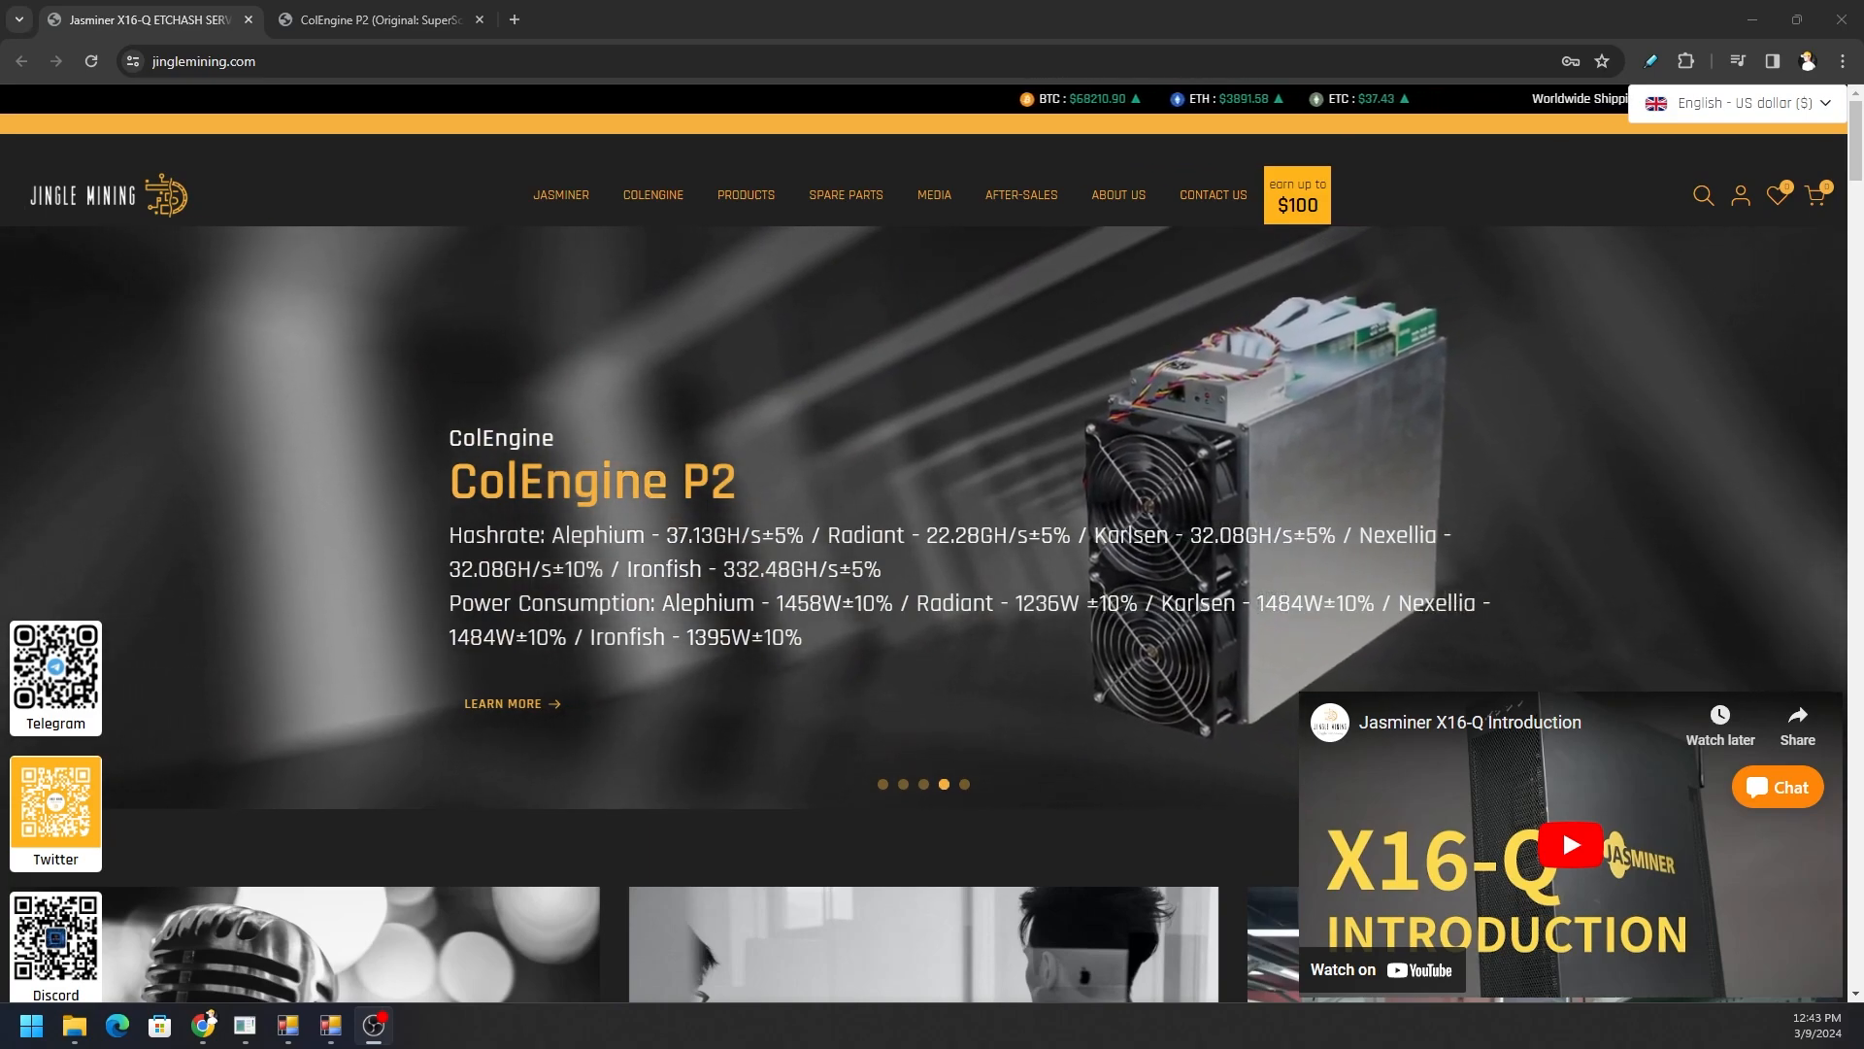
pyautogui.click(964, 783)
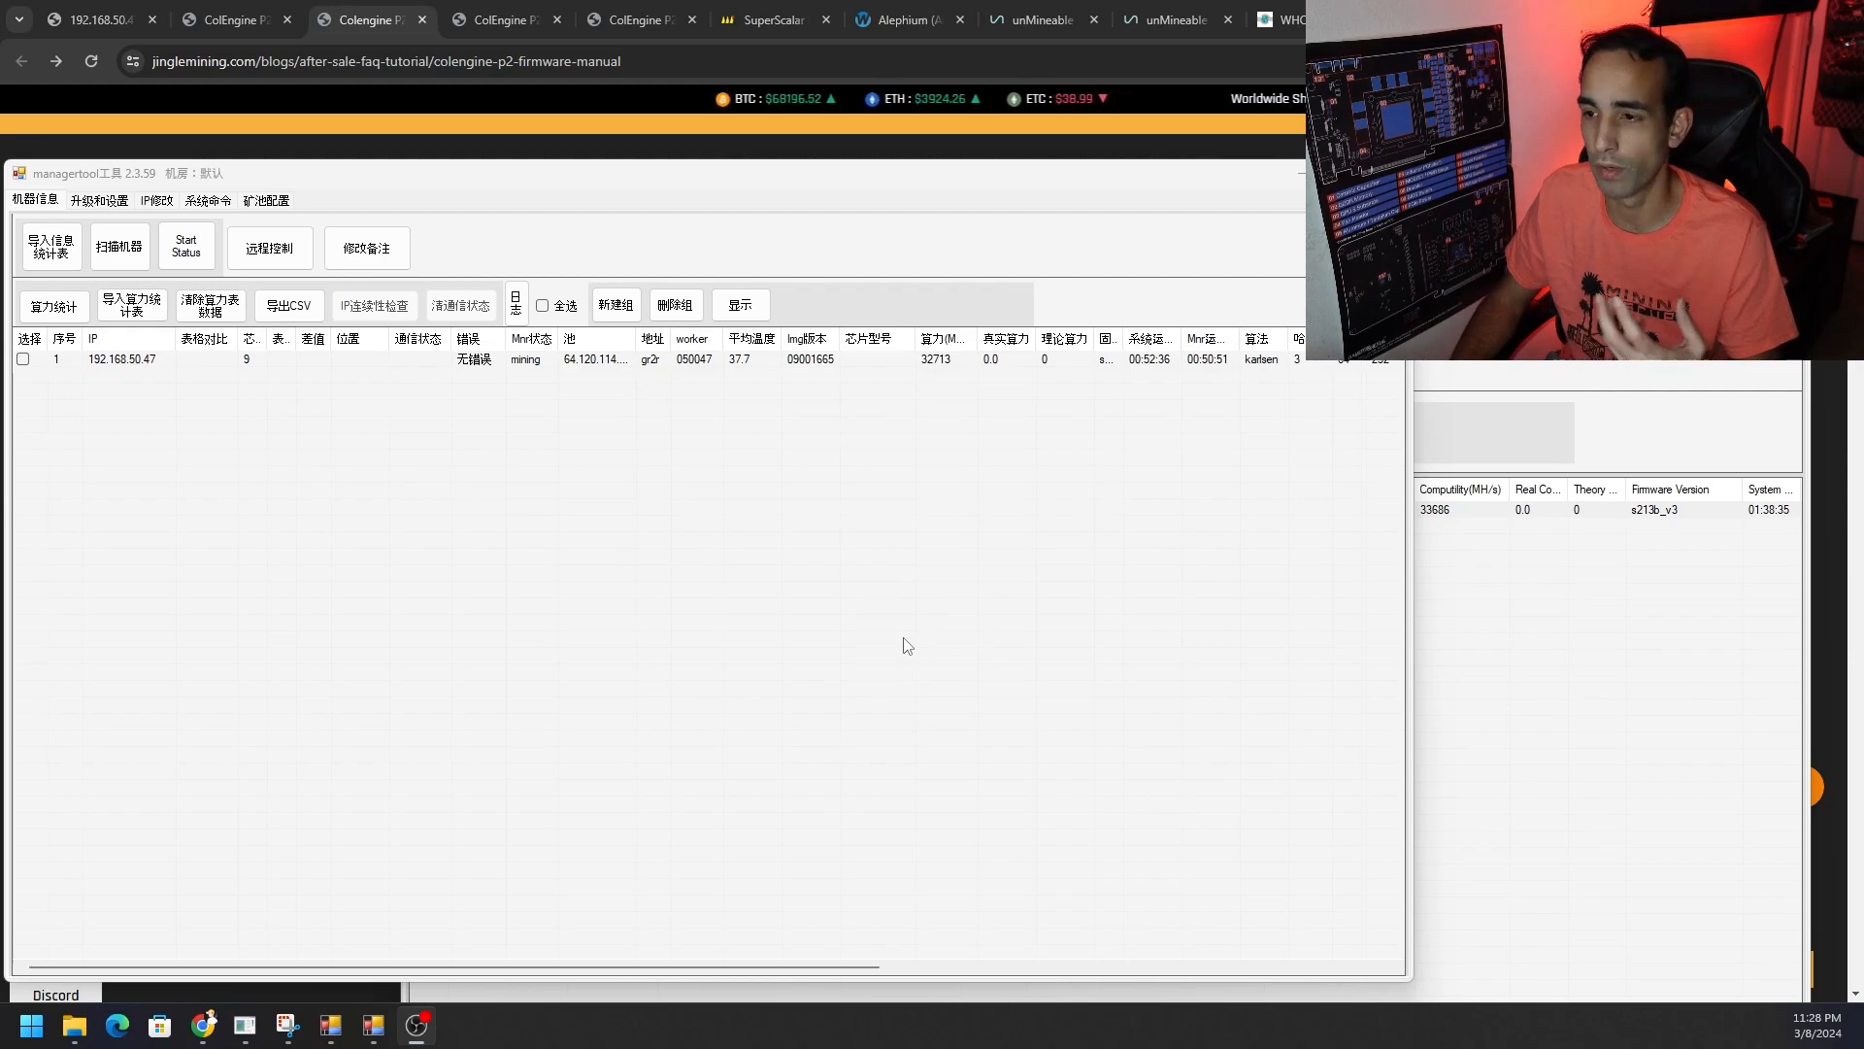
pyautogui.moveTo(818, 611)
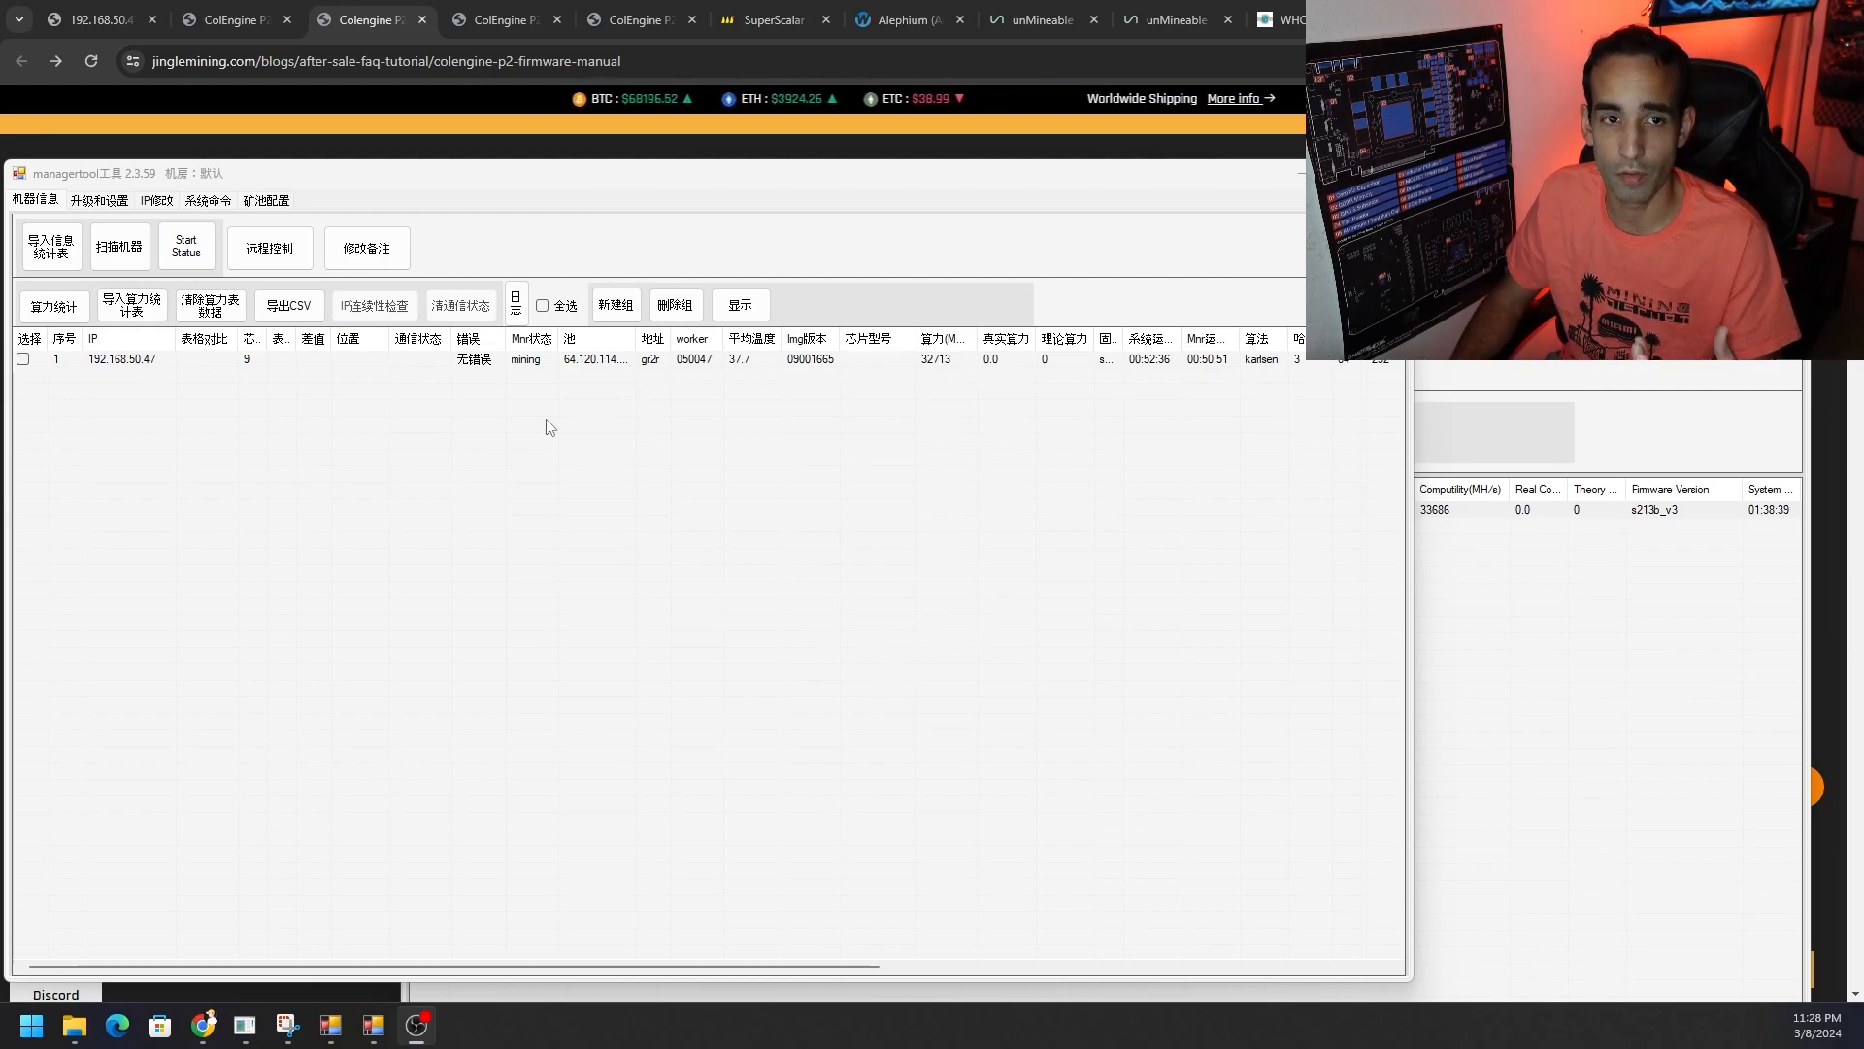
# Step: Switch from the 192.168.50.47 miner tab to the Colengine P2 Firmware & Manual tab
pyautogui.click(90, 19)
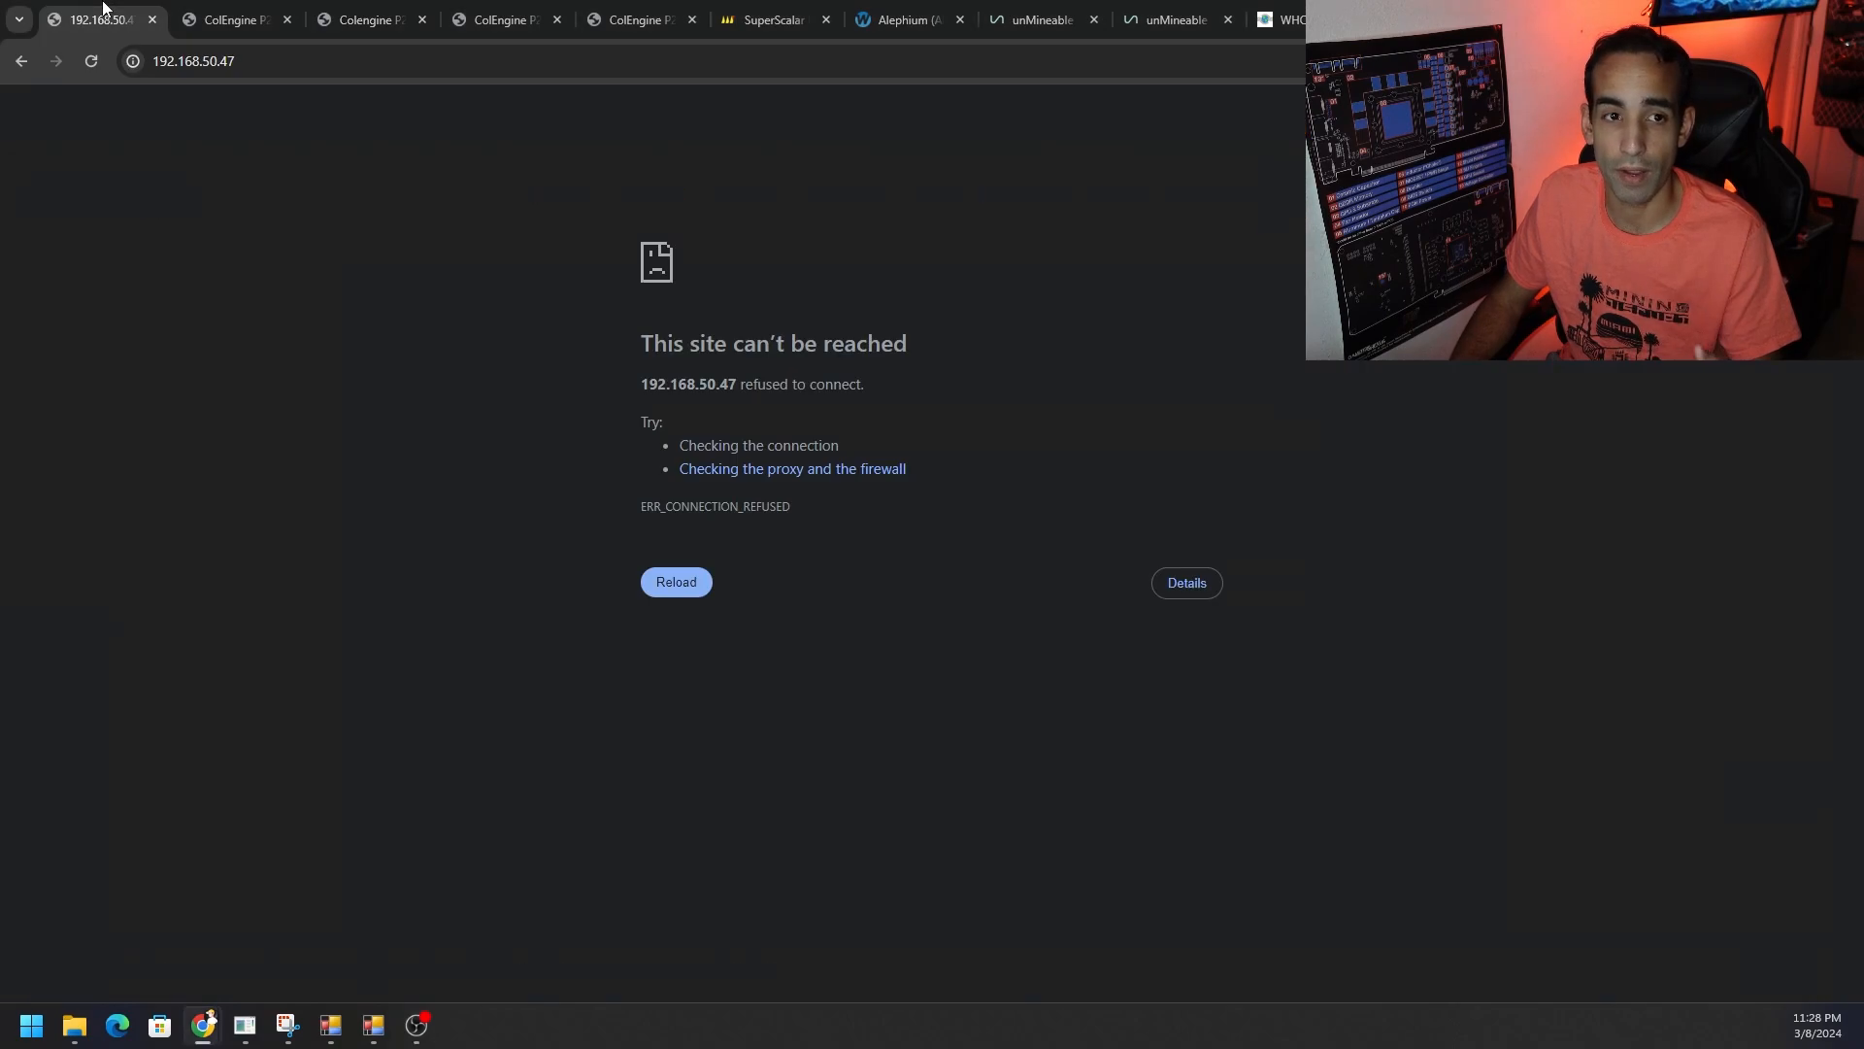
pyautogui.moveTo(250, 243)
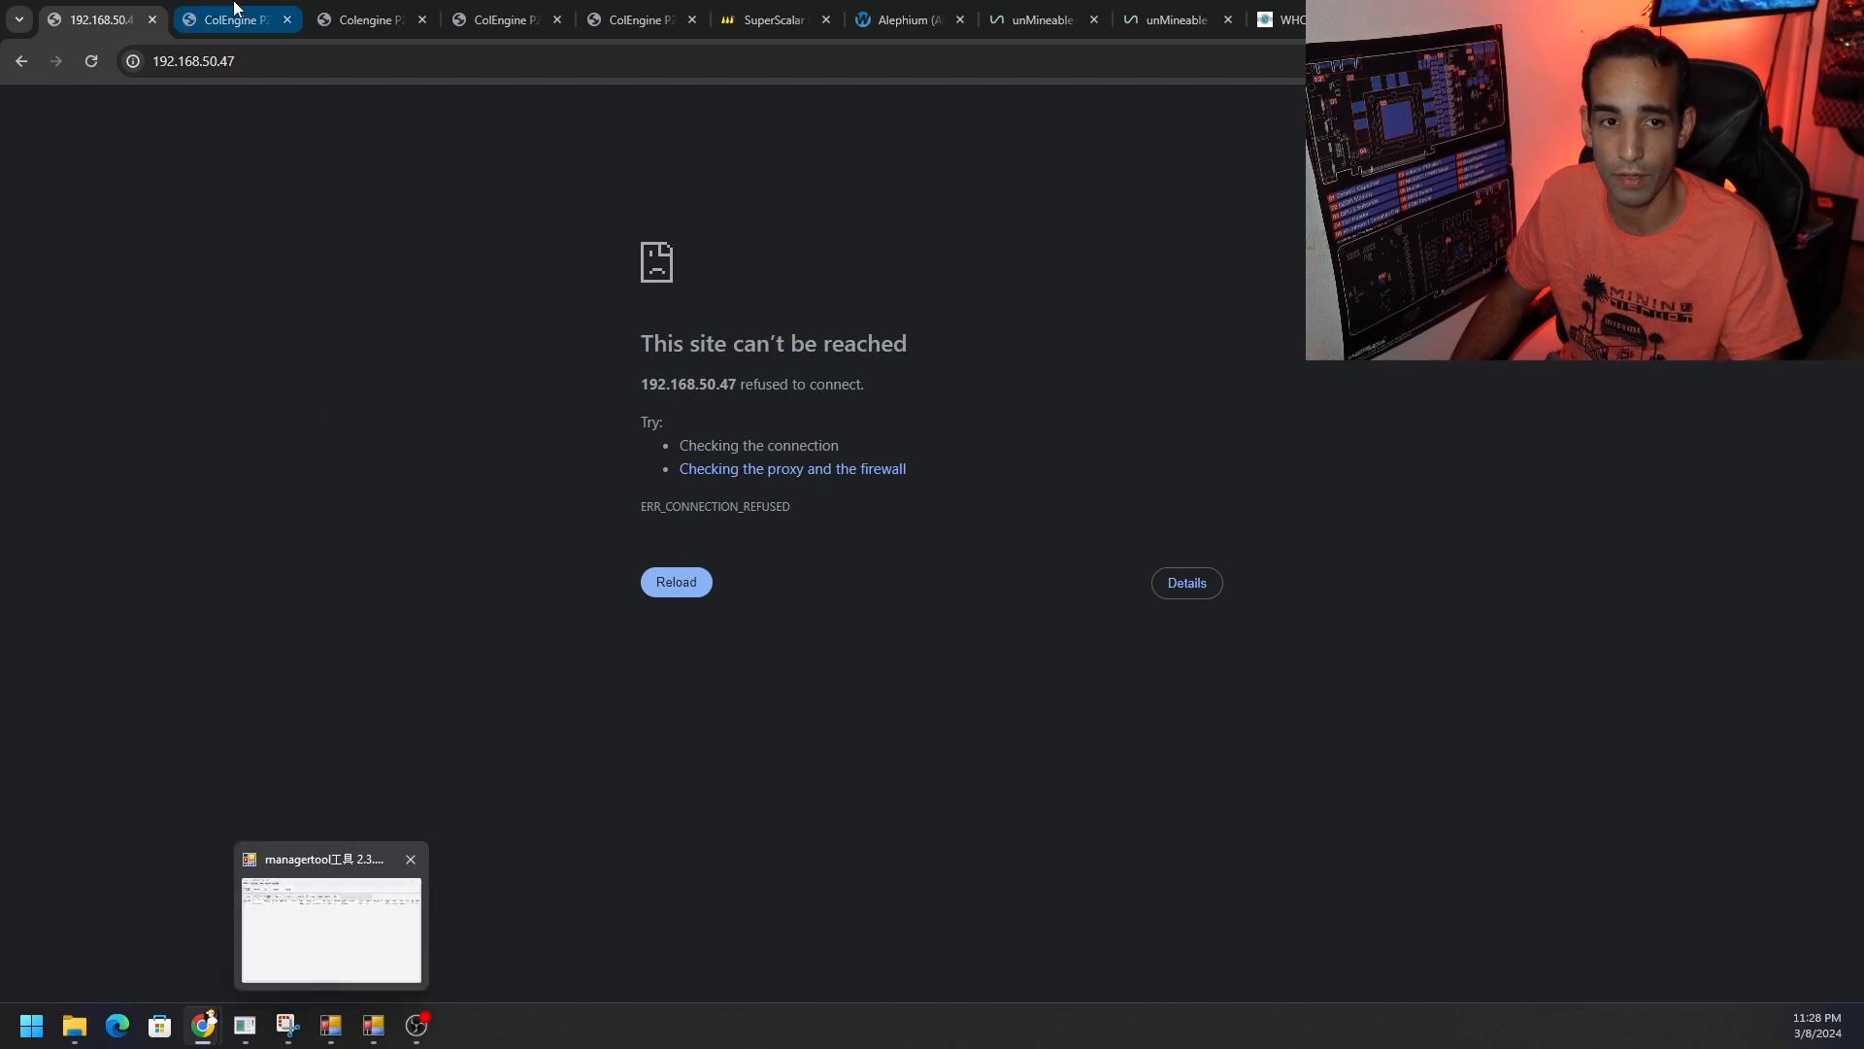
pyautogui.click(369, 20)
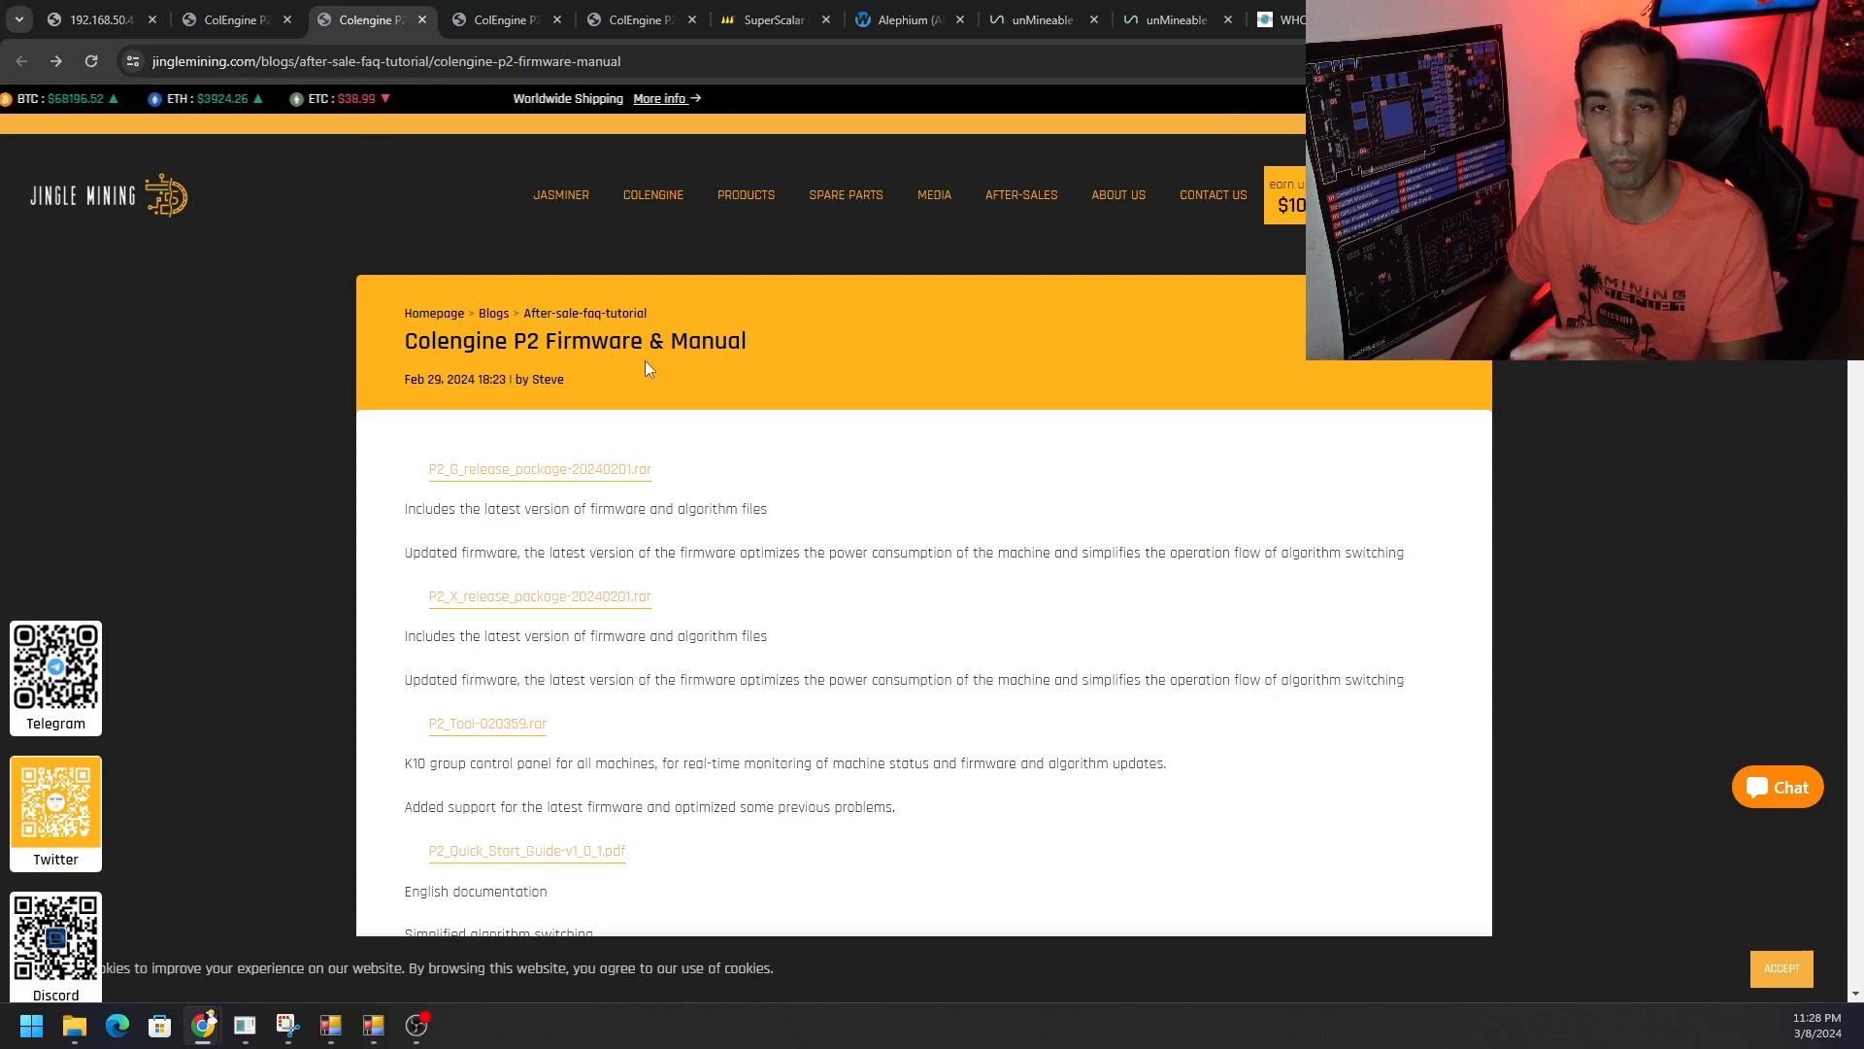
pyautogui.moveTo(639, 754)
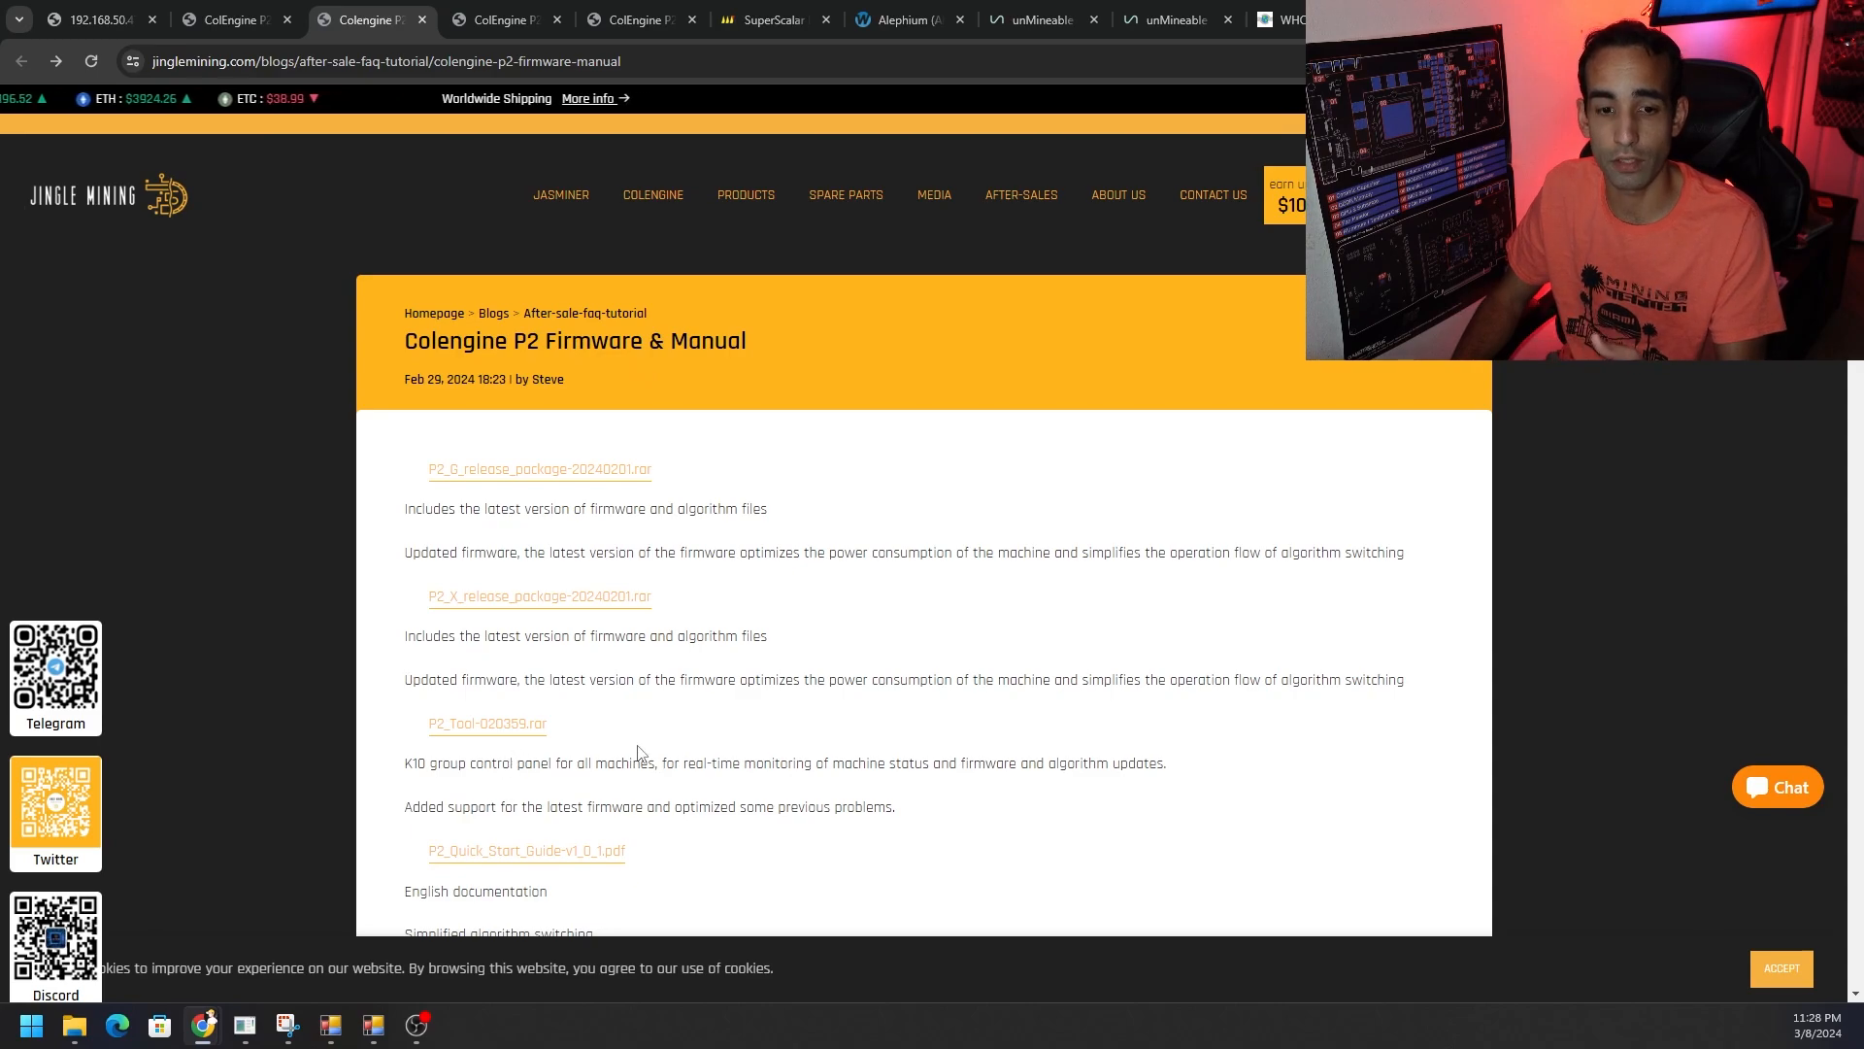
pyautogui.moveTo(543, 758)
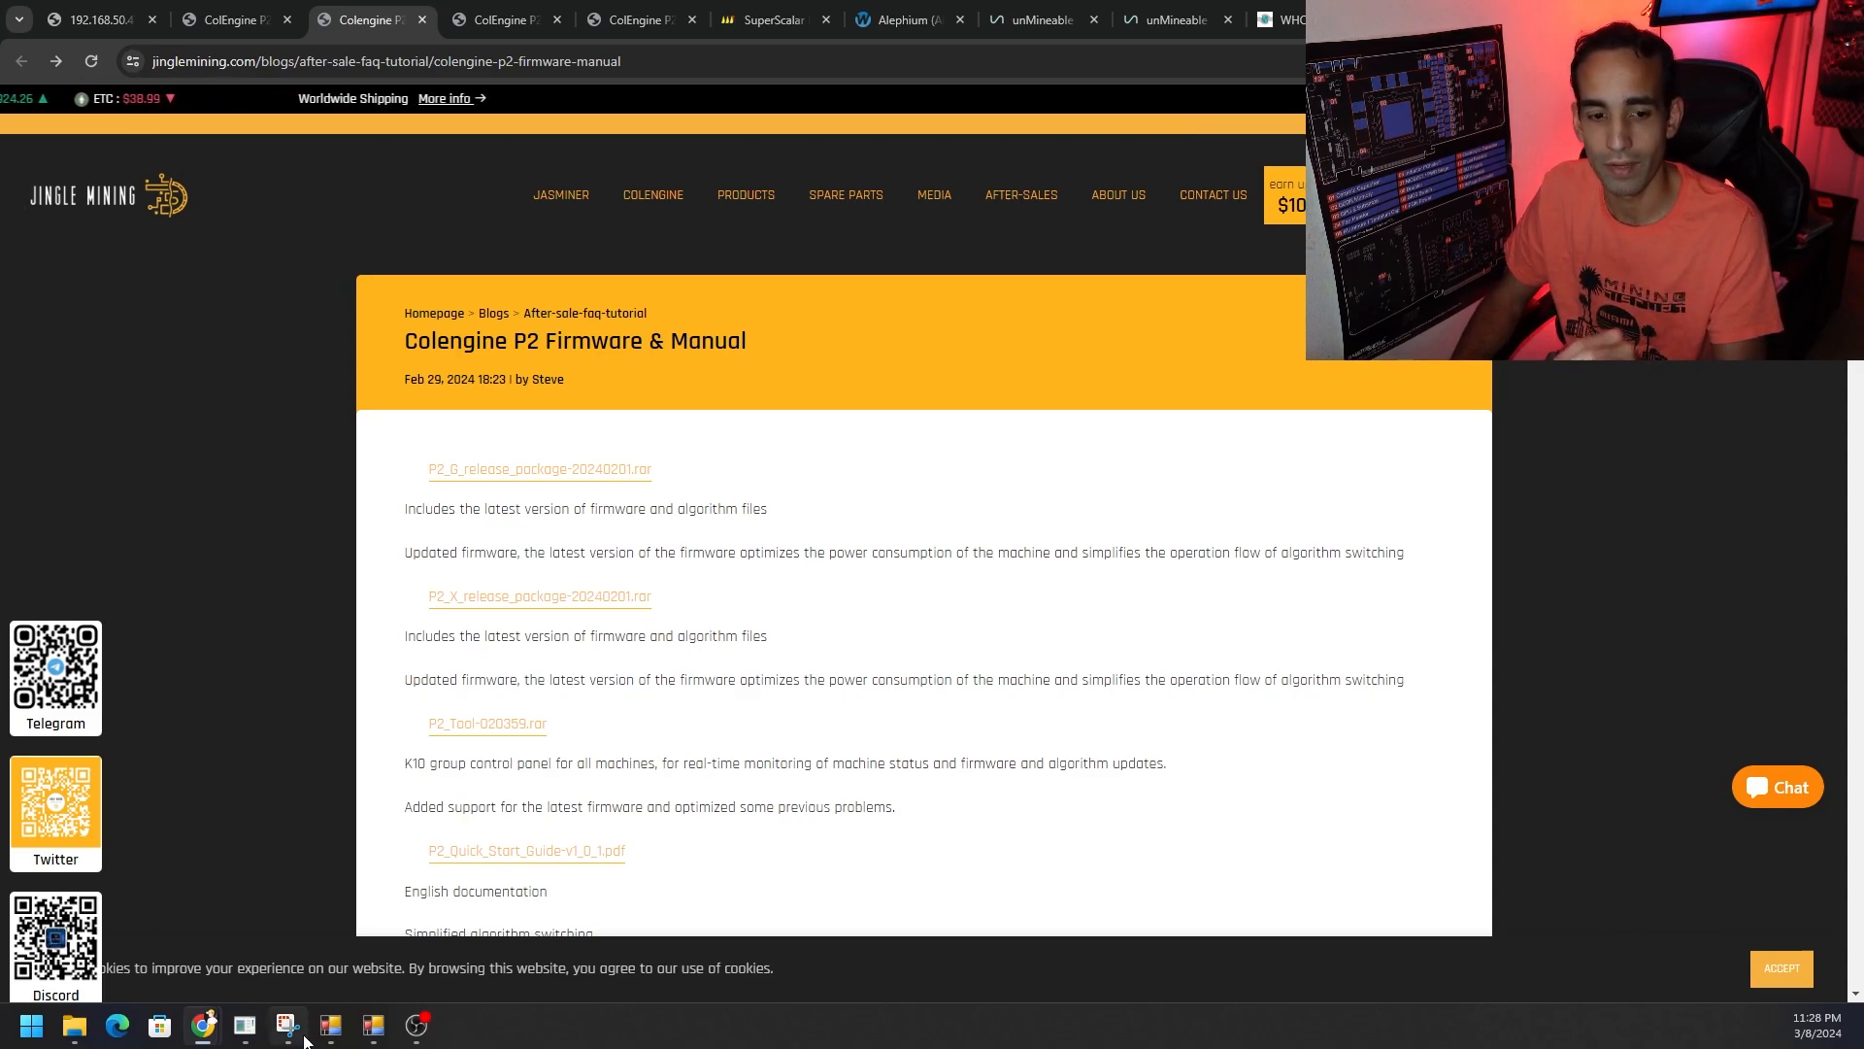
# Step: Bring up the English Network Management Tools window from the taskbar
pyautogui.click(287, 1024)
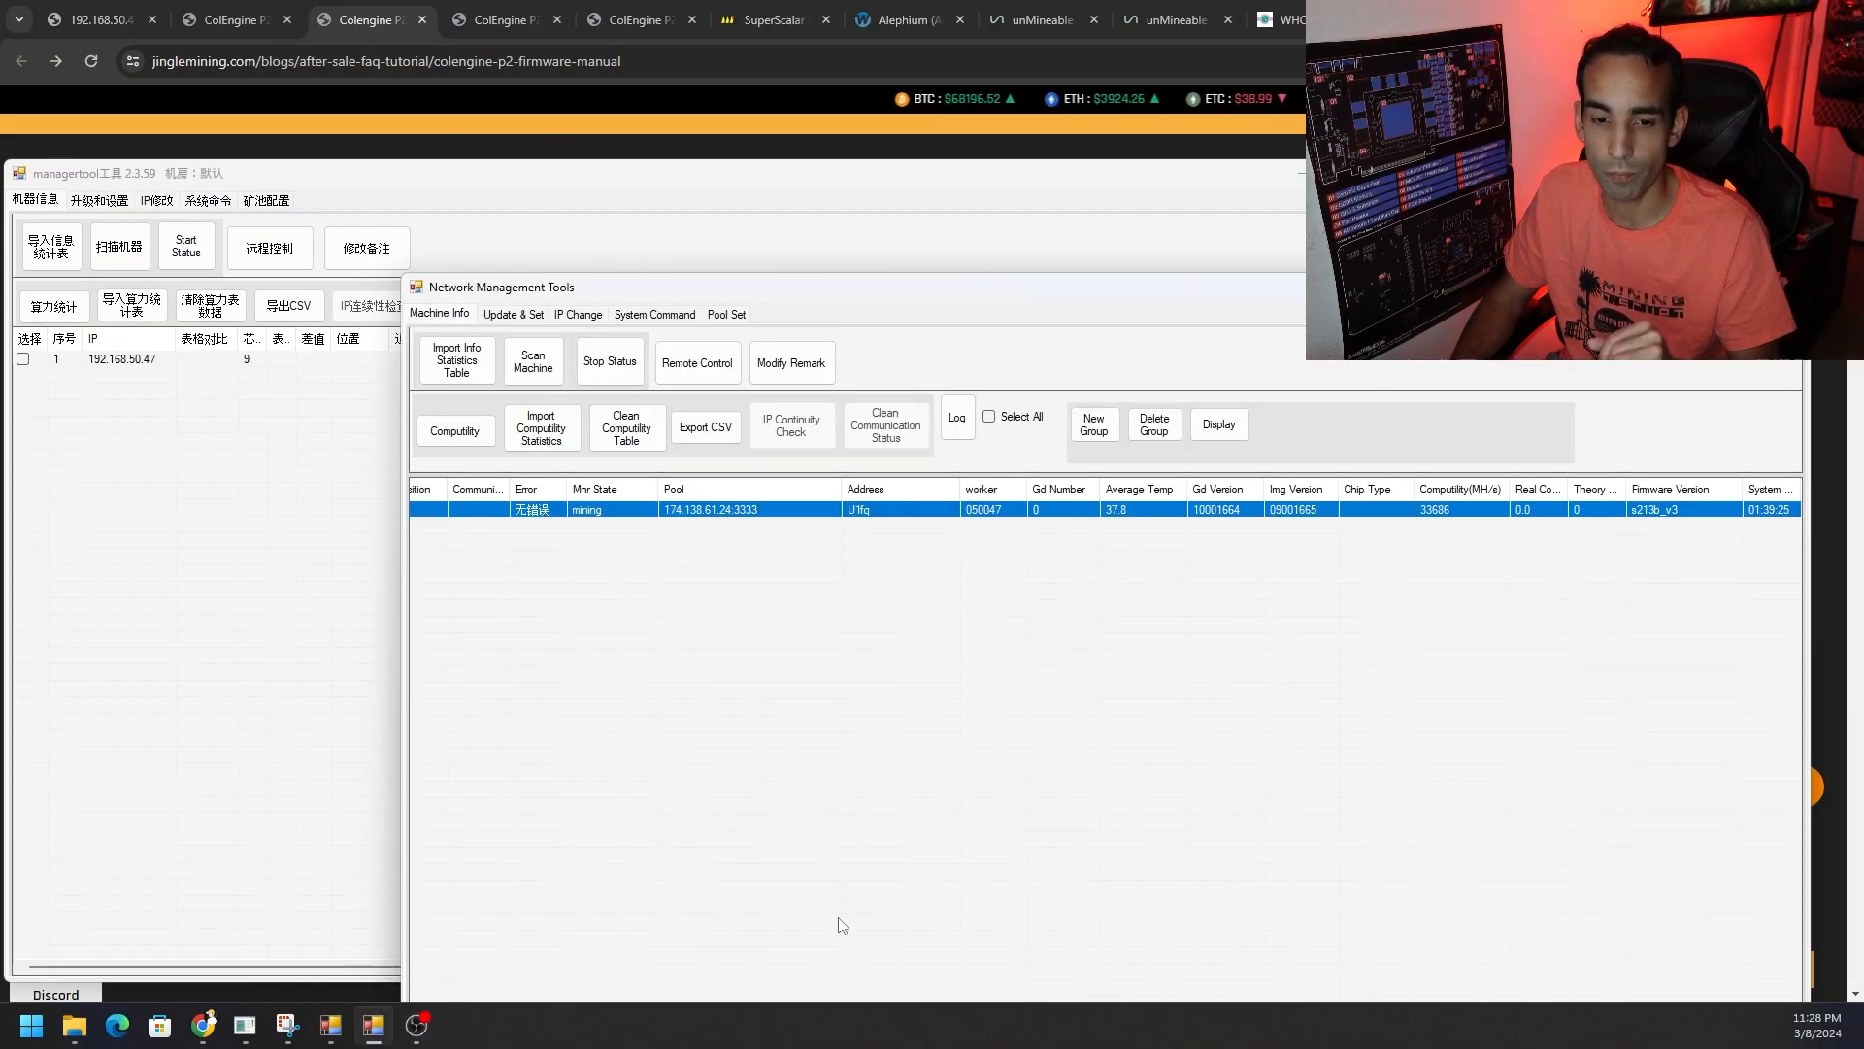
pyautogui.moveTo(883, 870)
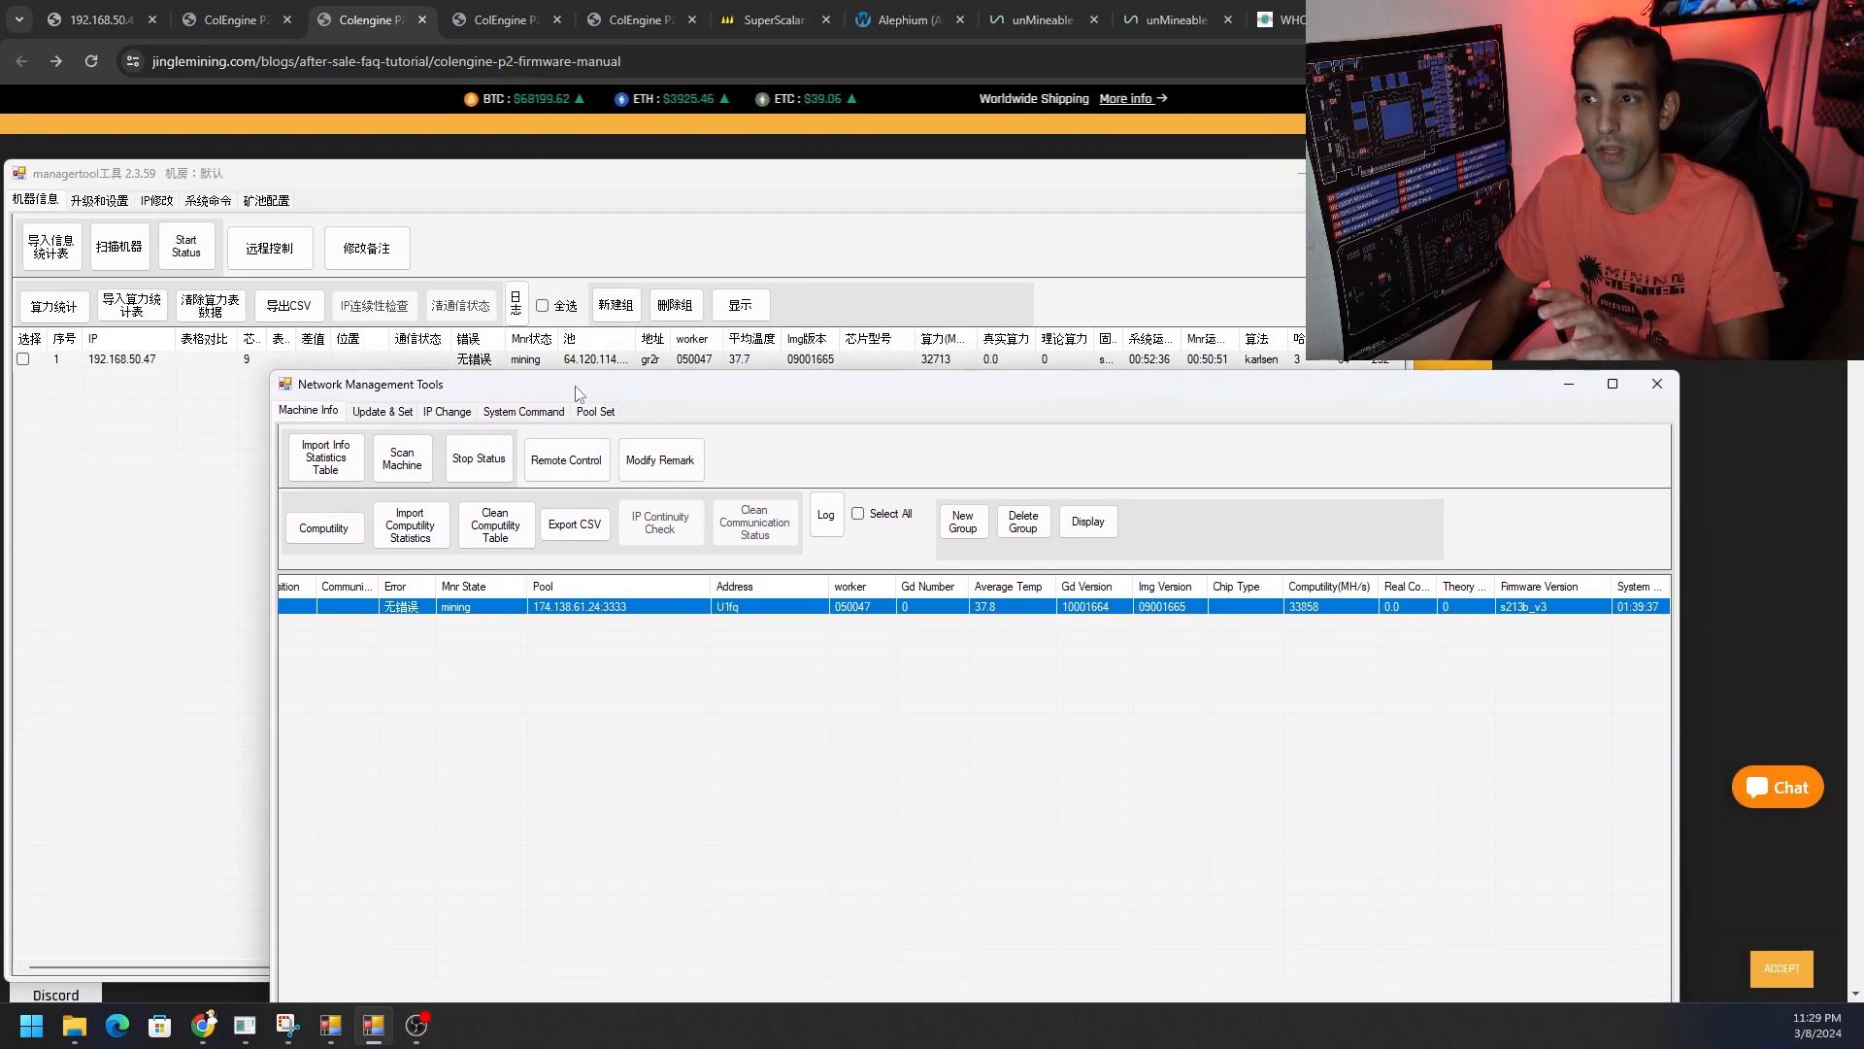
pyautogui.moveTo(662, 574)
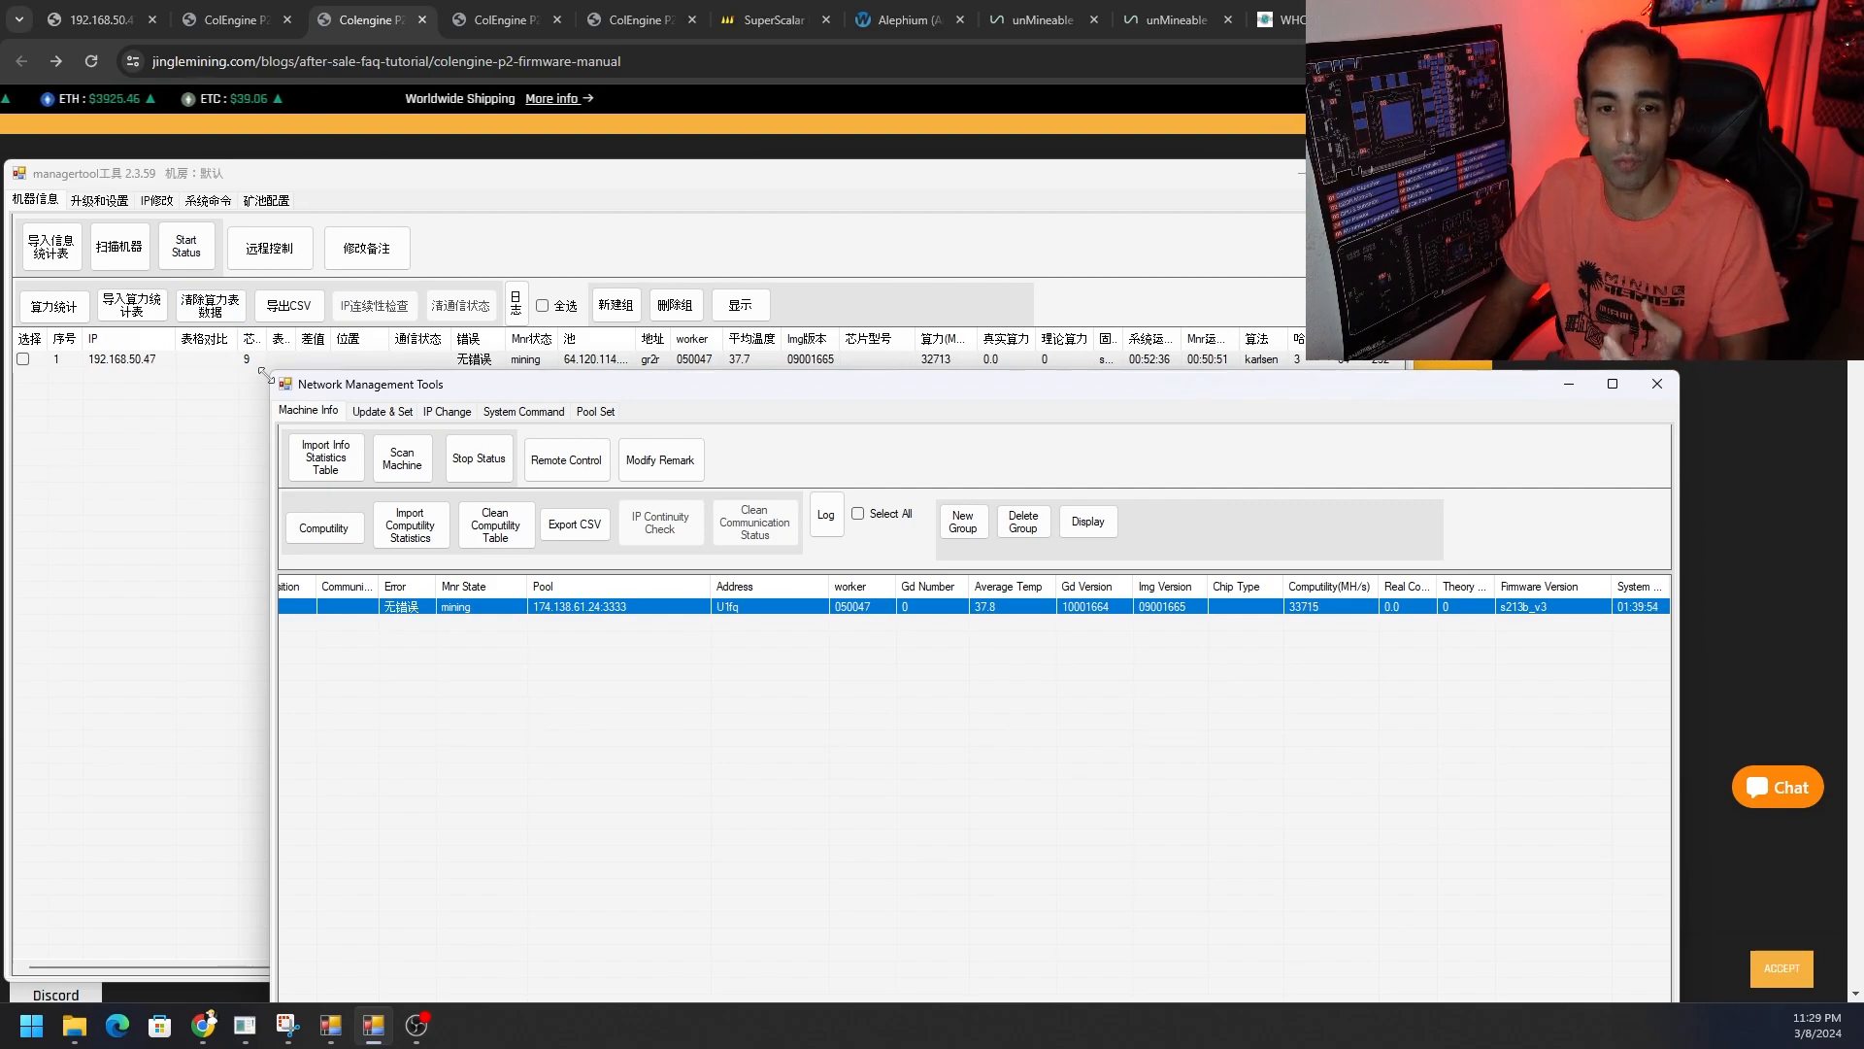
pyautogui.moveTo(738, 696)
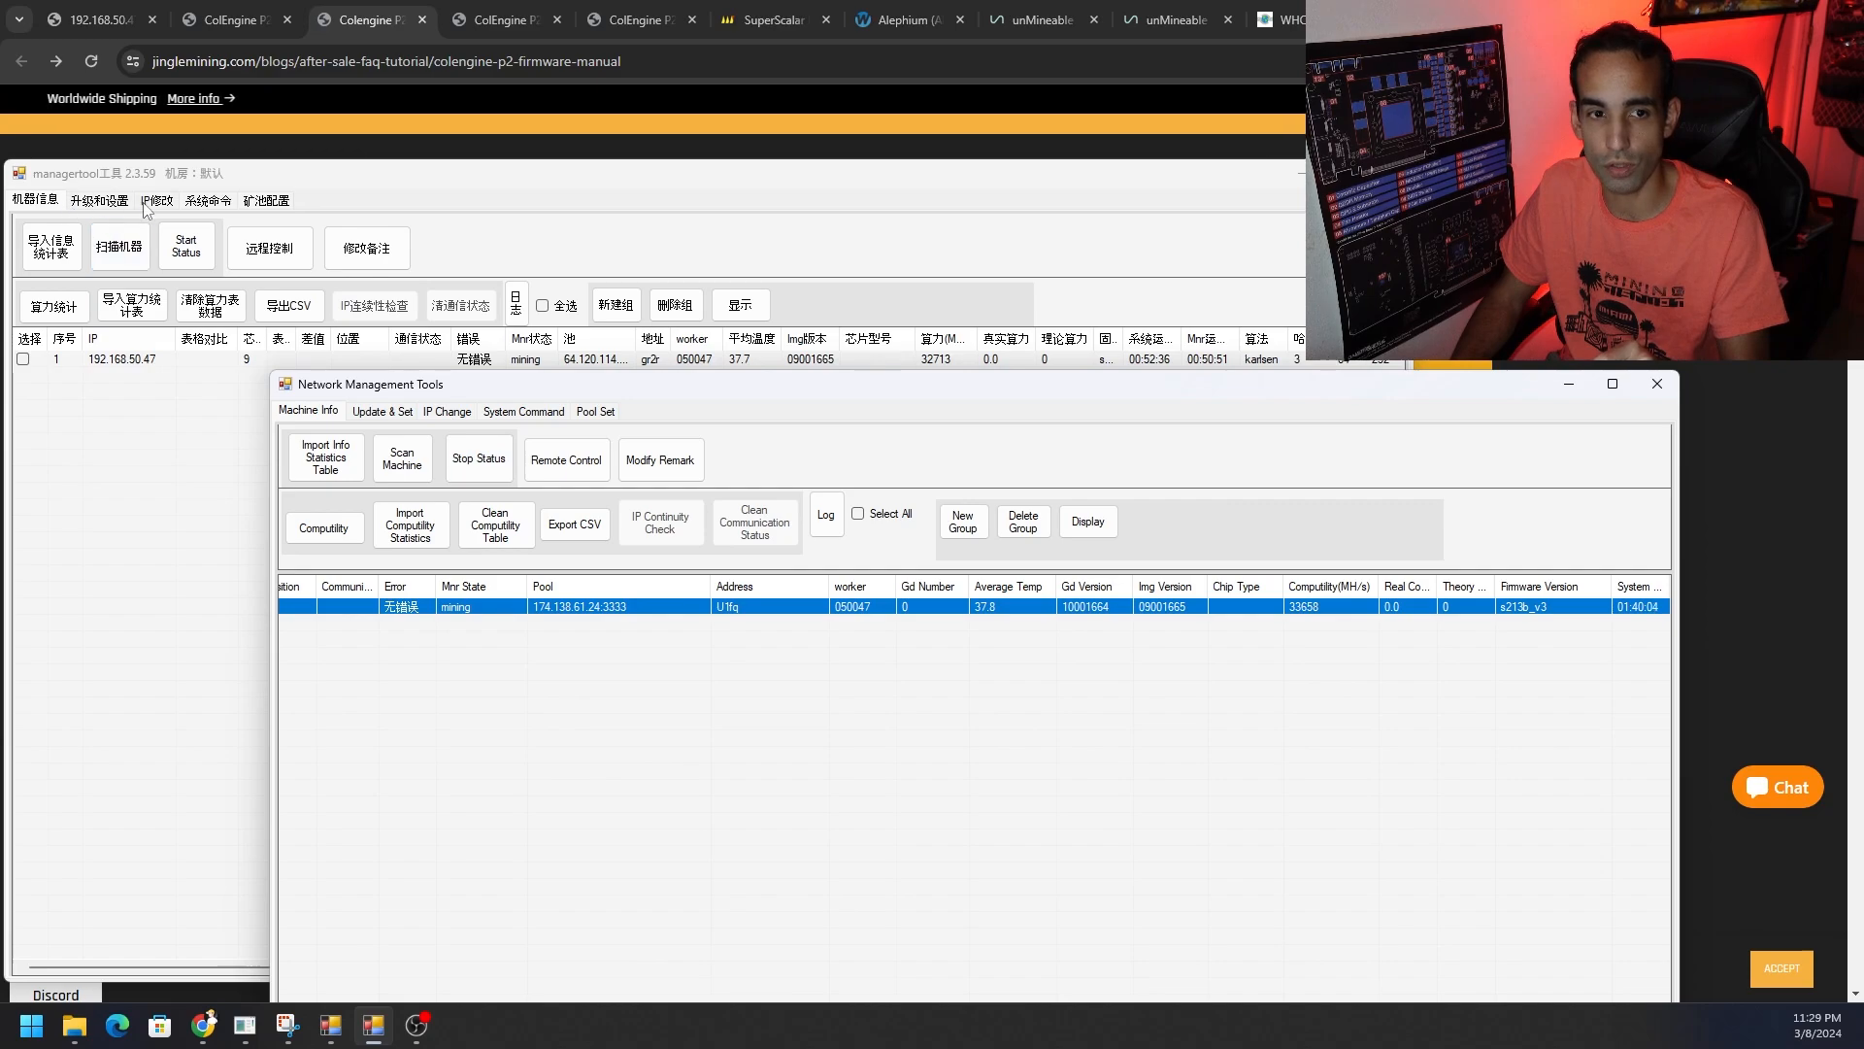
# Step: Review the IP change settings: start IP 192.168.0.1 and gateway 192.168.0.1
pyautogui.click(155, 200)
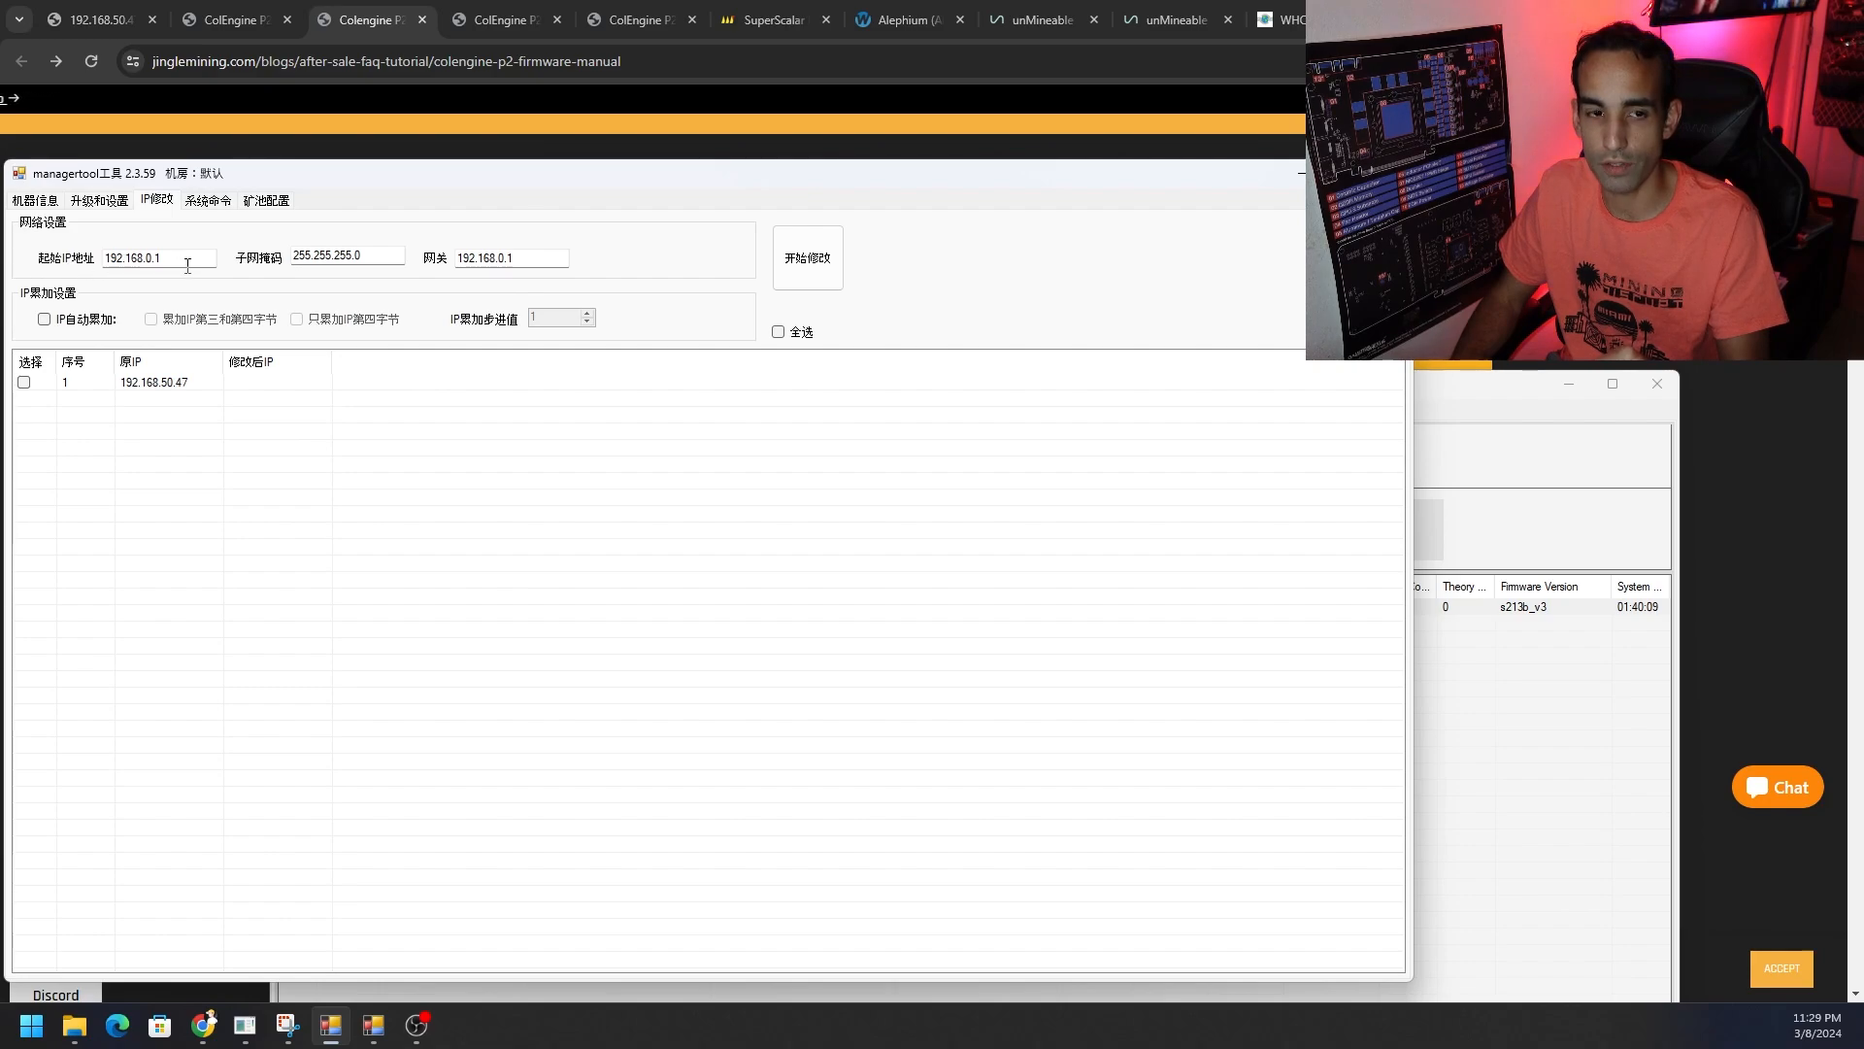
pyautogui.tripleClick(155, 259)
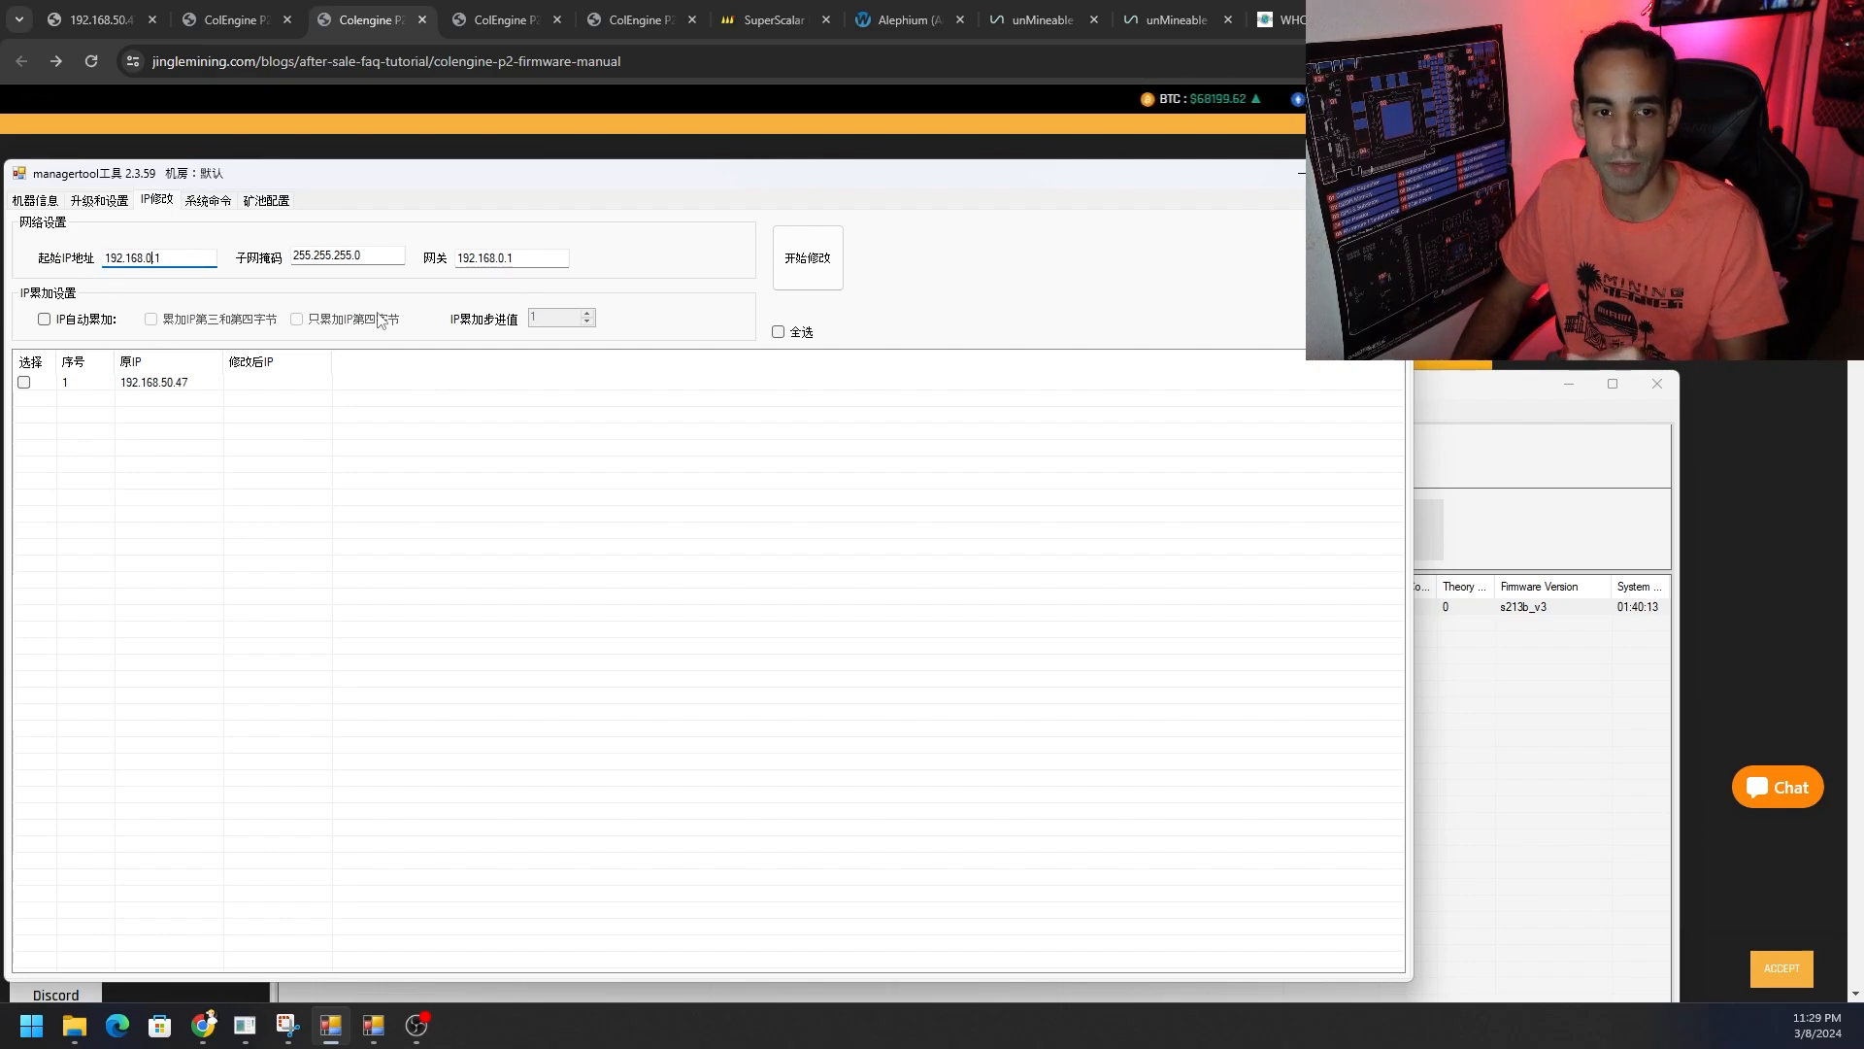
pyautogui.tripleClick(157, 258)
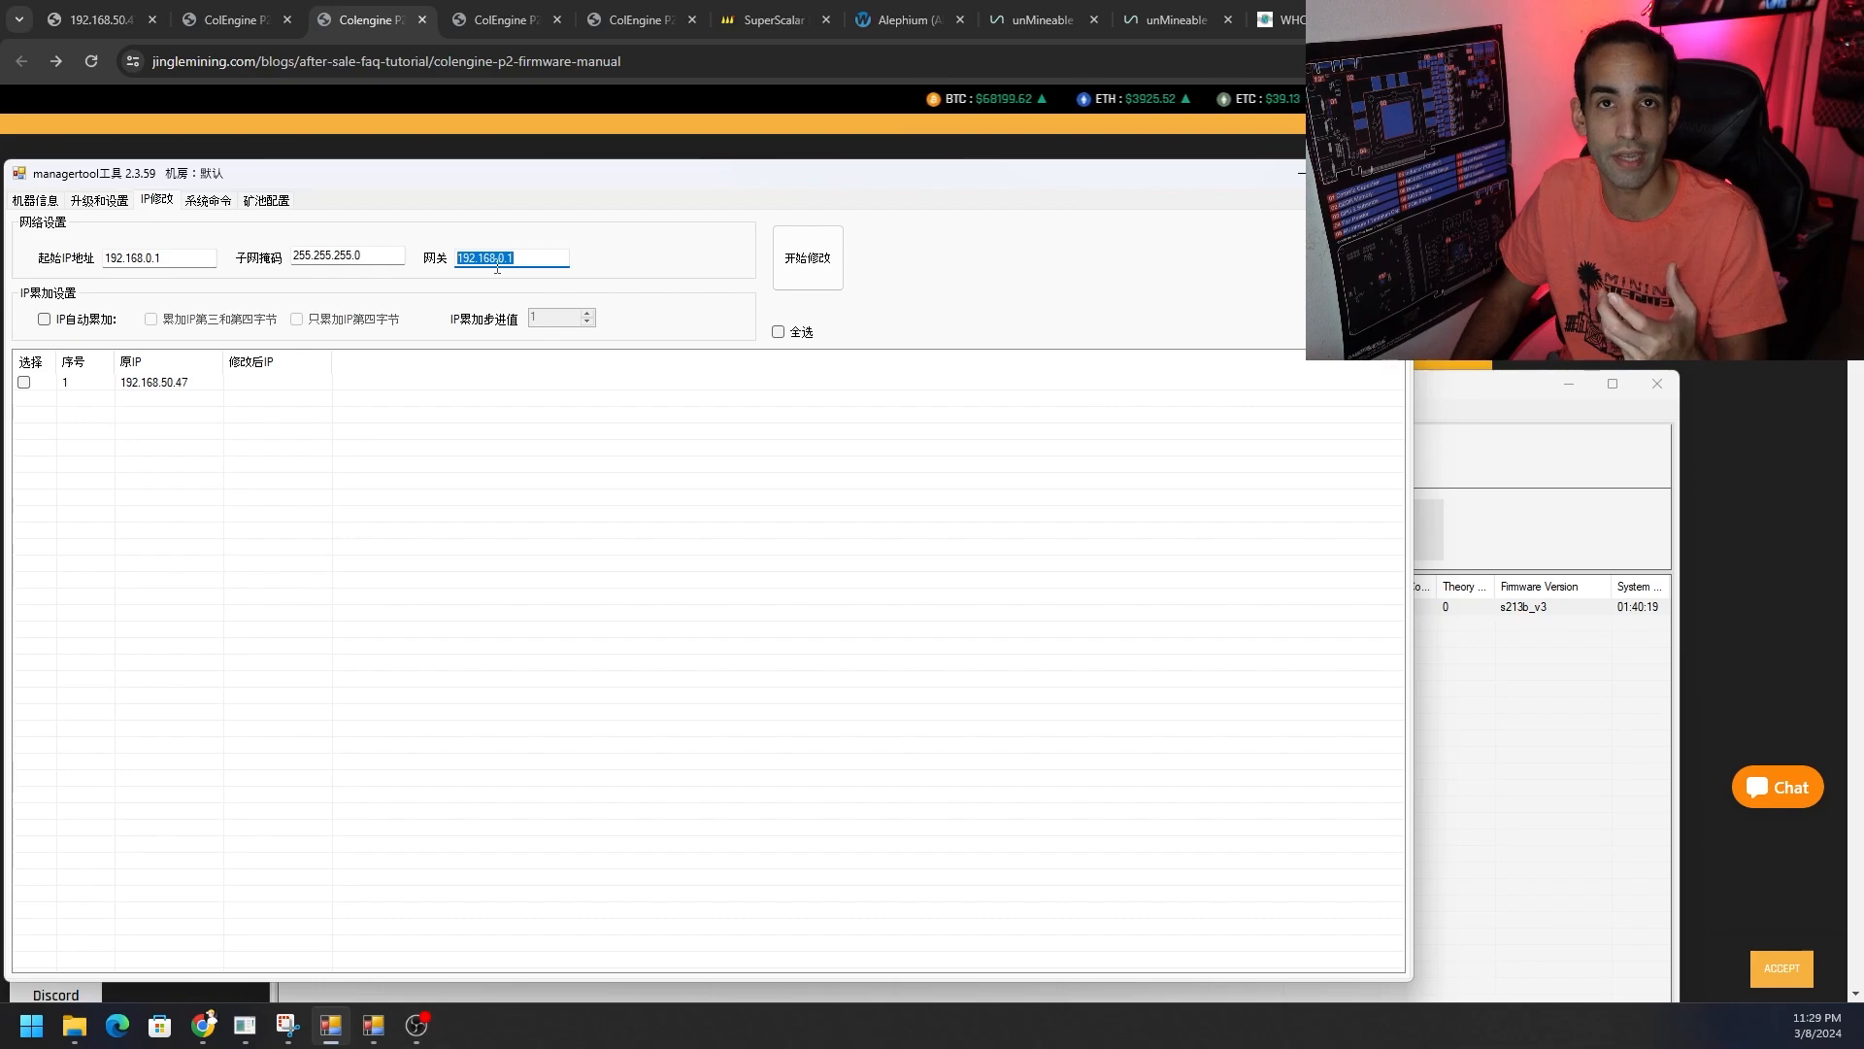
pyautogui.click(511, 259)
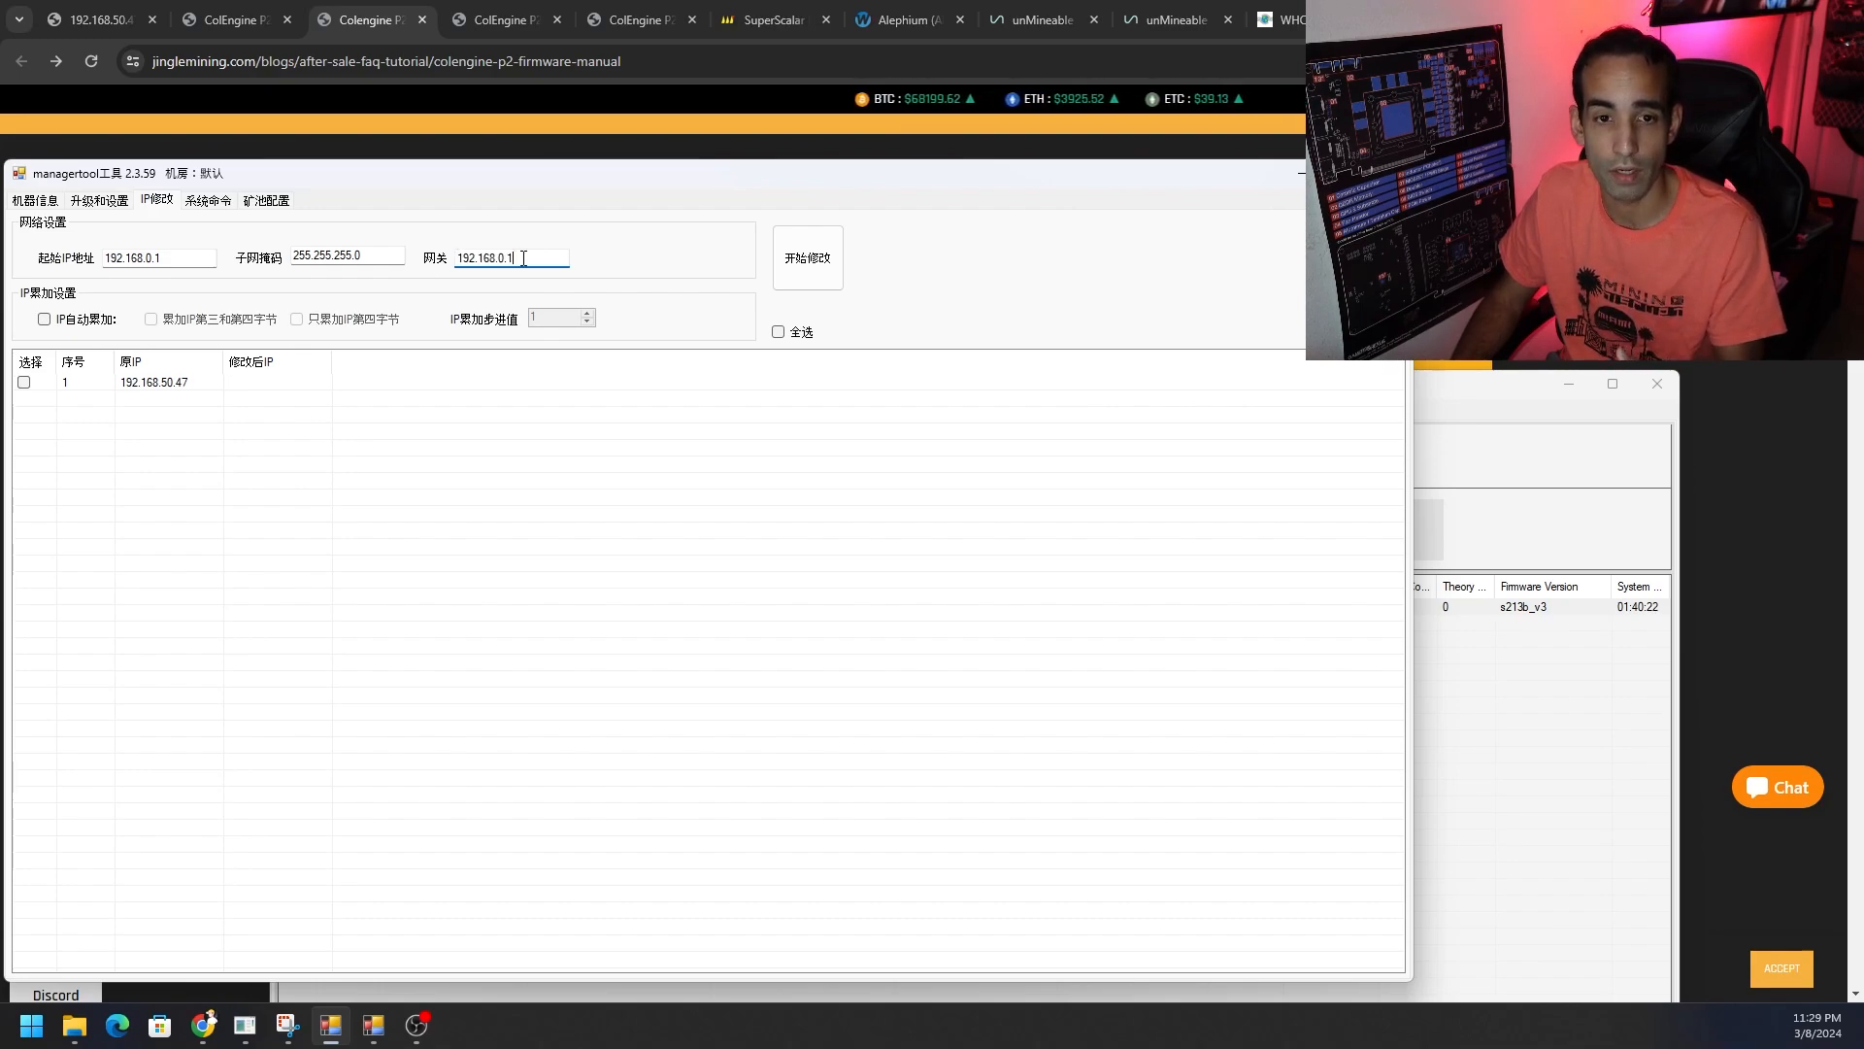
pyautogui.tripleClick(483, 258)
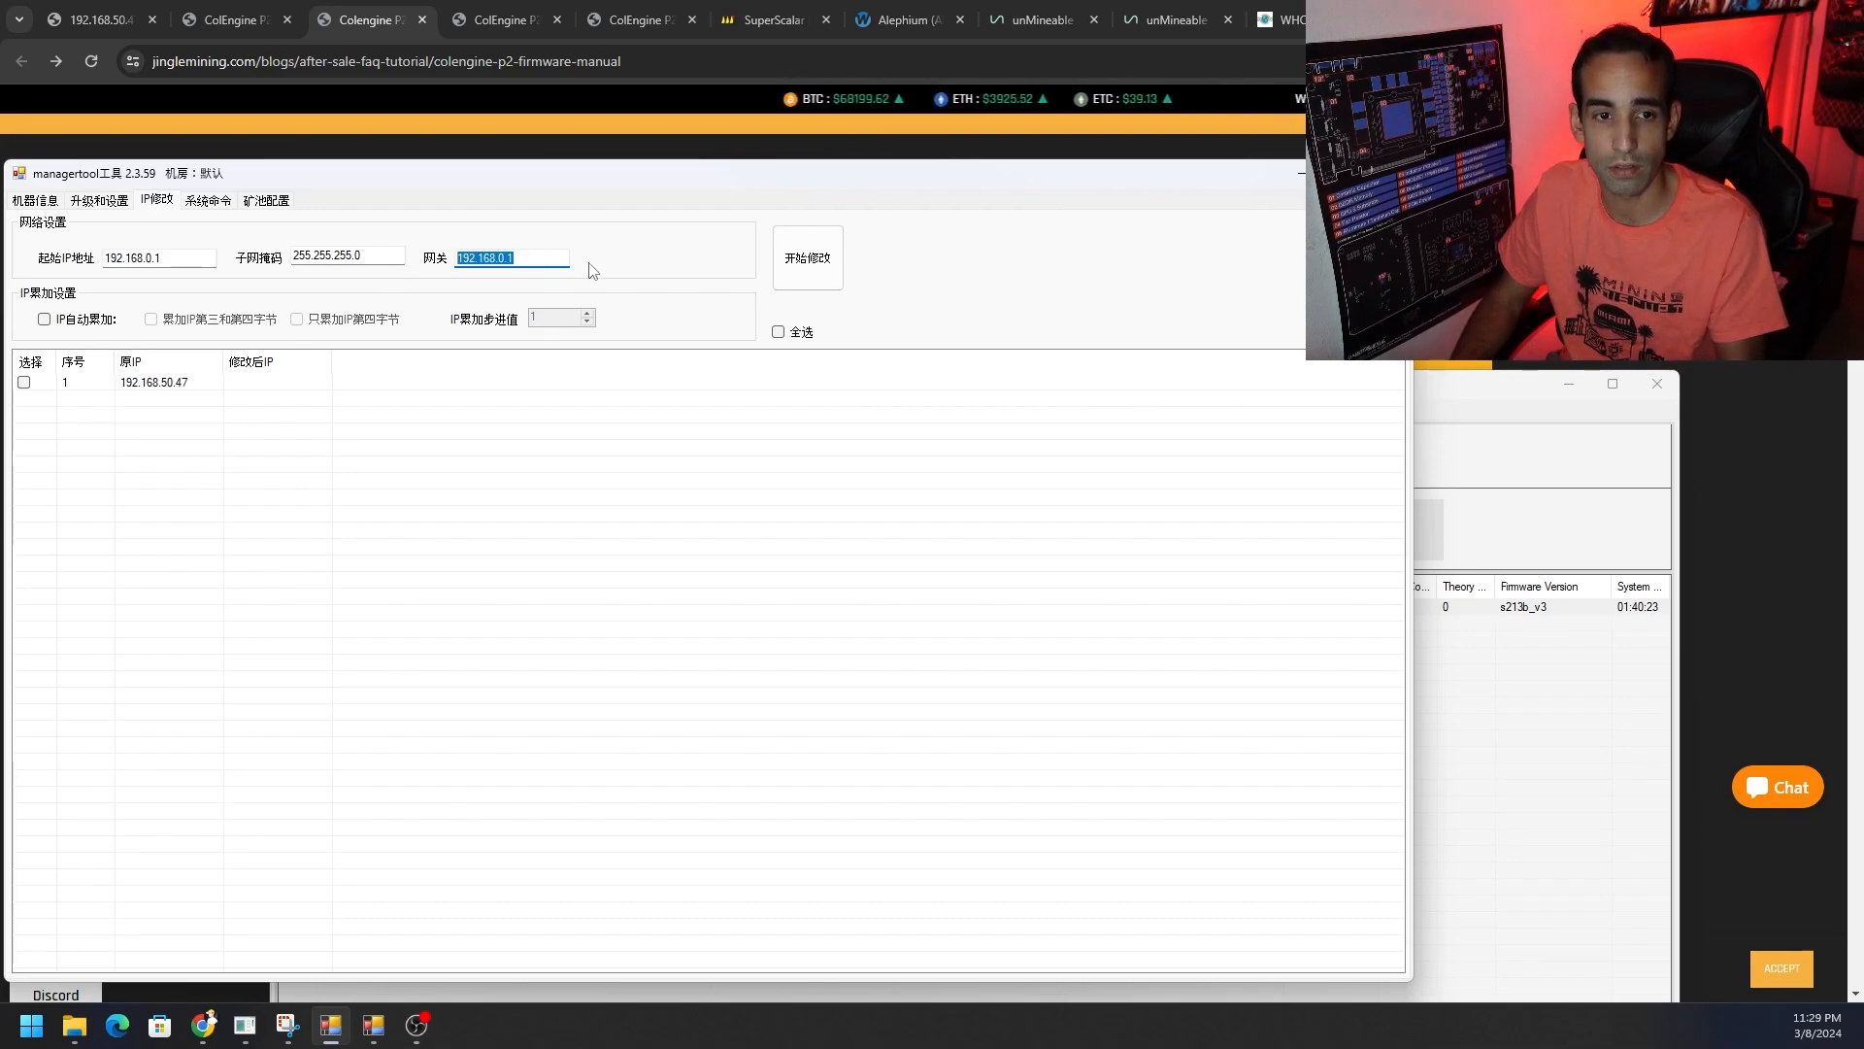
# Step: Run the IP change on the miner, confirming the start and dismissing the progress message
pyautogui.click(808, 256)
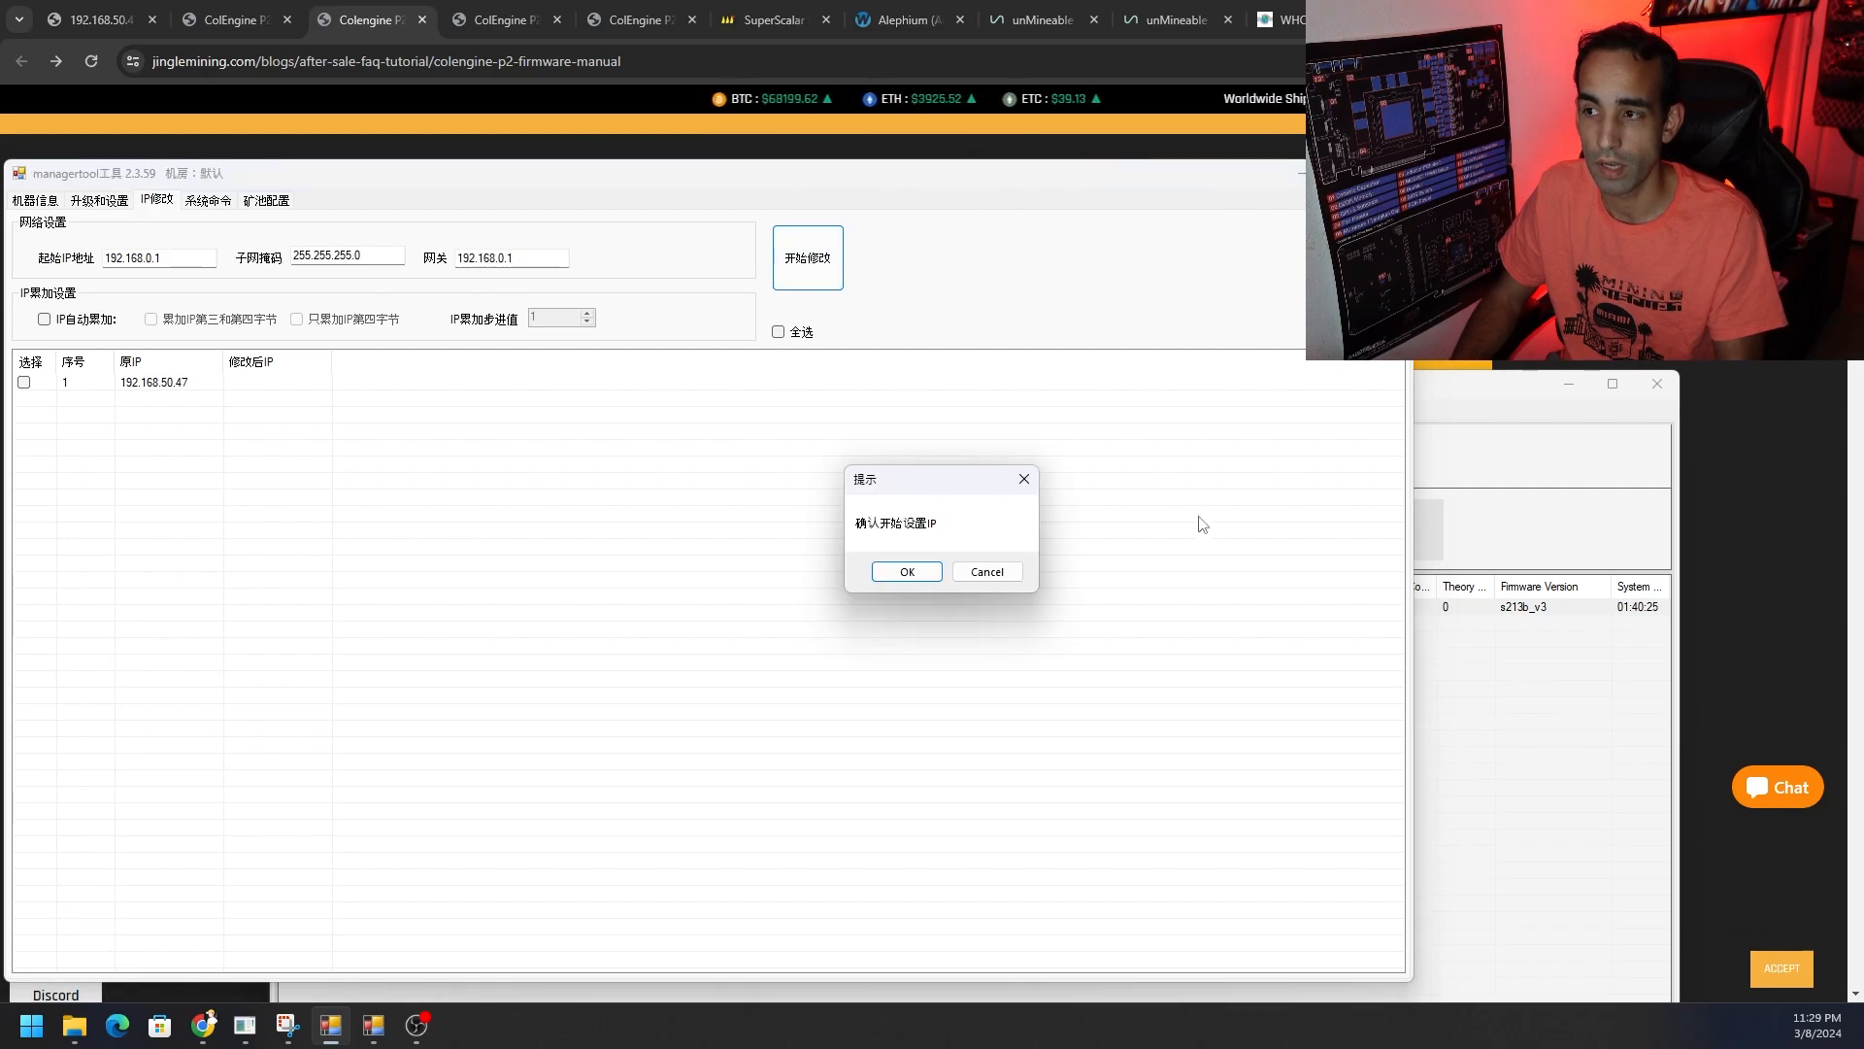
pyautogui.click(907, 571)
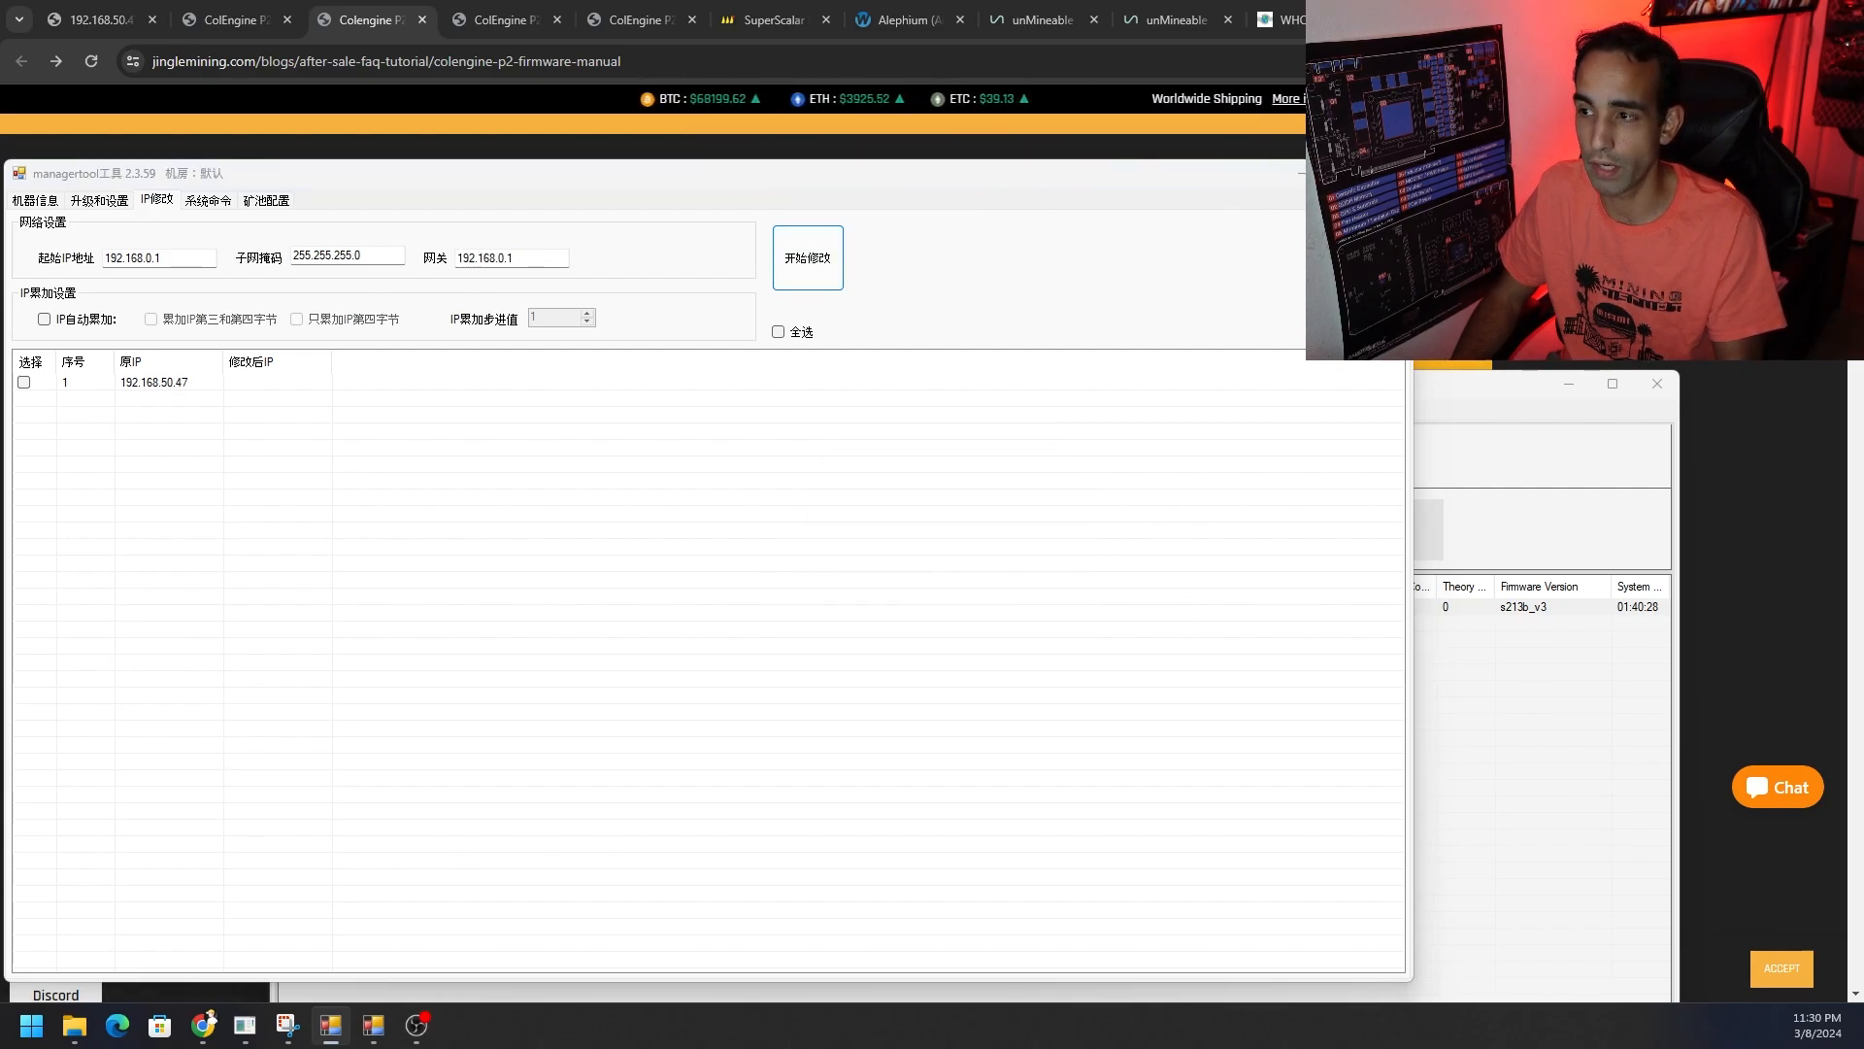
pyautogui.click(808, 256)
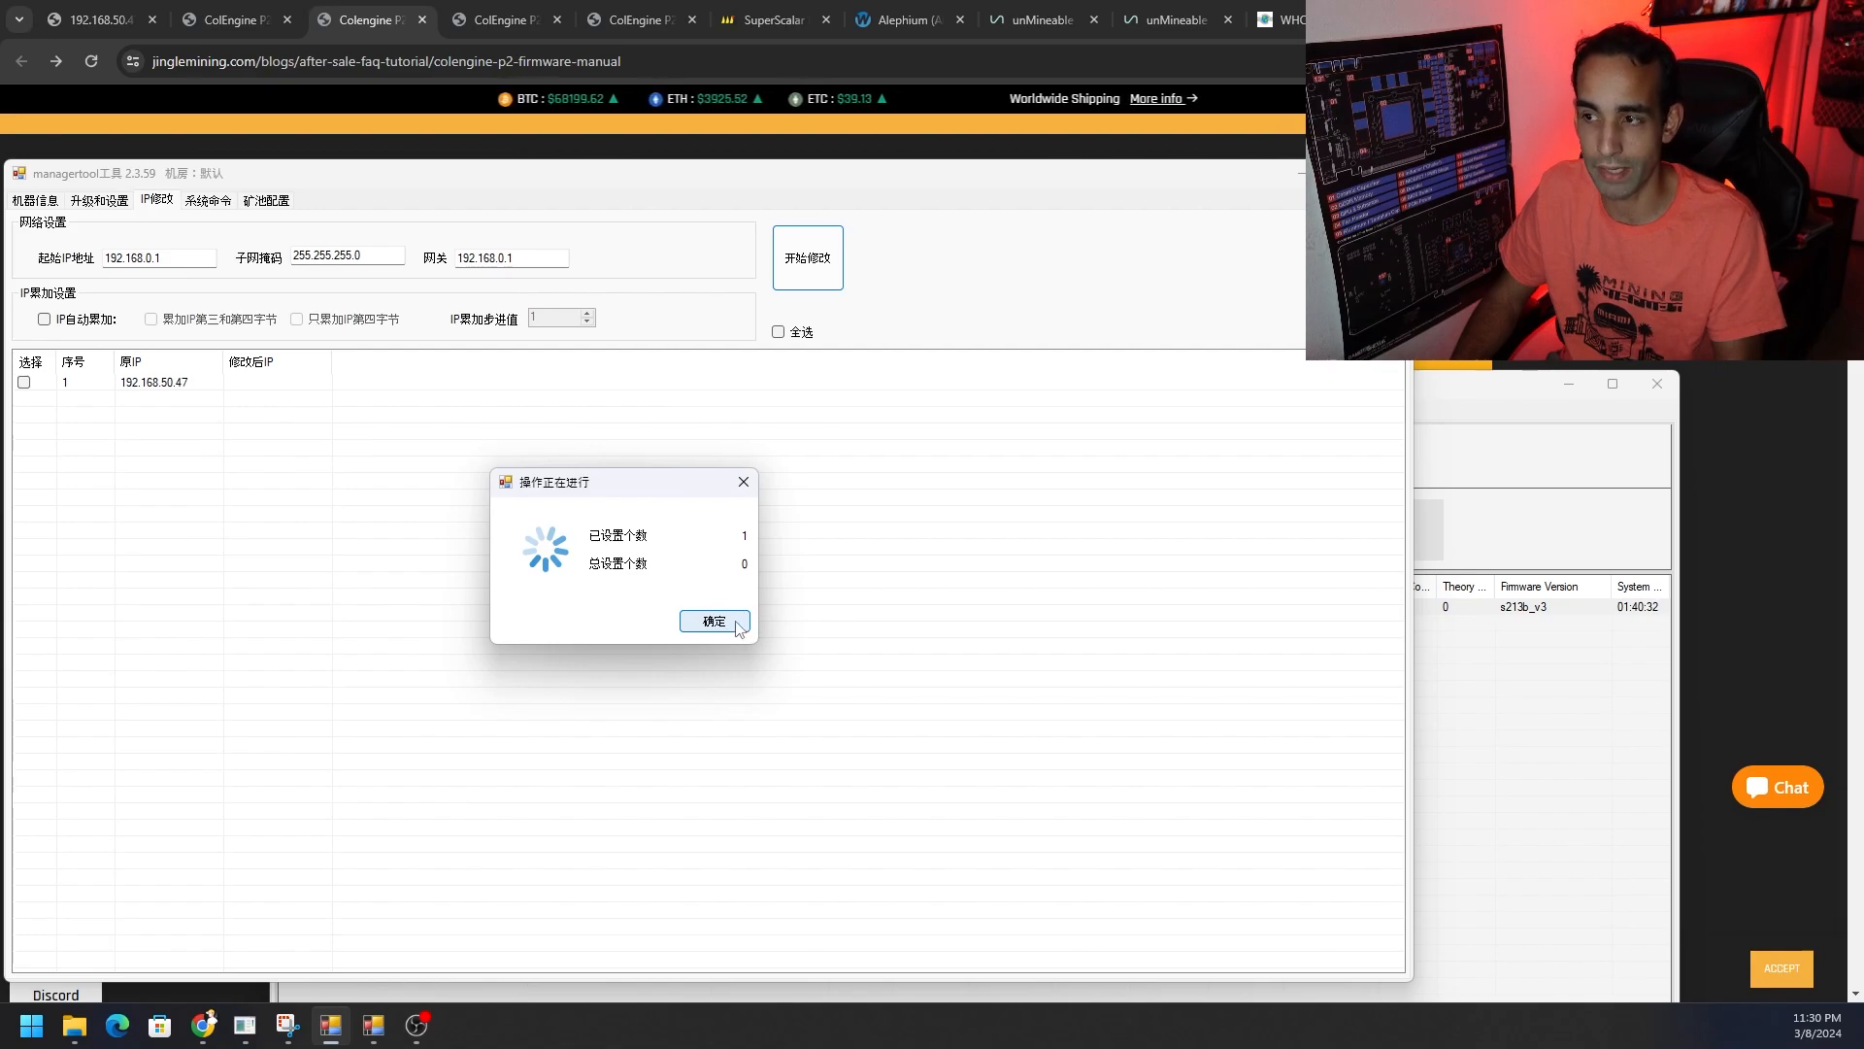
pyautogui.click(713, 622)
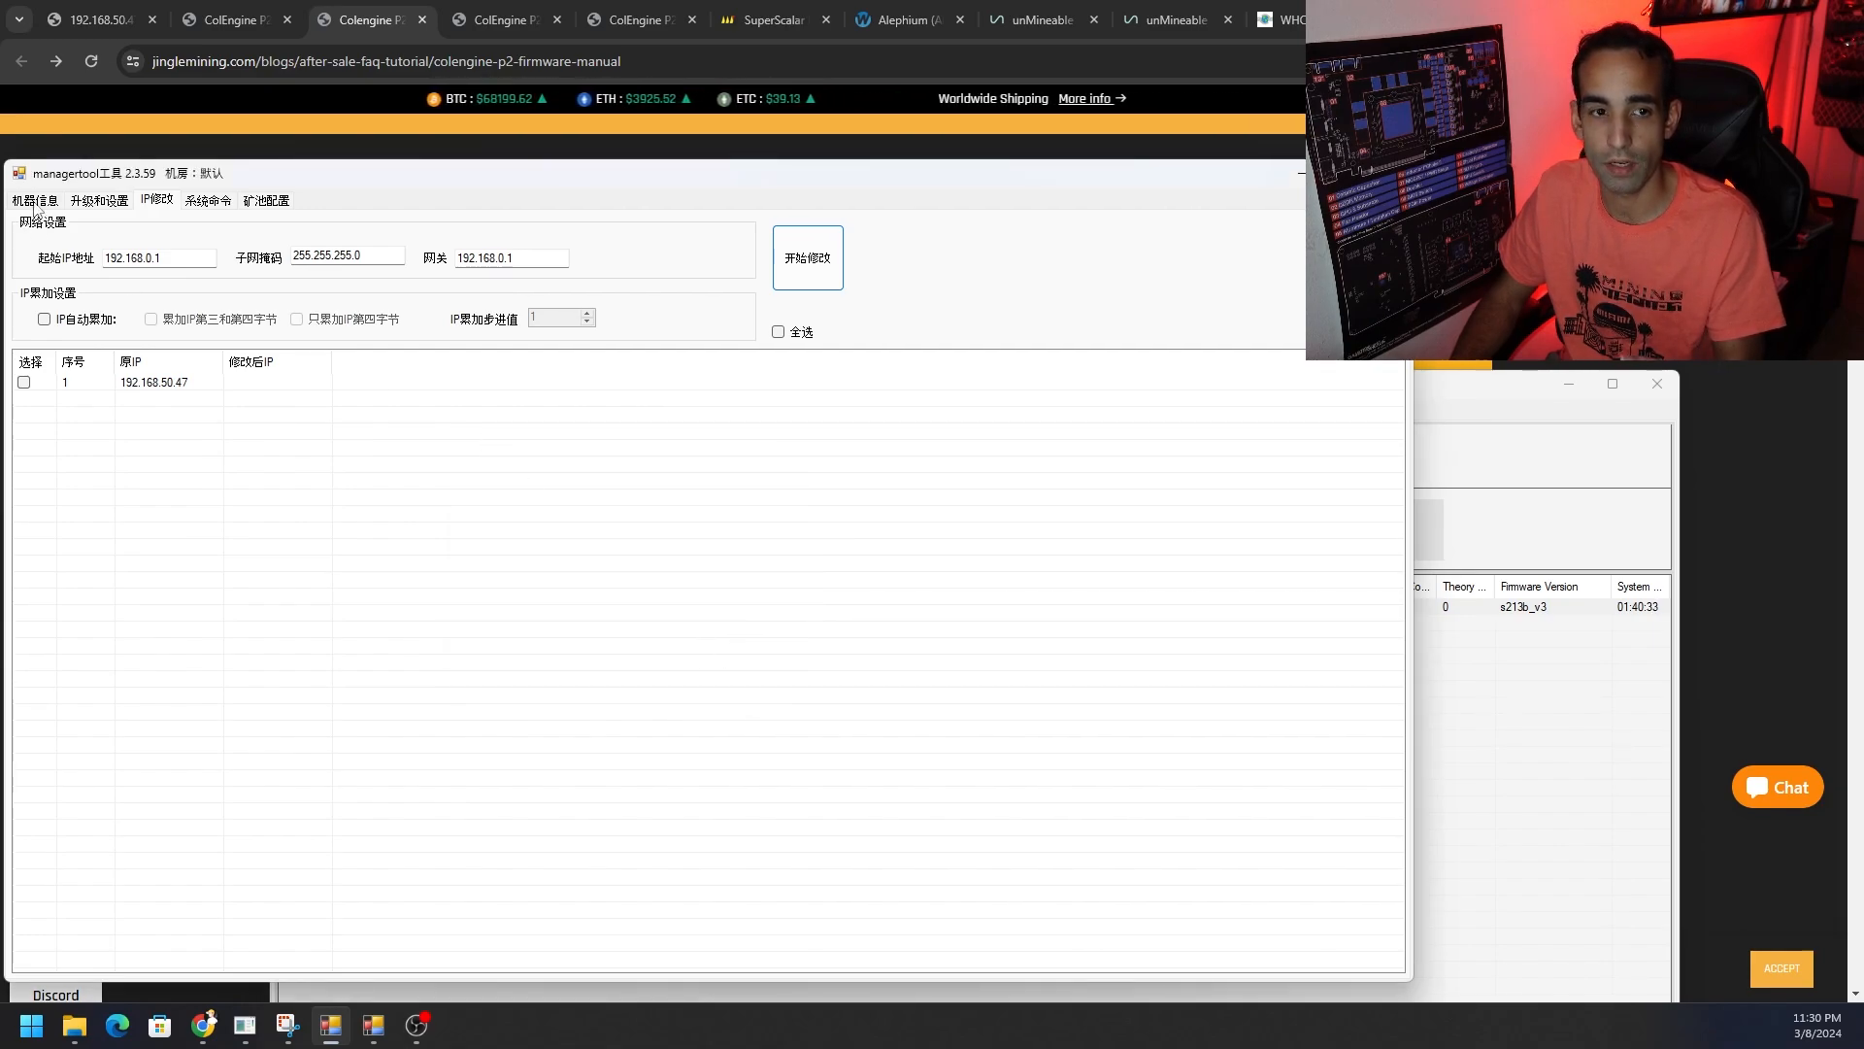
# Step: Tick miner 192.168.50.47 in Machine Info and scroll right to read its full status row
pyautogui.click(35, 200)
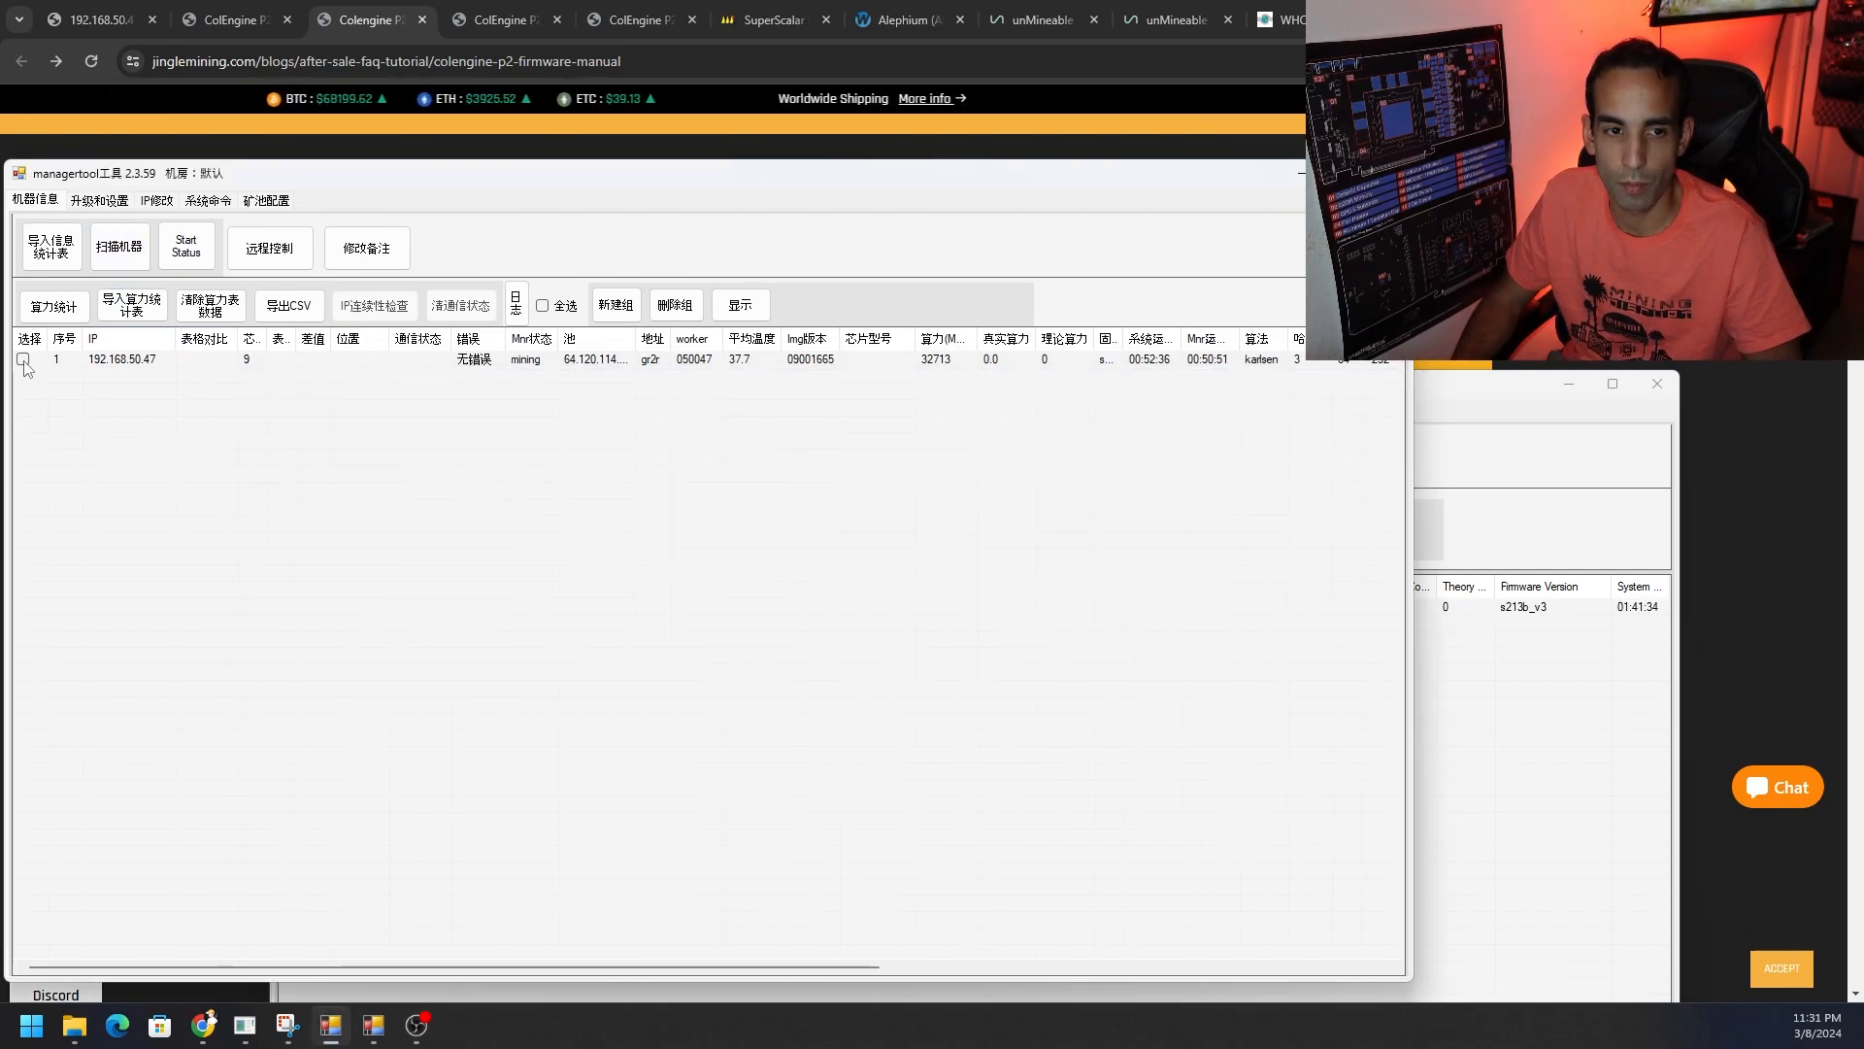
pyautogui.click(22, 357)
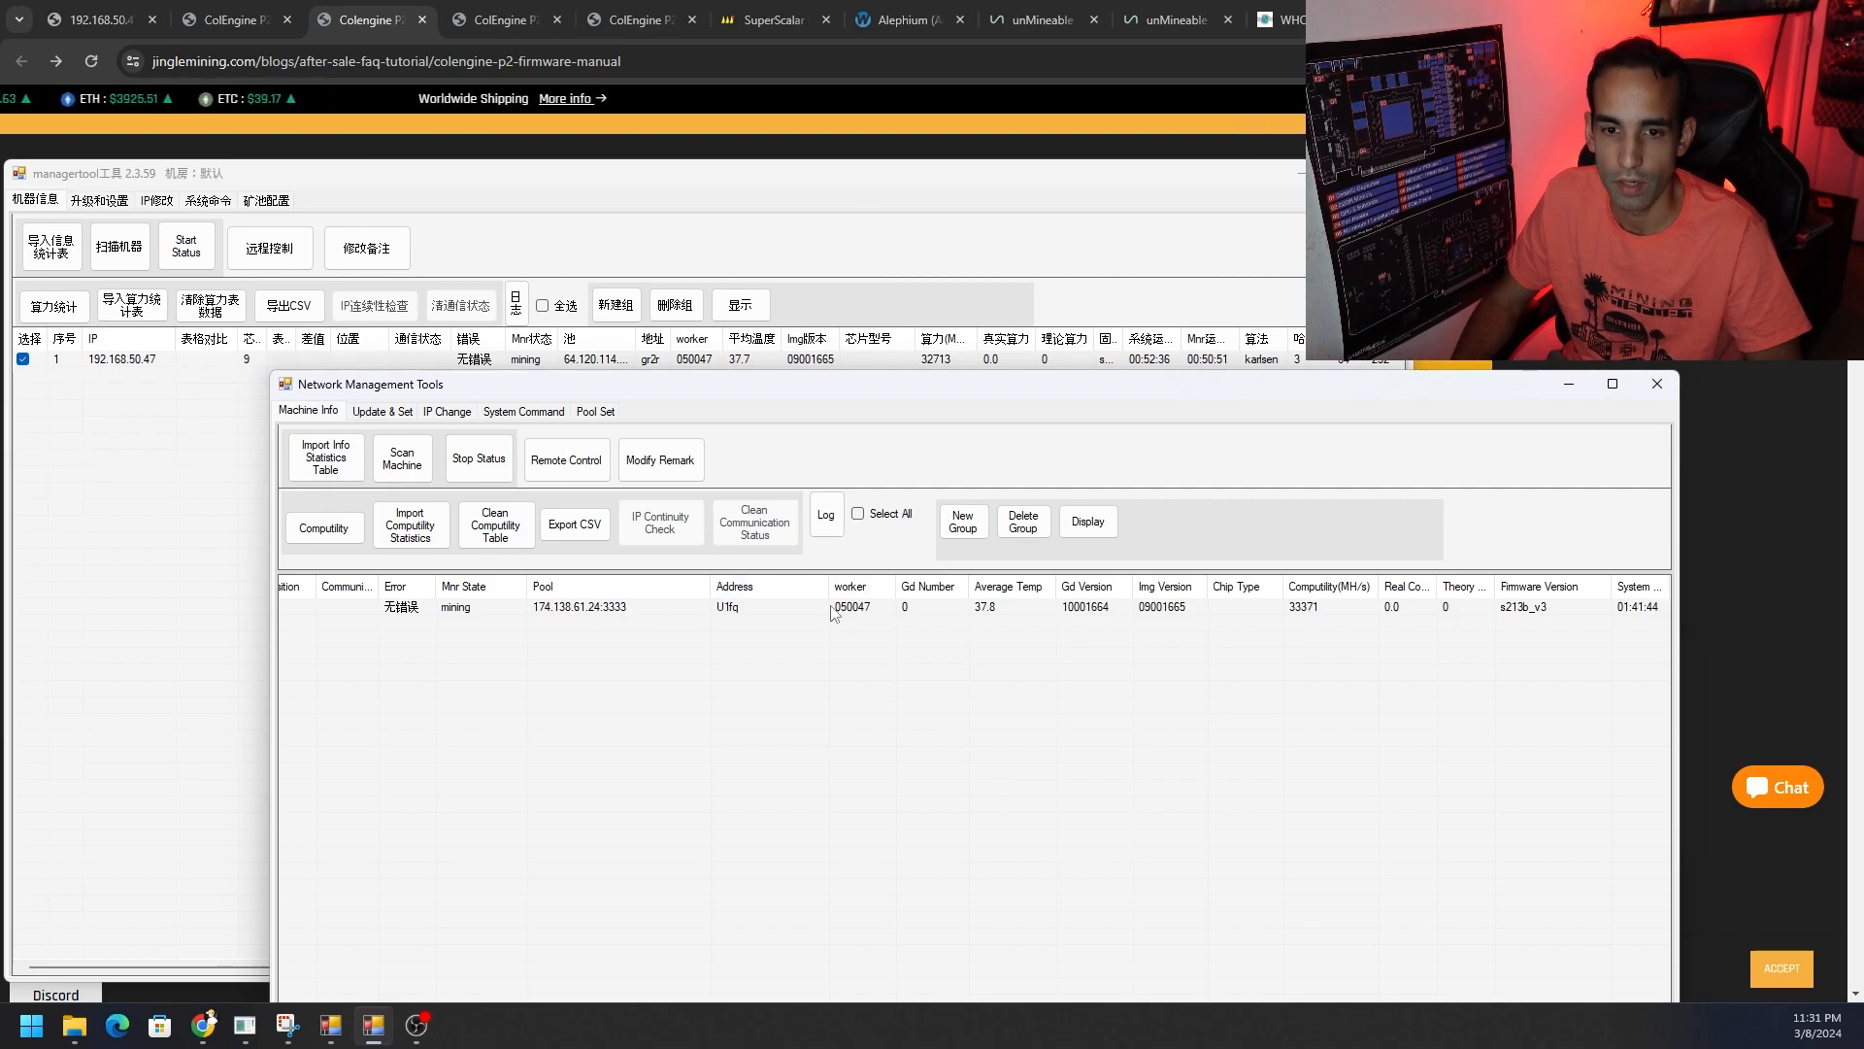
pyautogui.moveTo(994, 623)
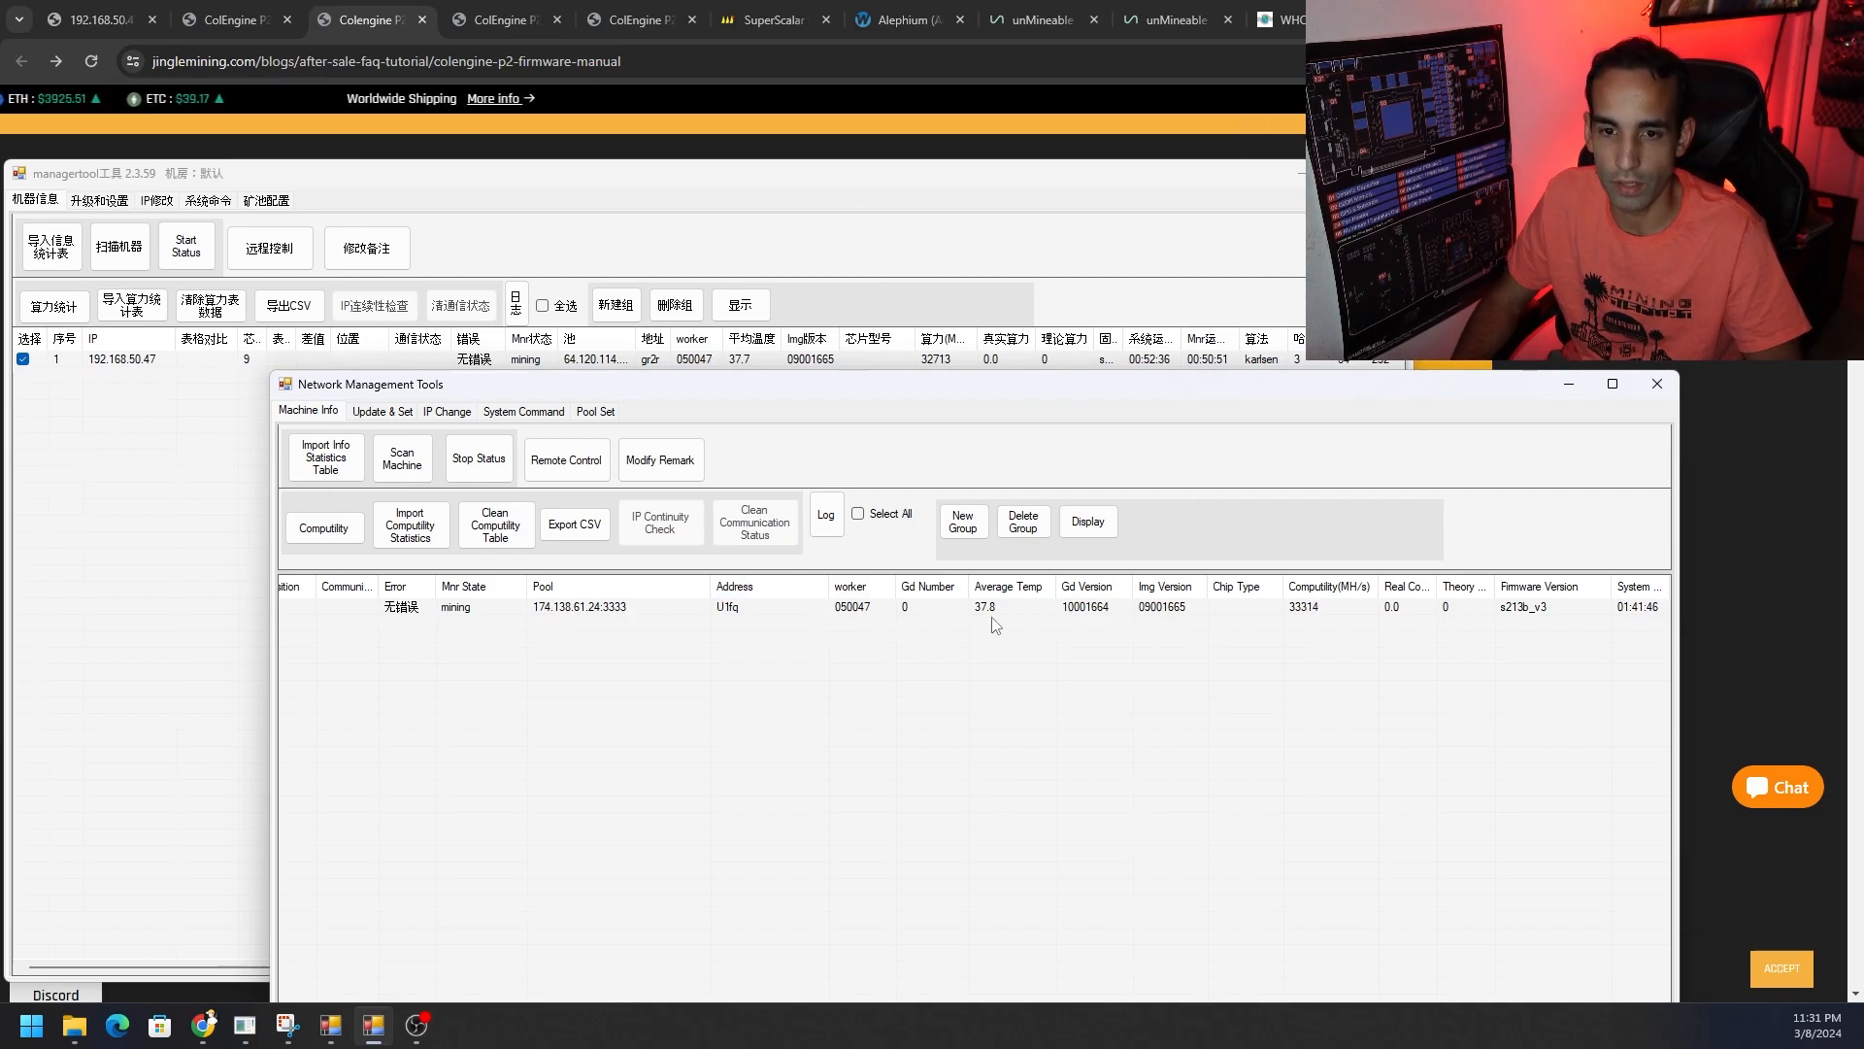
pyautogui.moveTo(1367, 623)
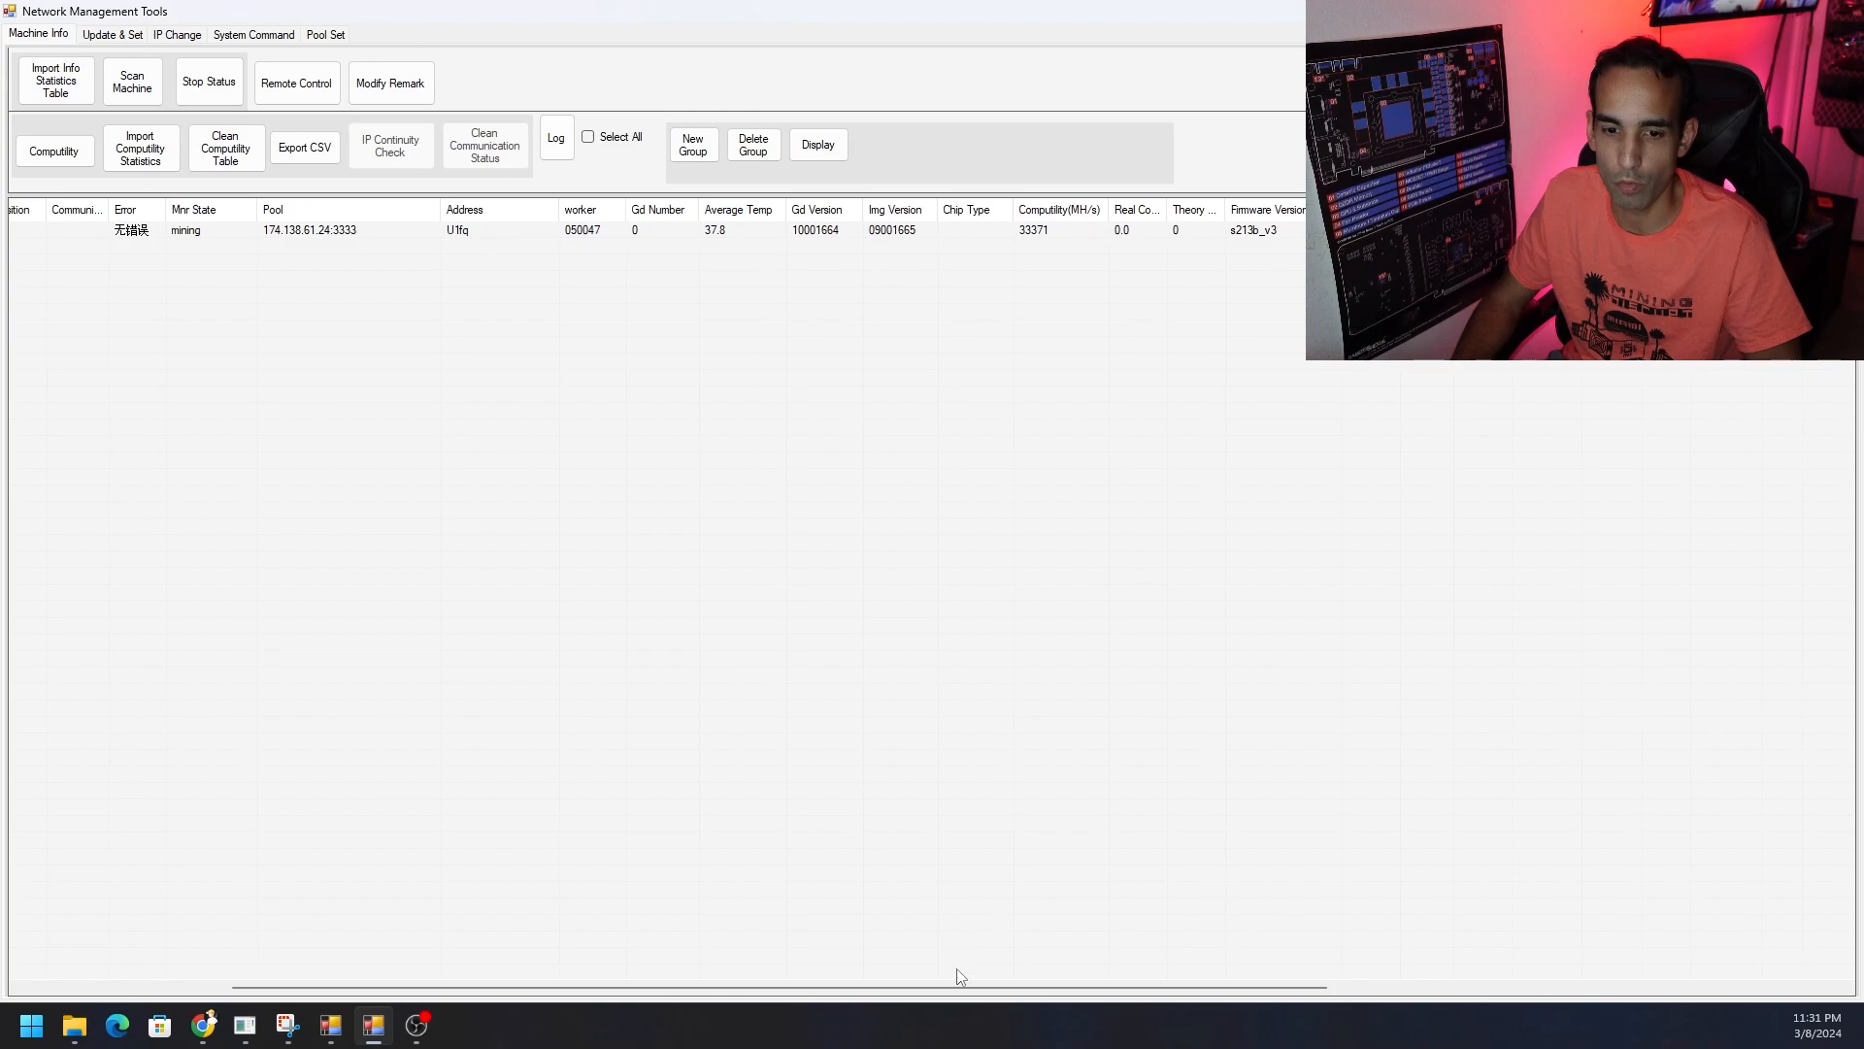
pyautogui.hscroll(3)
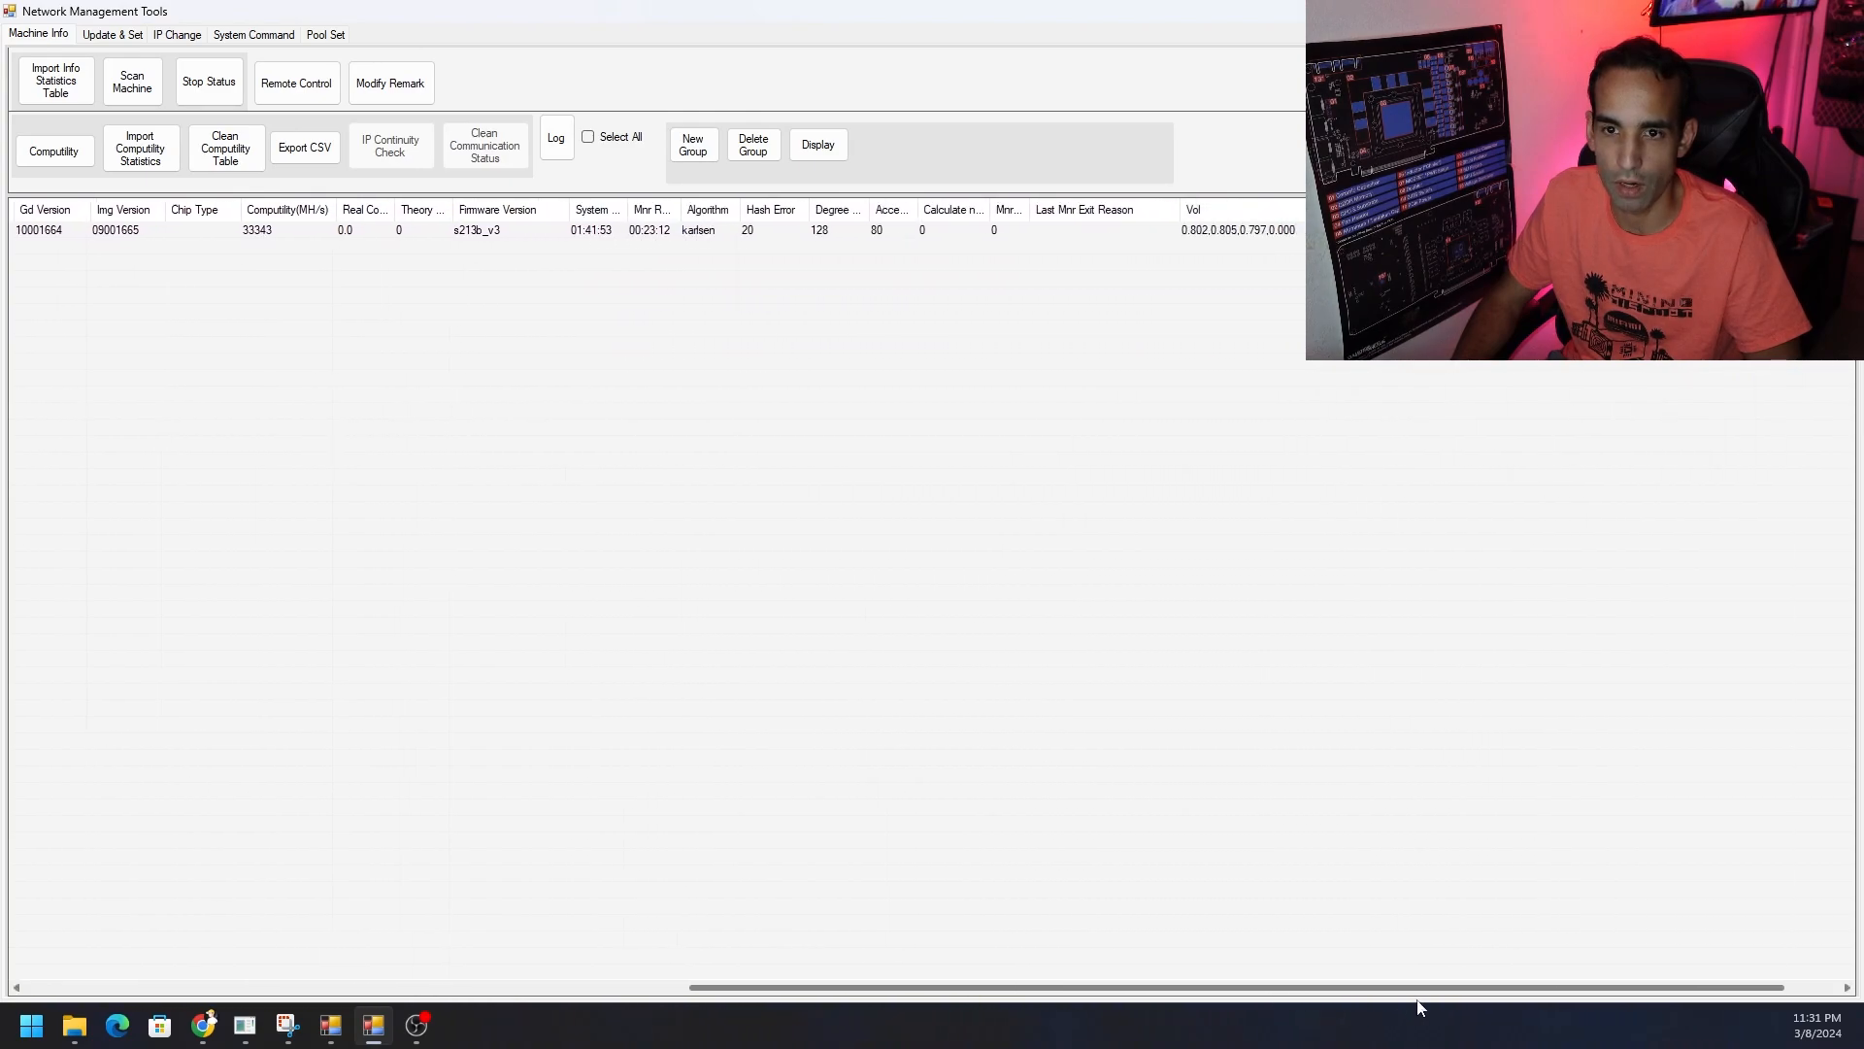
pyautogui.hscroll(3)
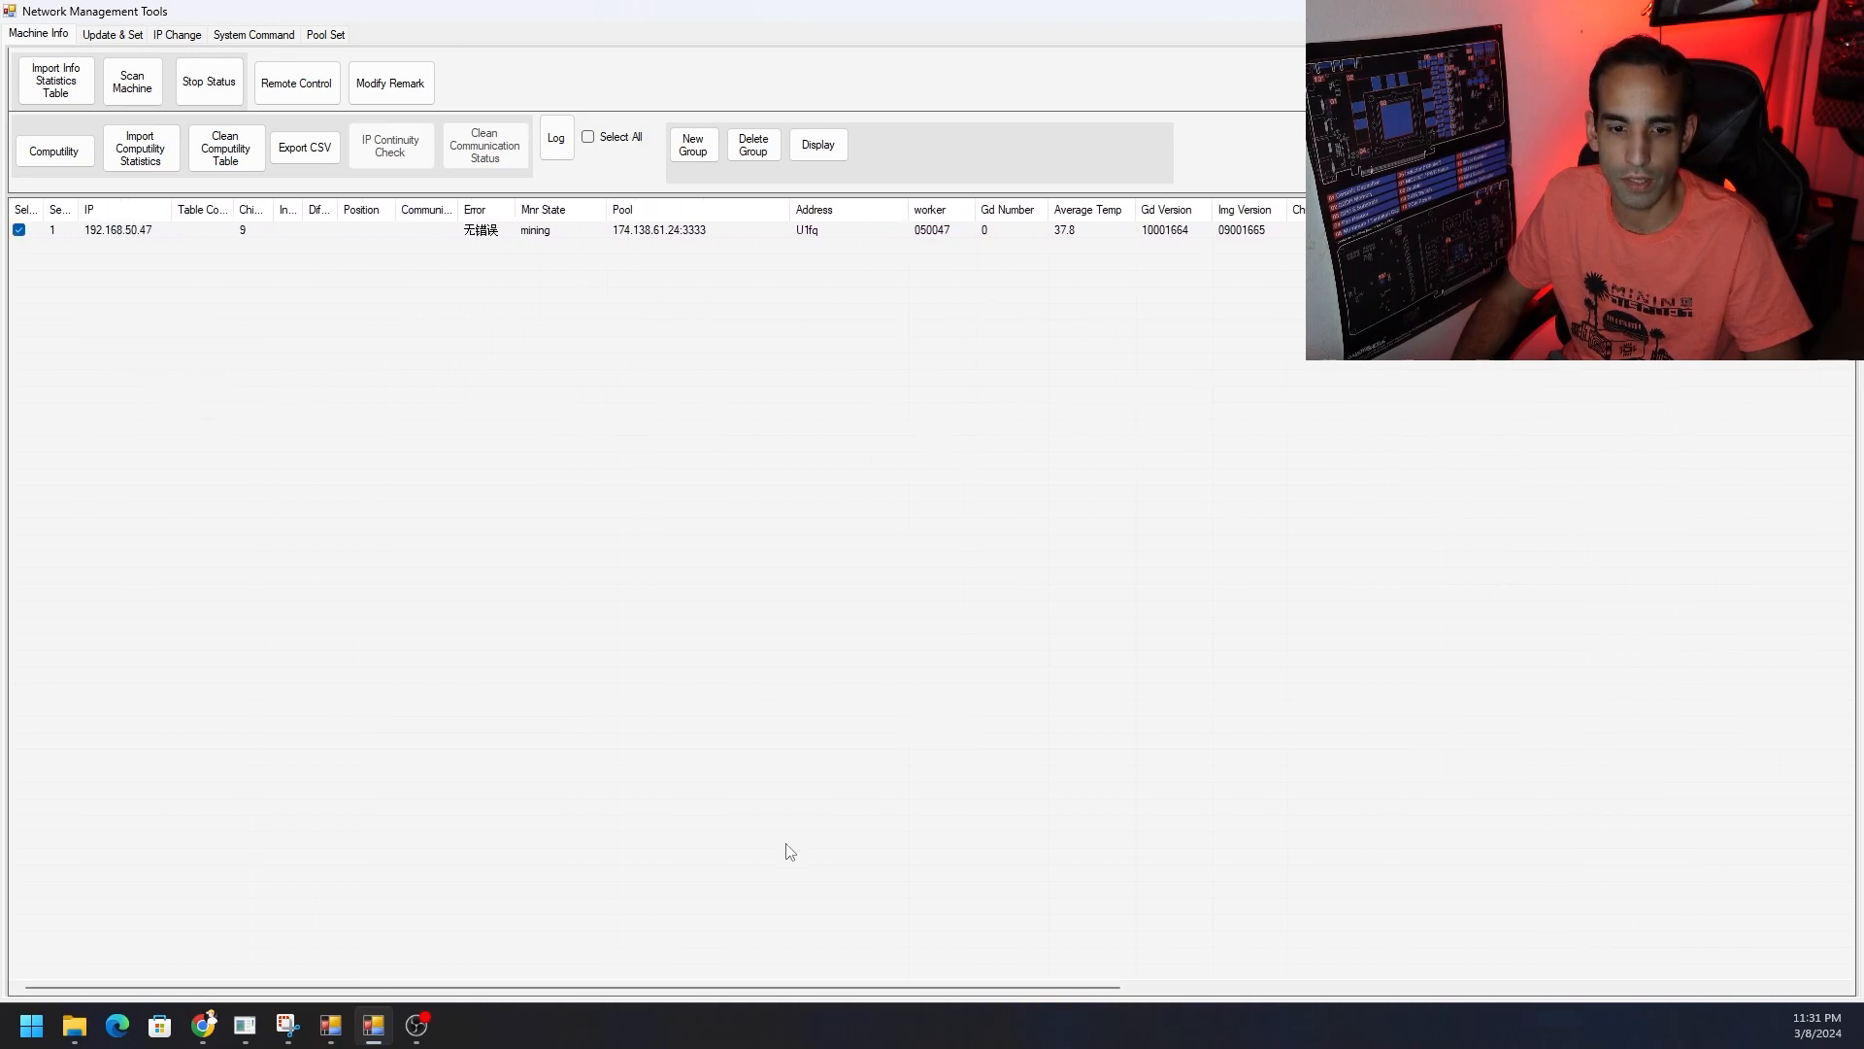
pyautogui.moveTo(1051, 30)
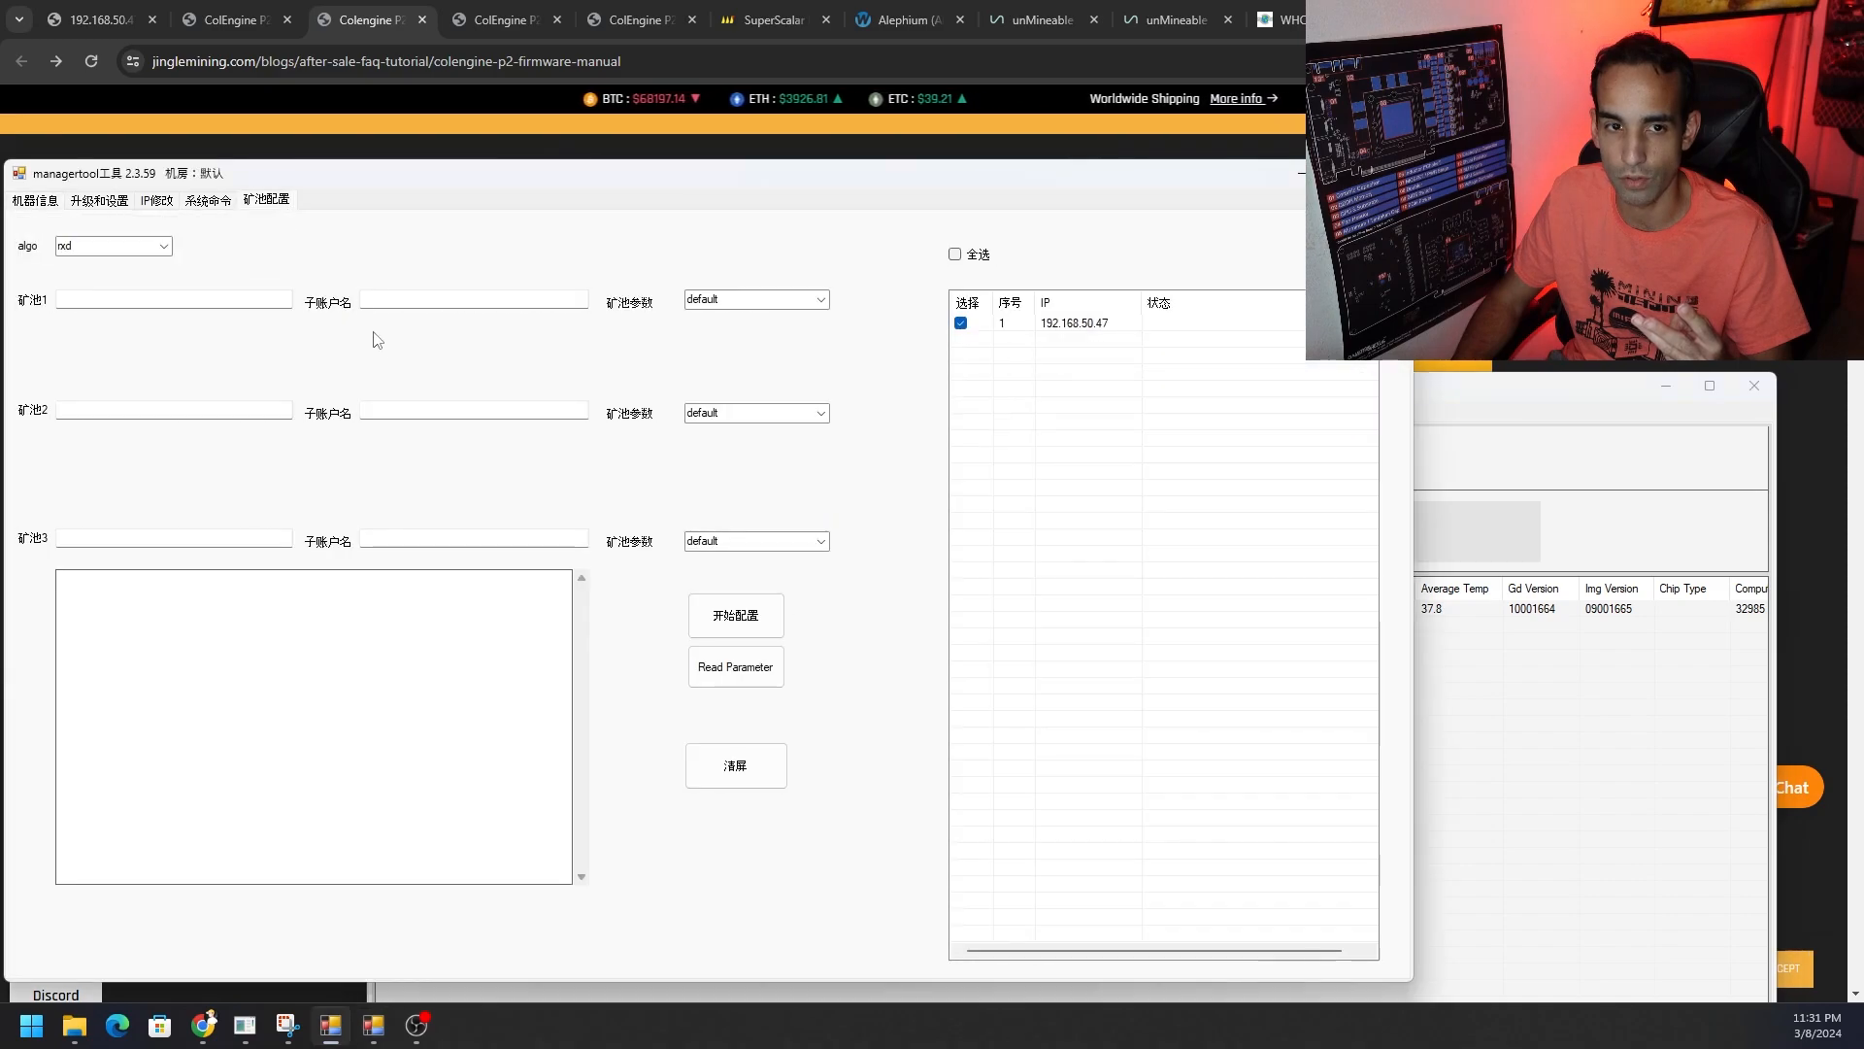
pyautogui.click(163, 246)
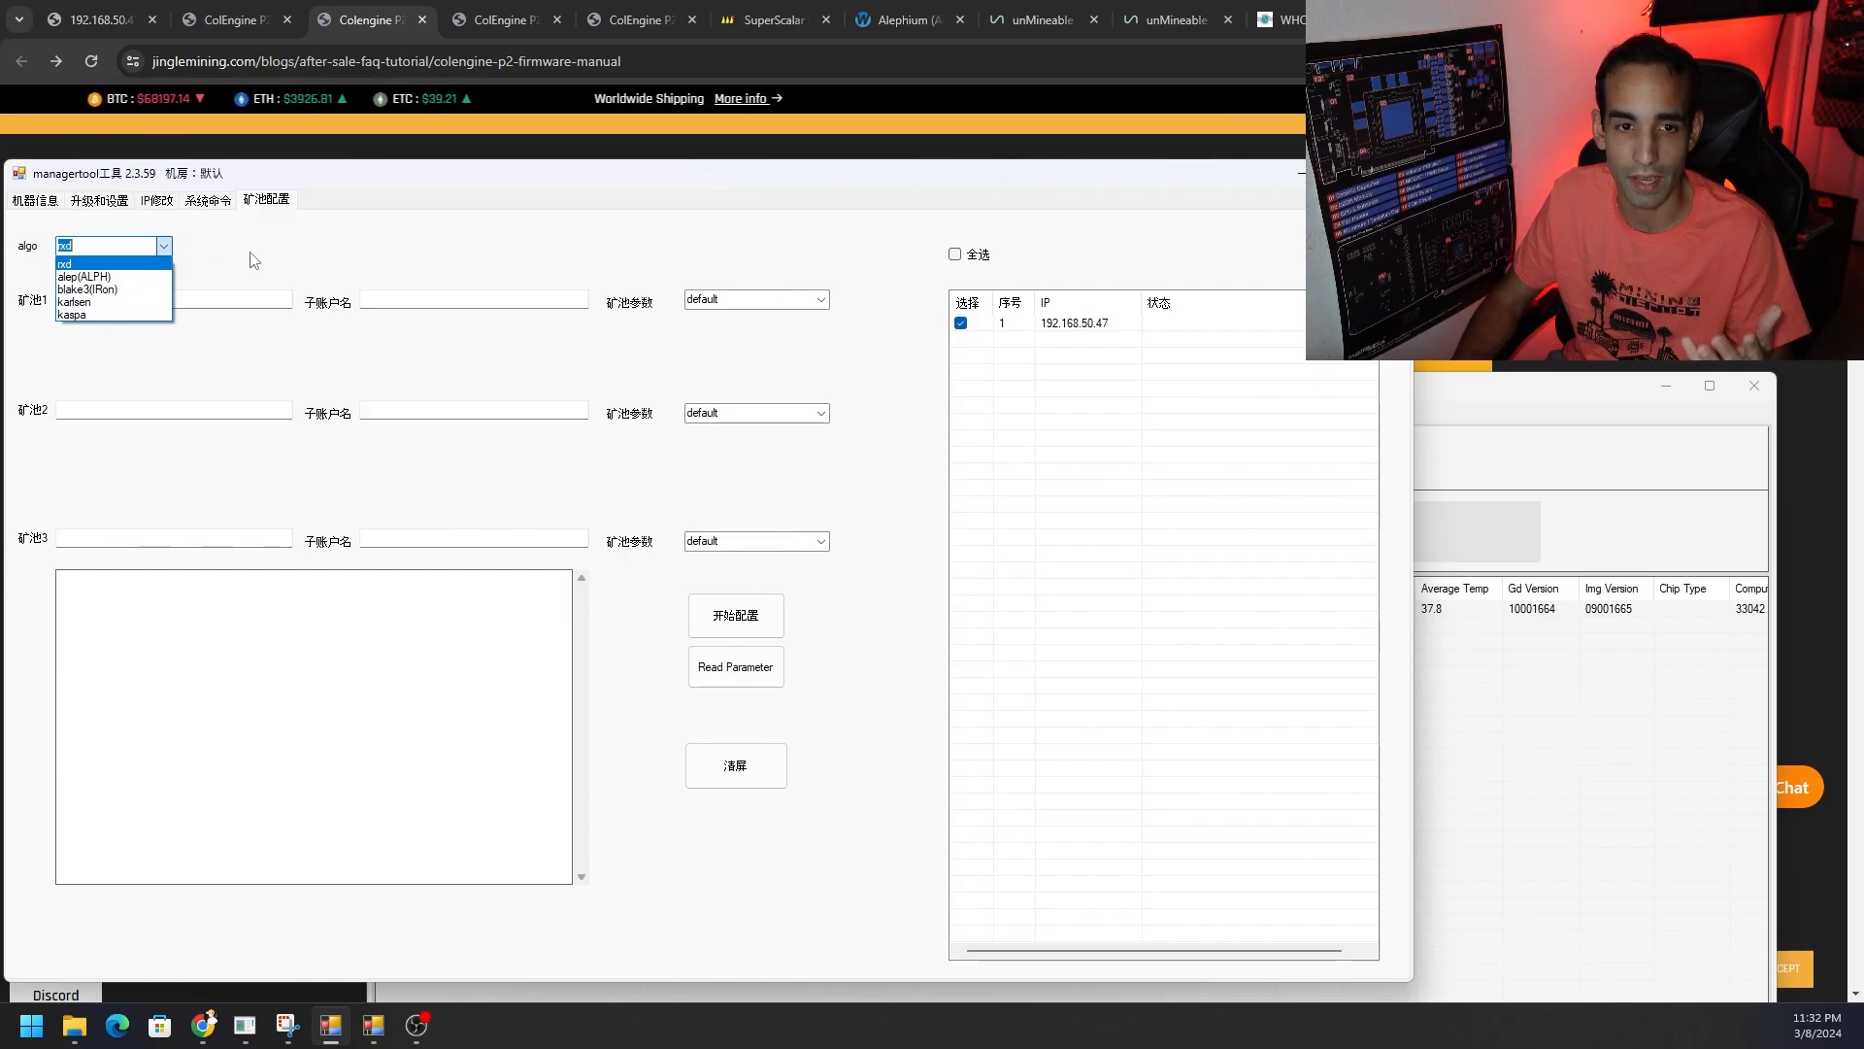
pyautogui.click(62, 262)
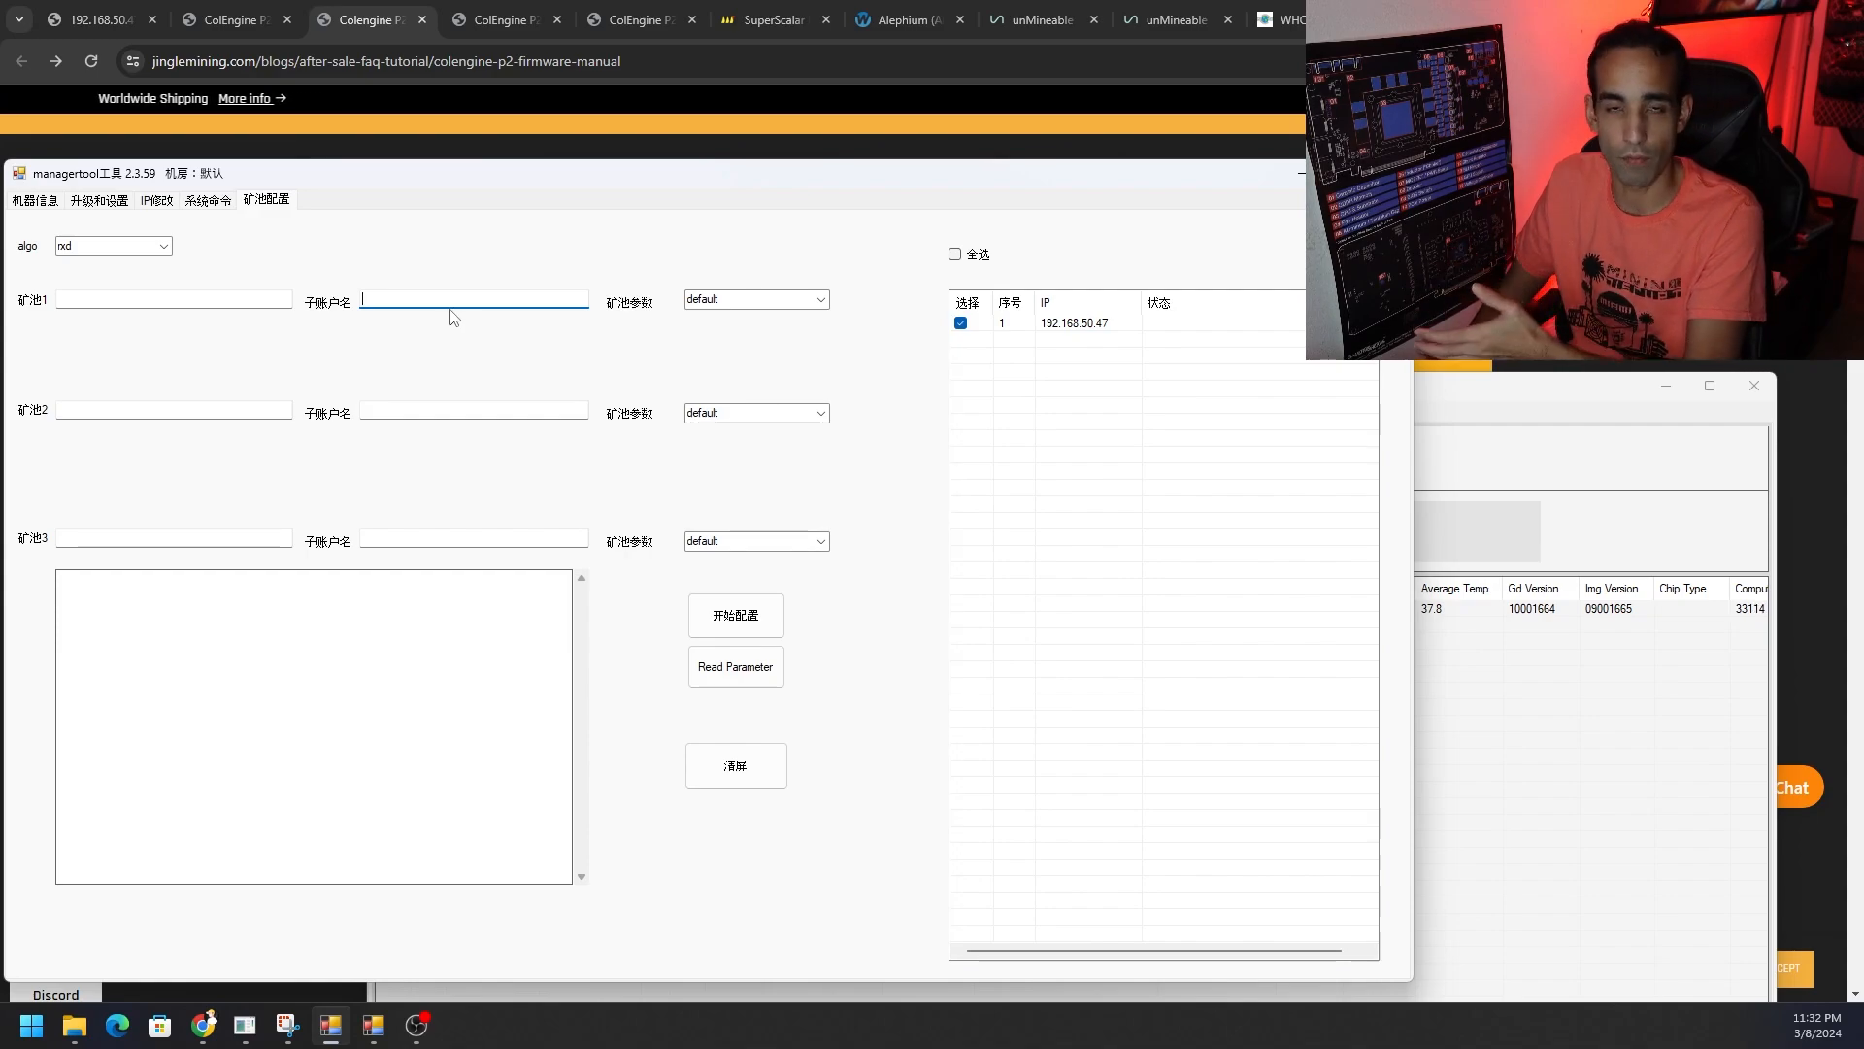
pyautogui.click(820, 299)
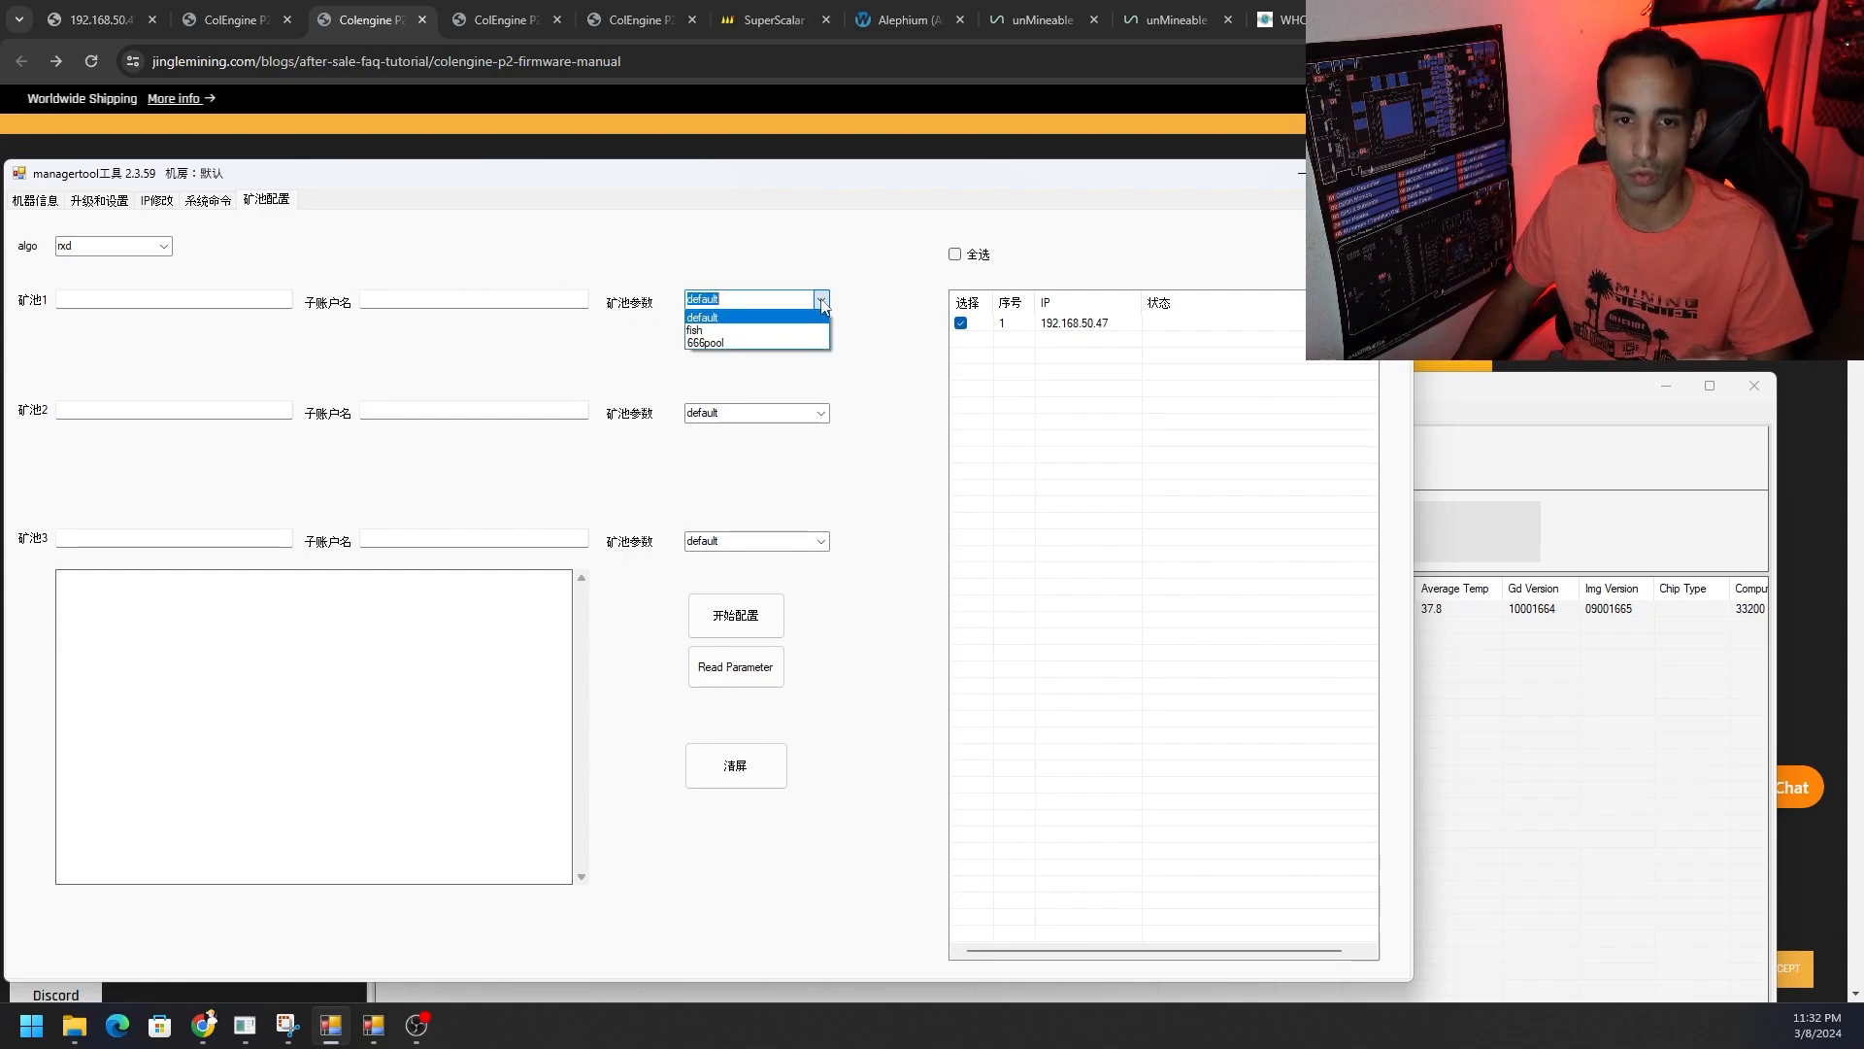
pyautogui.moveTo(755, 330)
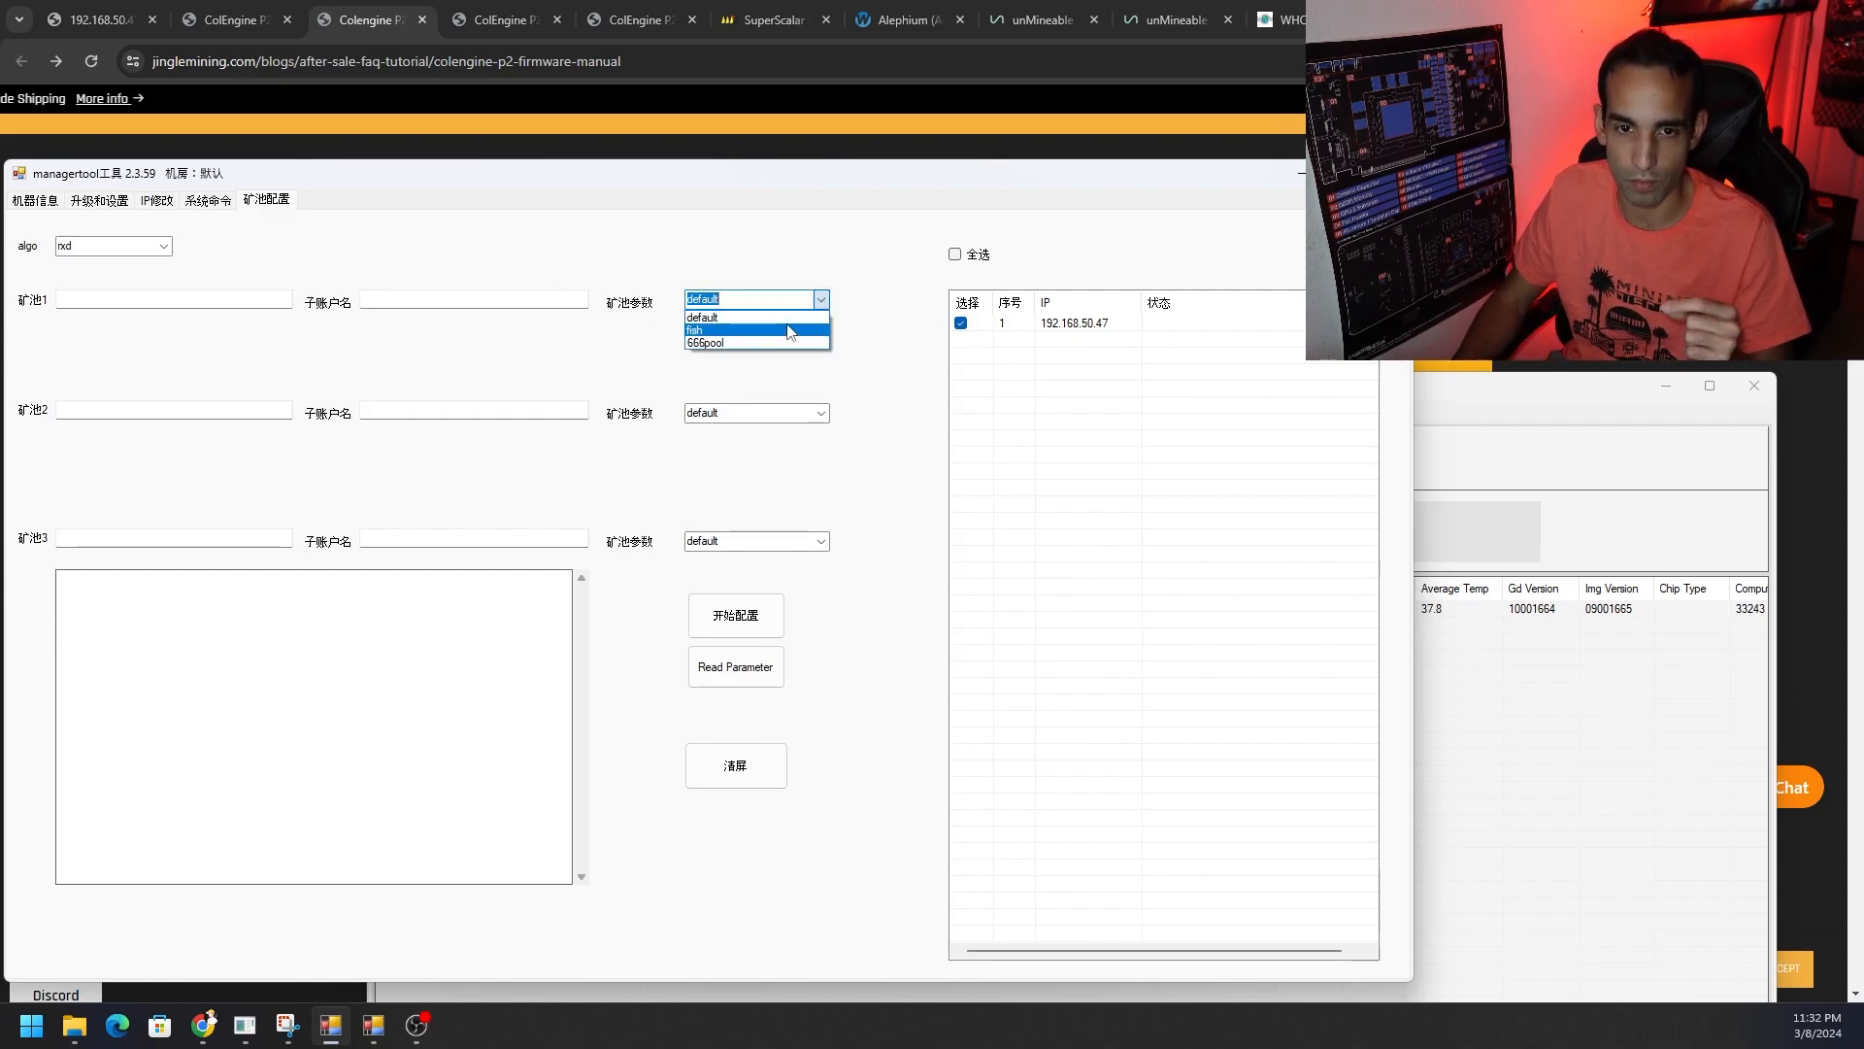
pyautogui.moveTo(778, 341)
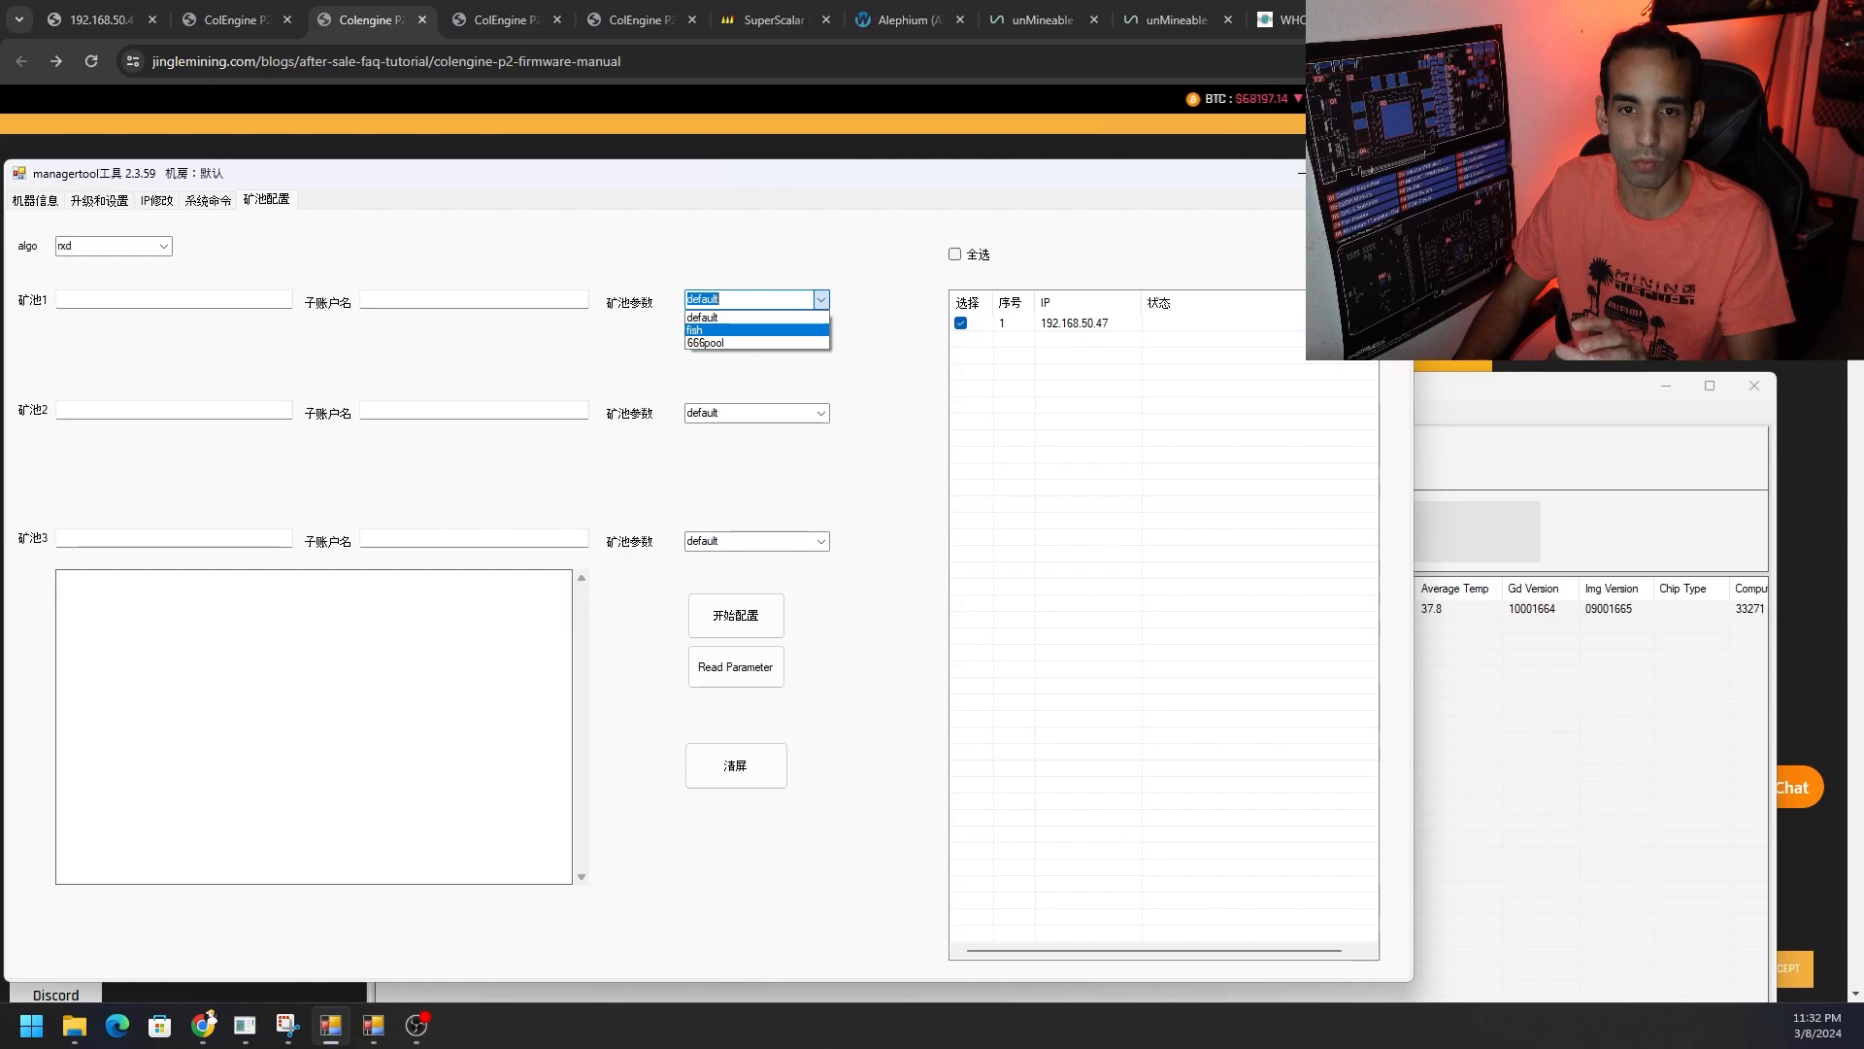
pyautogui.click(505, 20)
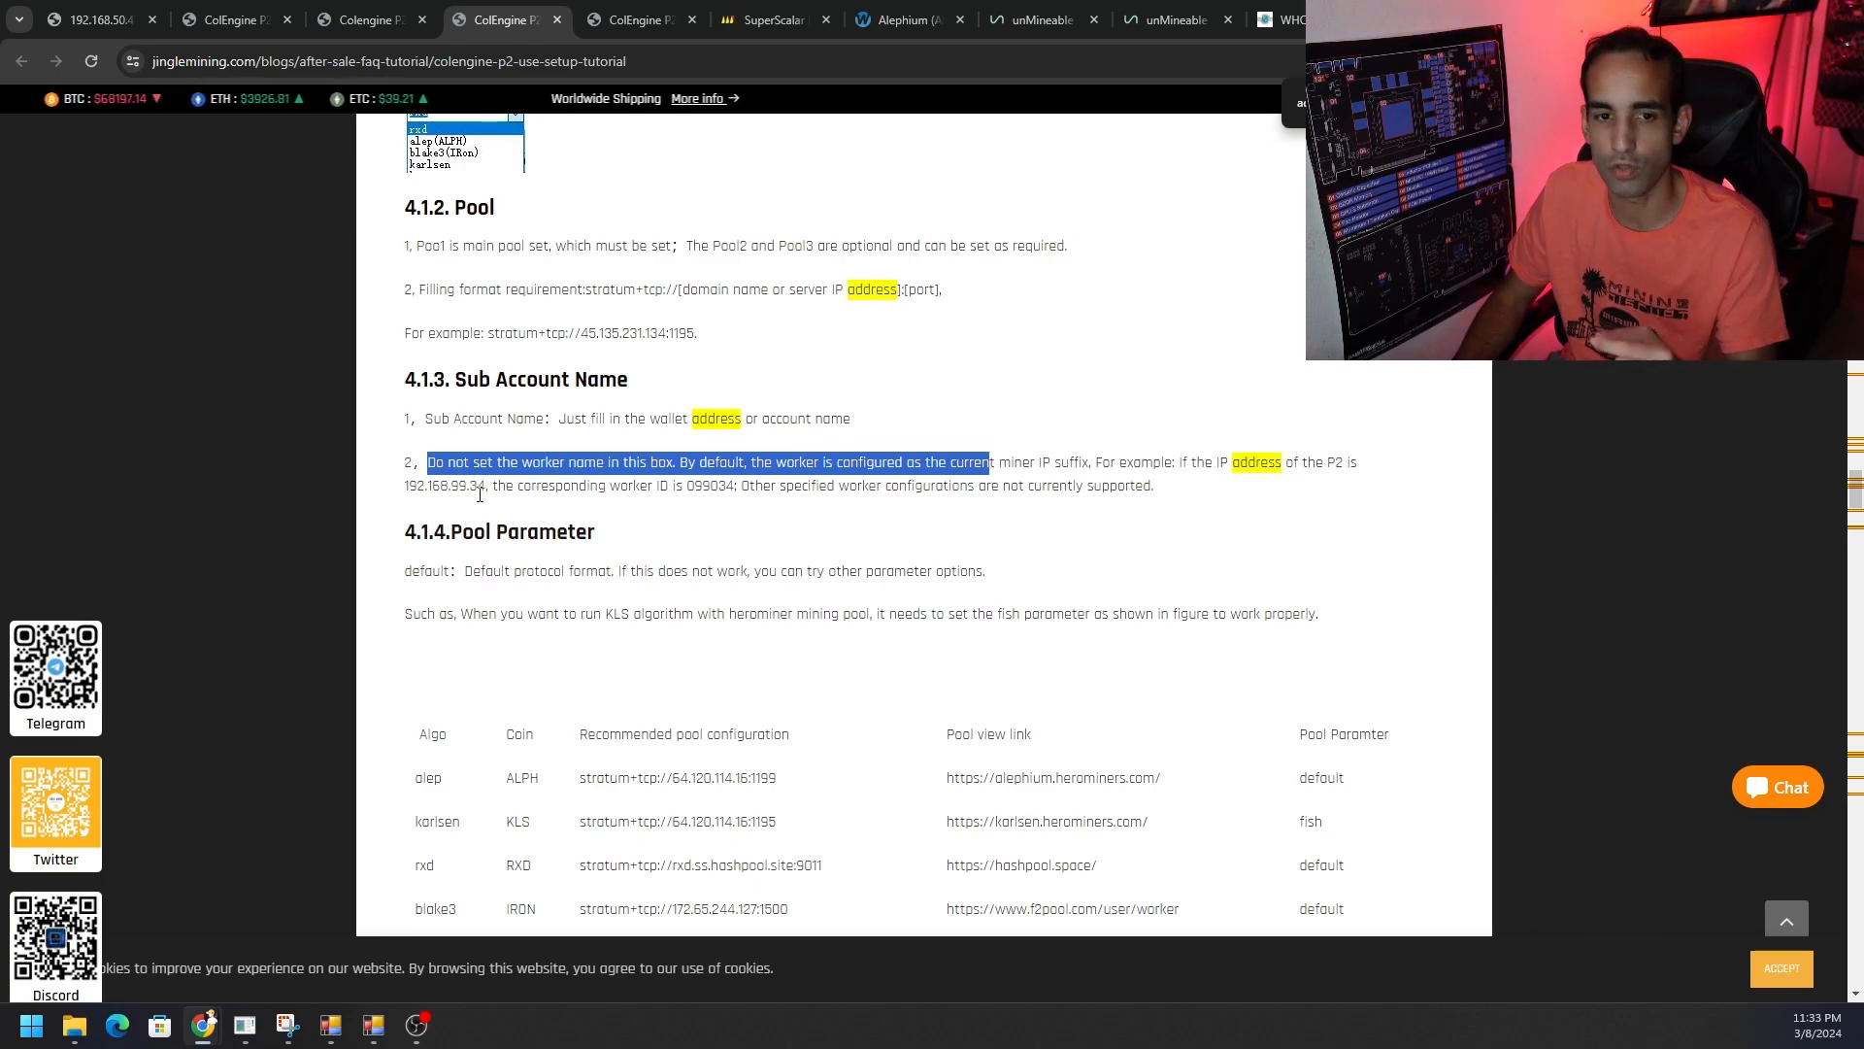
pyautogui.moveTo(634, 523)
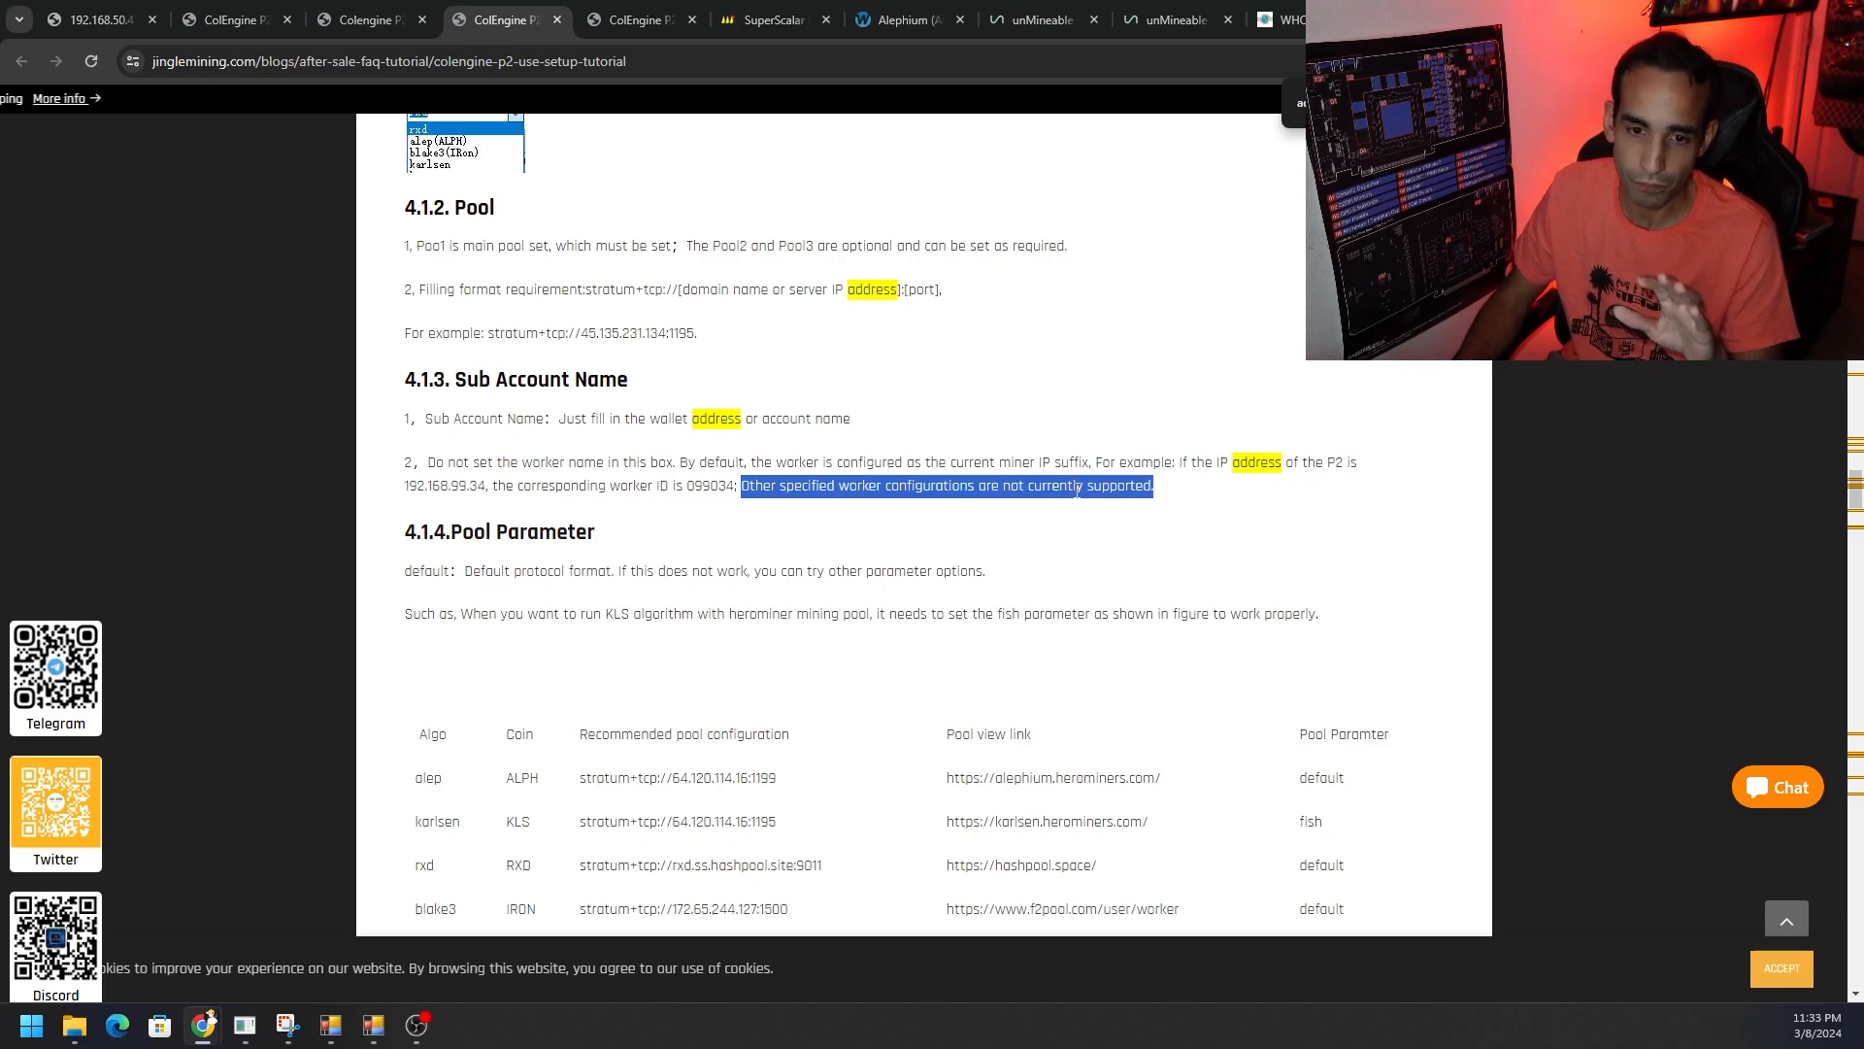
# Step: Select the alep pool IP in the tutorial's pool table, then go to the unMineable KarlsenHash tab
pyautogui.scroll(-3)
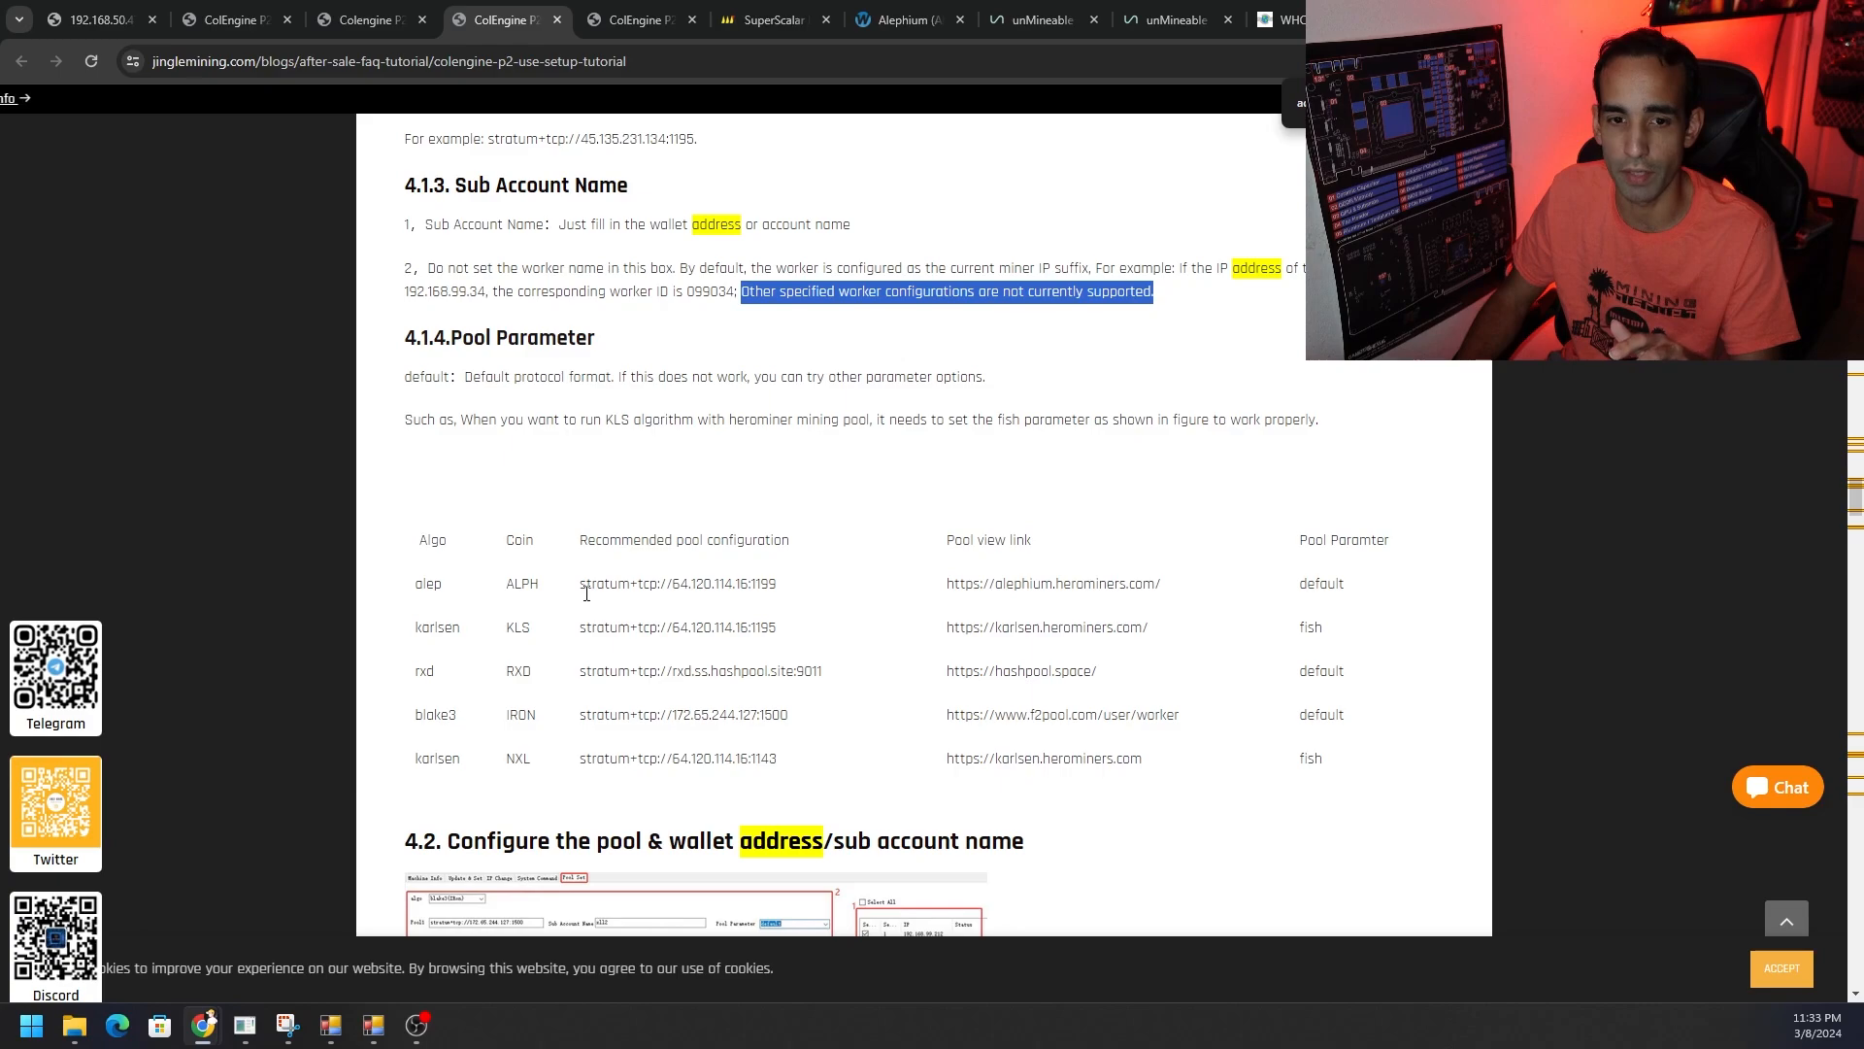
pyautogui.moveTo(854, 604)
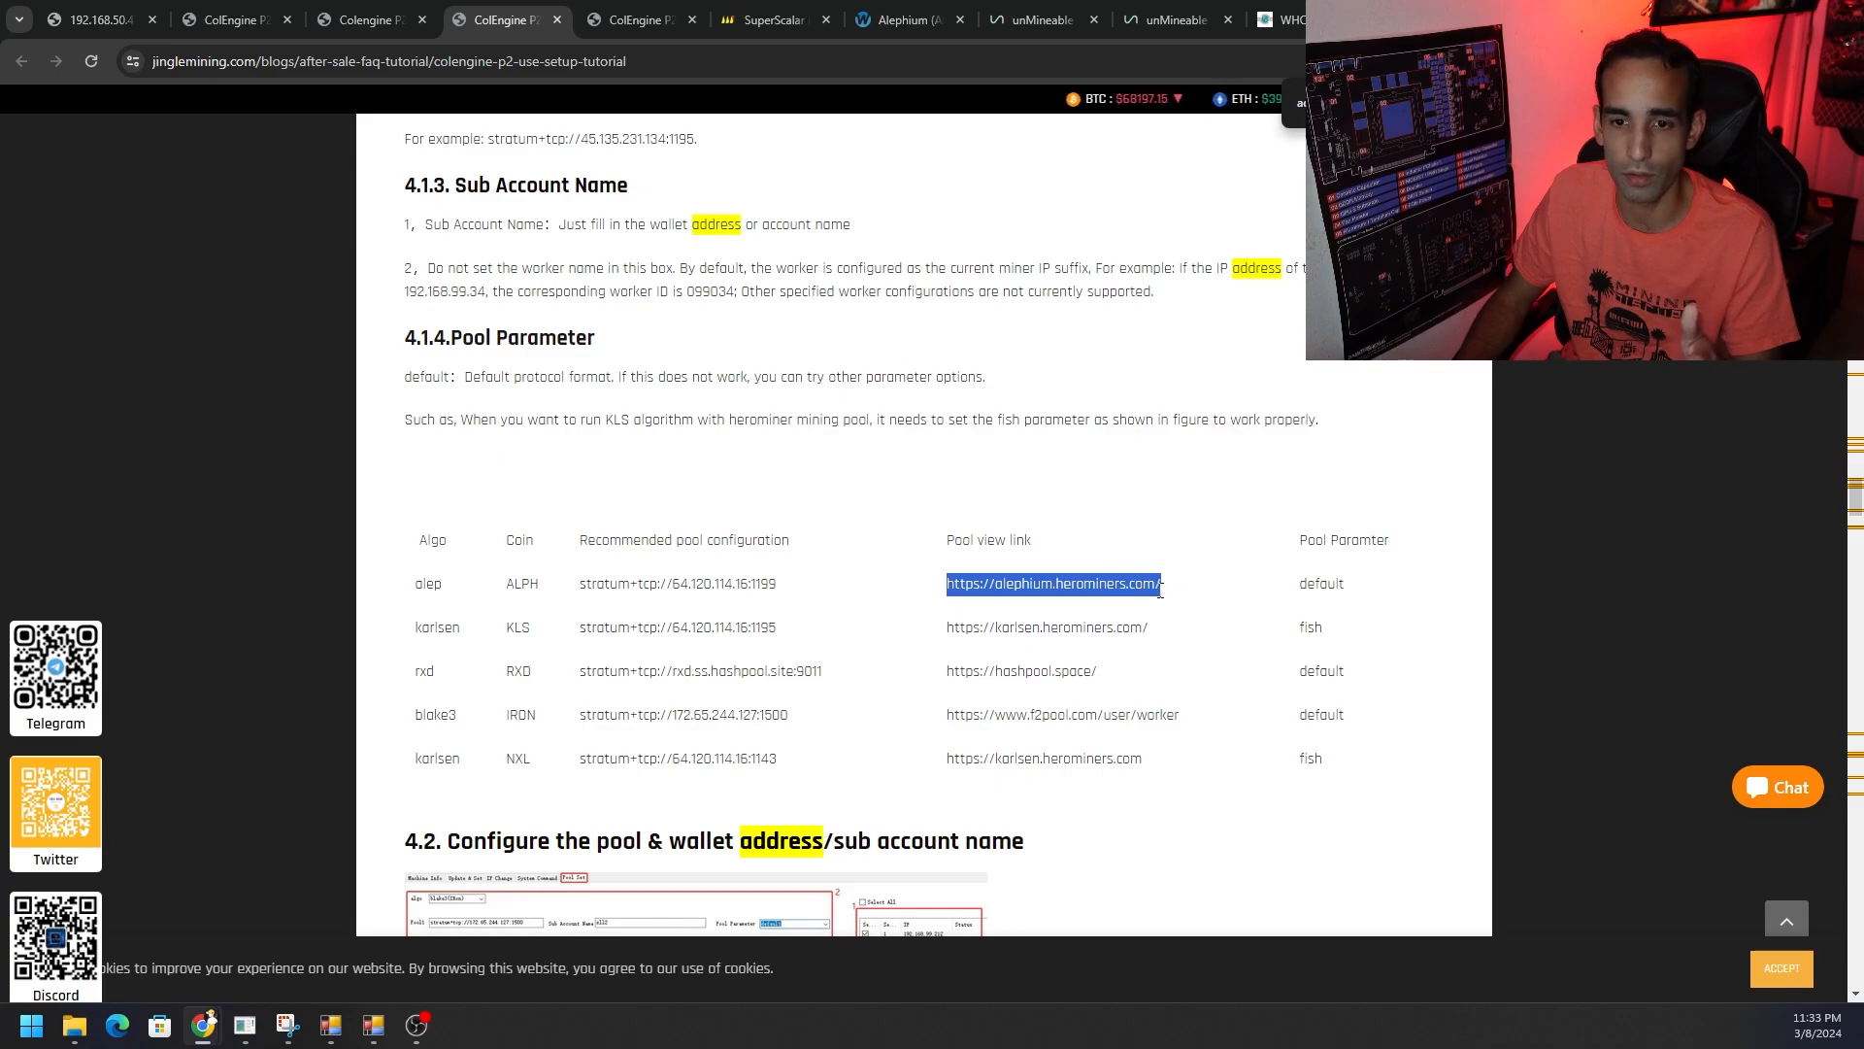
pyautogui.moveTo(903, 569)
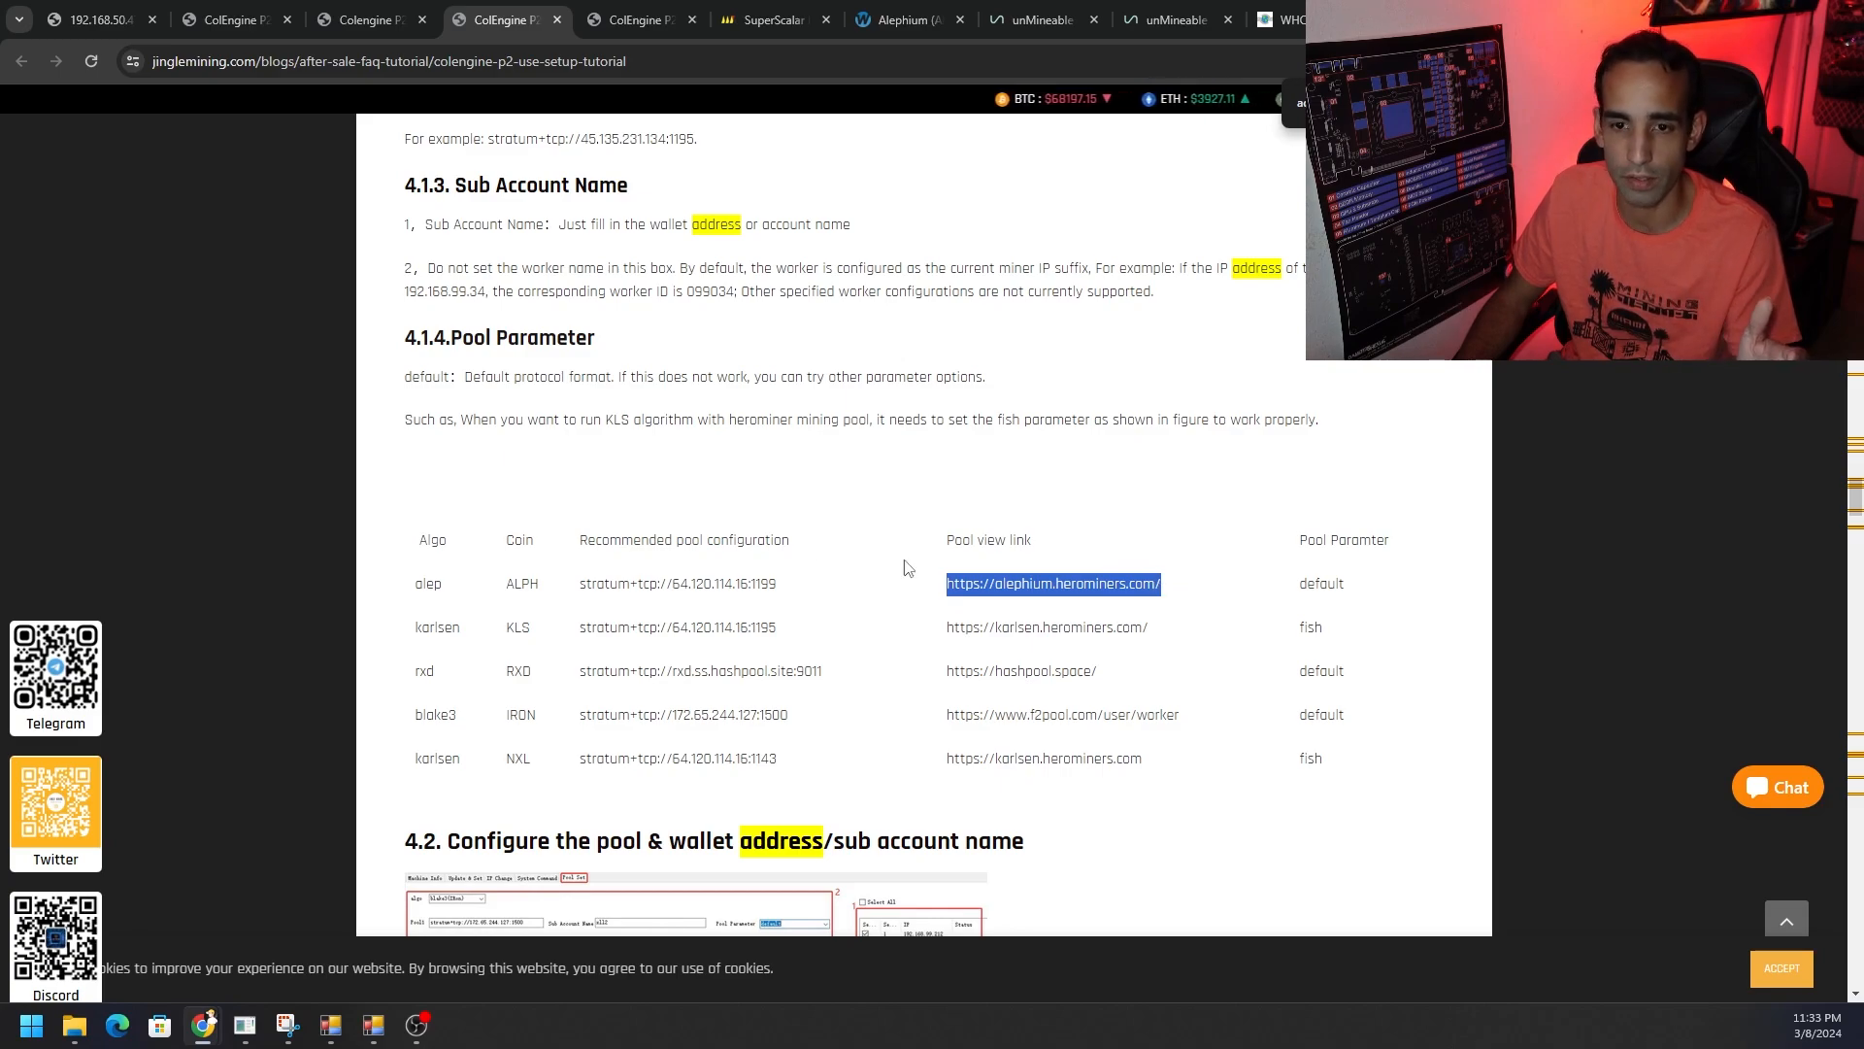
pyautogui.doubleClick(718, 585)
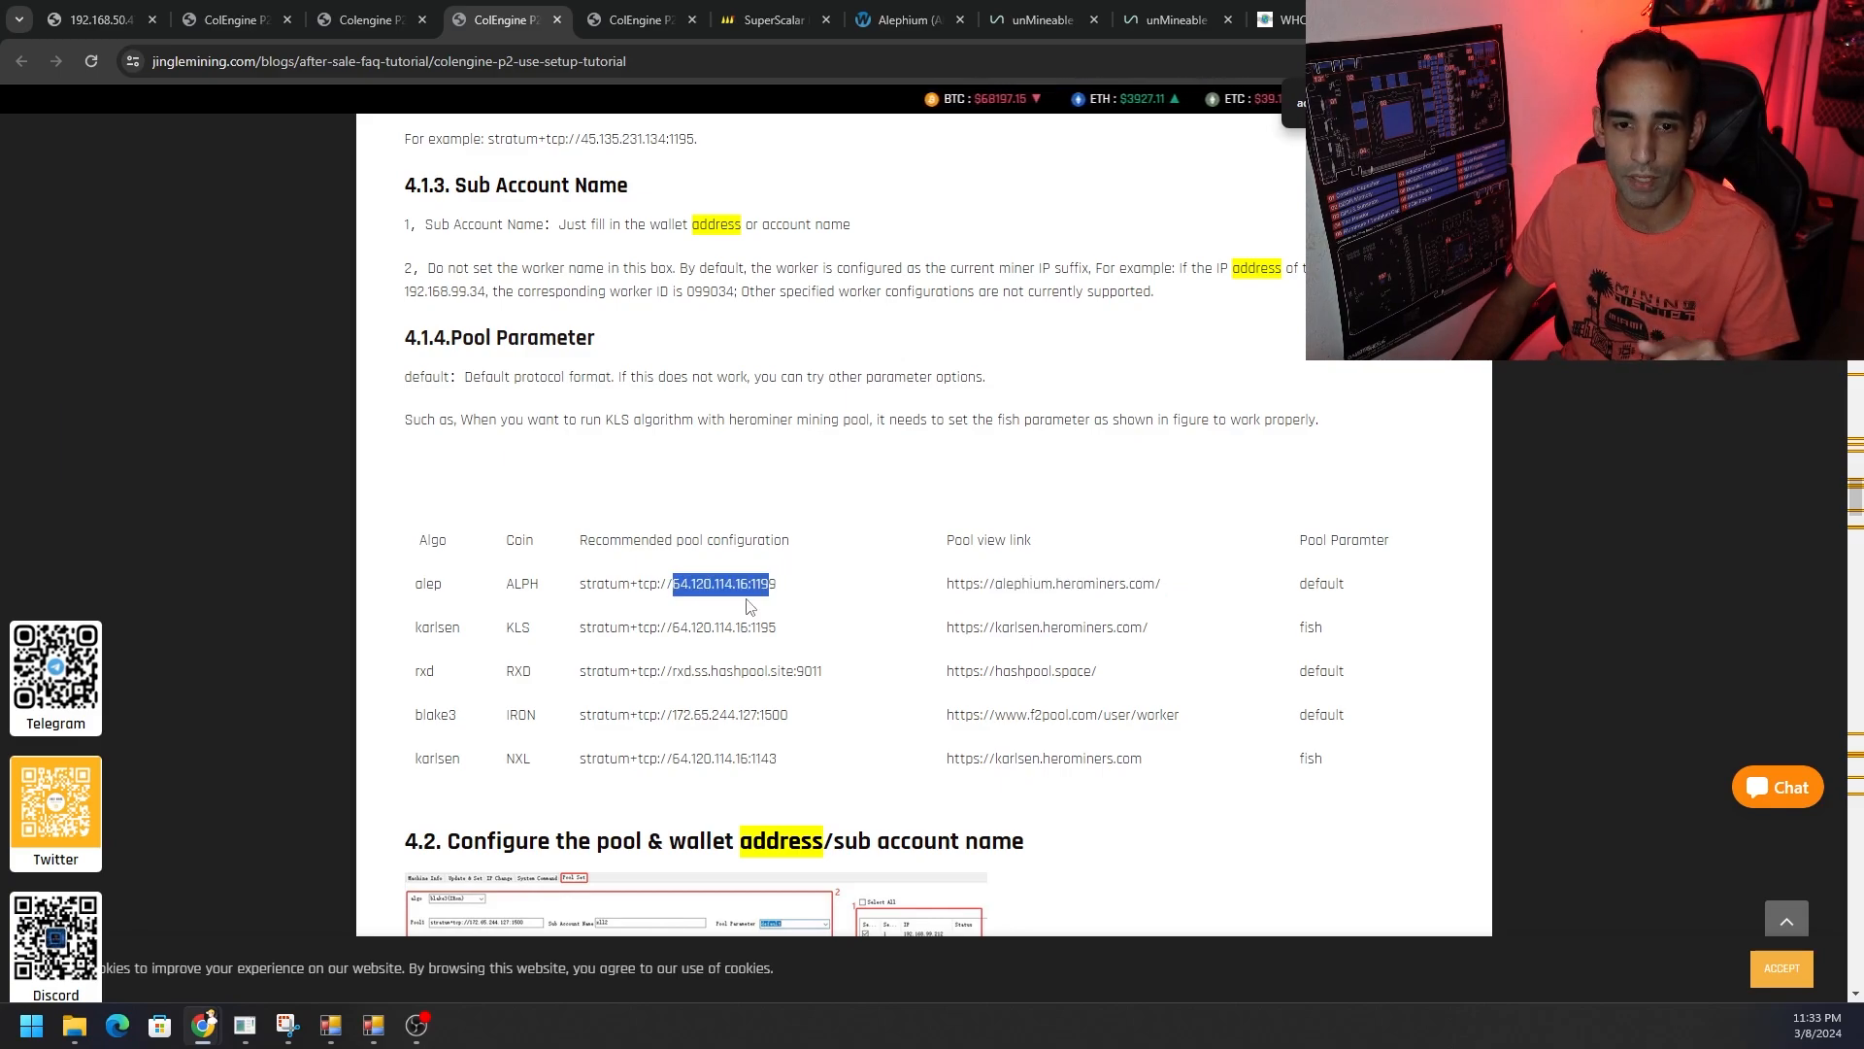
pyautogui.click(1175, 20)
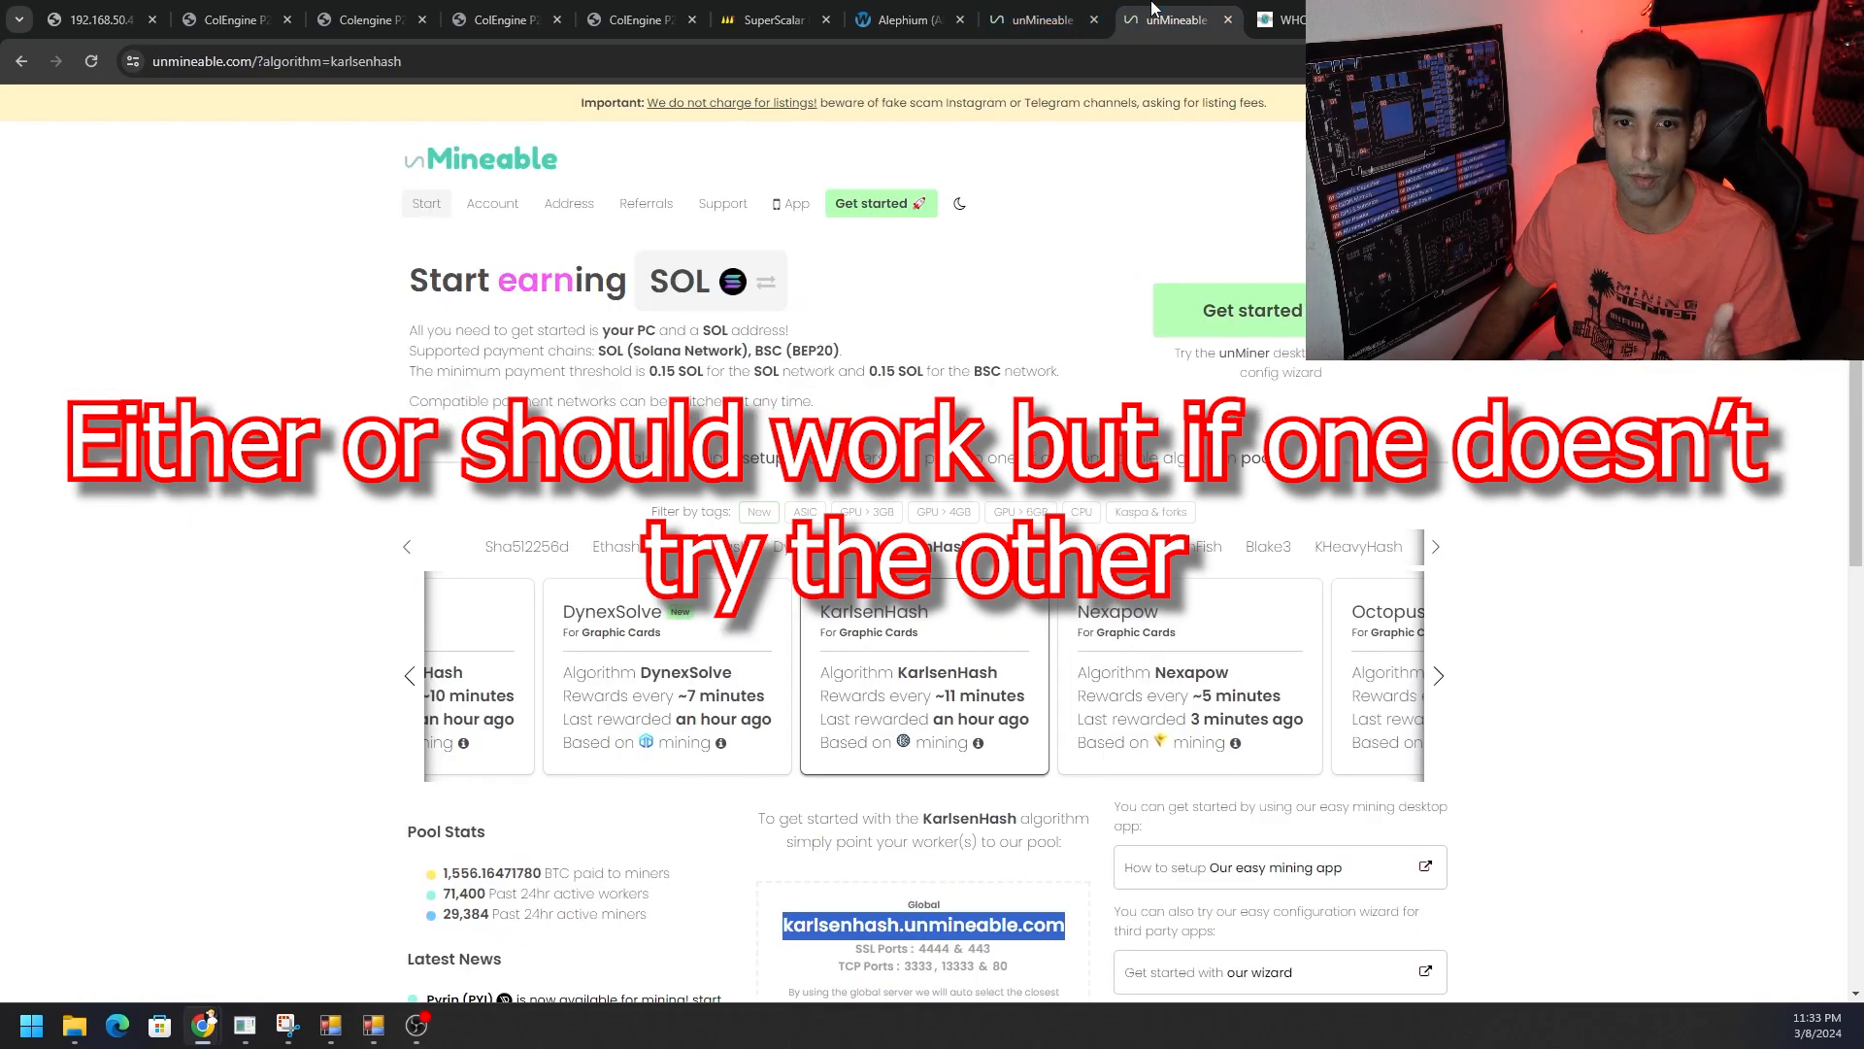
# Step: Scroll to the karlsenhash.unmineable.com pool address and ports, then go to the WHOIS & DNS Lookup tab
pyautogui.scroll(-3)
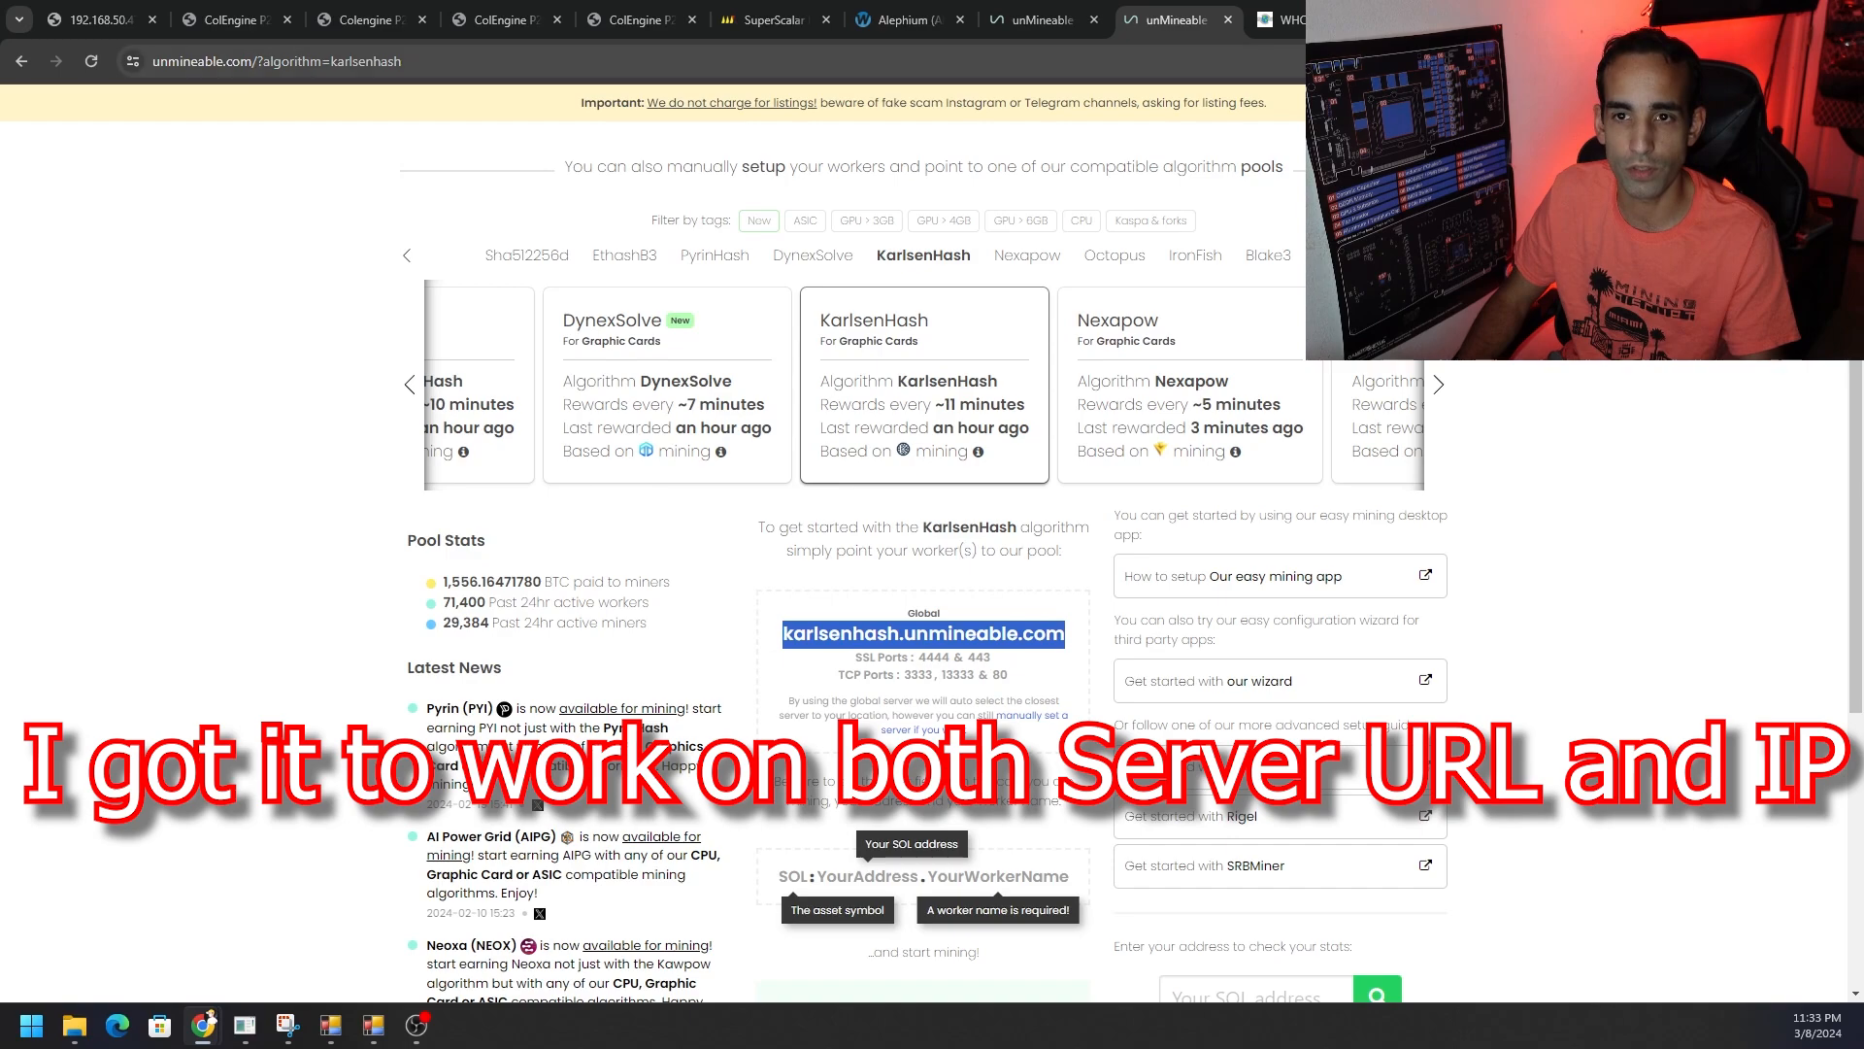
pyautogui.click(1278, 20)
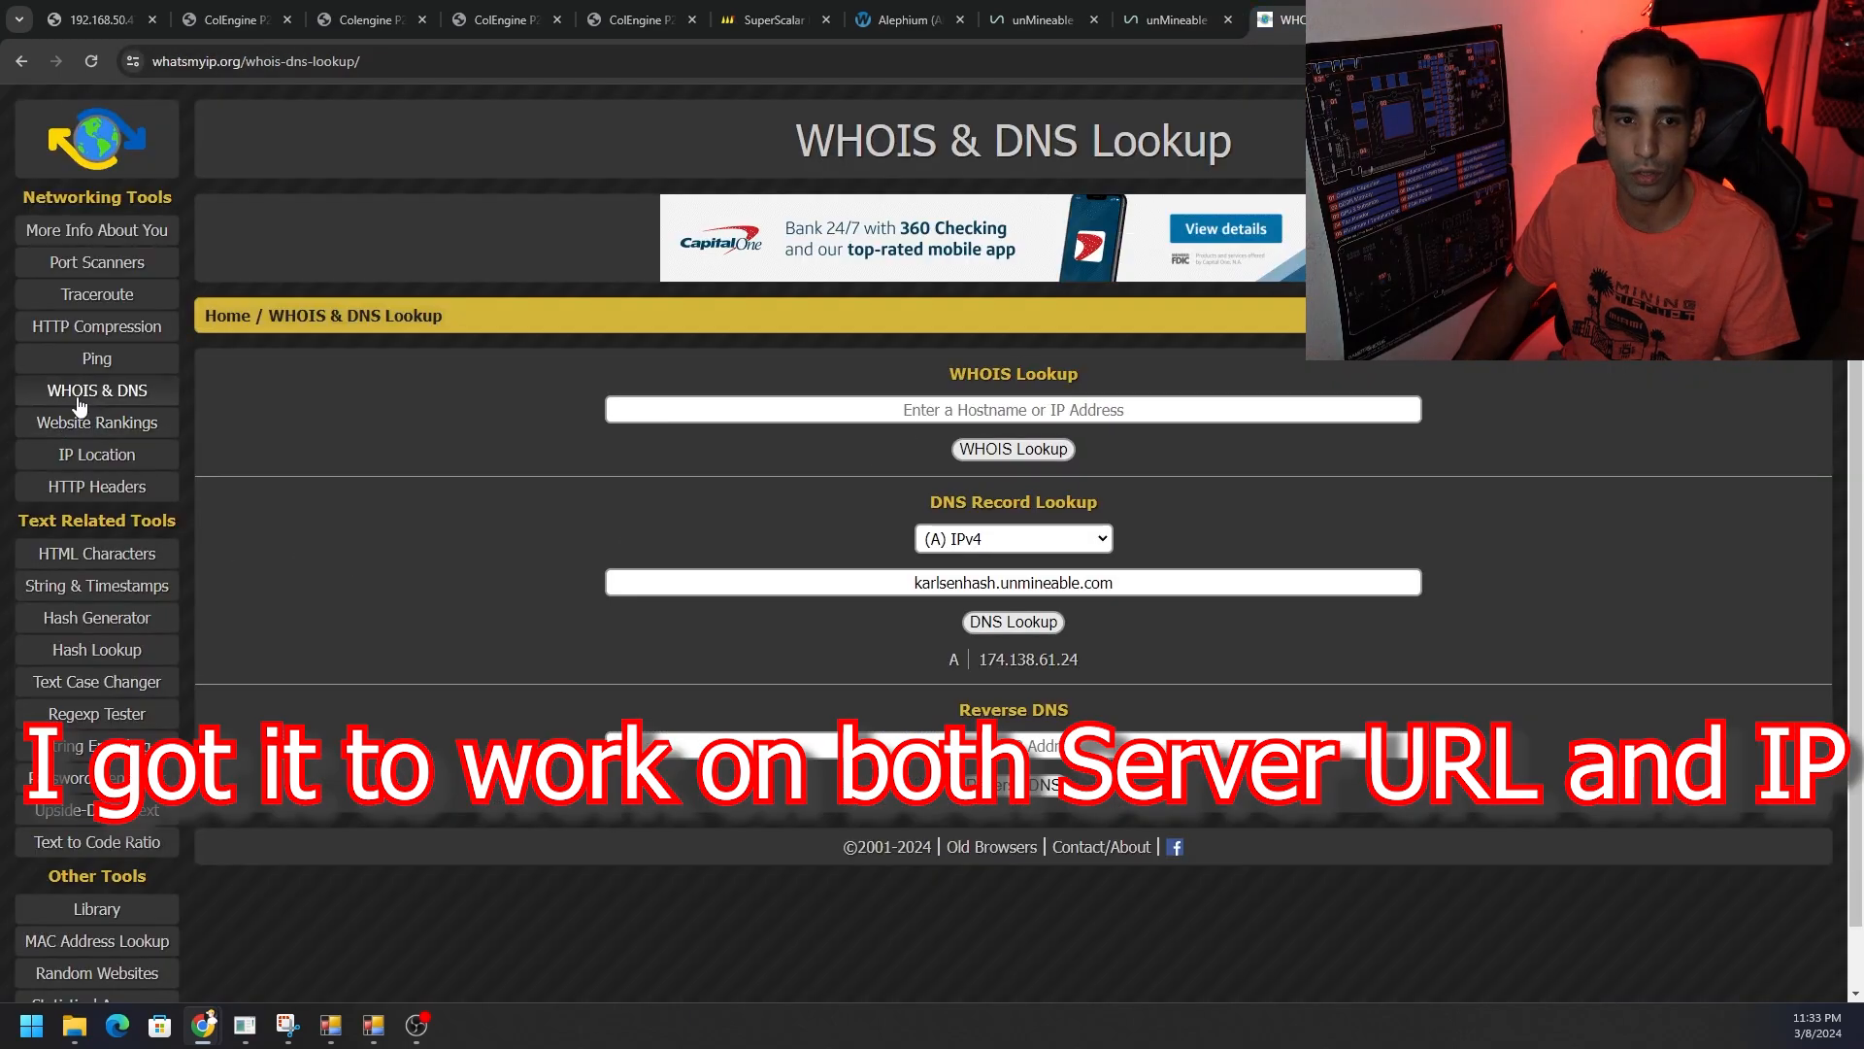
pyautogui.moveTo(914, 644)
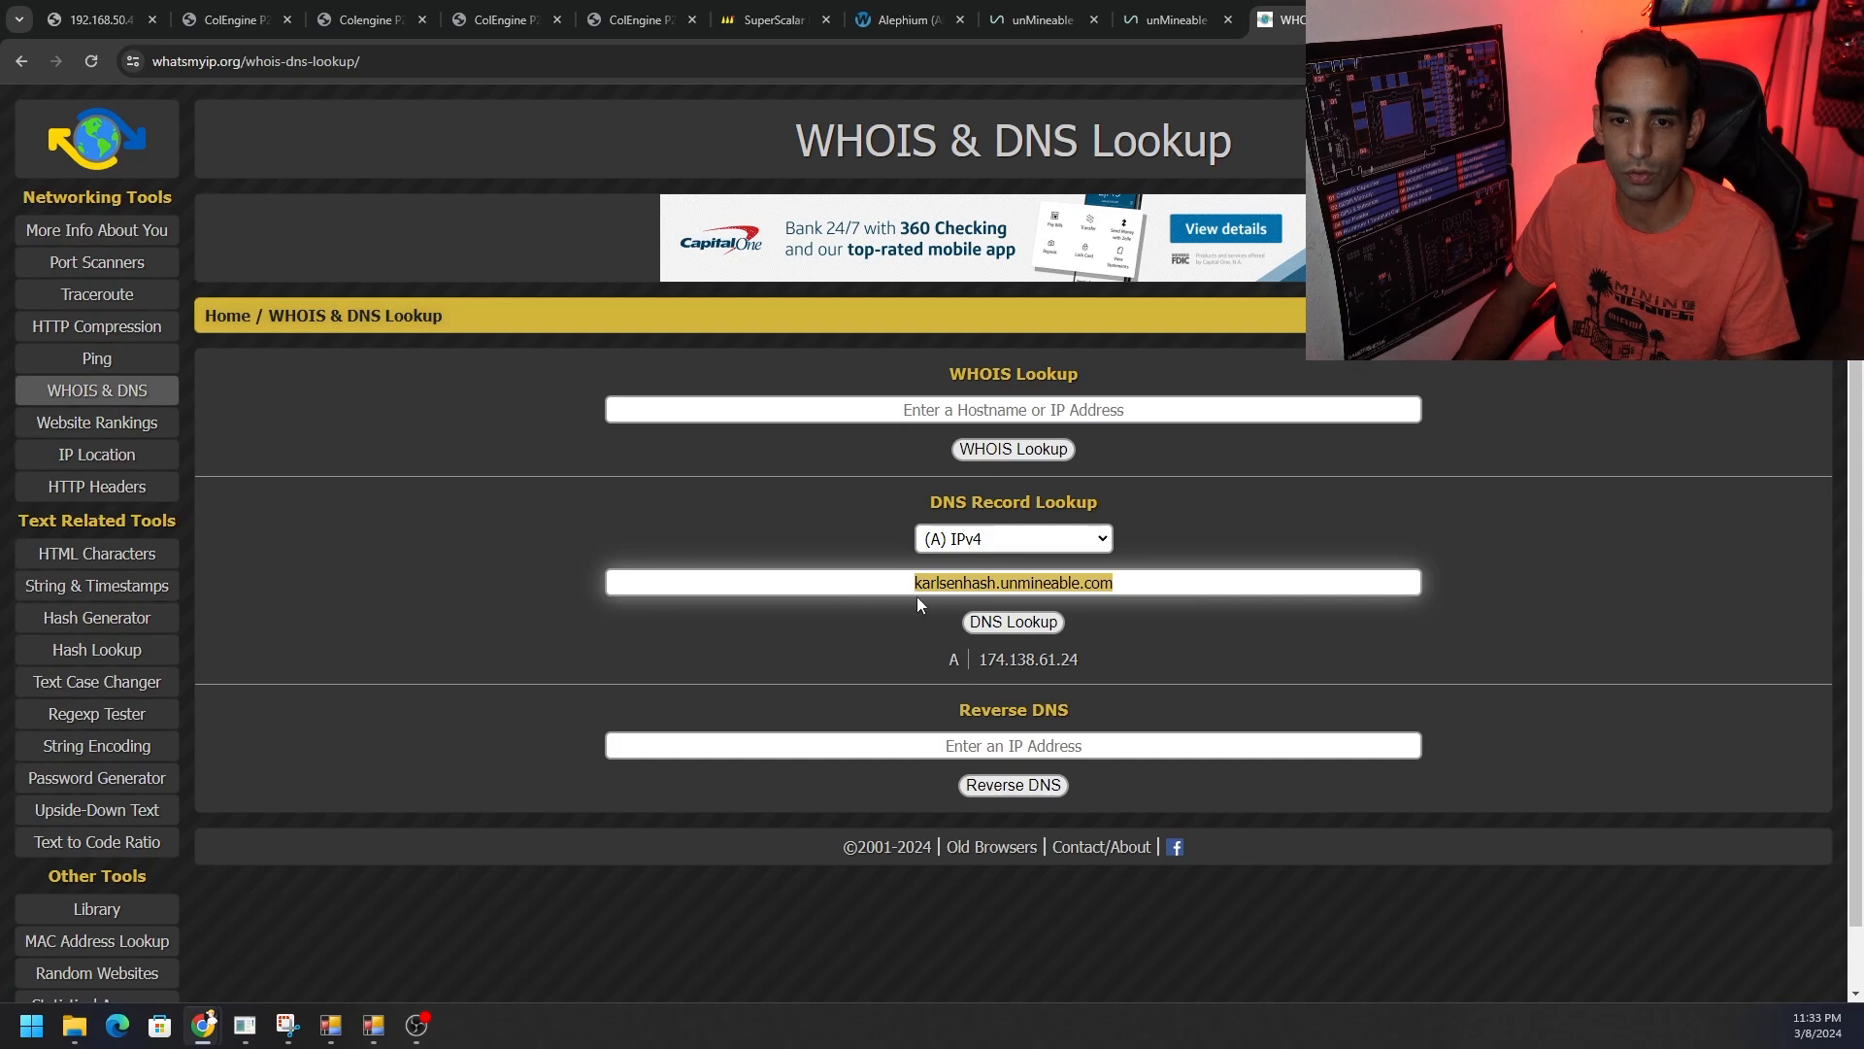
pyautogui.moveTo(1124, 592)
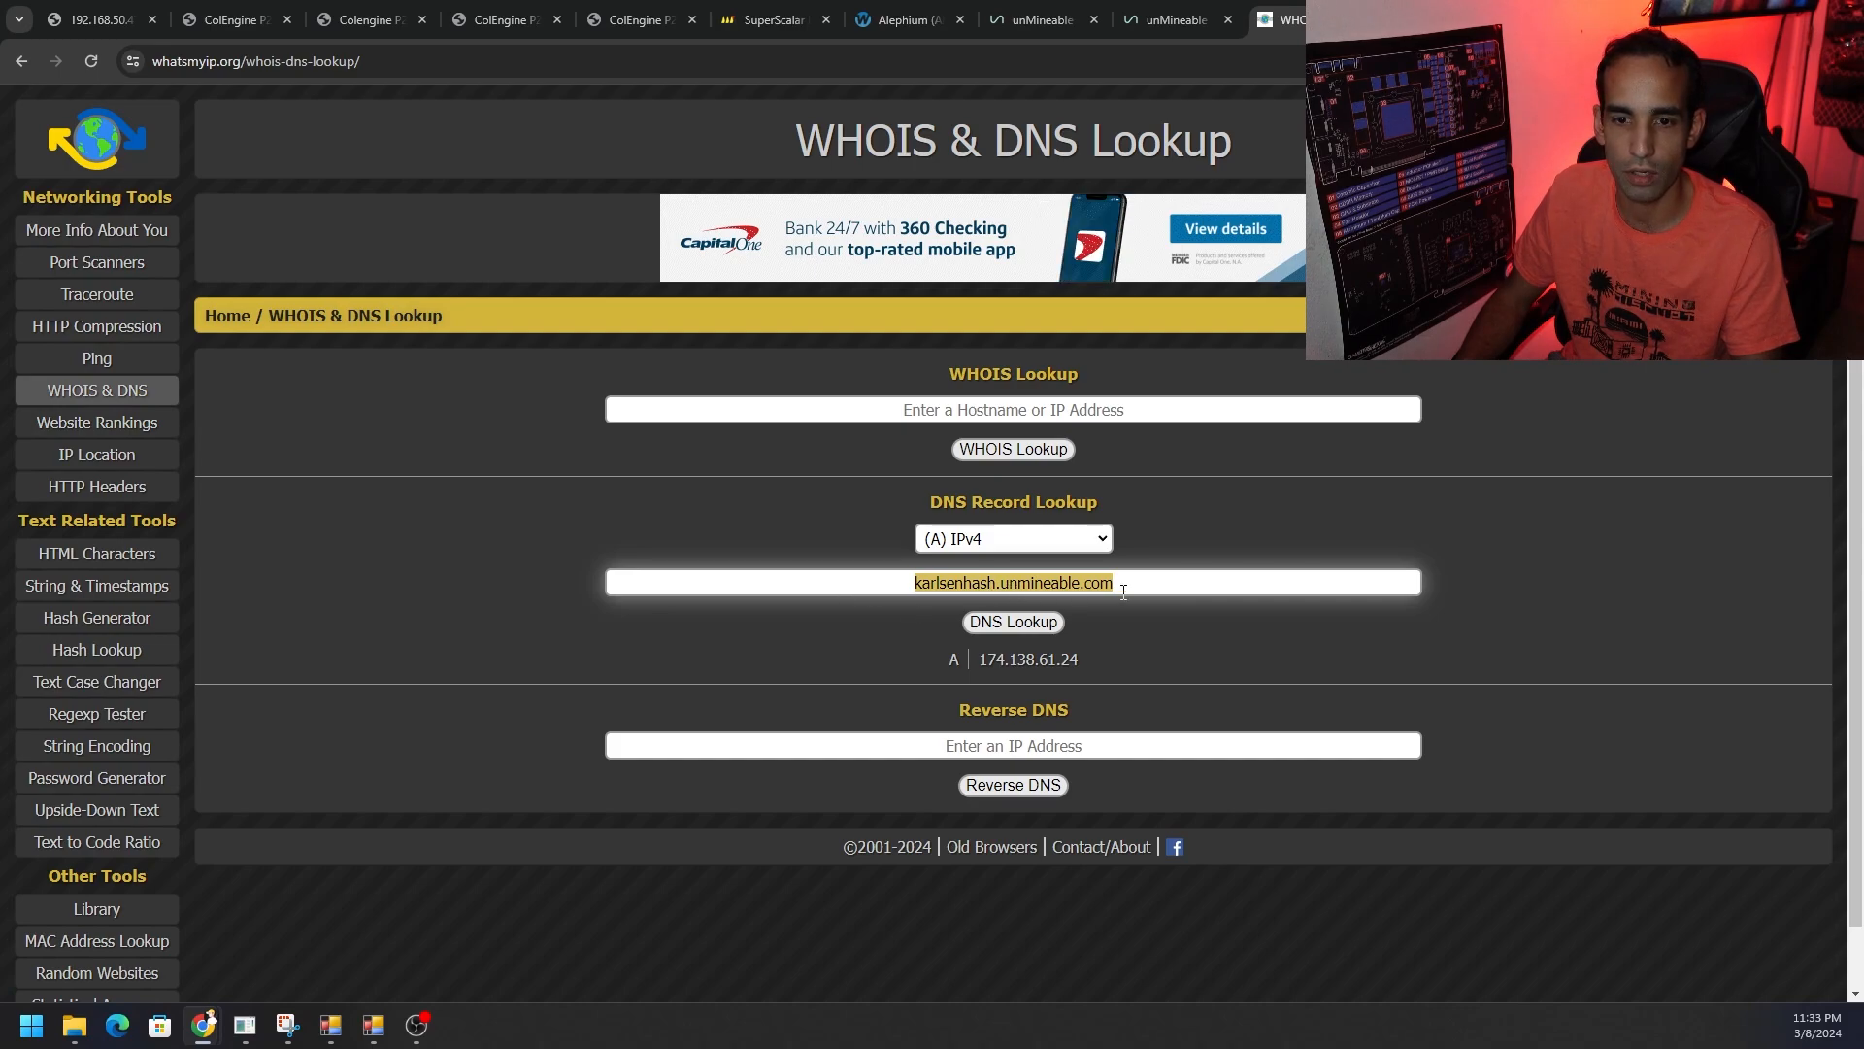
# Step: Select the resolved A record 174.138.61.24 and bring managertool back to the front
pyautogui.doubleClick(1027, 658)
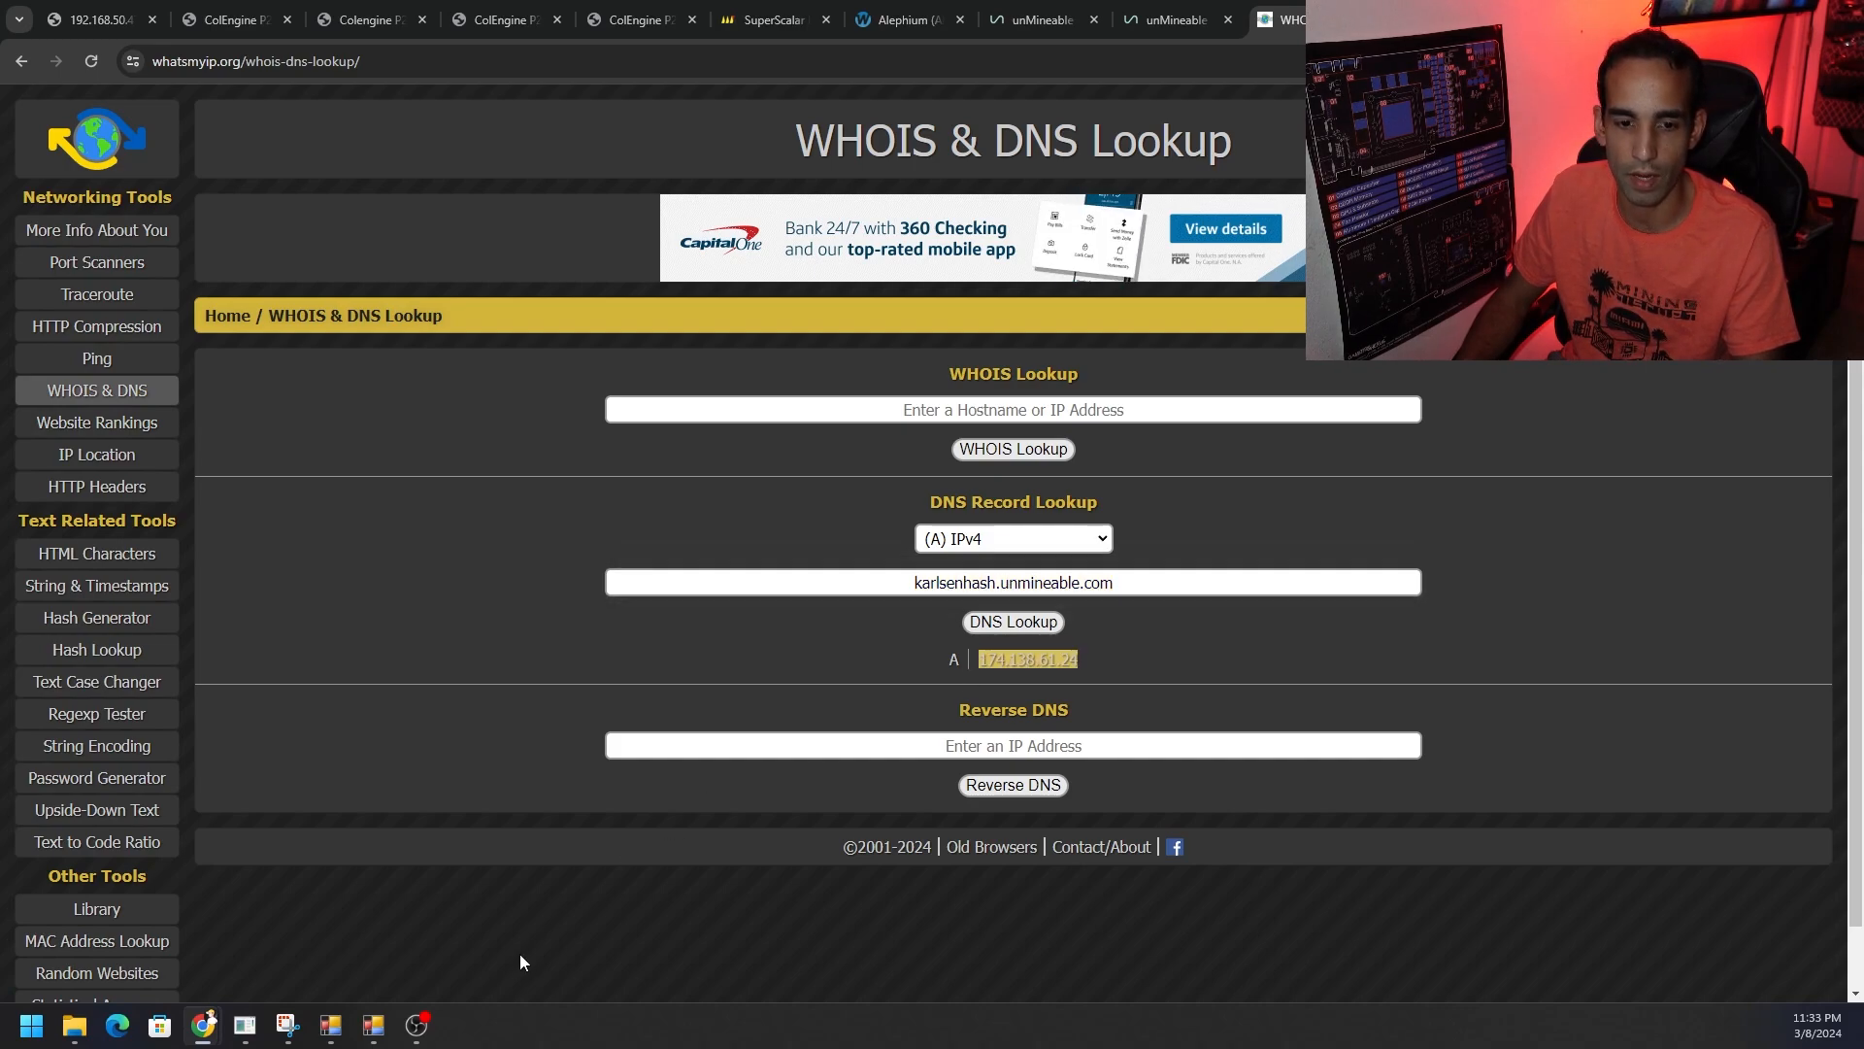
pyautogui.click(373, 1031)
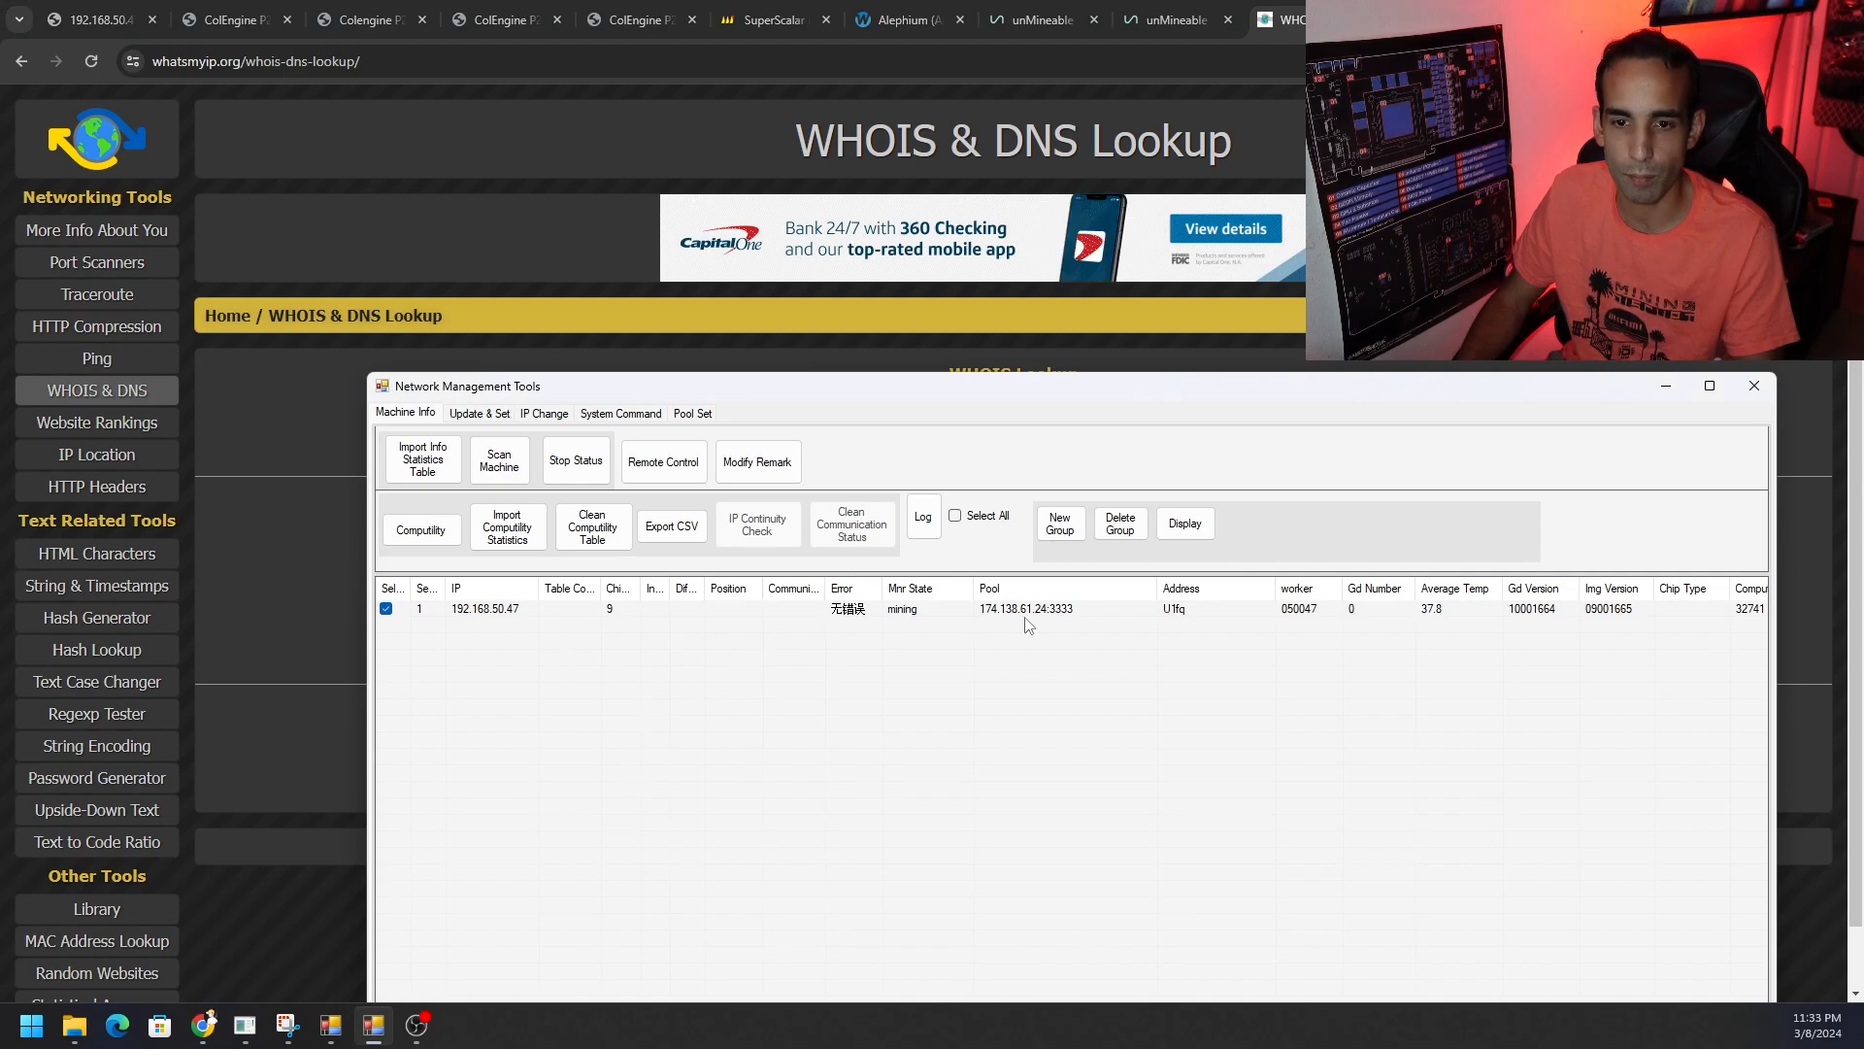
pyautogui.moveTo(1053, 617)
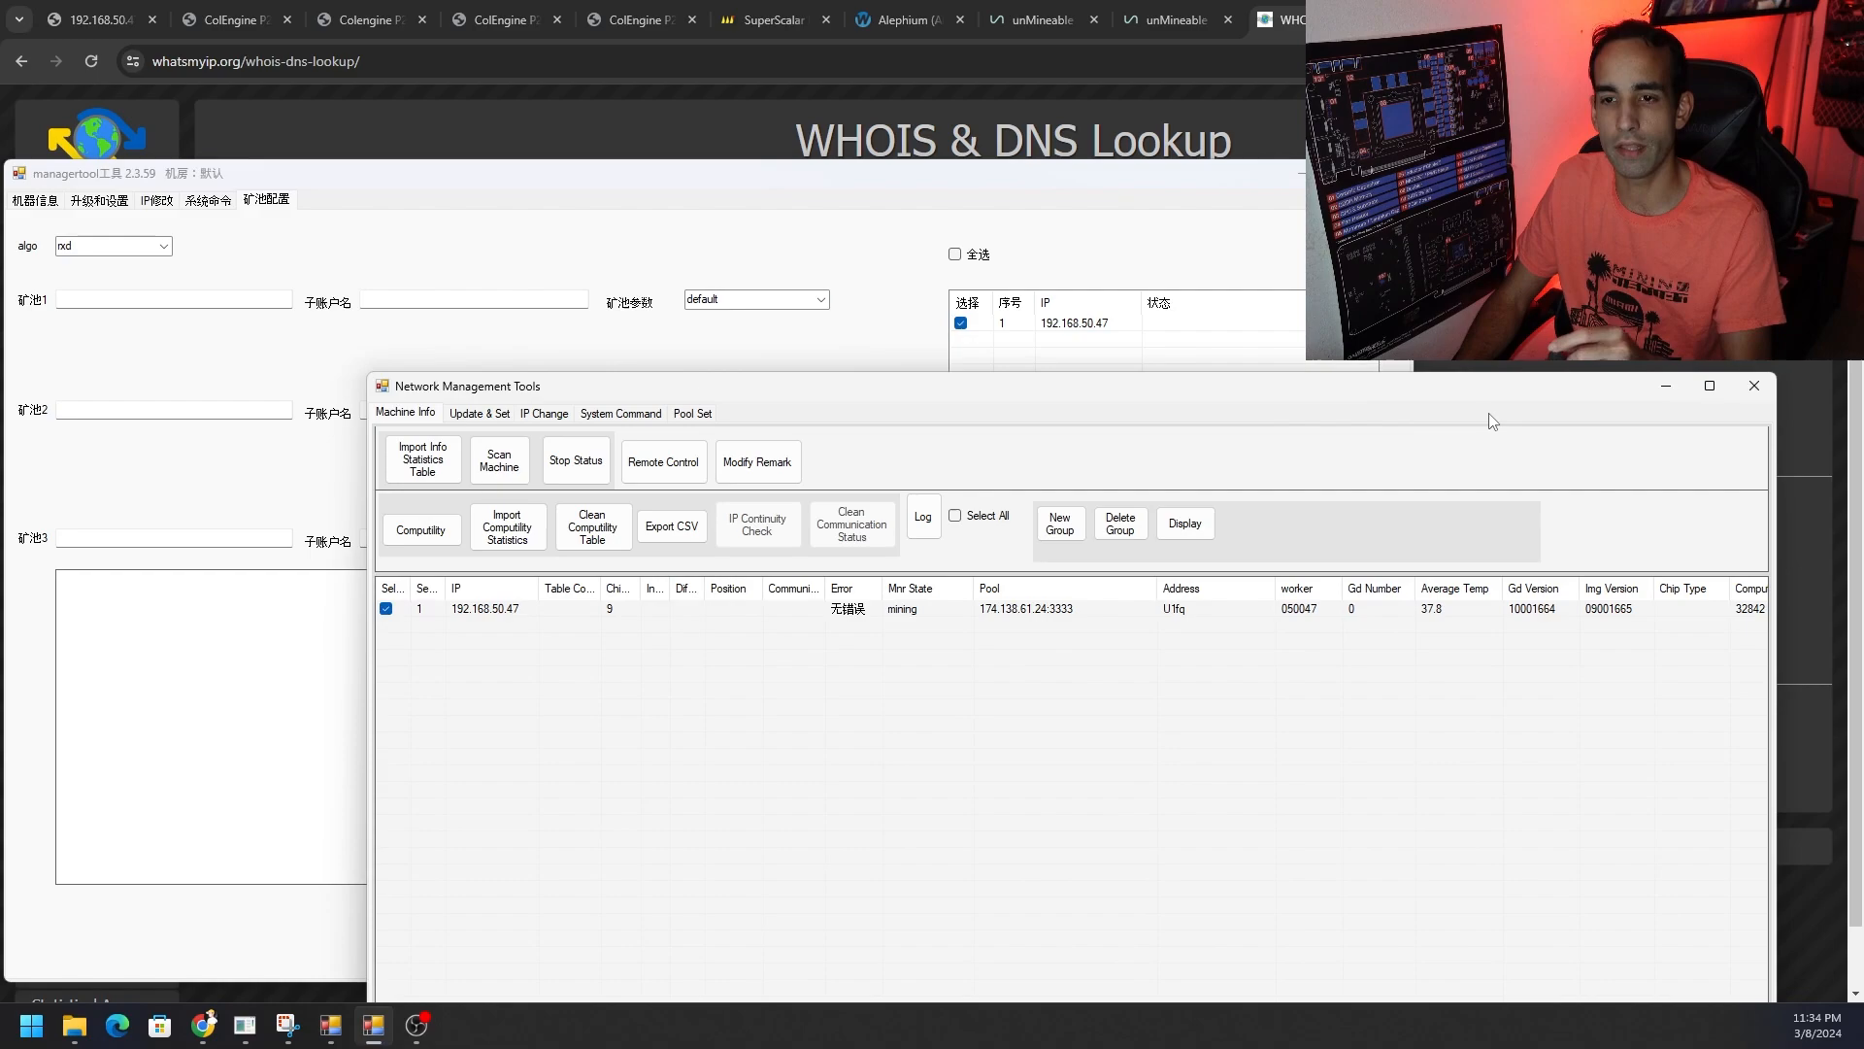
pyautogui.moveTo(968, 521)
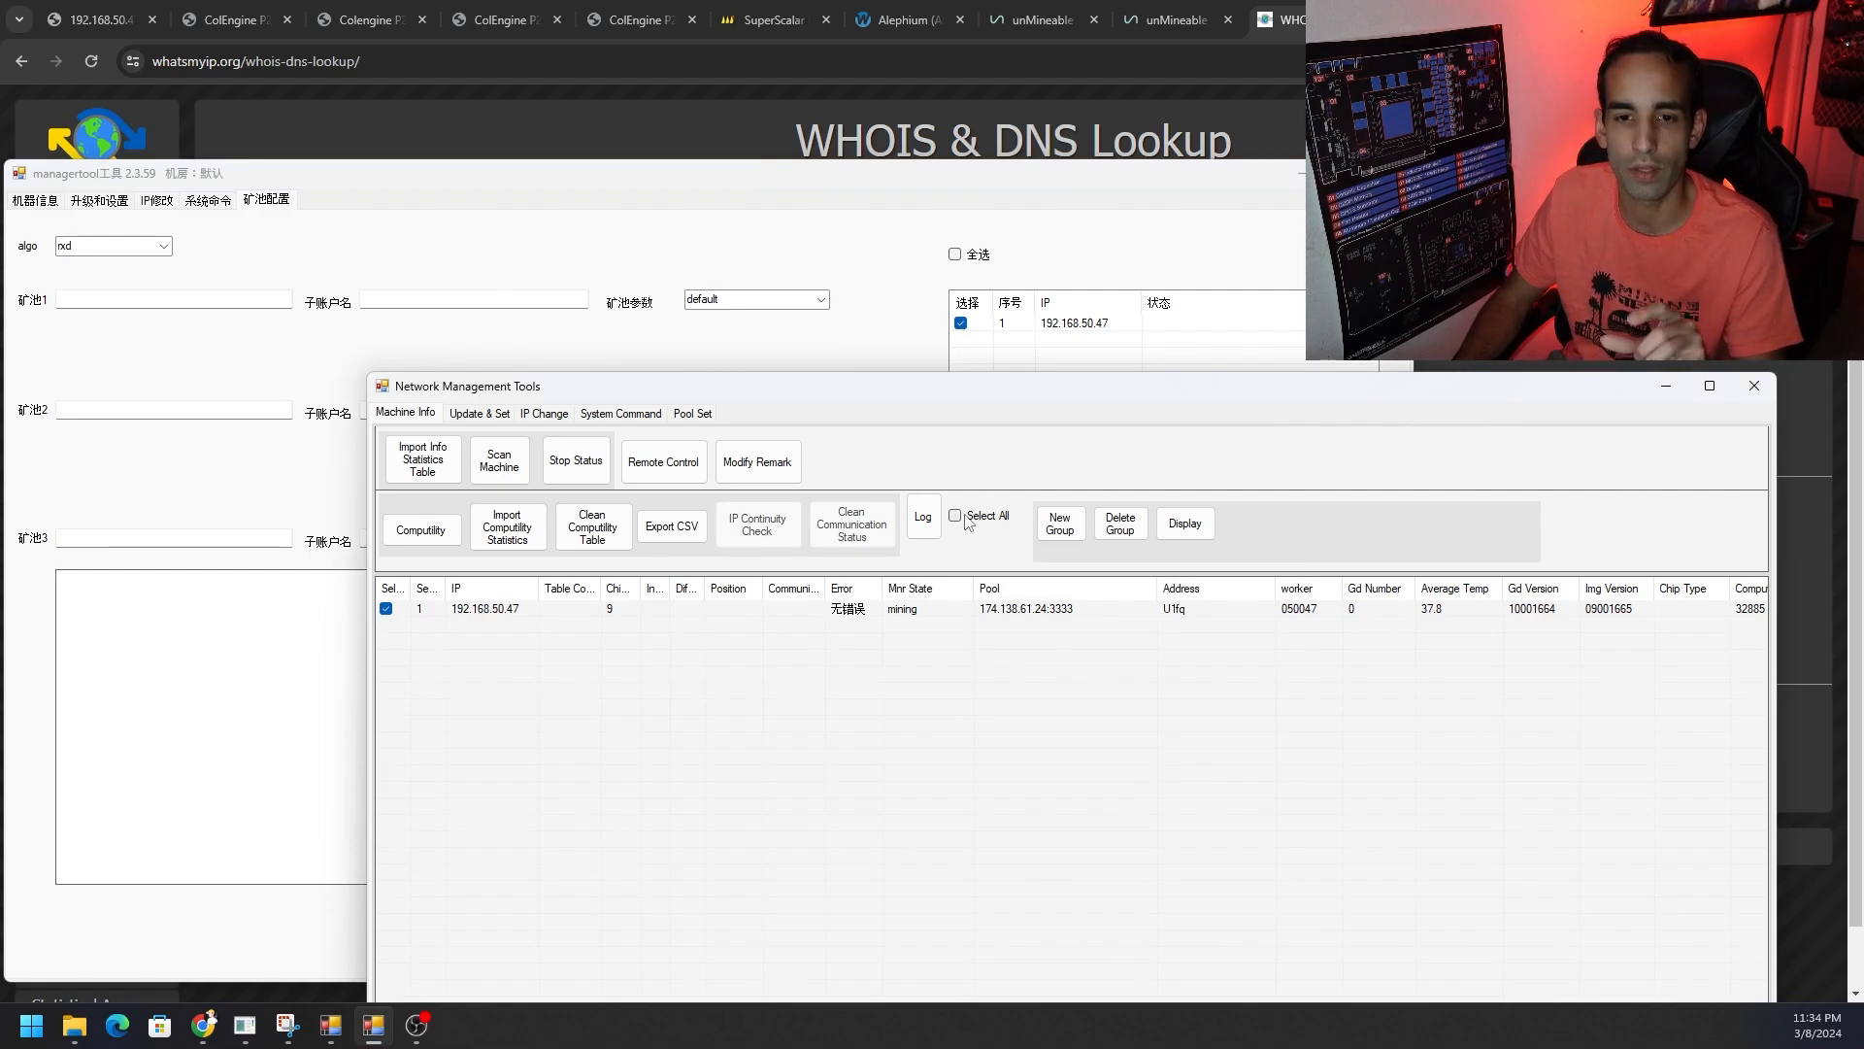
pyautogui.moveTo(709, 419)
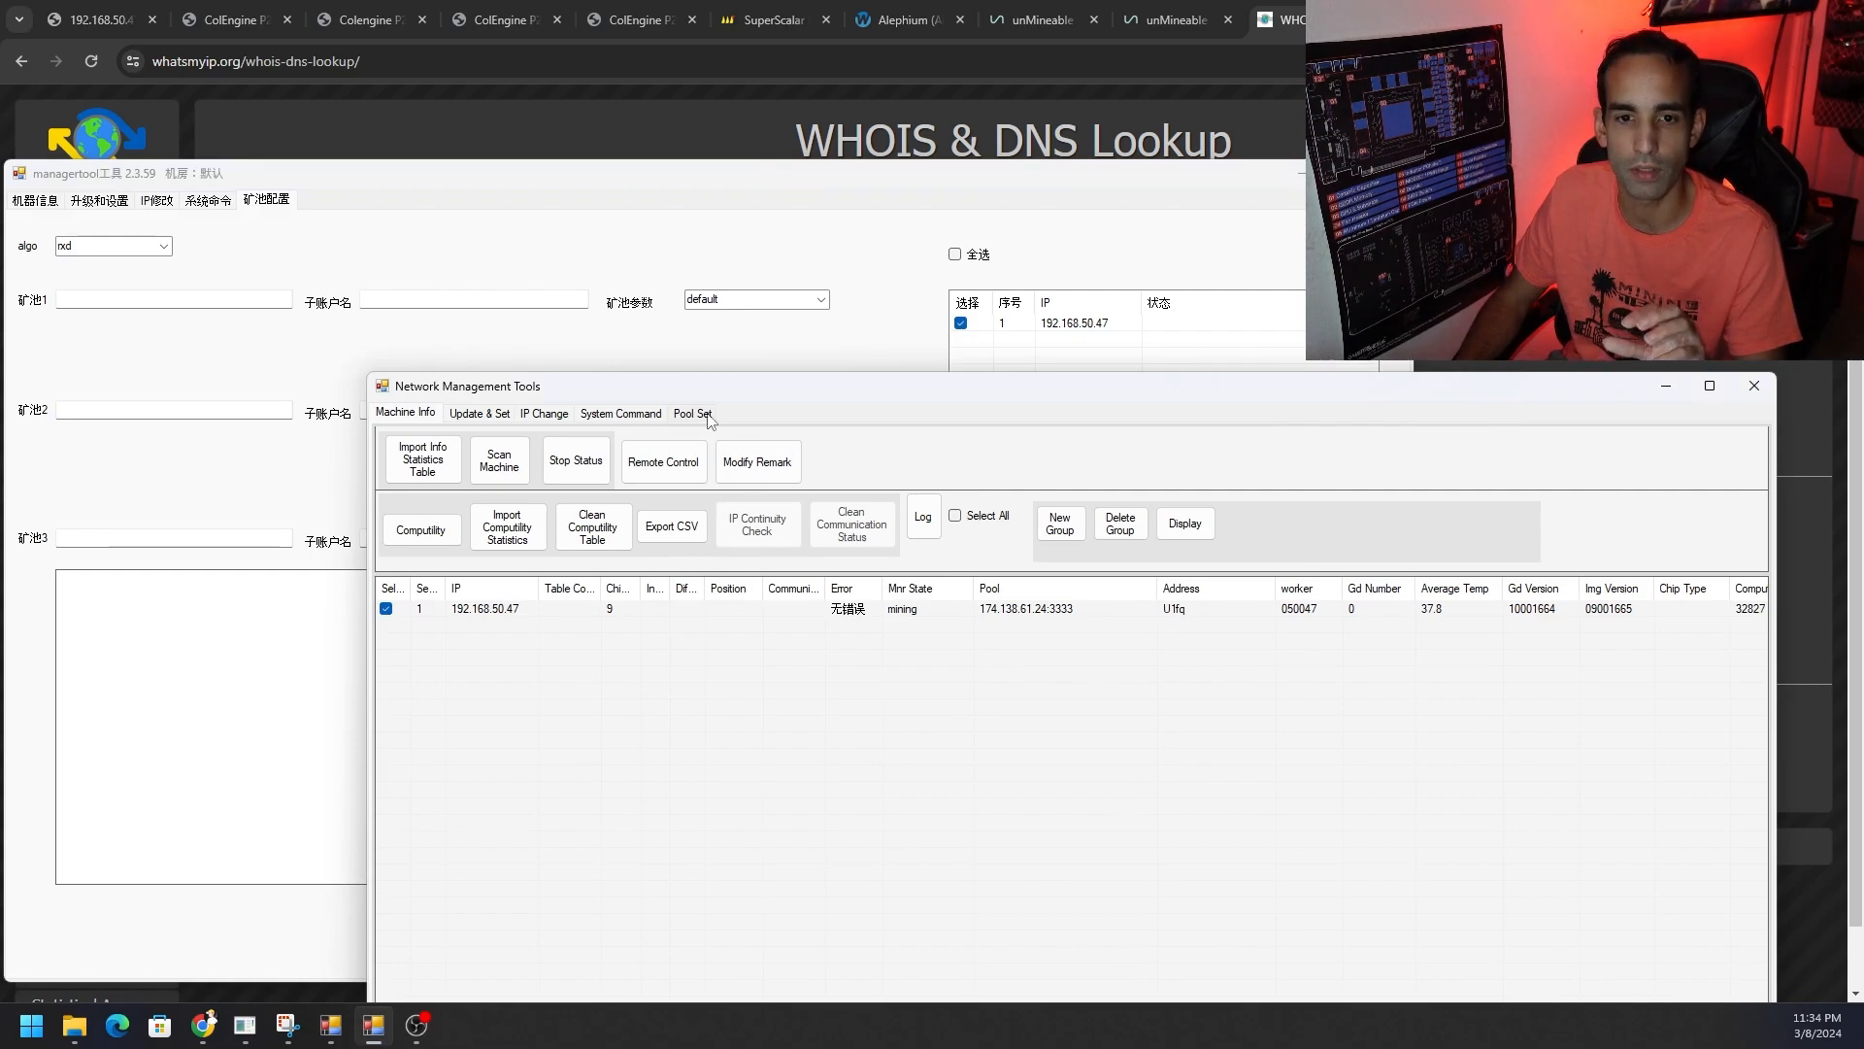
# Step: Read the miner's pool parameters: karlsen, Pool1 stratum+tcp://174.138.61.24:3333 plus two unmineable backups
pyautogui.click(691, 412)
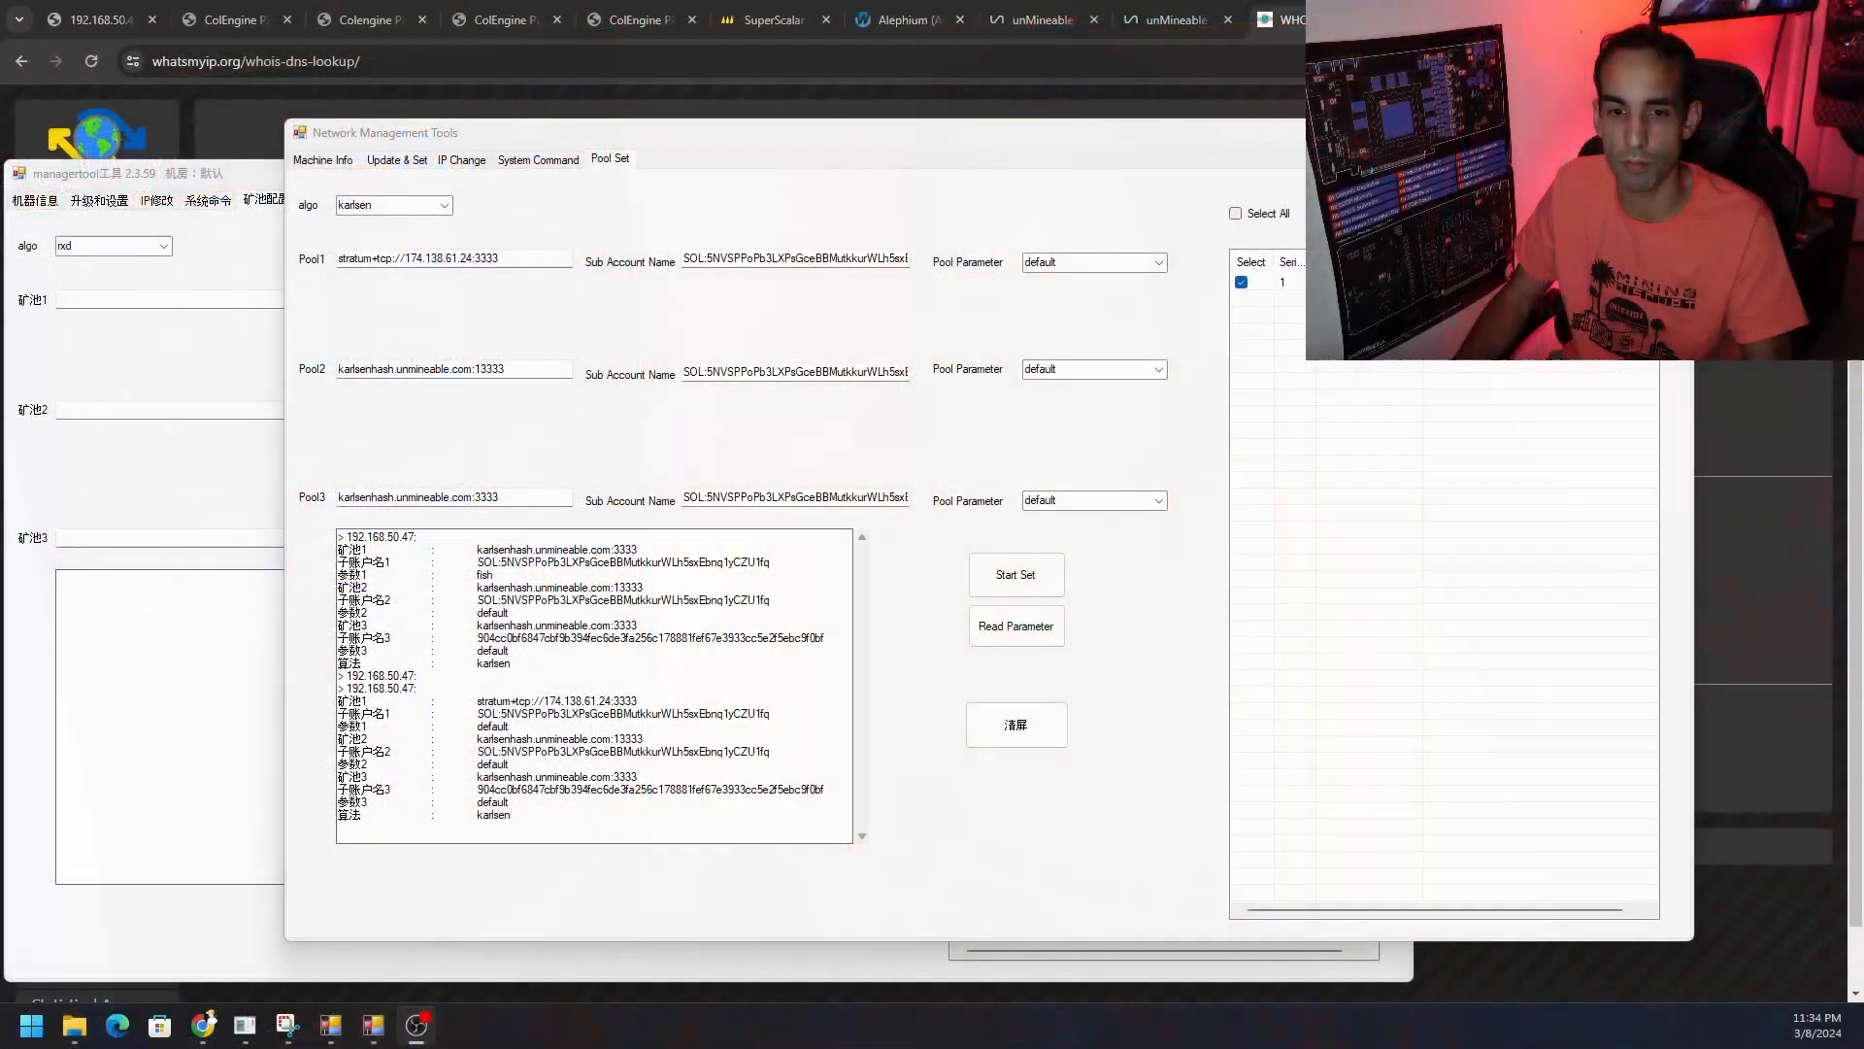
pyautogui.click(499, 19)
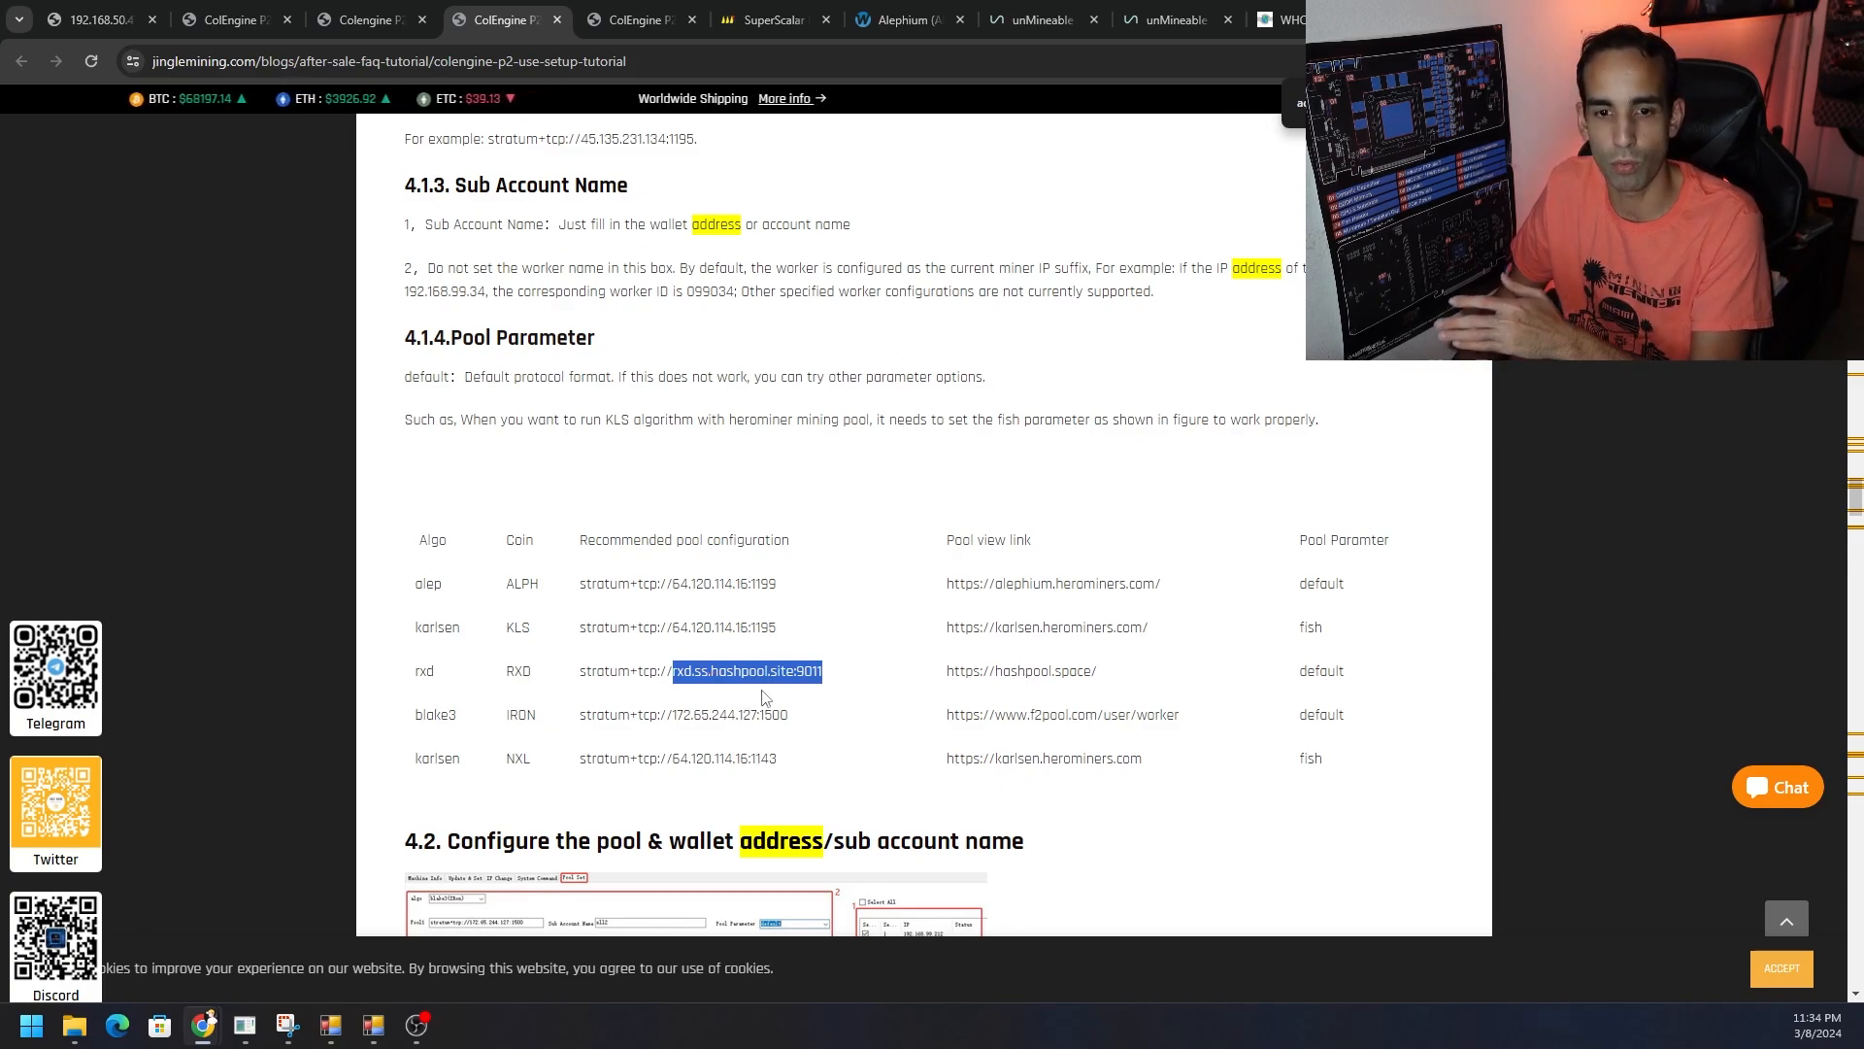
pyautogui.moveTo(1023, 713)
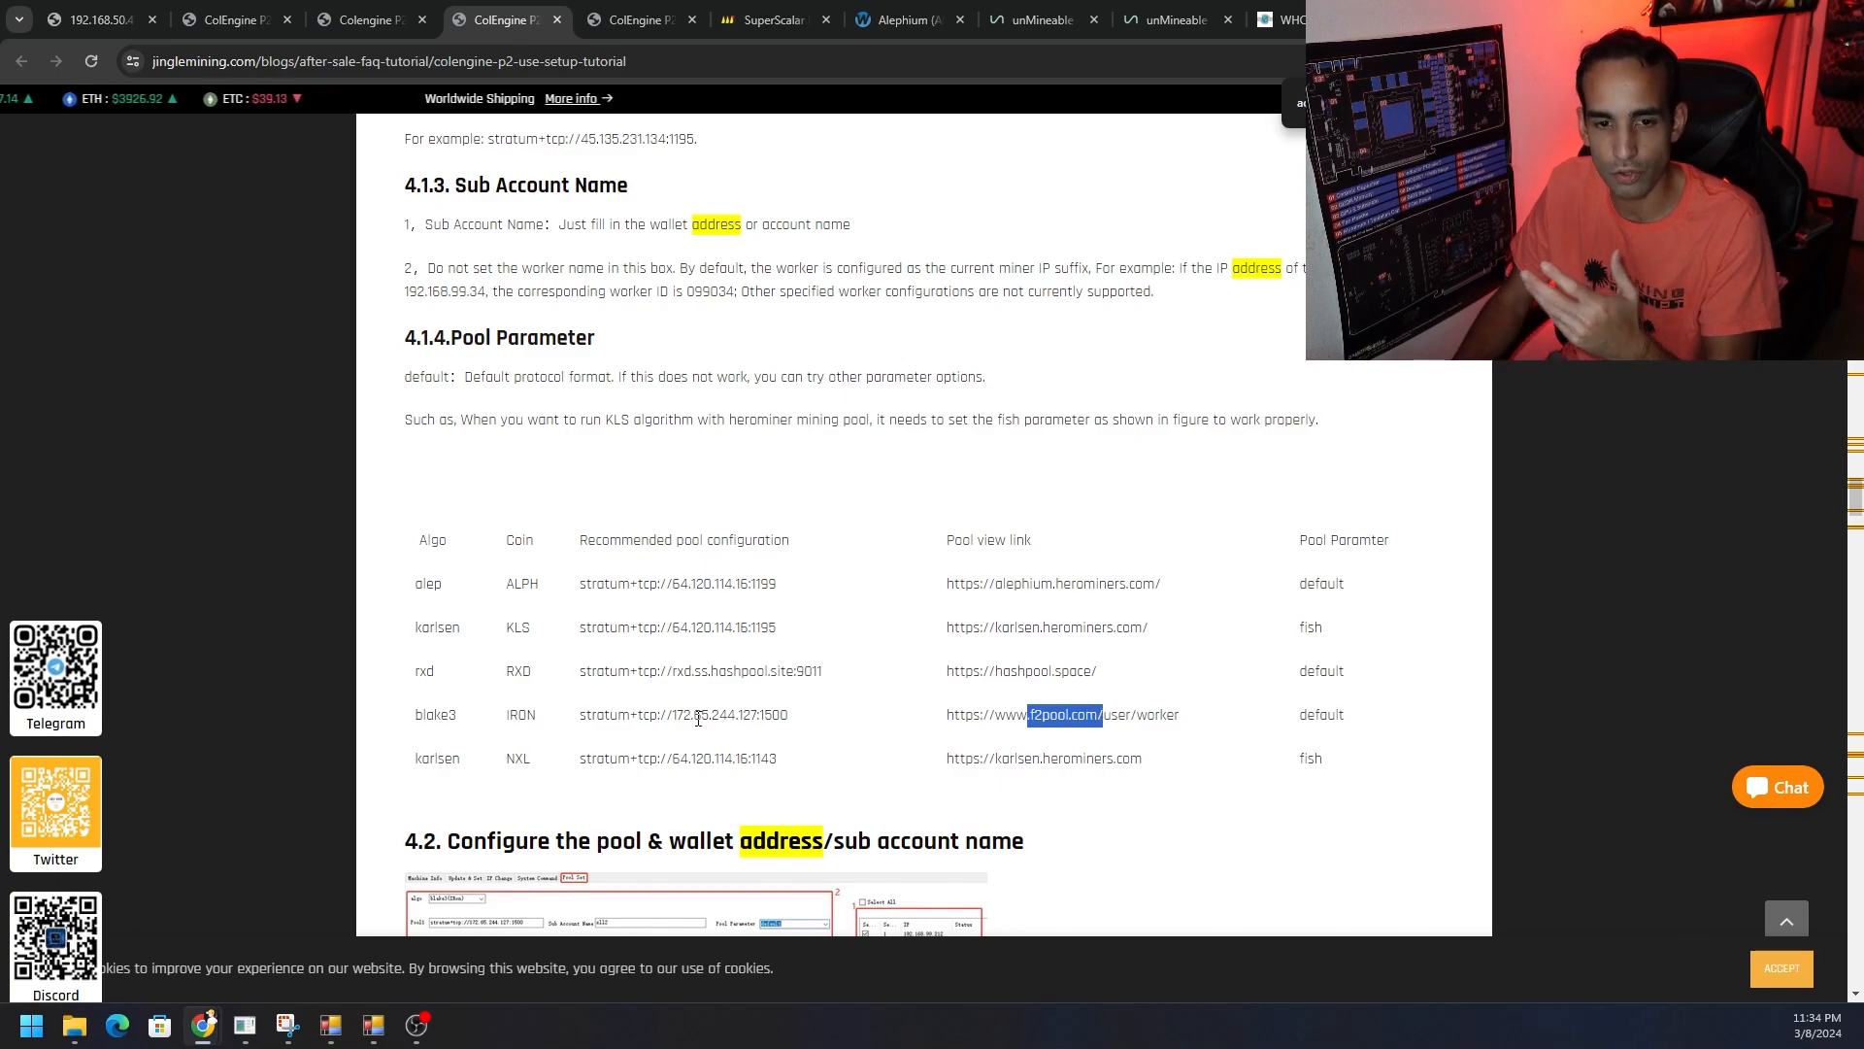
pyautogui.moveTo(796, 728)
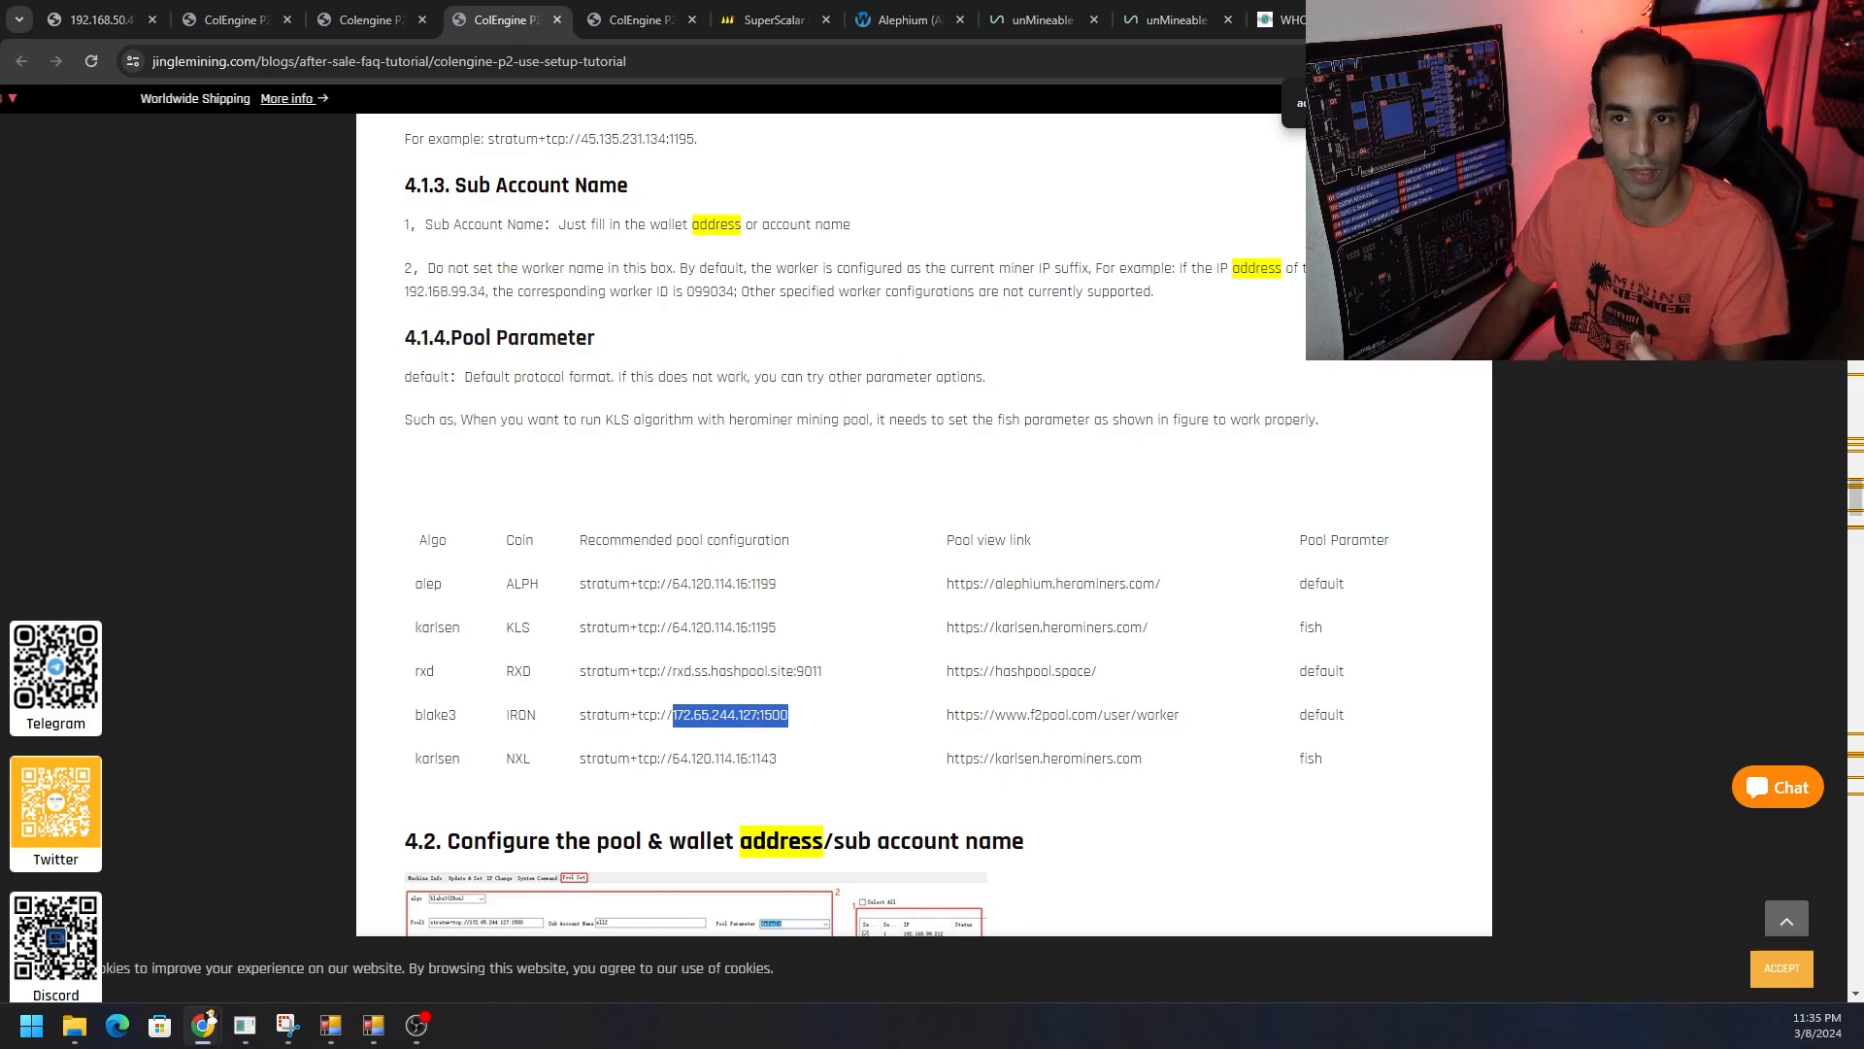
pyautogui.moveTo(870, 666)
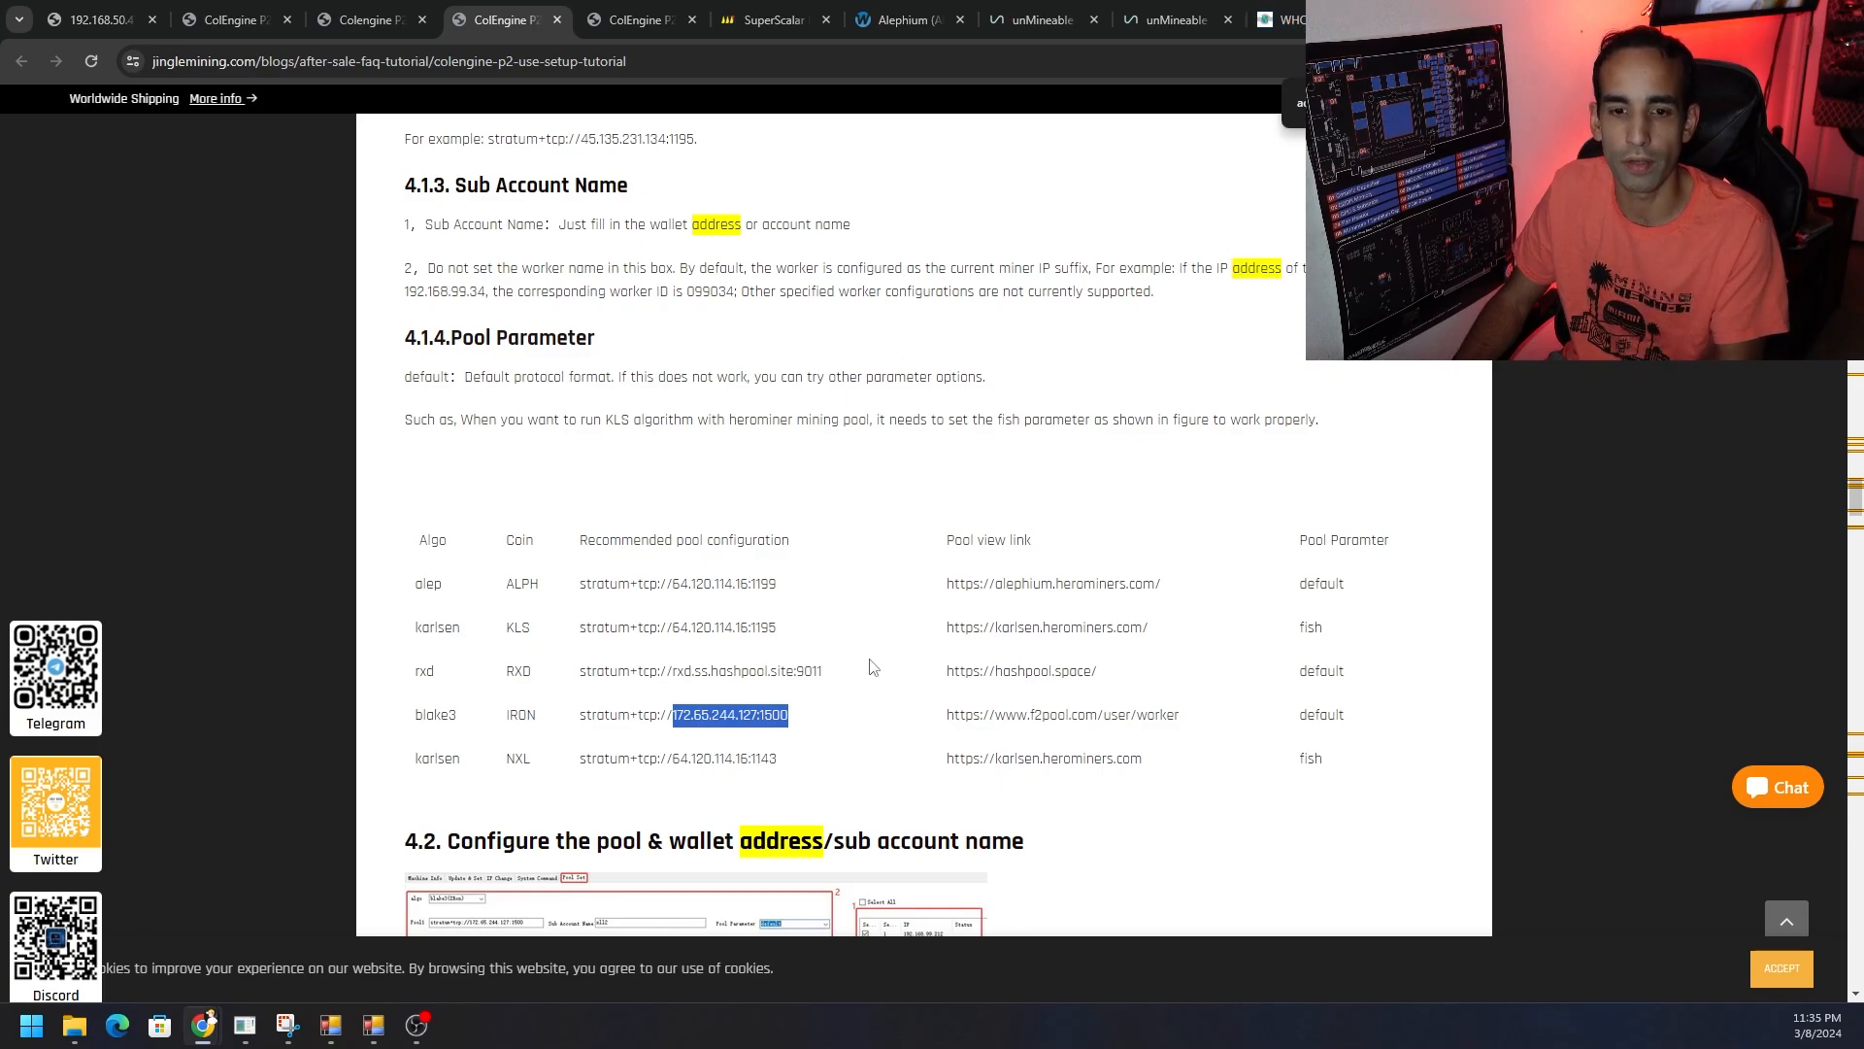
pyautogui.moveTo(1352, 563)
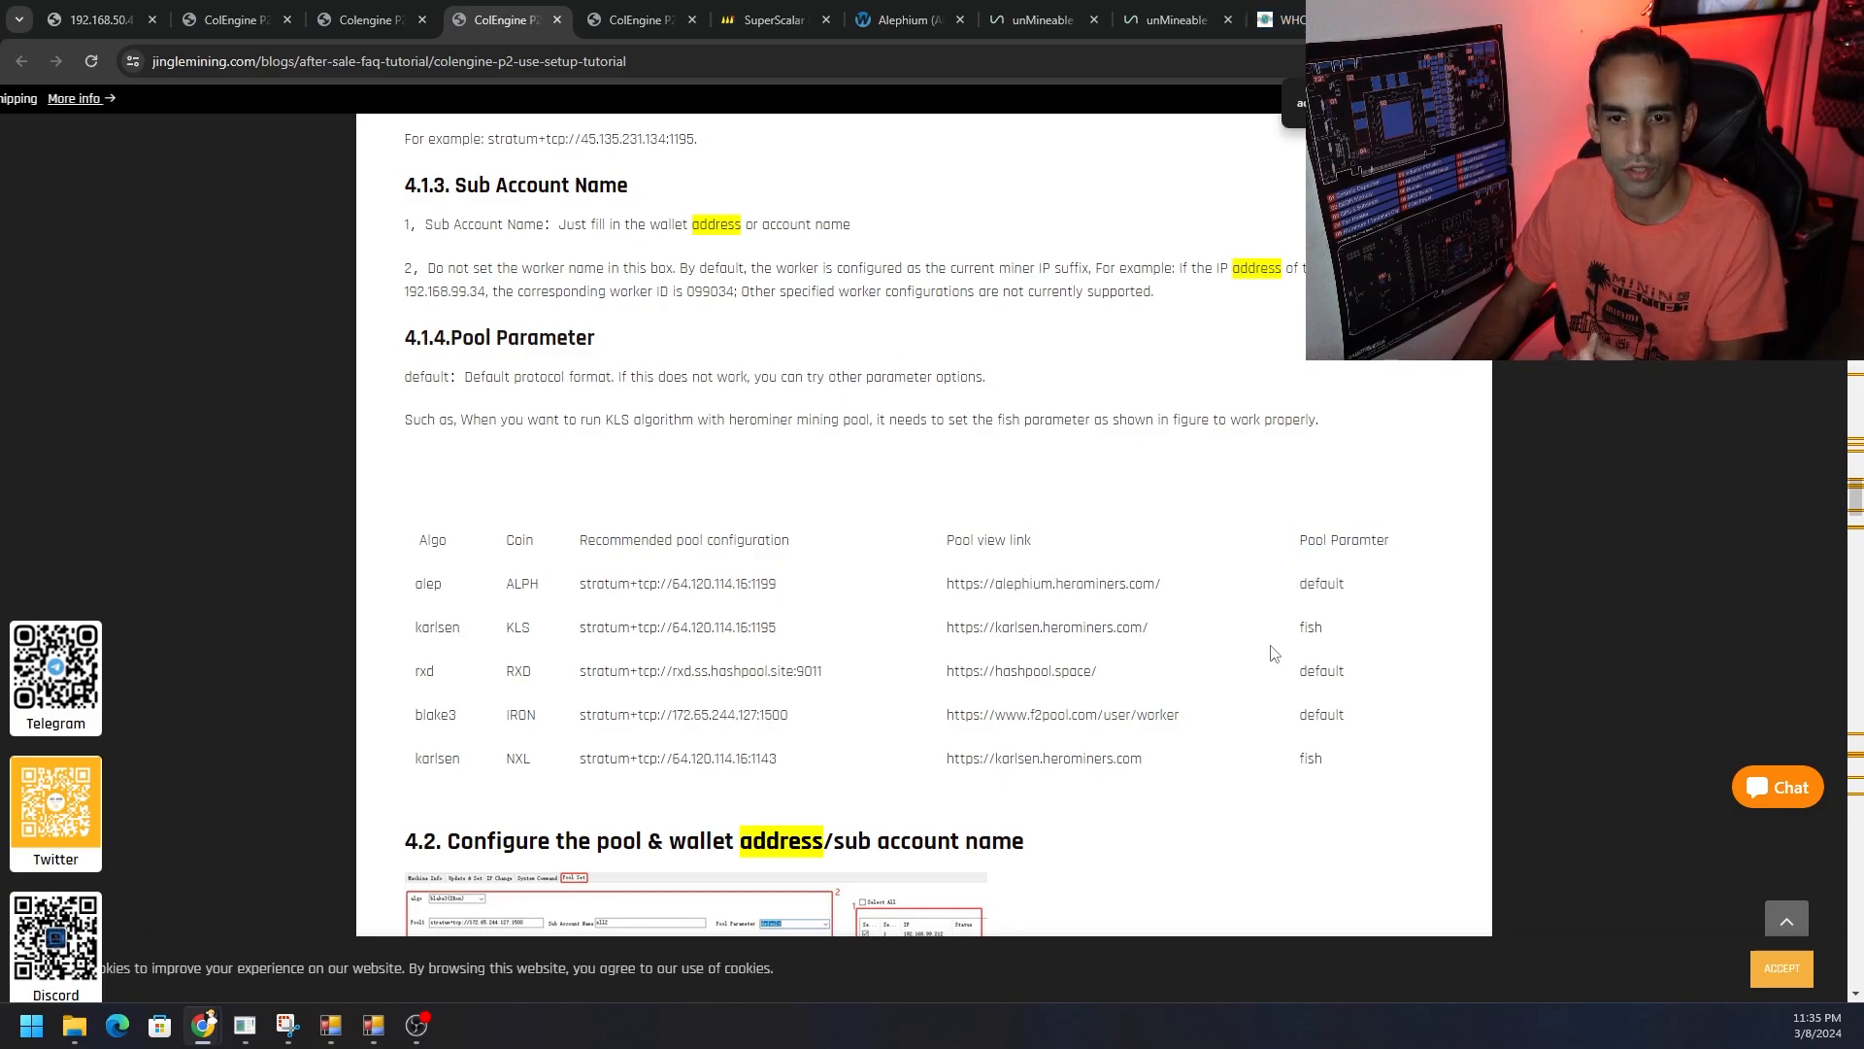
pyautogui.moveTo(1295, 618)
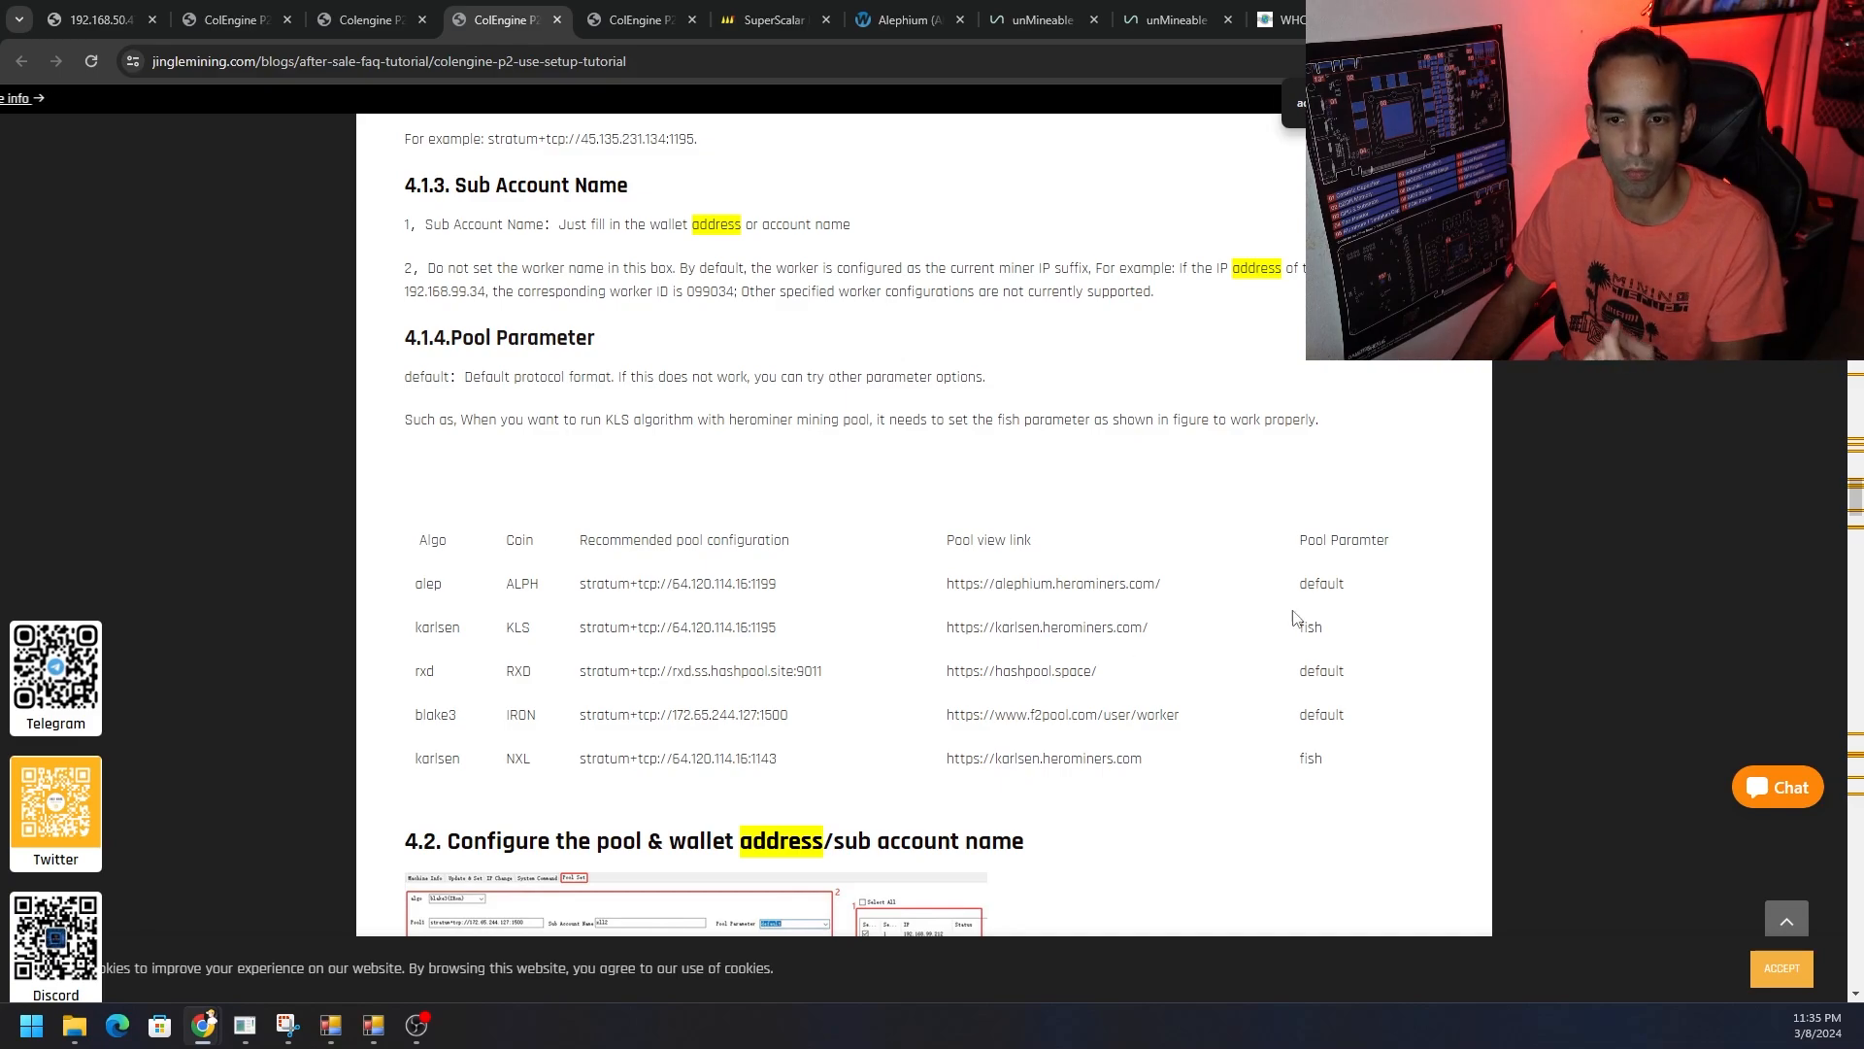
# Step: Switch to the tutorial tab to review the recommended pool configuration table
pyautogui.click(1171, 19)
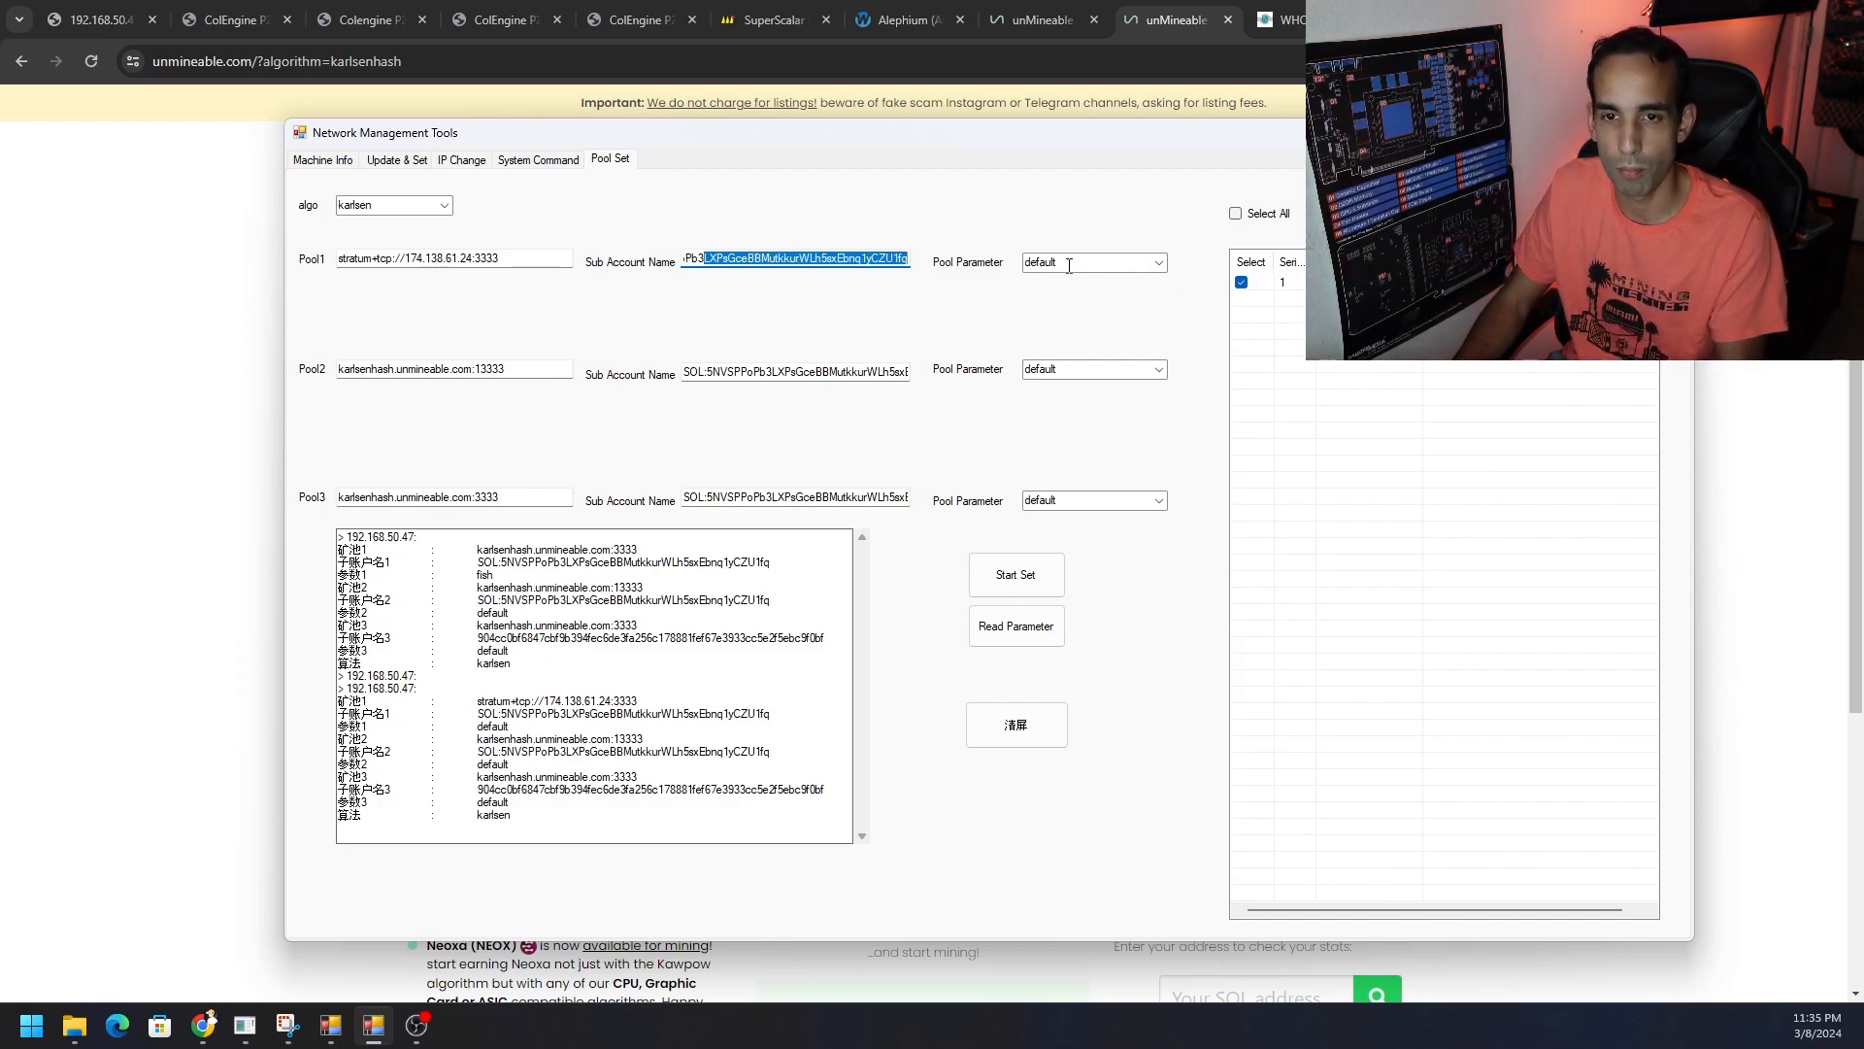
# Step: Check the unMineable dashboard's Live events, confirming 4 workers online including 050047 on Karlsenhash
pyautogui.click(1036, 19)
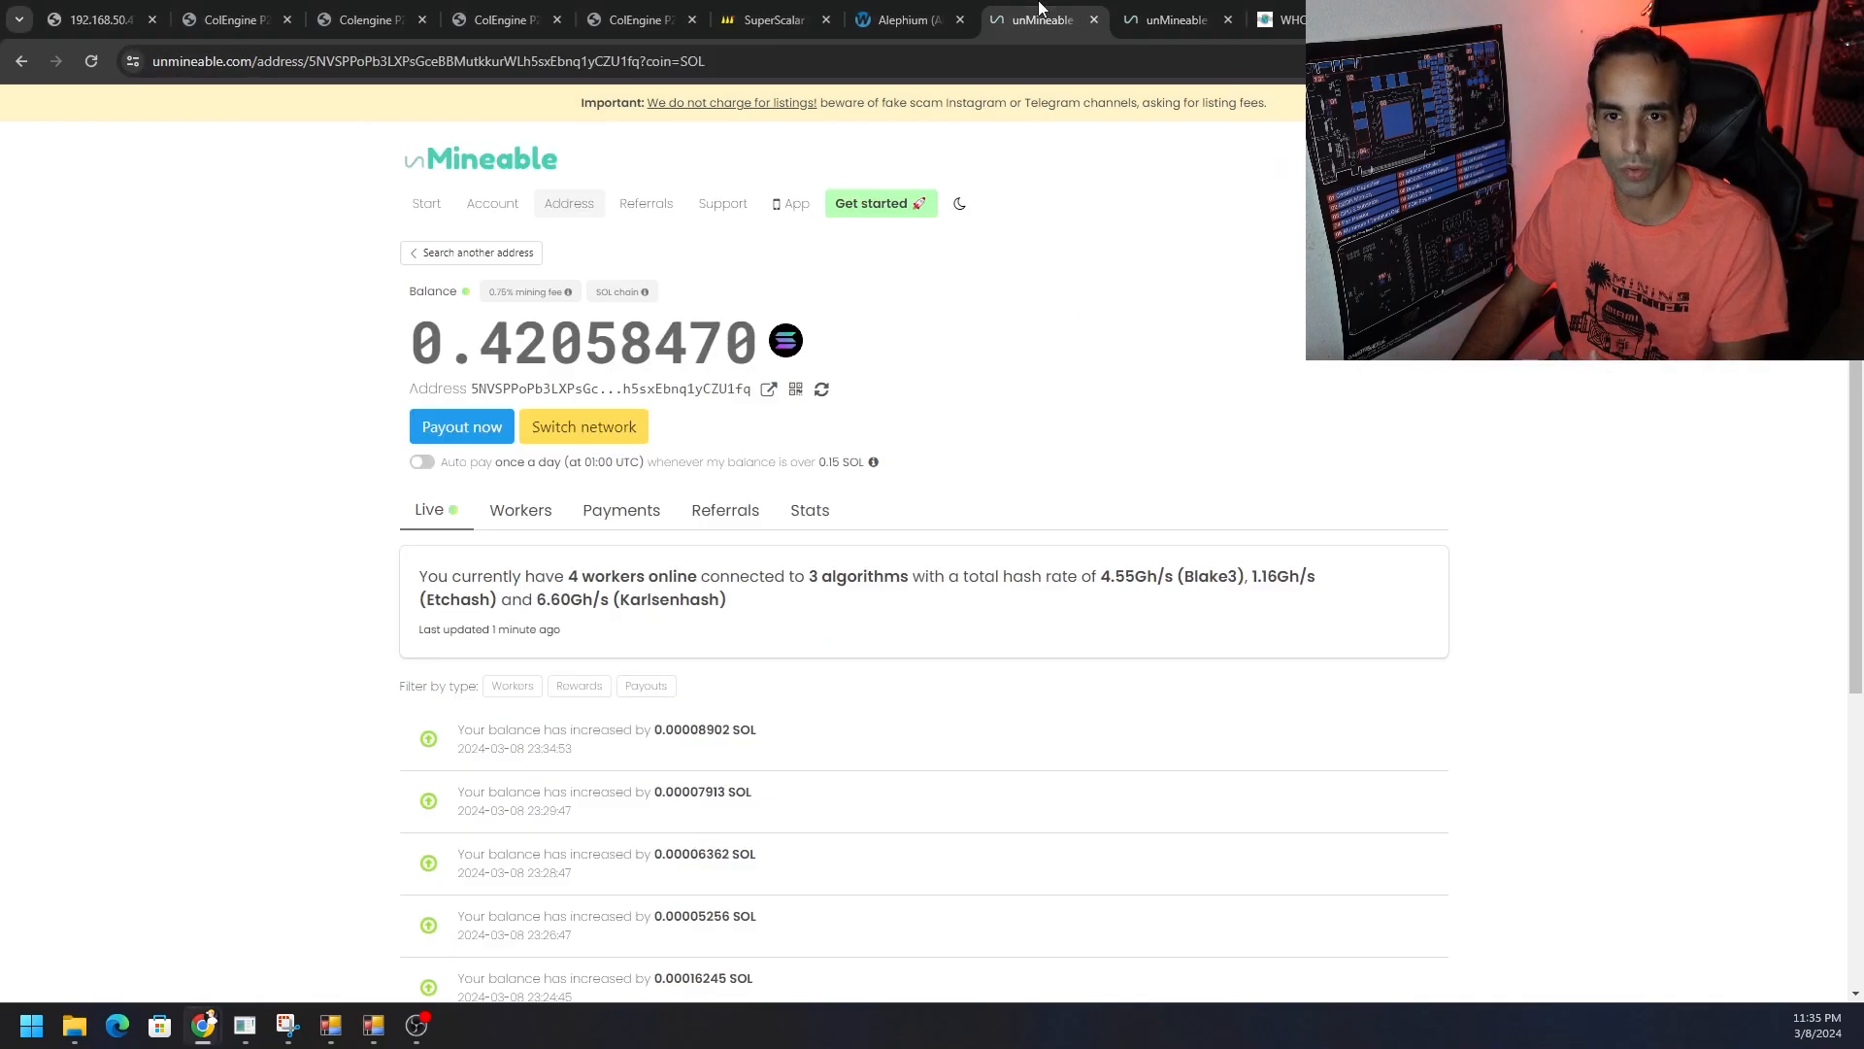
pyautogui.scroll(-3)
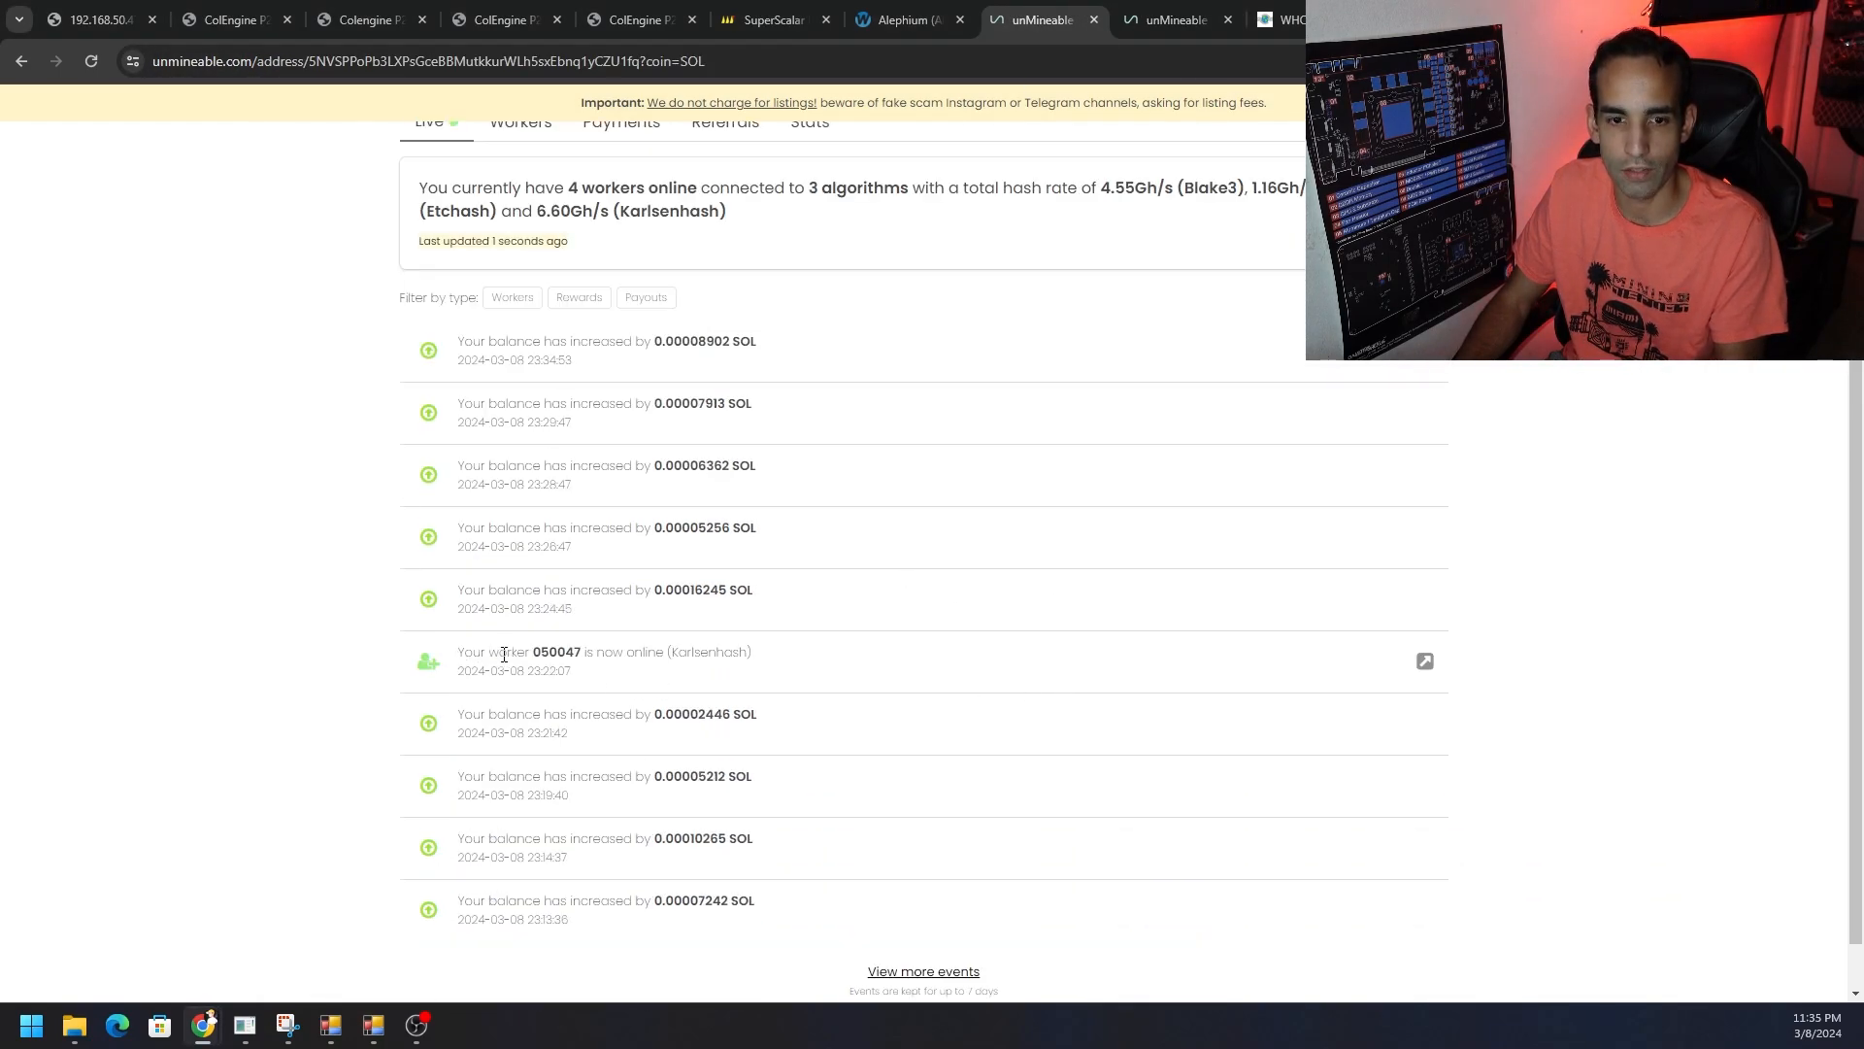
pyautogui.moveTo(867, 701)
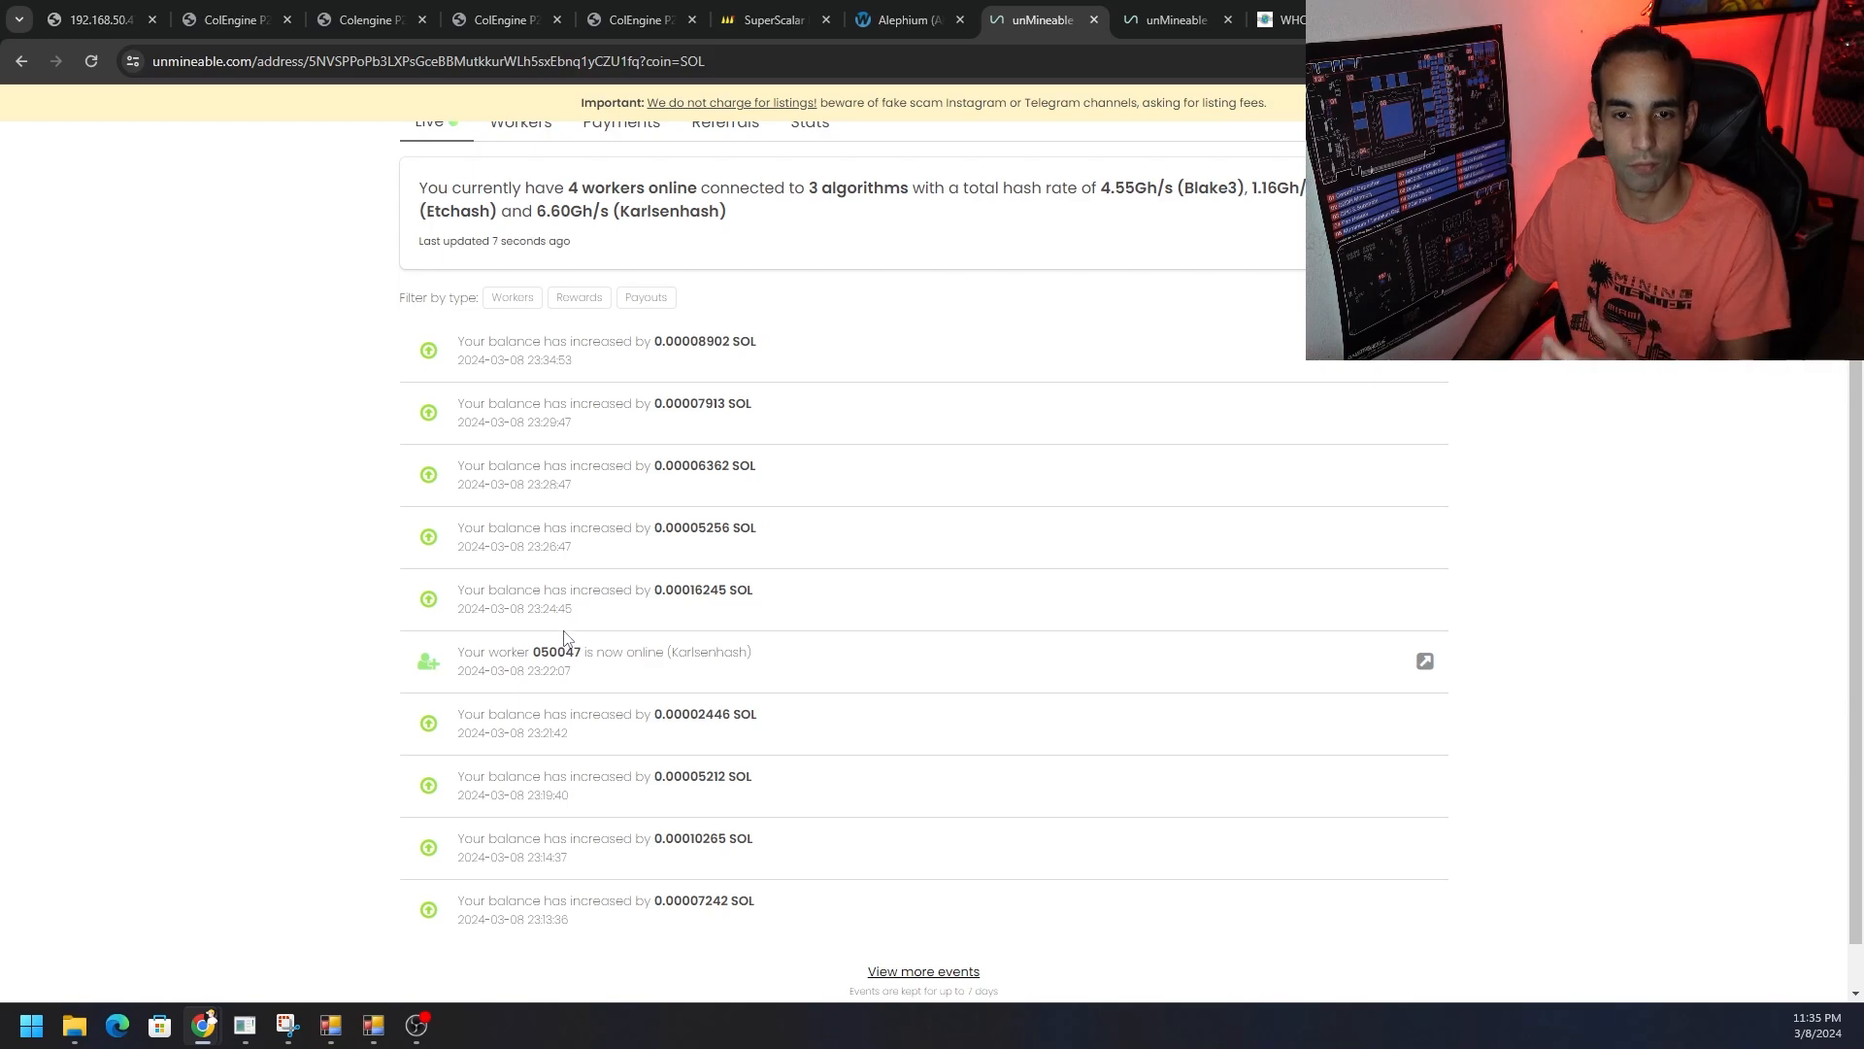
pyautogui.scroll(3)
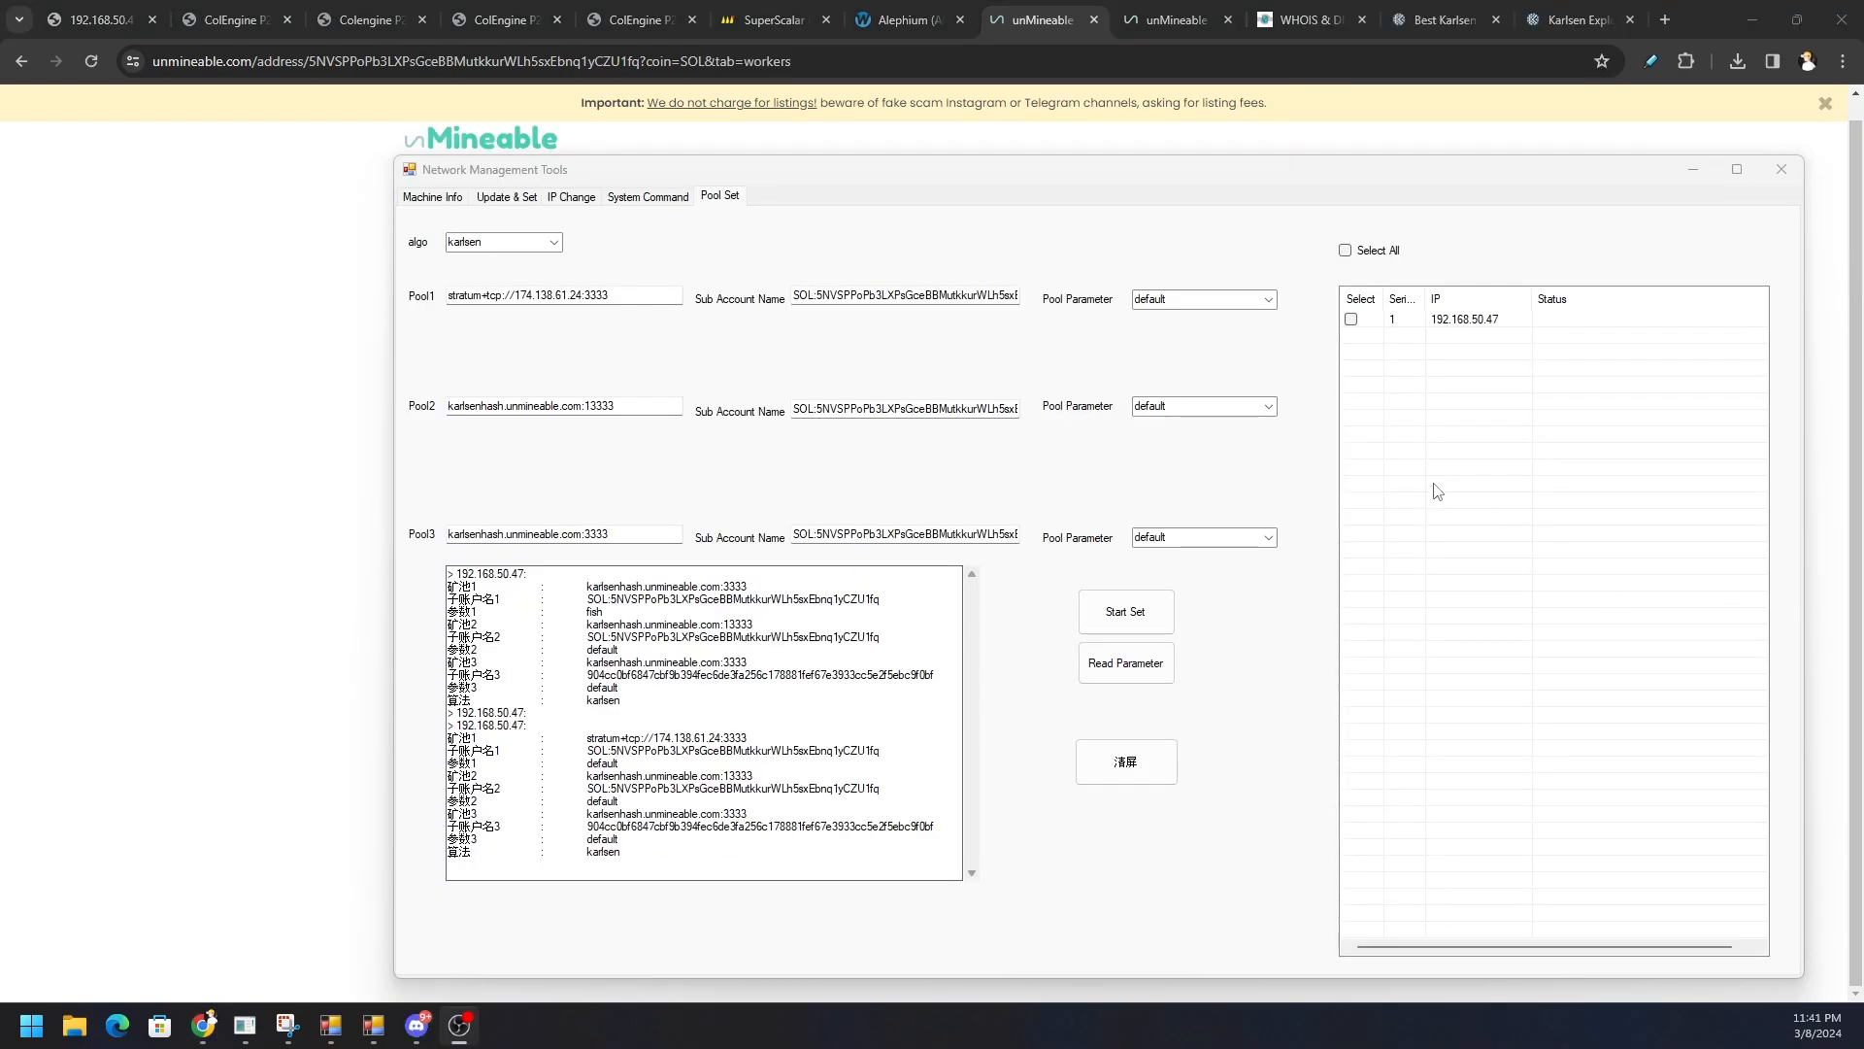
pyautogui.moveTo(1073, 577)
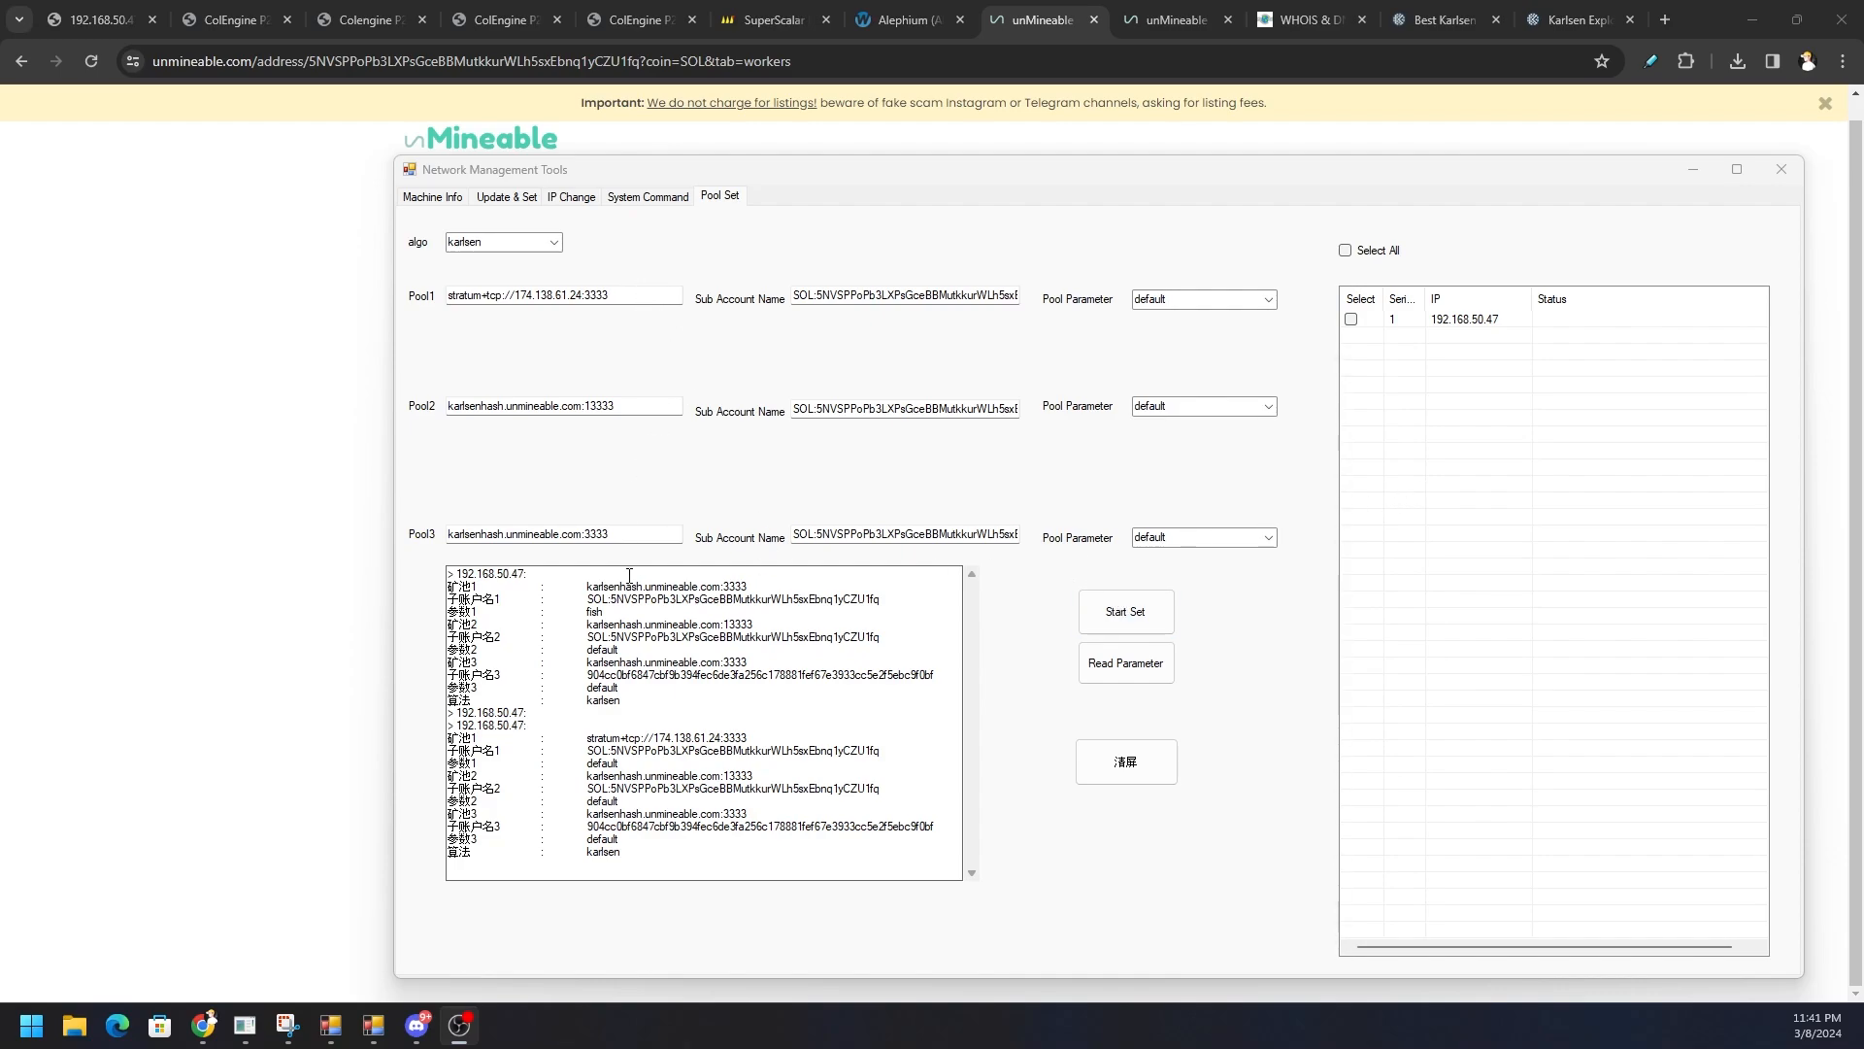
pyautogui.moveTo(680, 489)
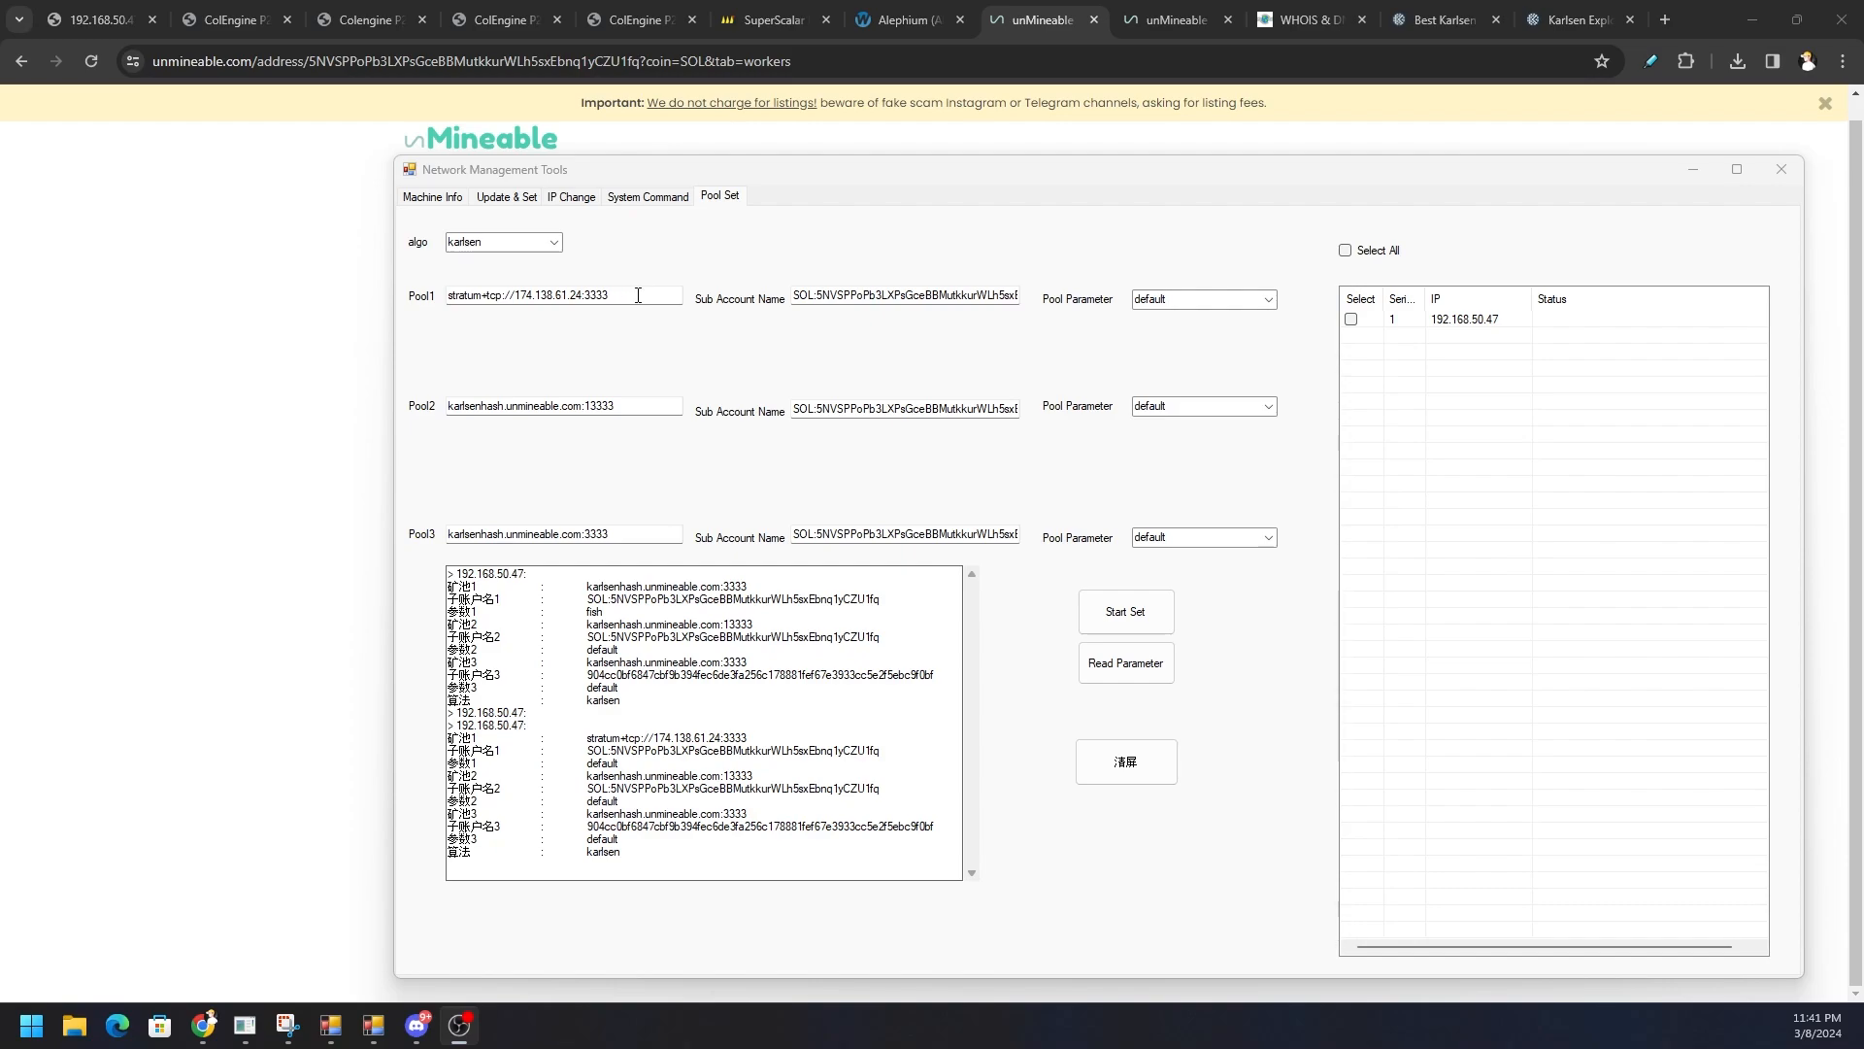
# Step: Keep Pool1 stratum+tcp://174.138.61.24:3333 on the default parameter and tick miner 192.168.50.47
pyautogui.tripleClick(528, 295)
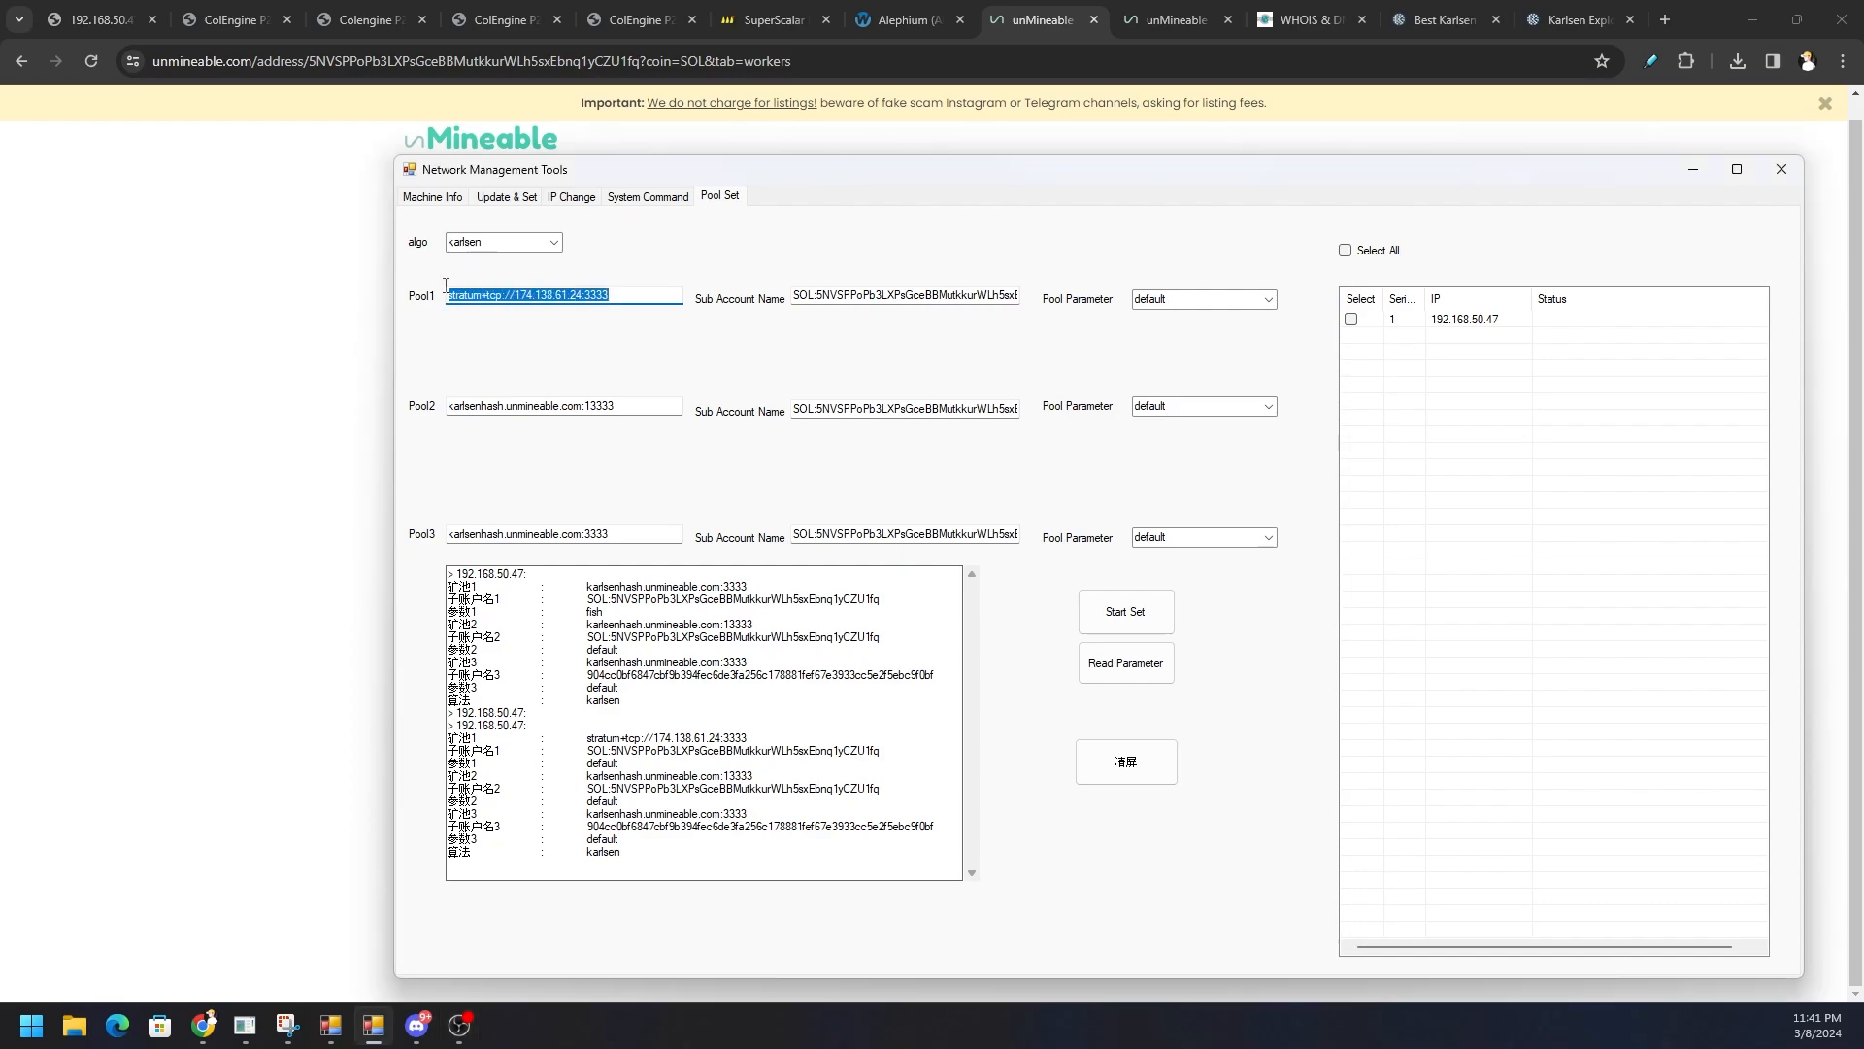
pyautogui.tripleClick(903, 299)
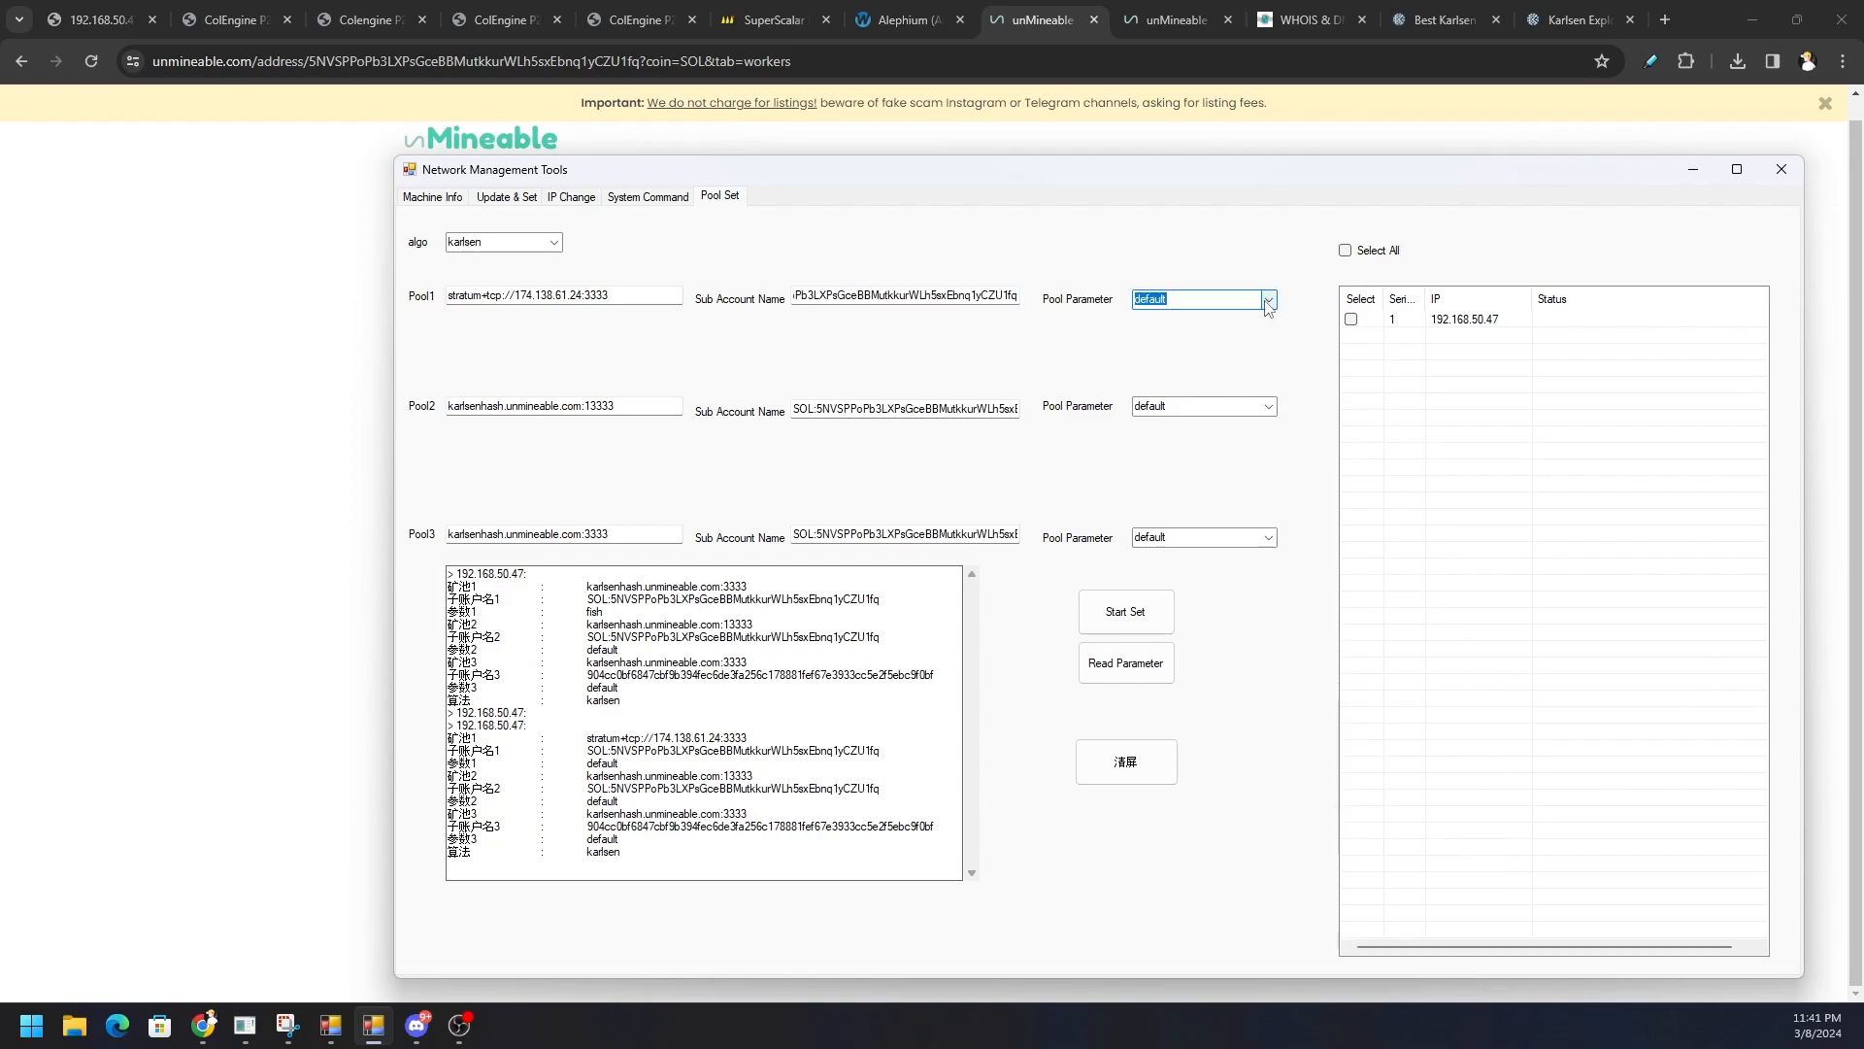
pyautogui.click(1266, 300)
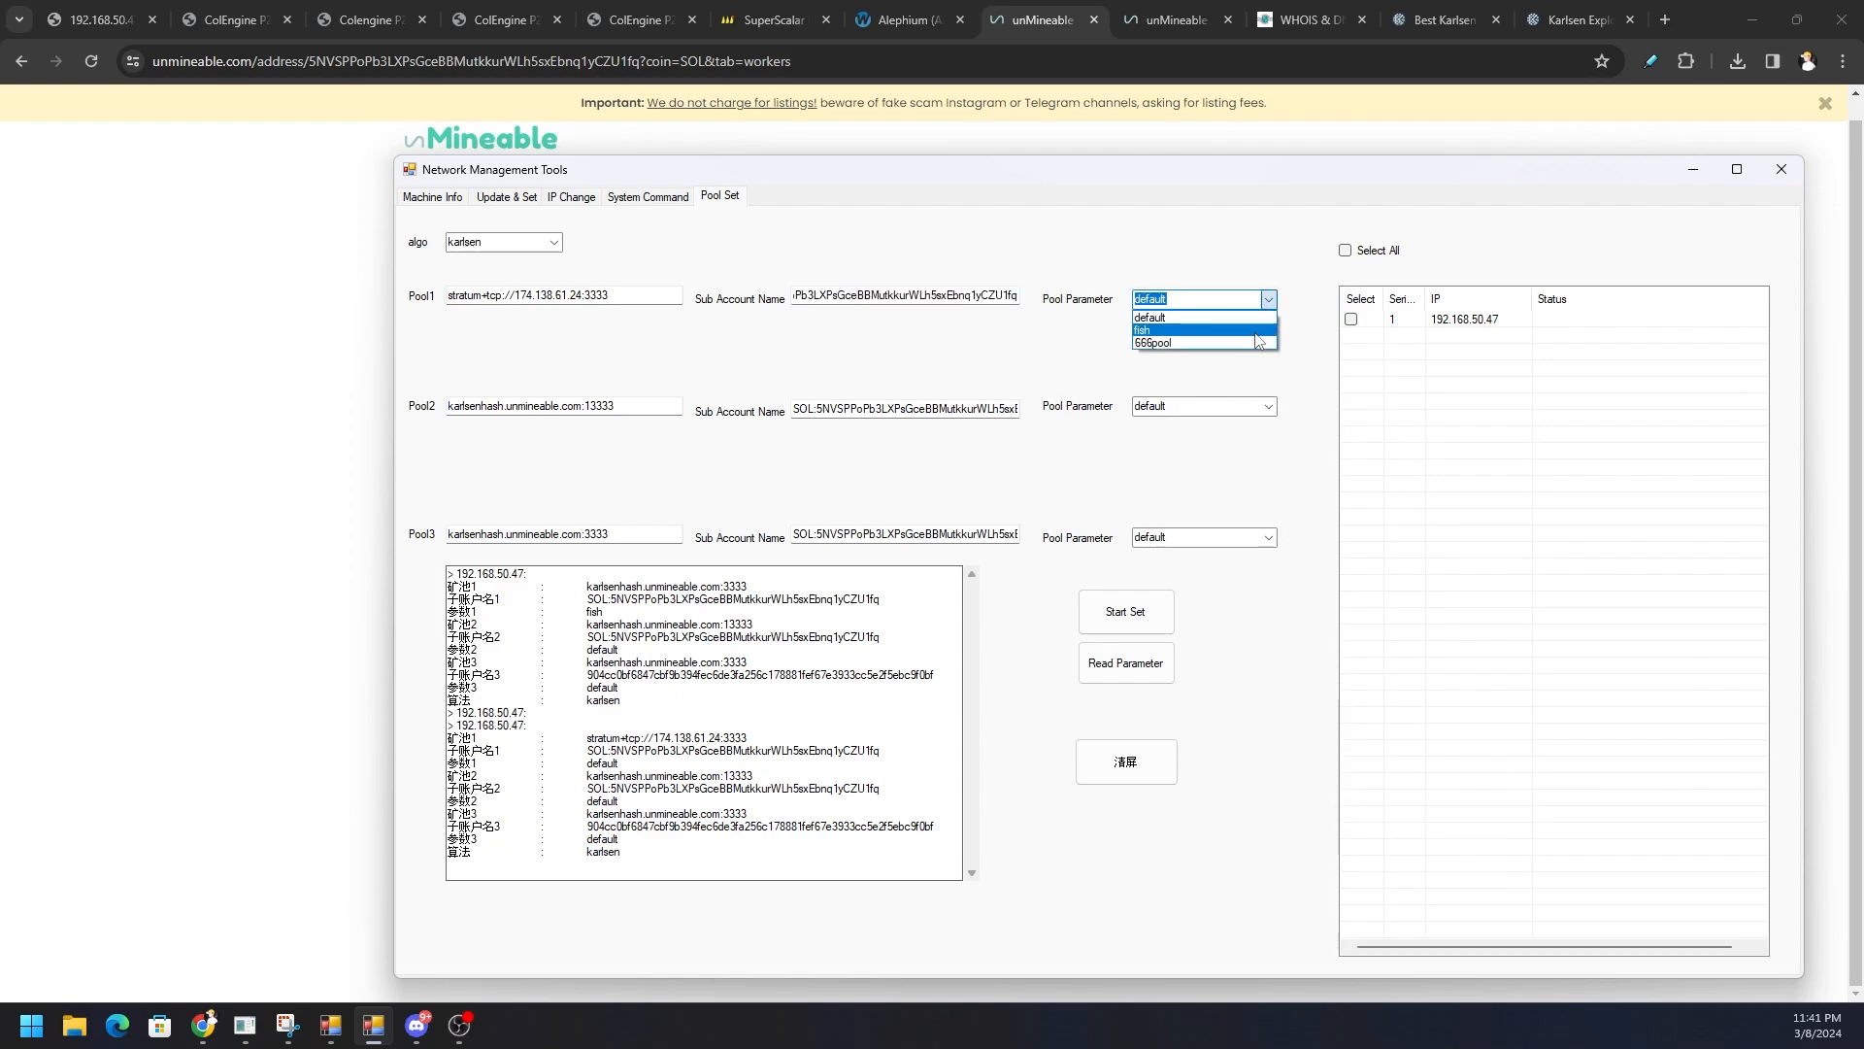
pyautogui.moveTo(1204, 342)
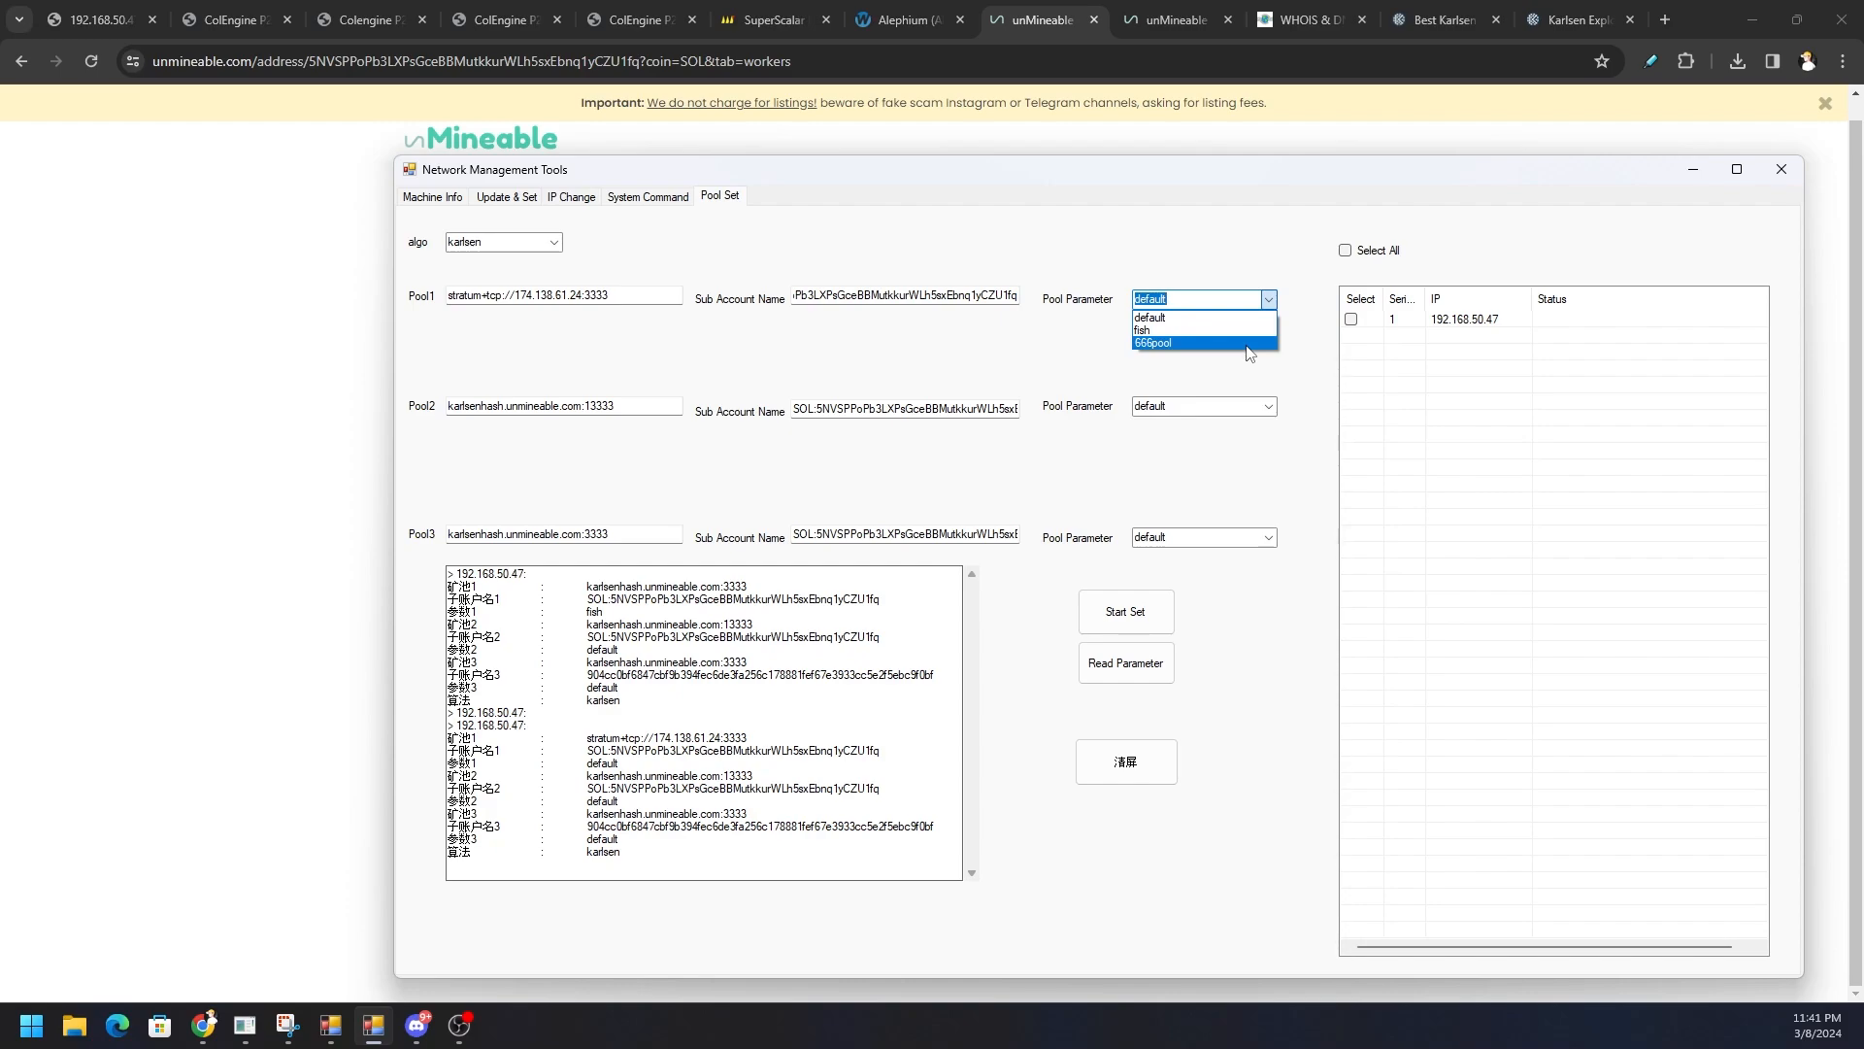
pyautogui.click(1148, 317)
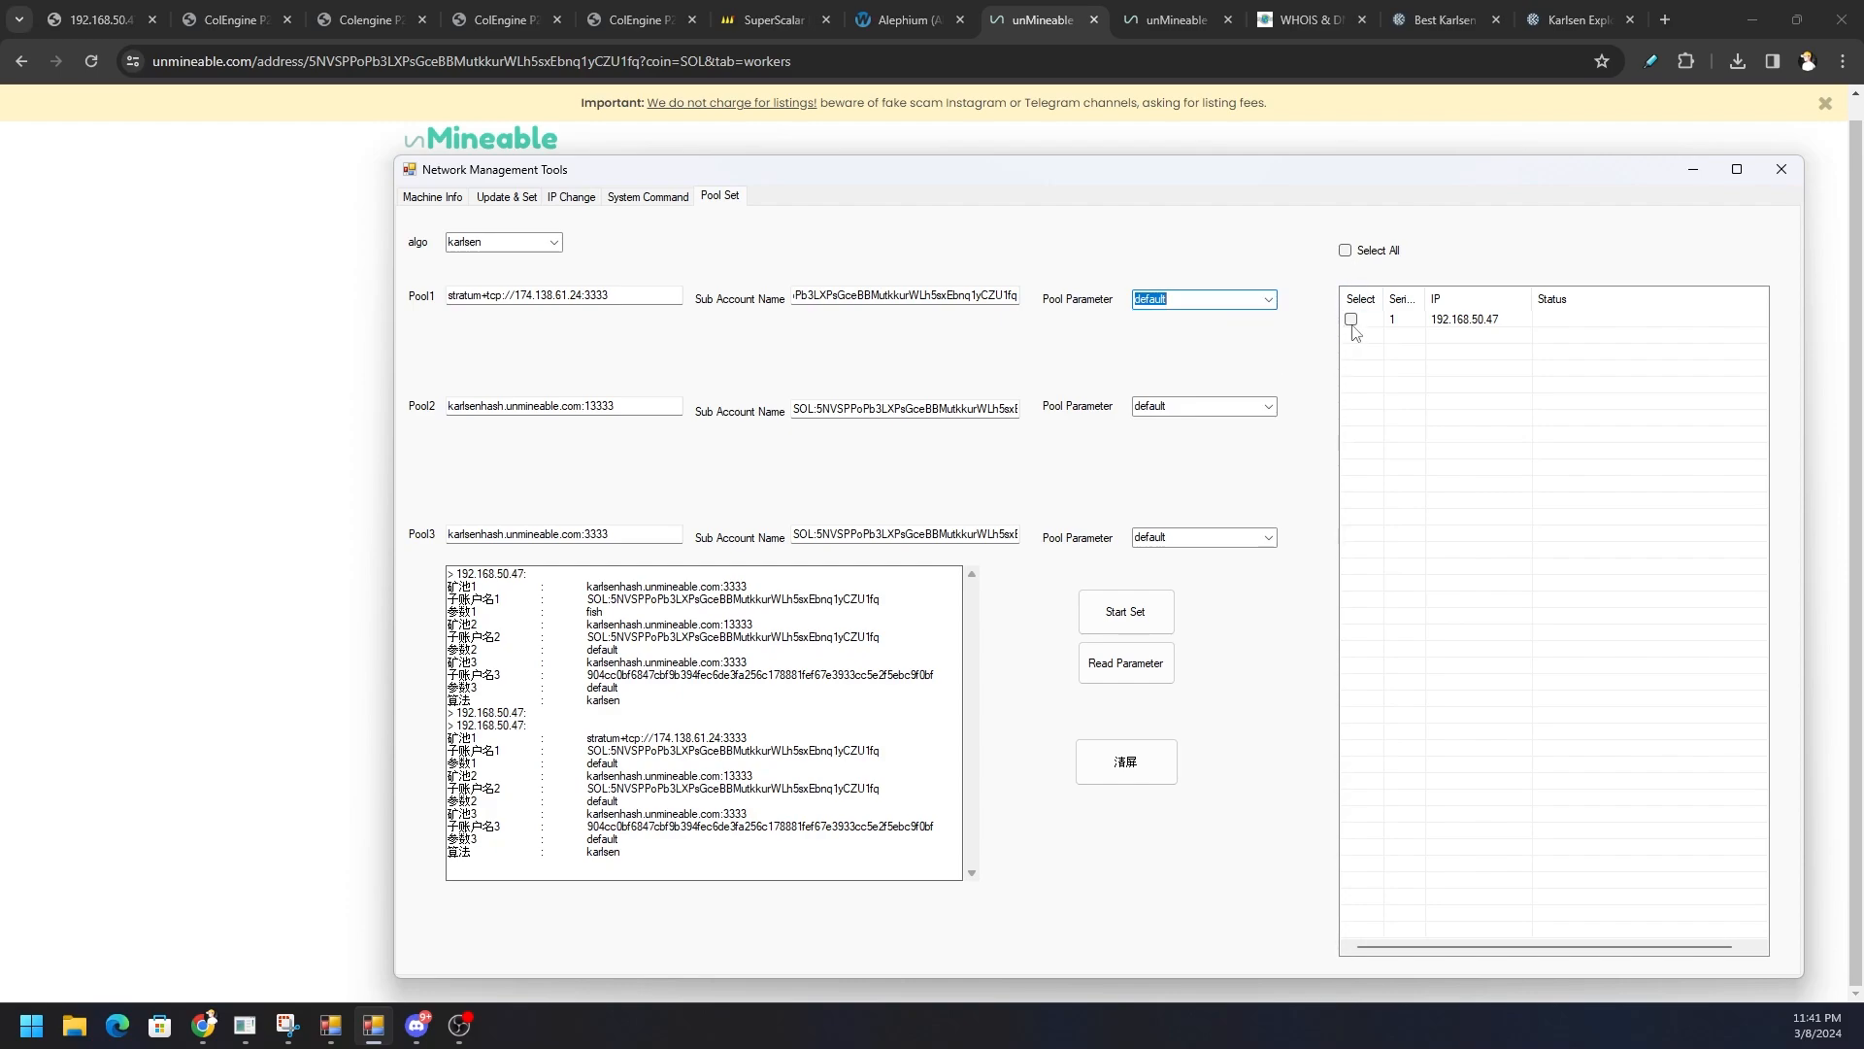
pyautogui.click(1352, 319)
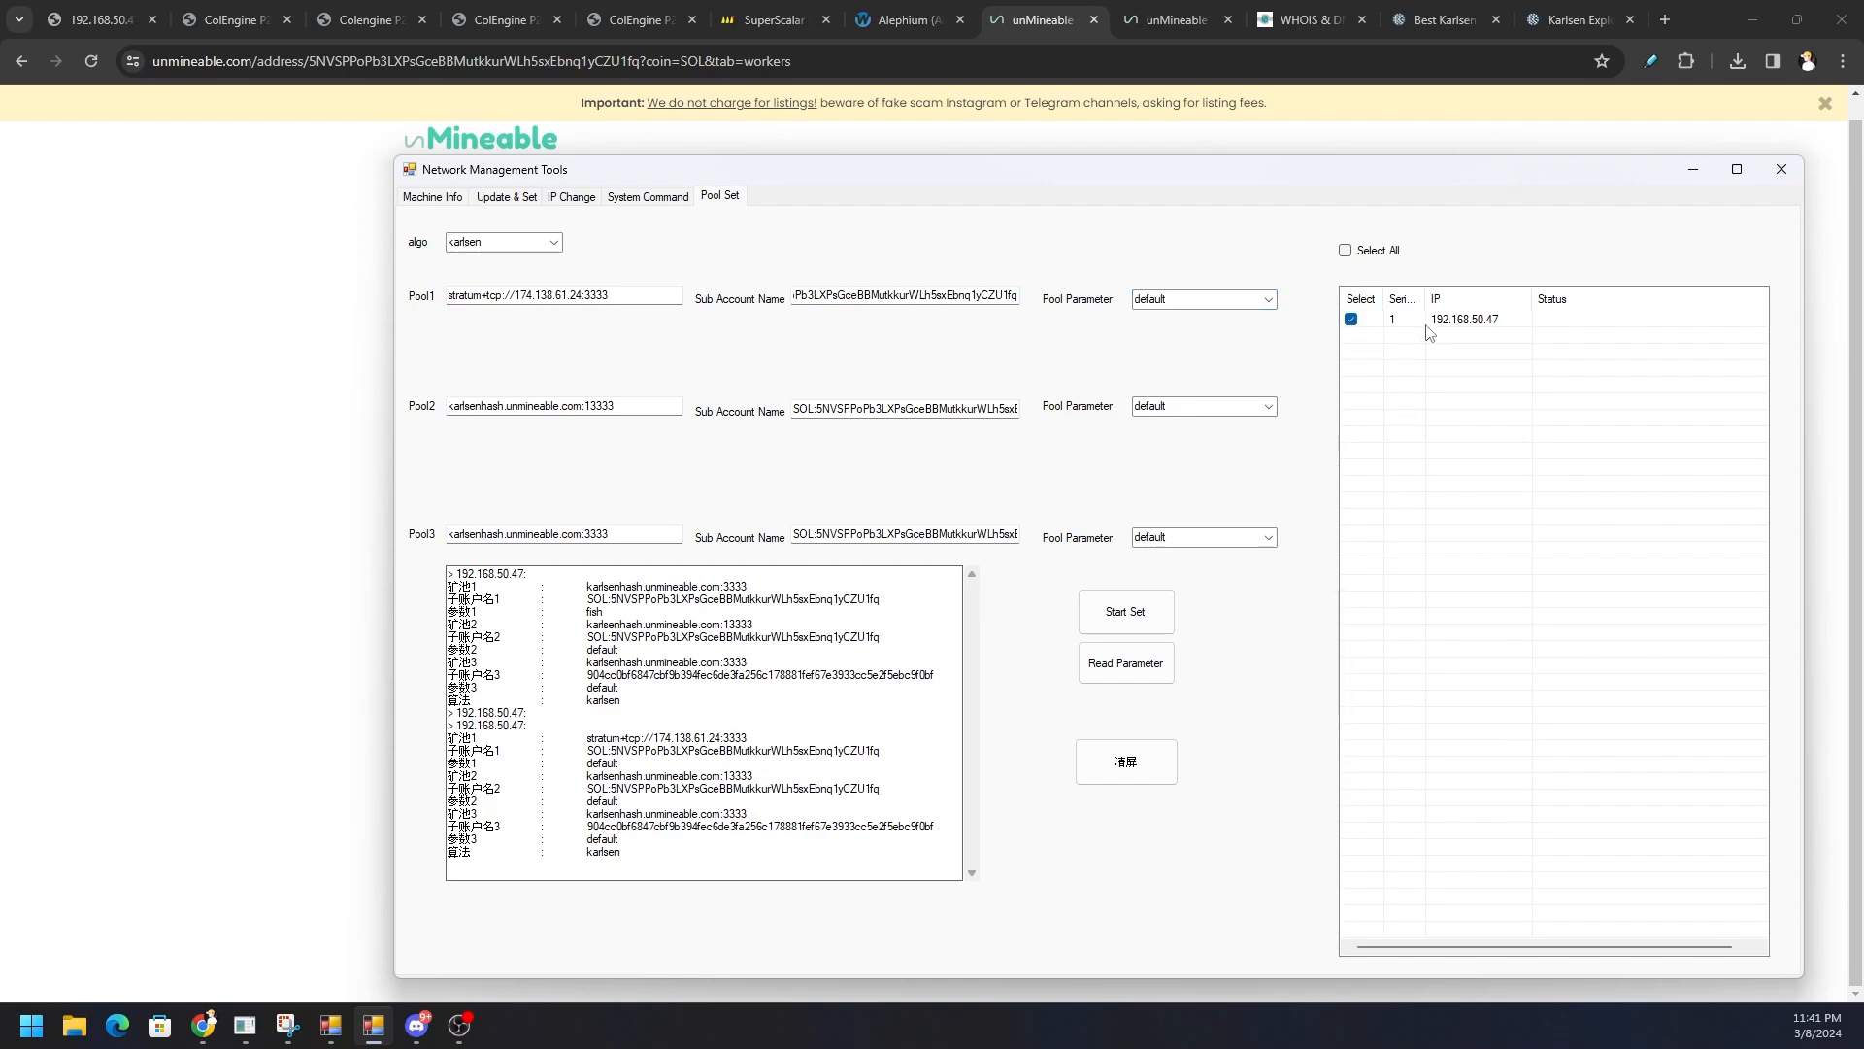
pyautogui.moveTo(1125, 612)
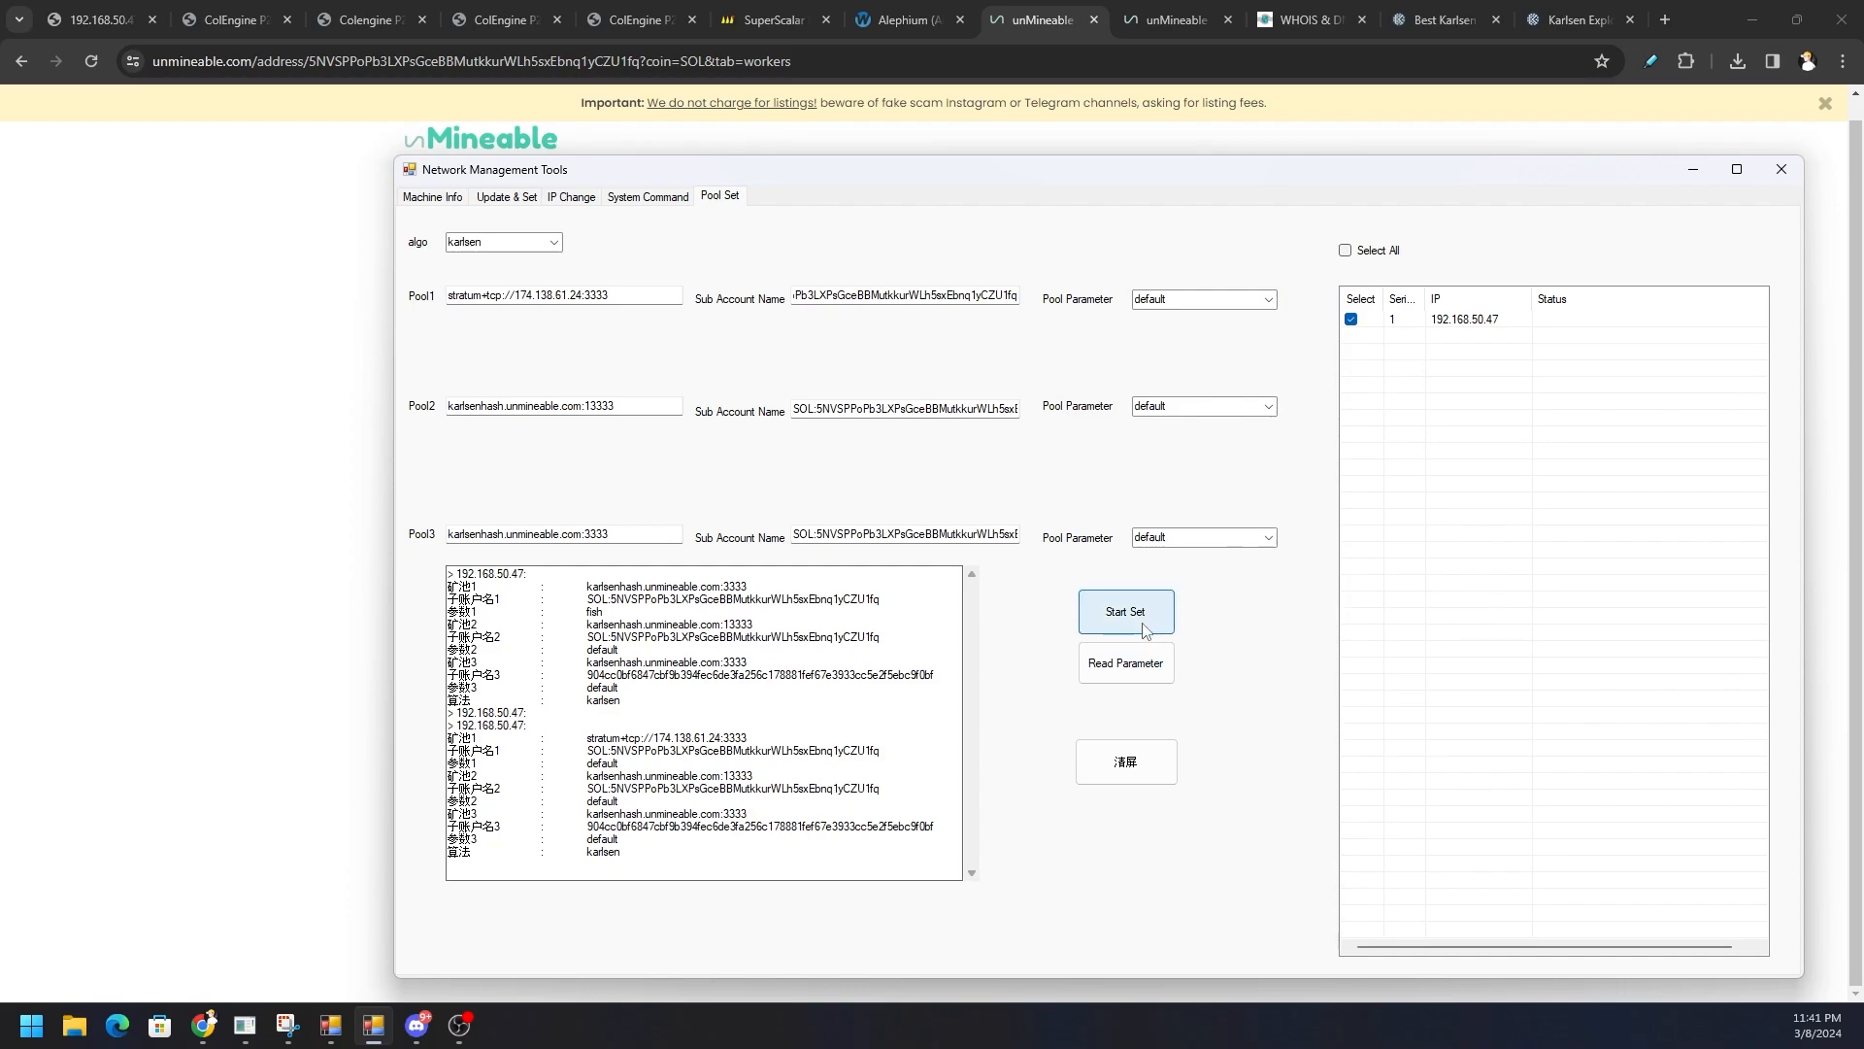
pyautogui.moveTo(1490, 726)
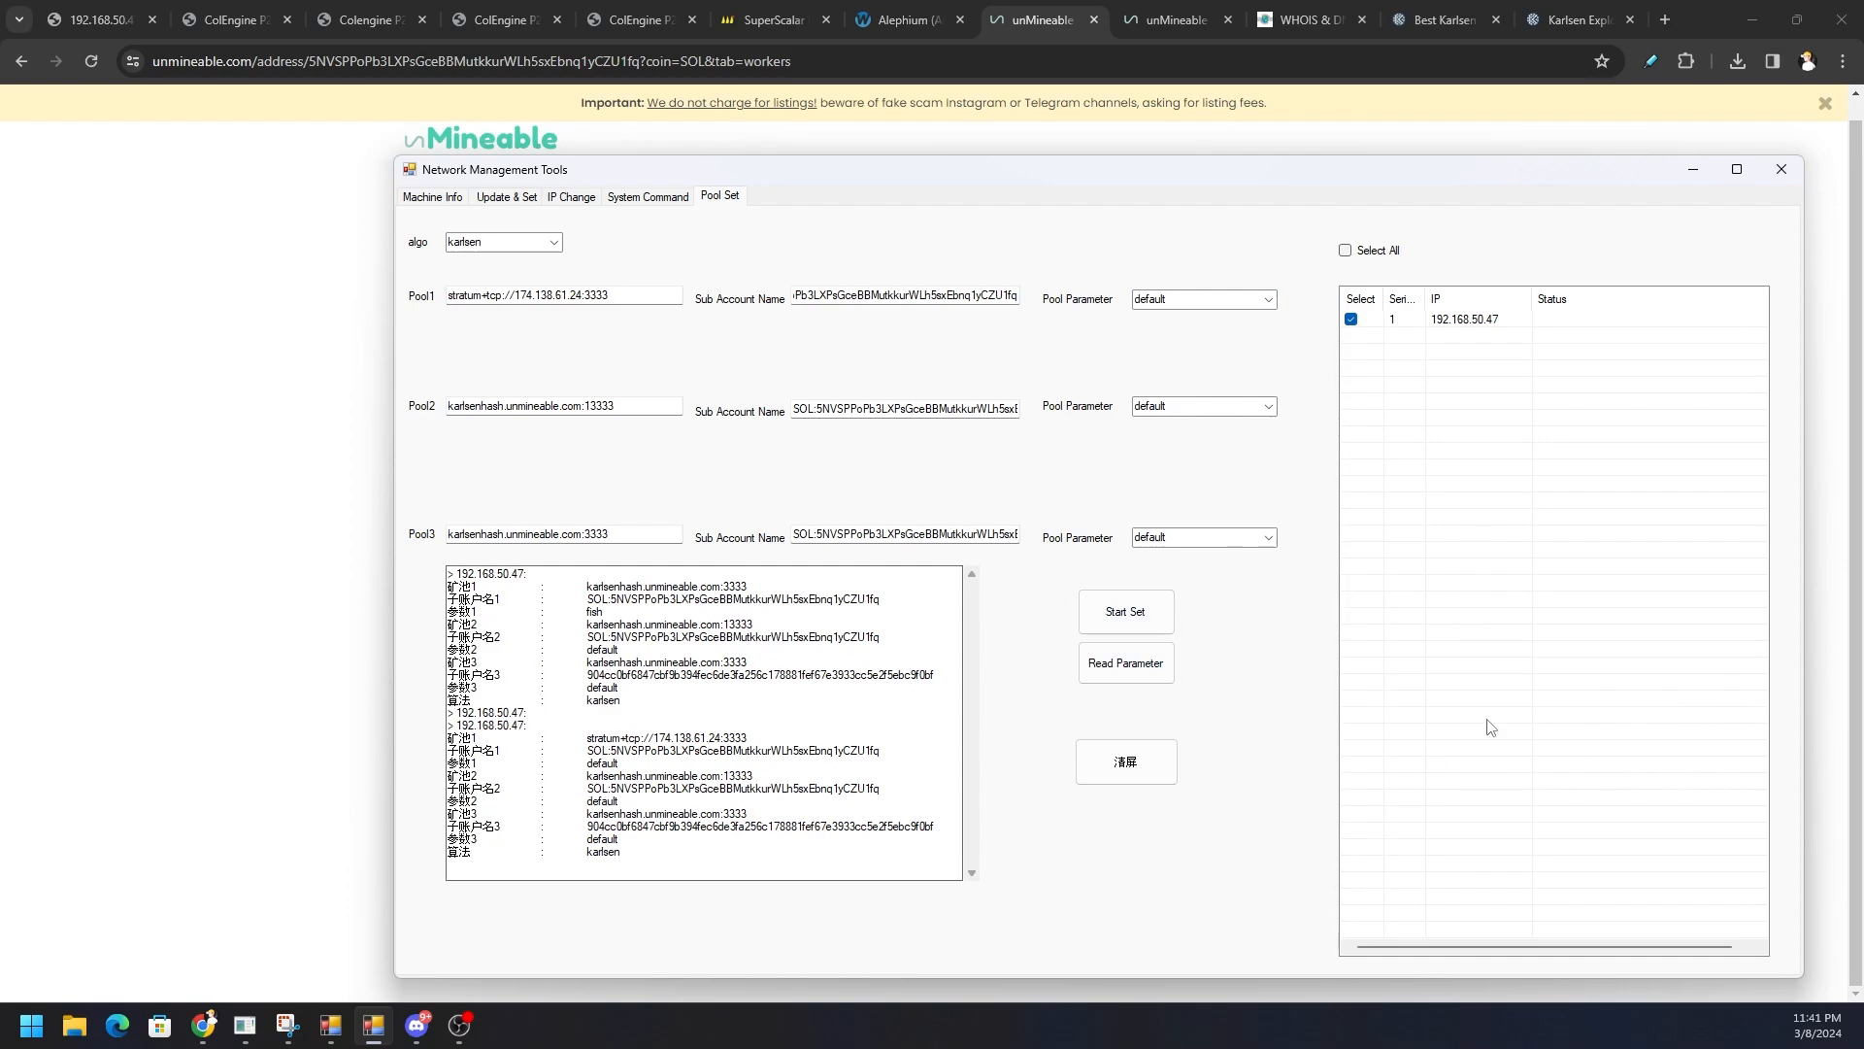
pyautogui.moveTo(1236, 687)
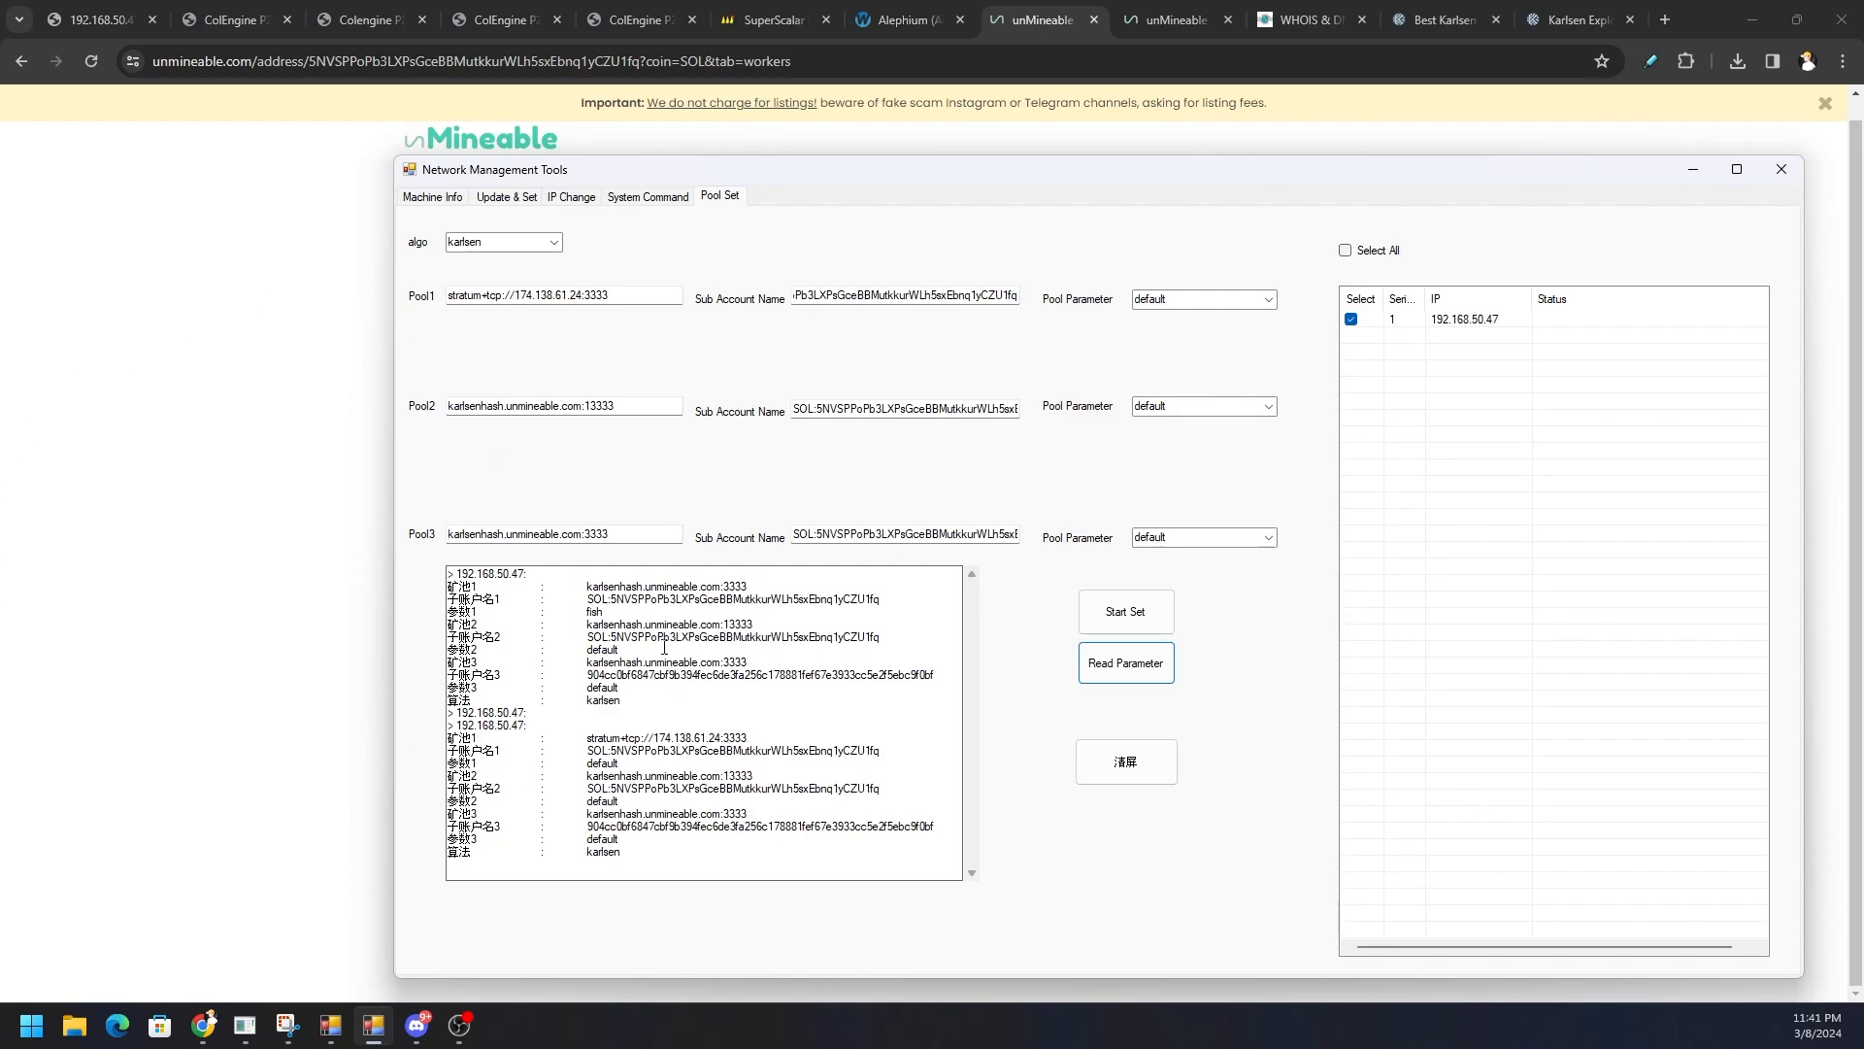
# Step: Start status monitoring in Machine Info and view miner 192.168.50.47's per-chip temperatures, about 42–45 °C at 340 frequency
pyautogui.click(431, 197)
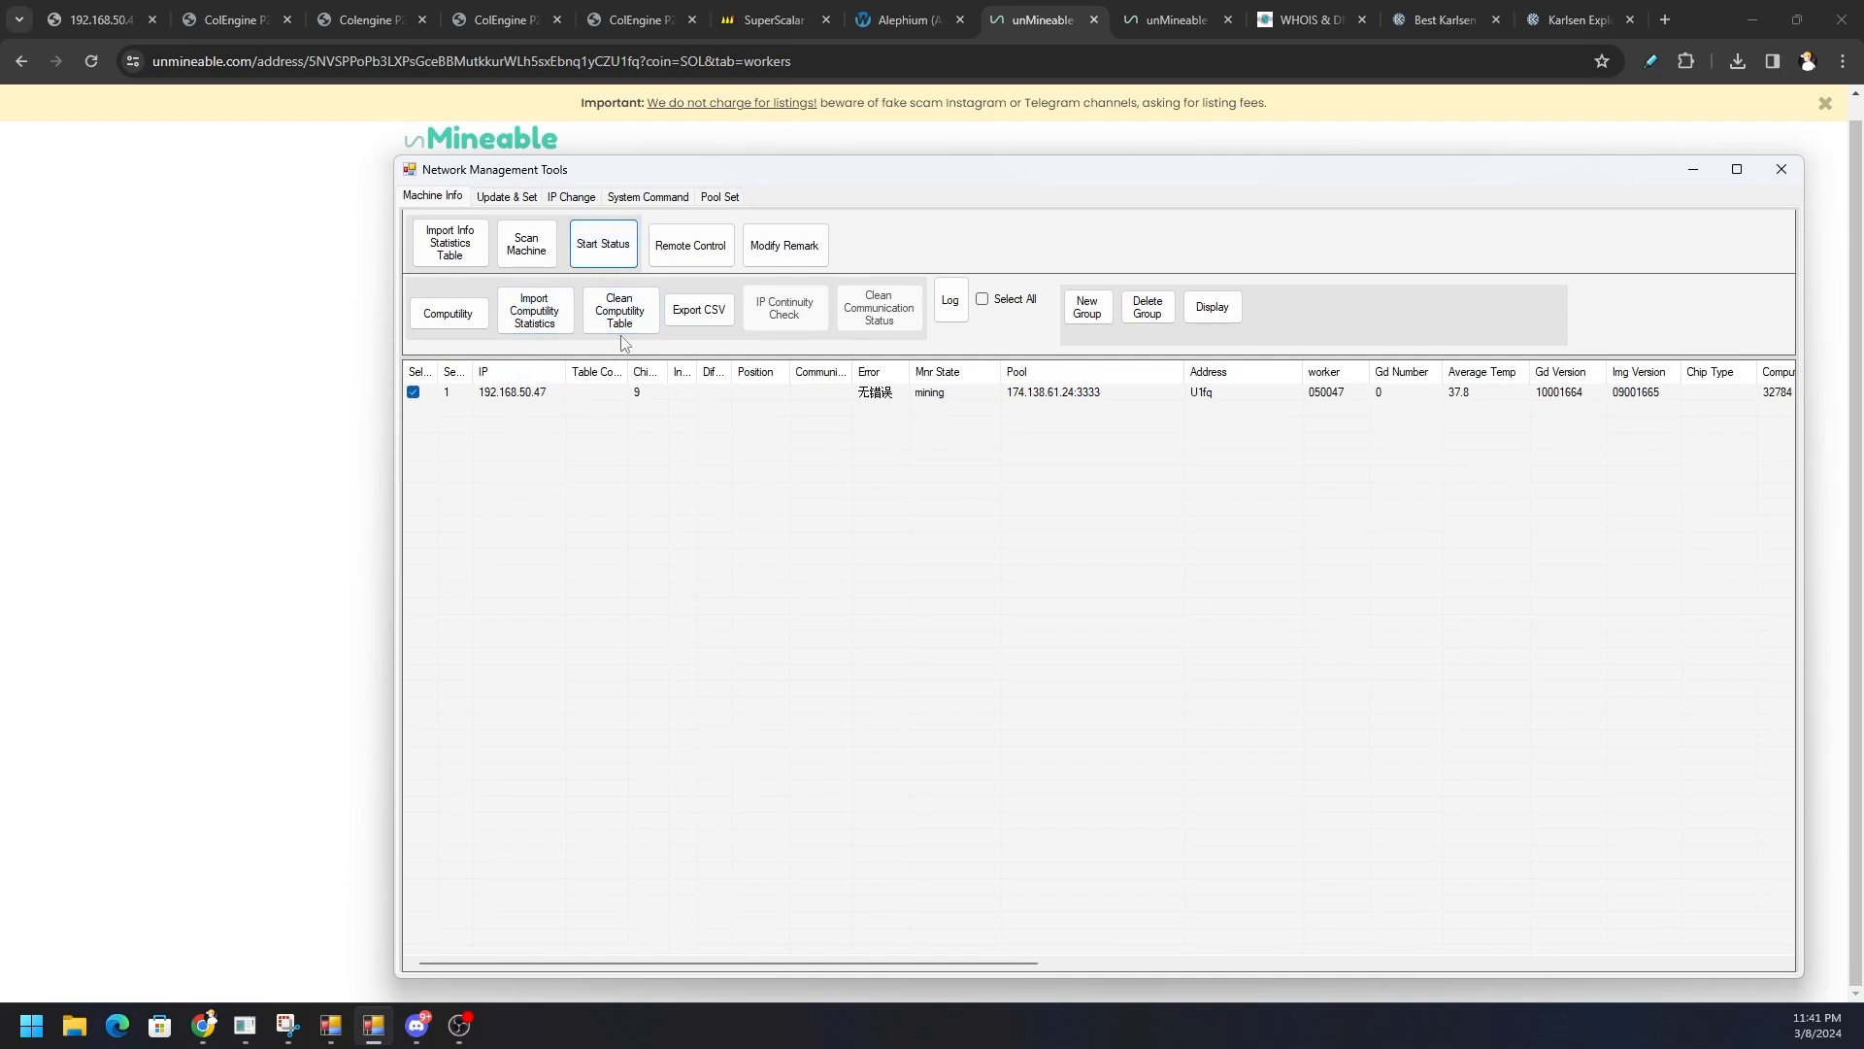
pyautogui.click(602, 245)
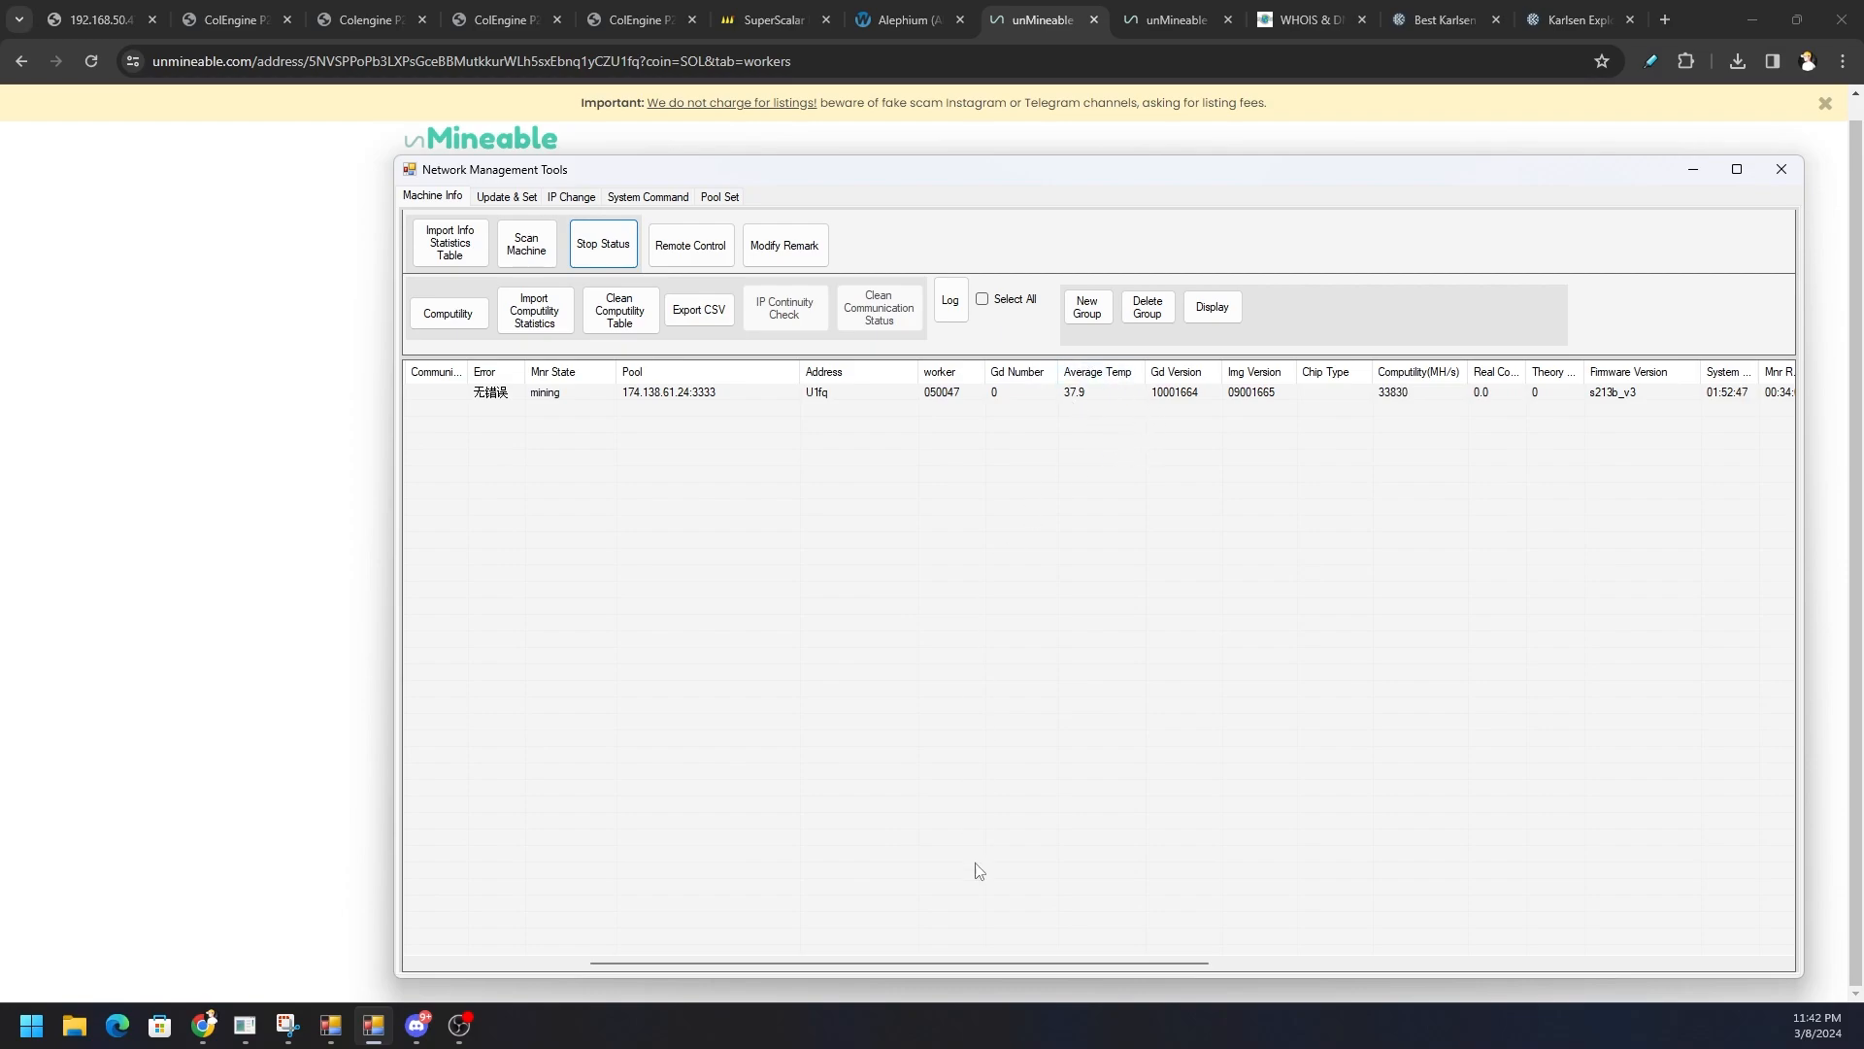
pyautogui.doubleClick(543, 392)
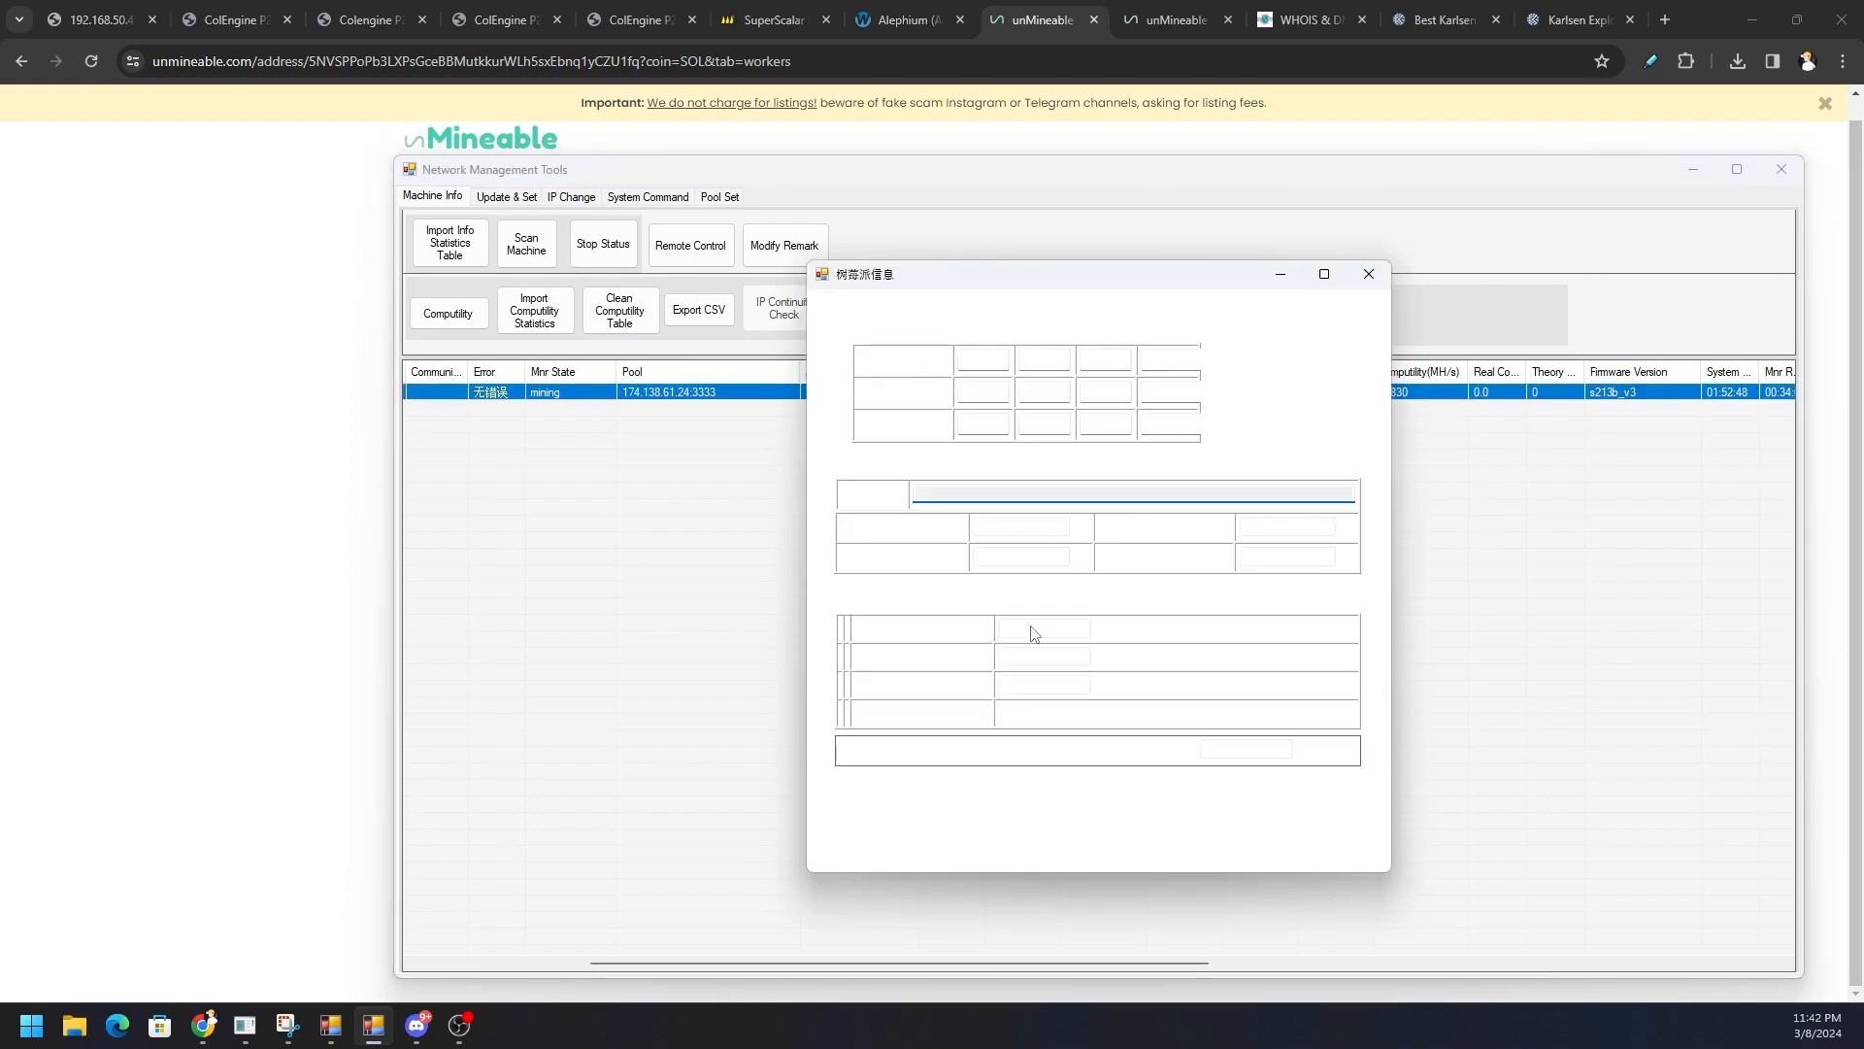
pyautogui.moveTo(1096, 607)
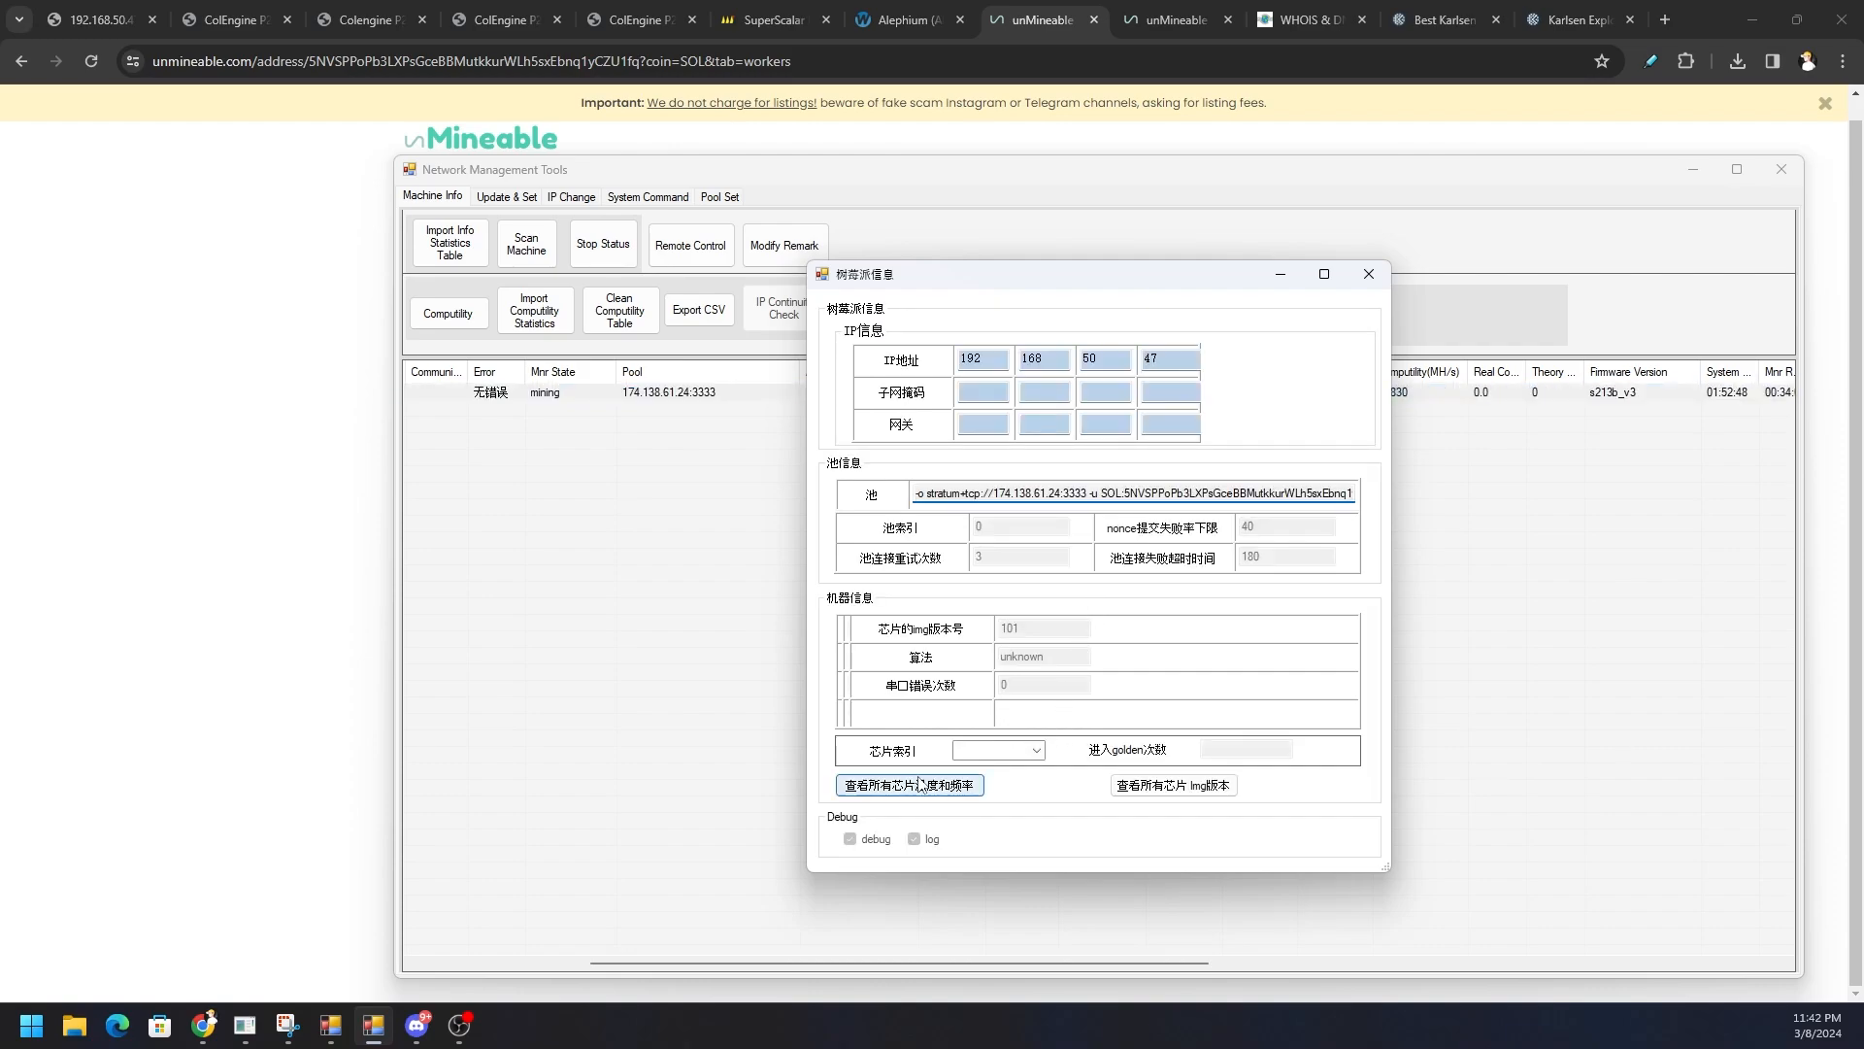
pyautogui.click(911, 784)
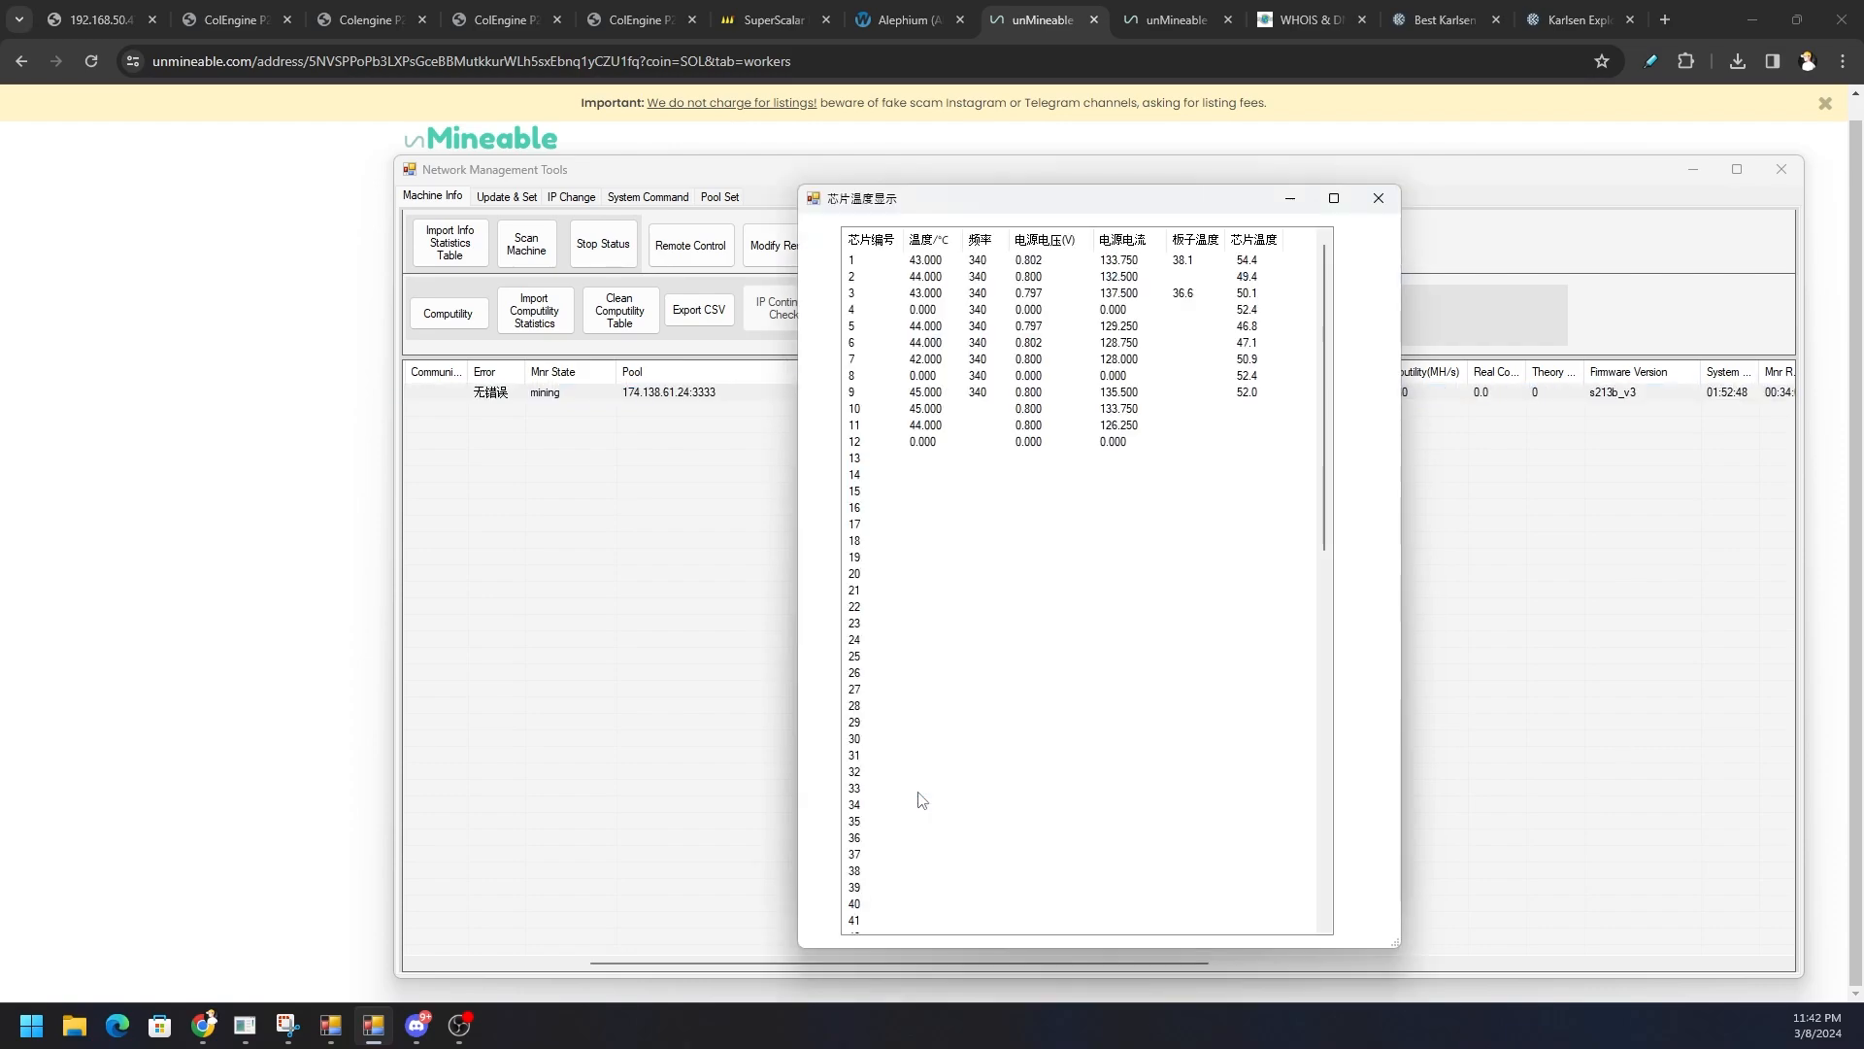
pyautogui.moveTo(1035, 367)
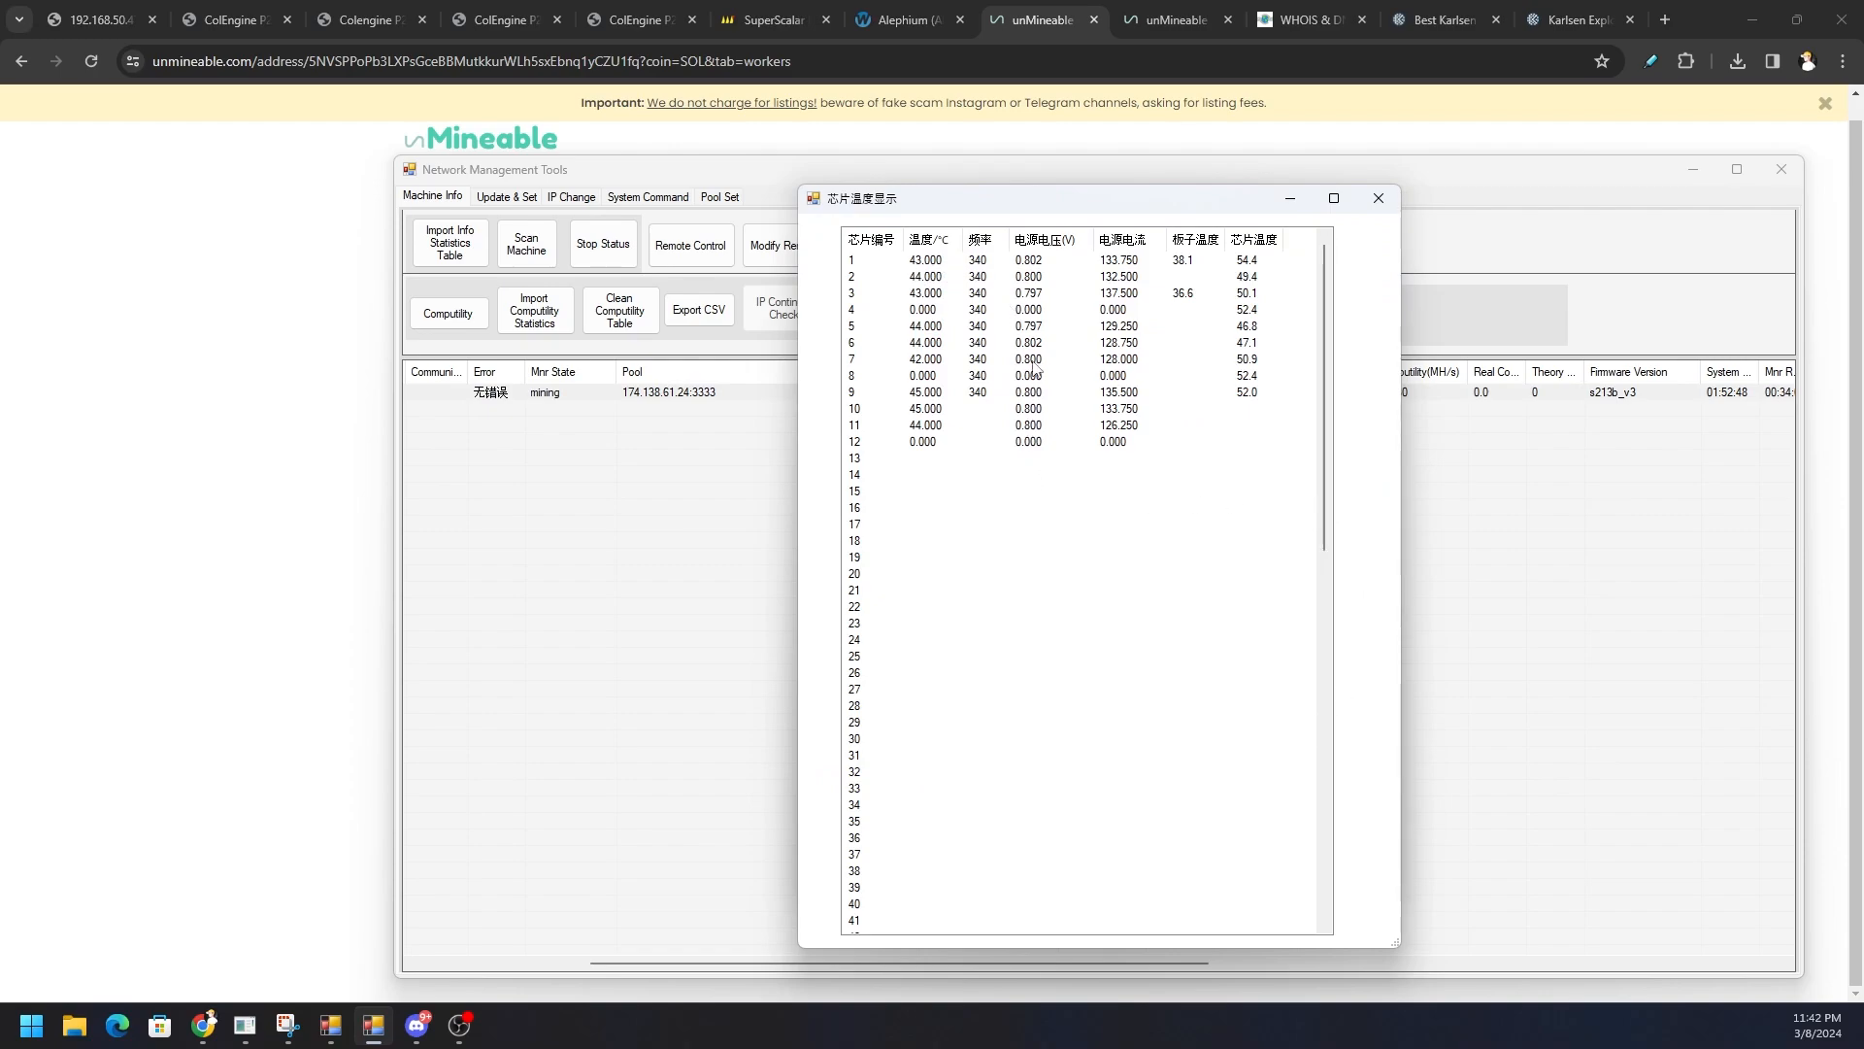
pyautogui.moveTo(940, 299)
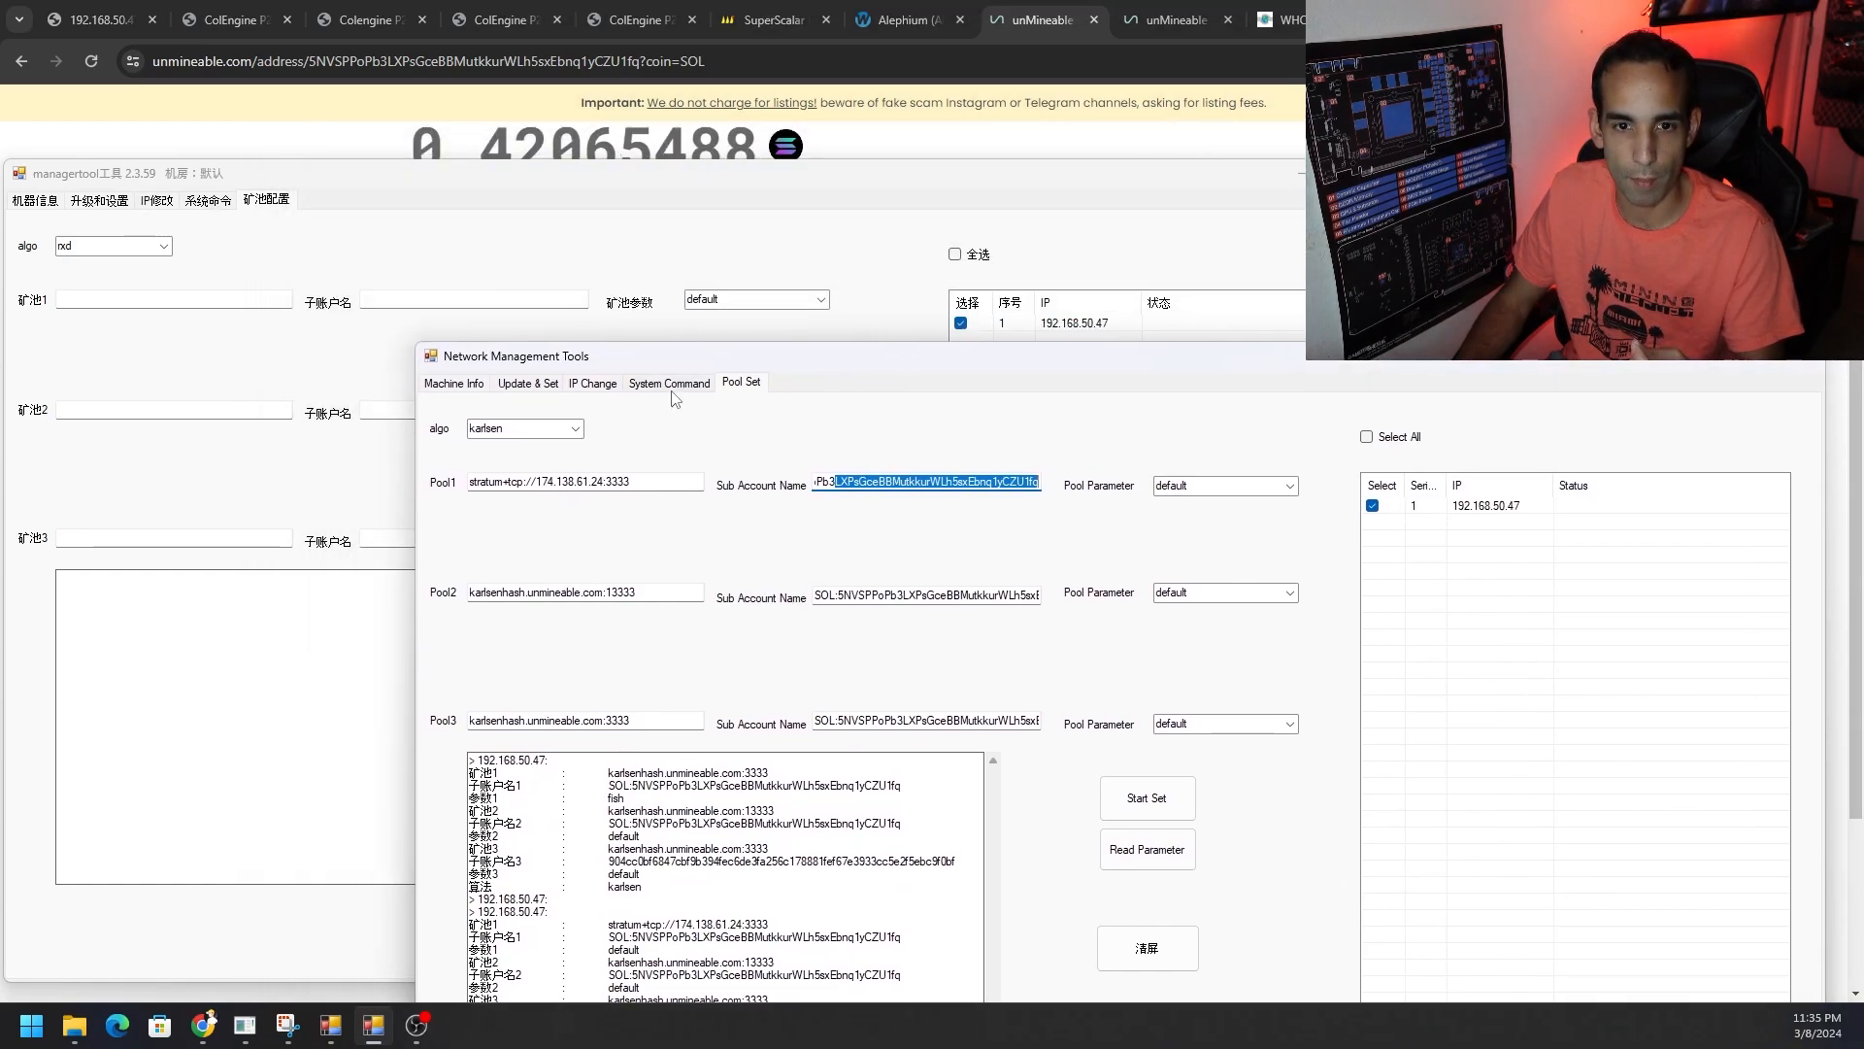
# Step: Look through the Sys Cmd, IP change and Update & Set pages, then bring up the Colengine P2 firmware page in Chrome
pyautogui.click(668, 383)
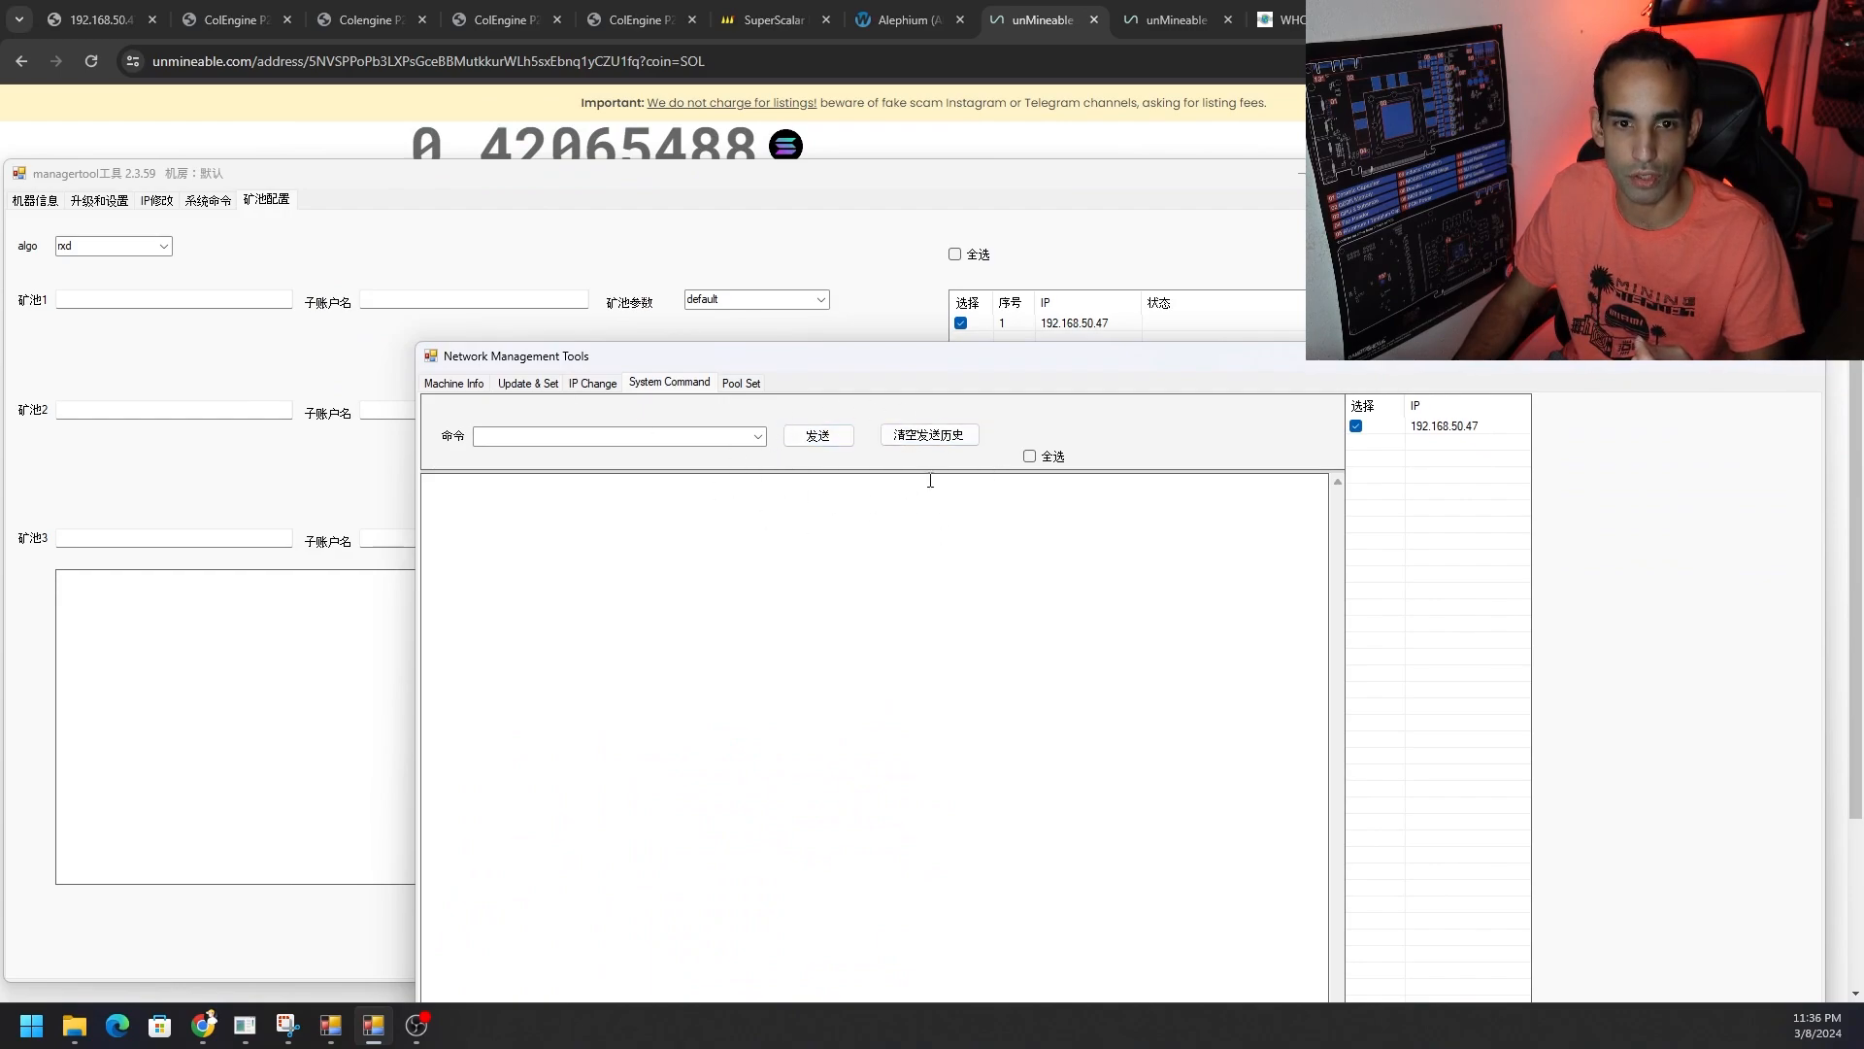
pyautogui.click(590, 382)
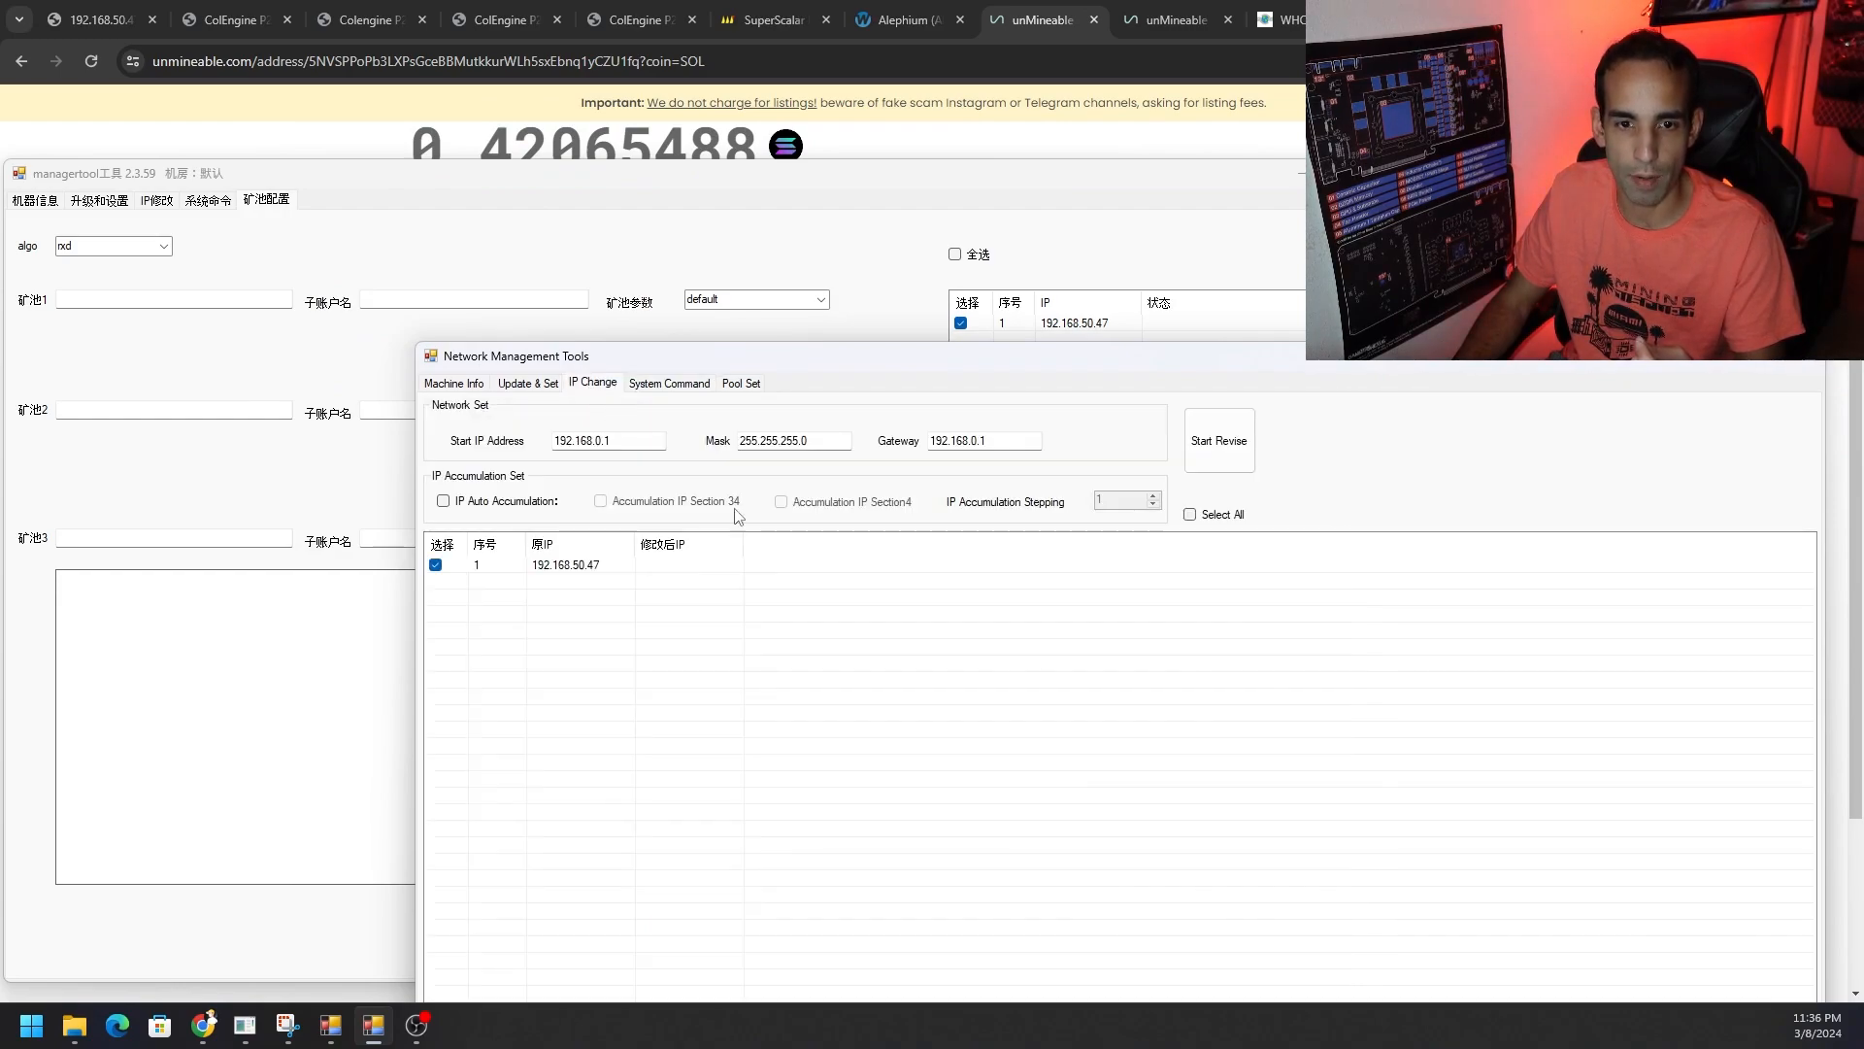
pyautogui.click(99, 200)
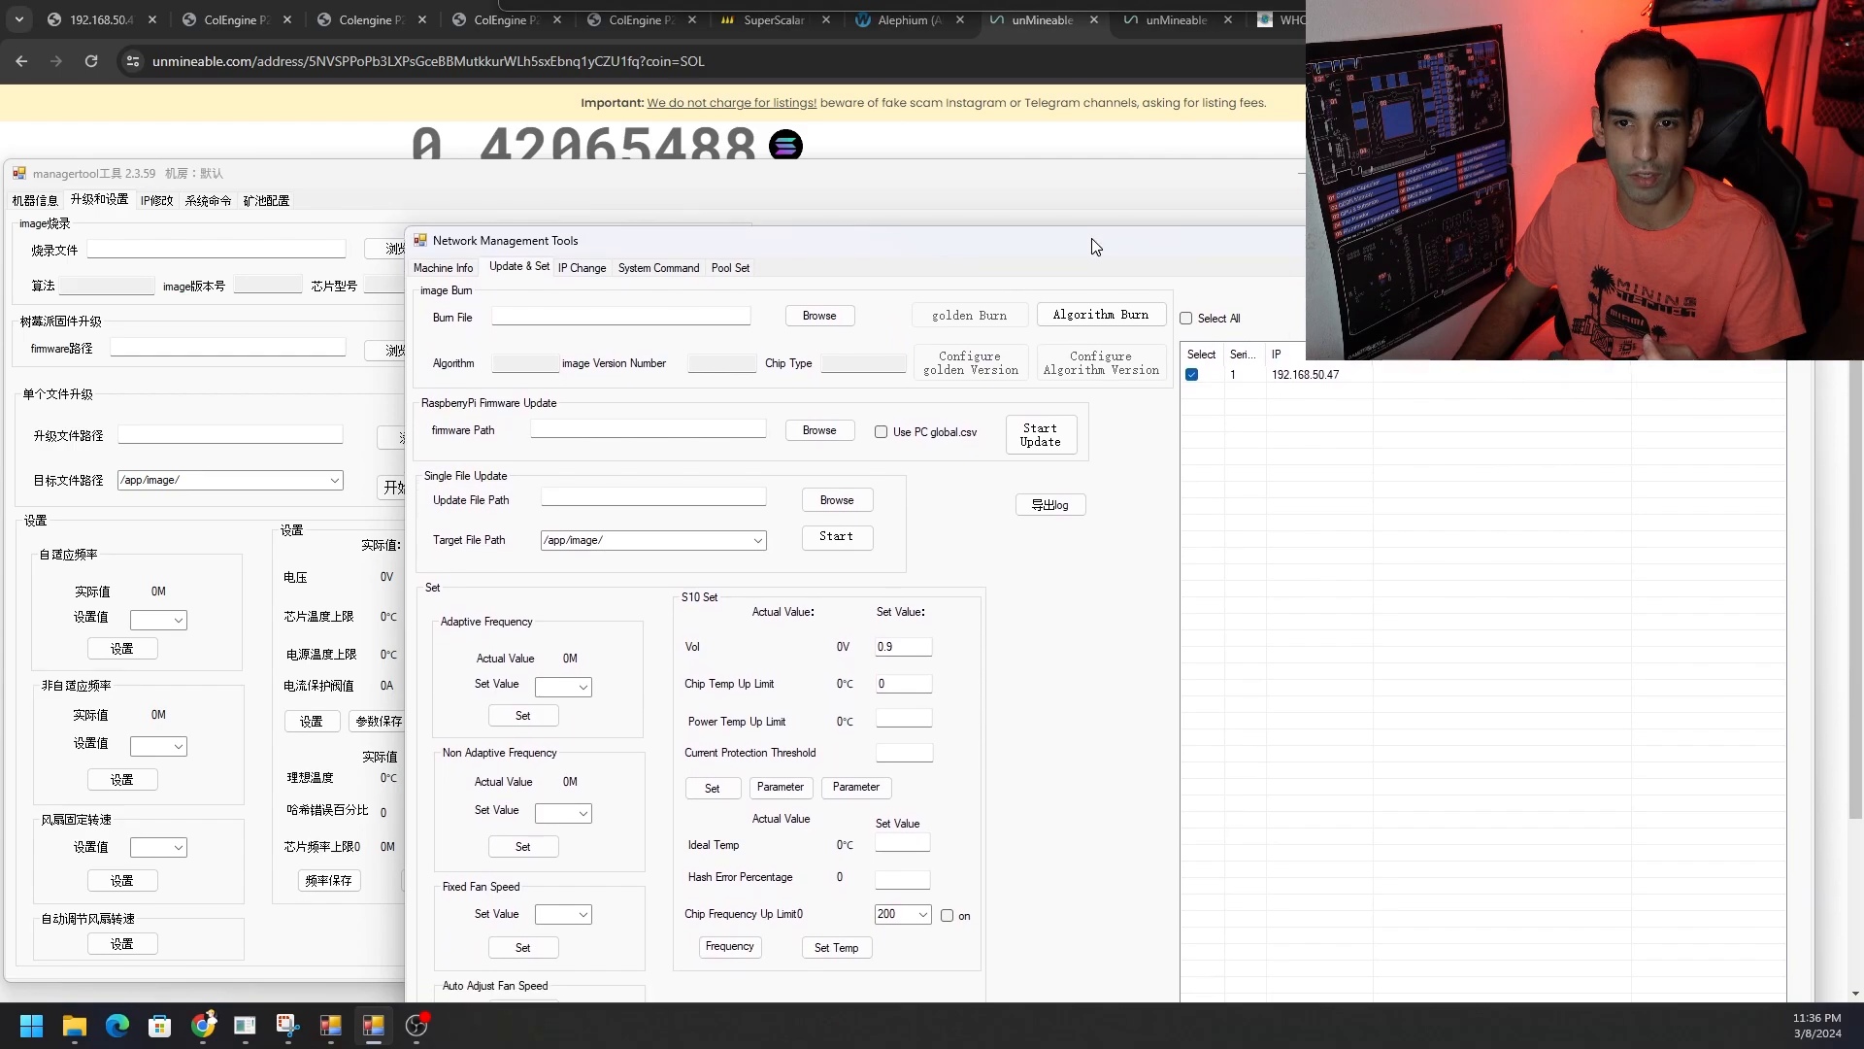
pyautogui.moveTo(833, 241); pyautogui.dragTo(834, 182)
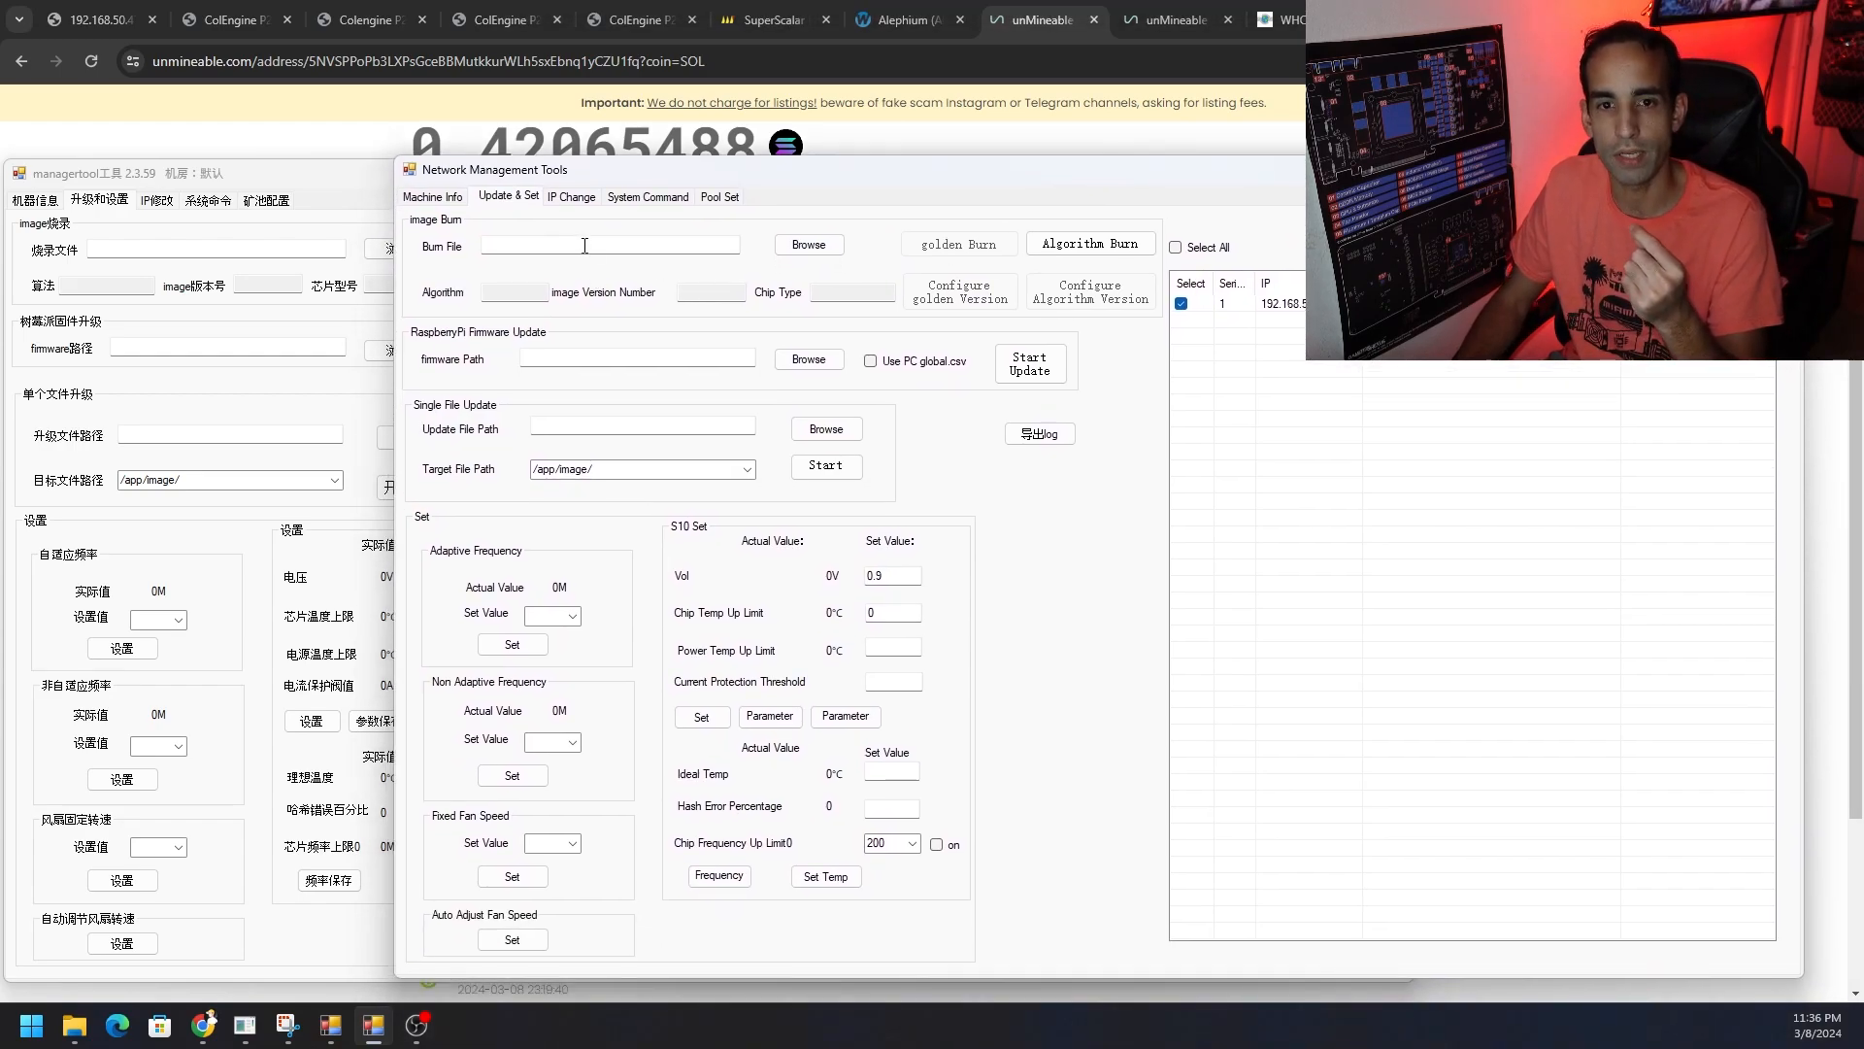
pyautogui.moveTo(369, 95)
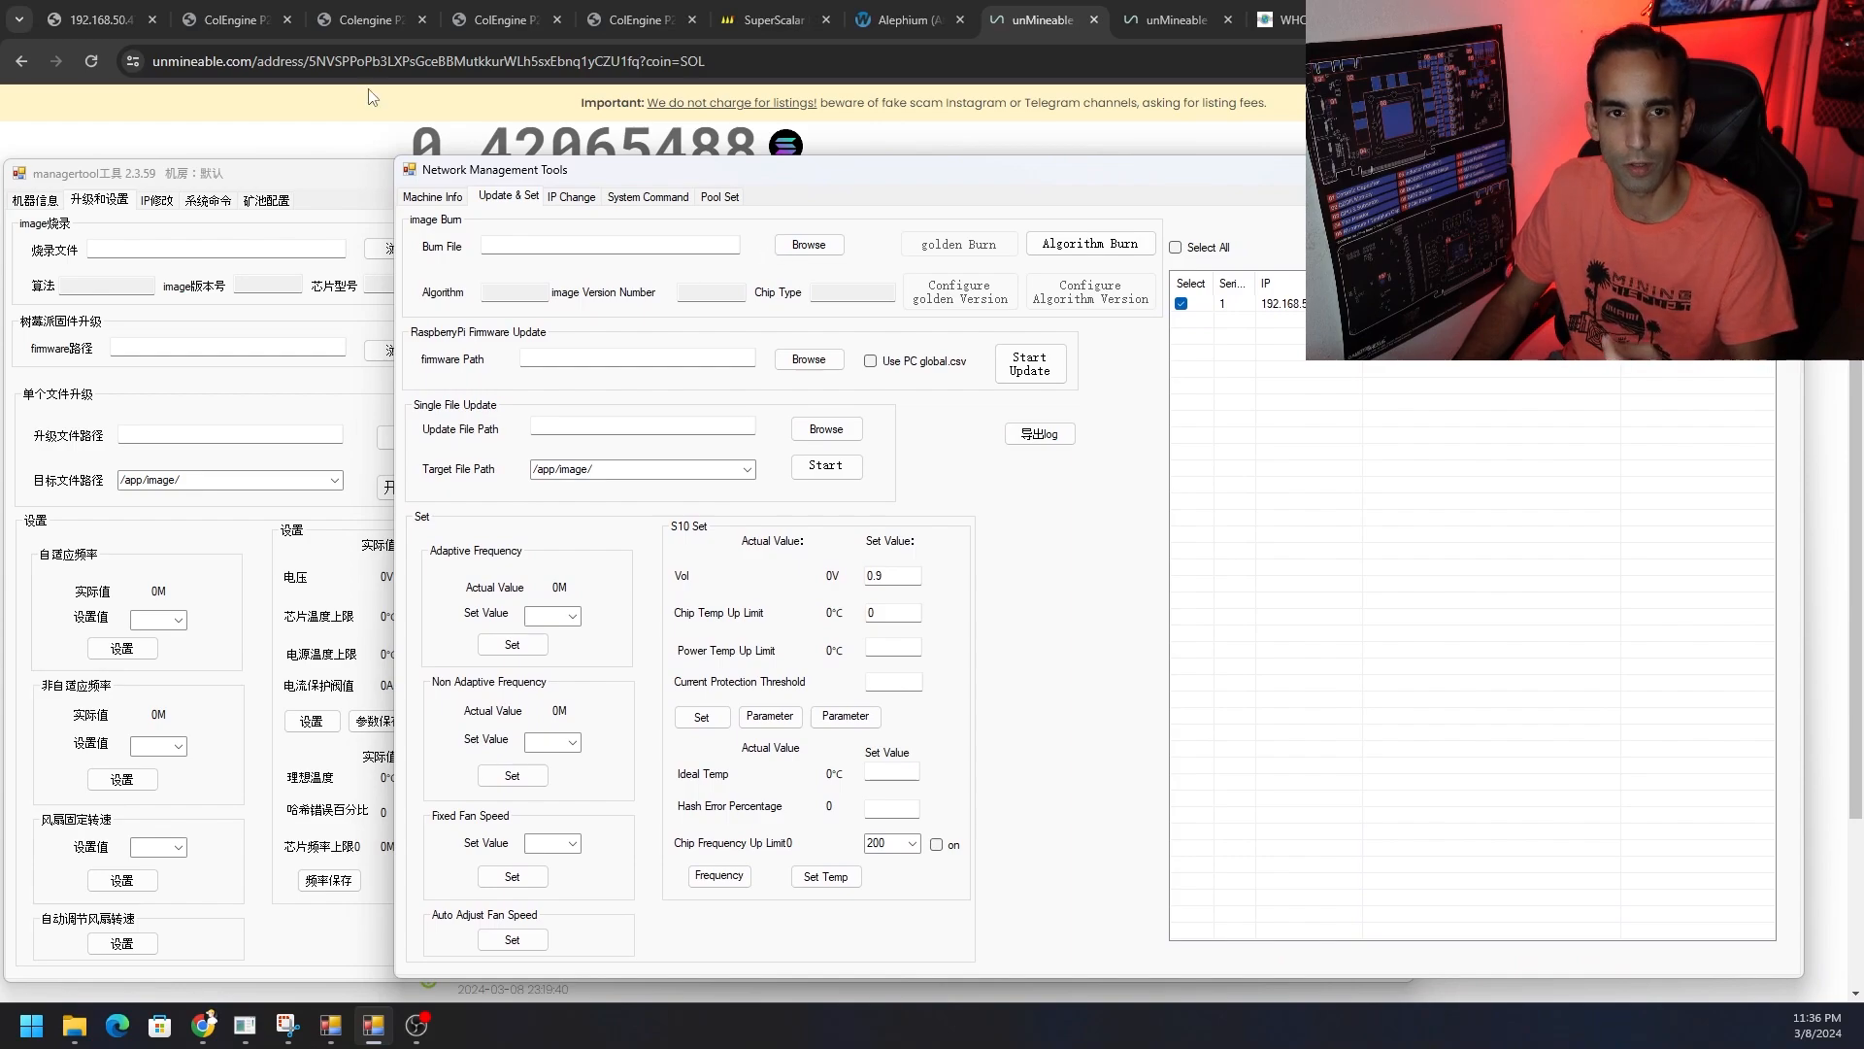
pyautogui.click(369, 19)
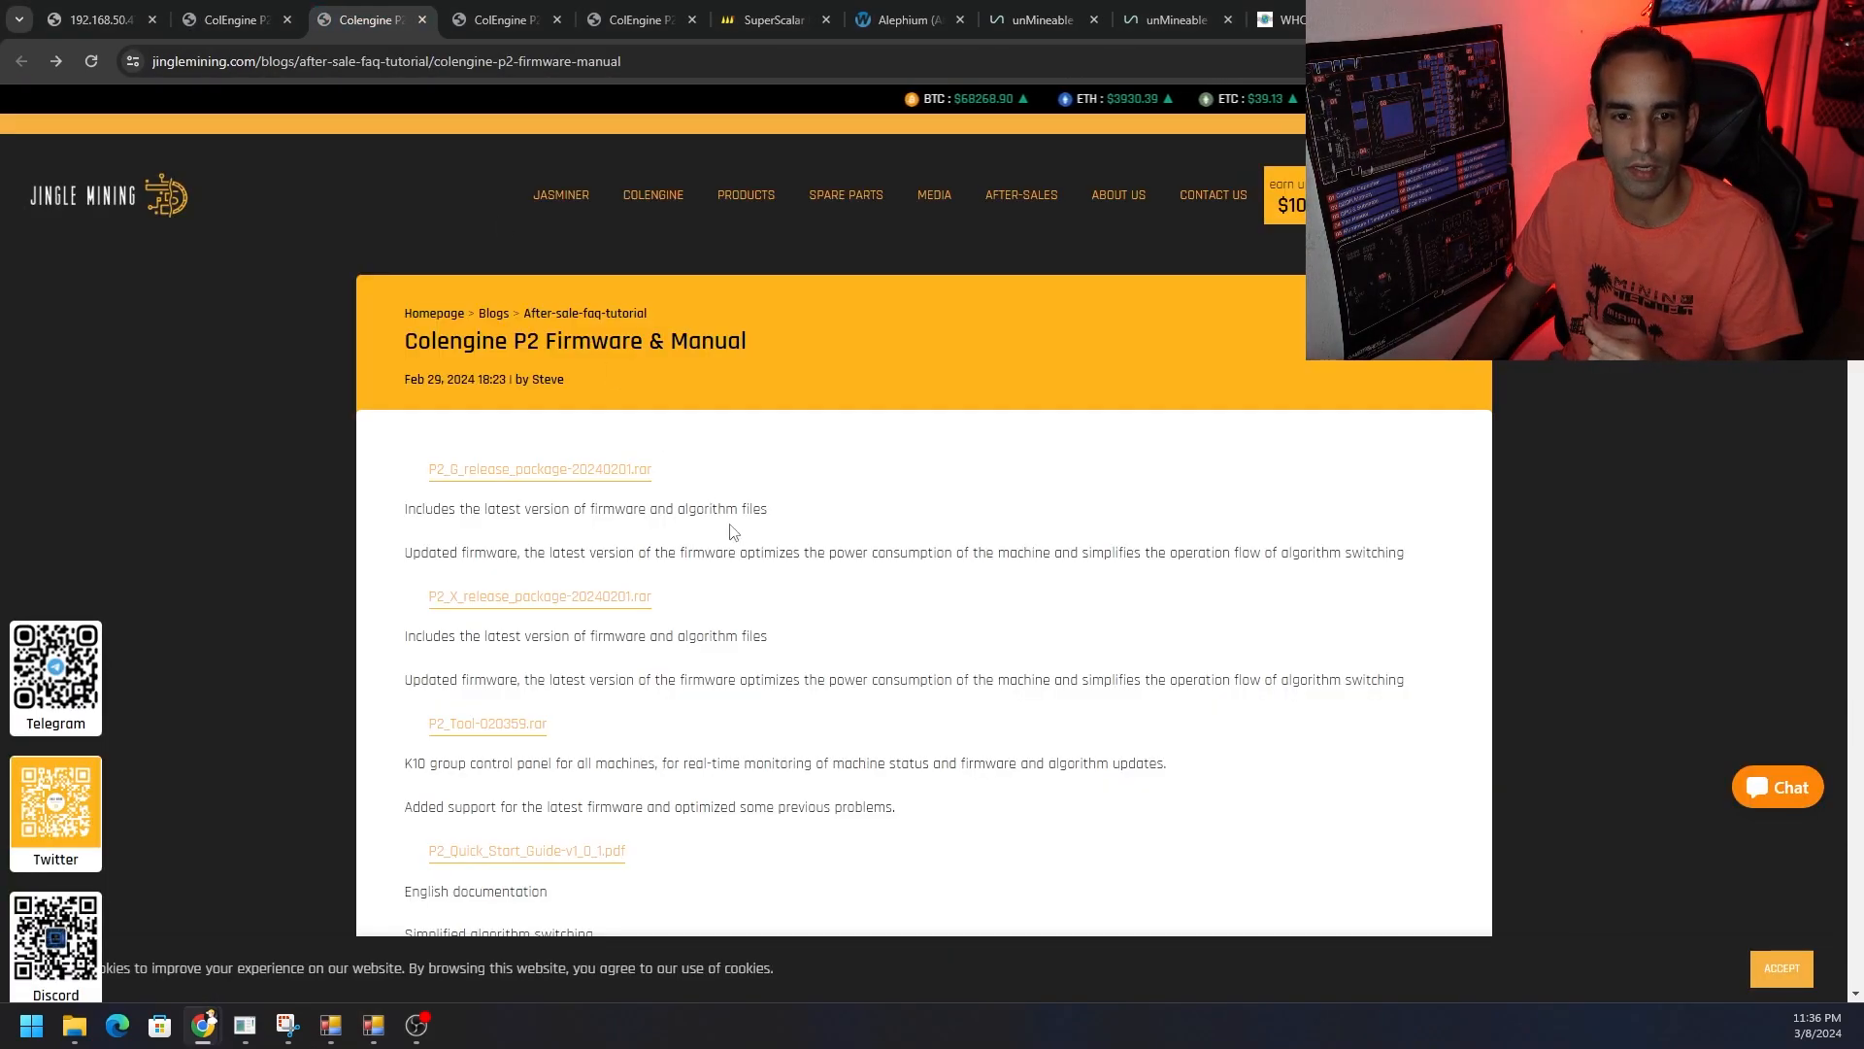
pyautogui.moveTo(606, 606)
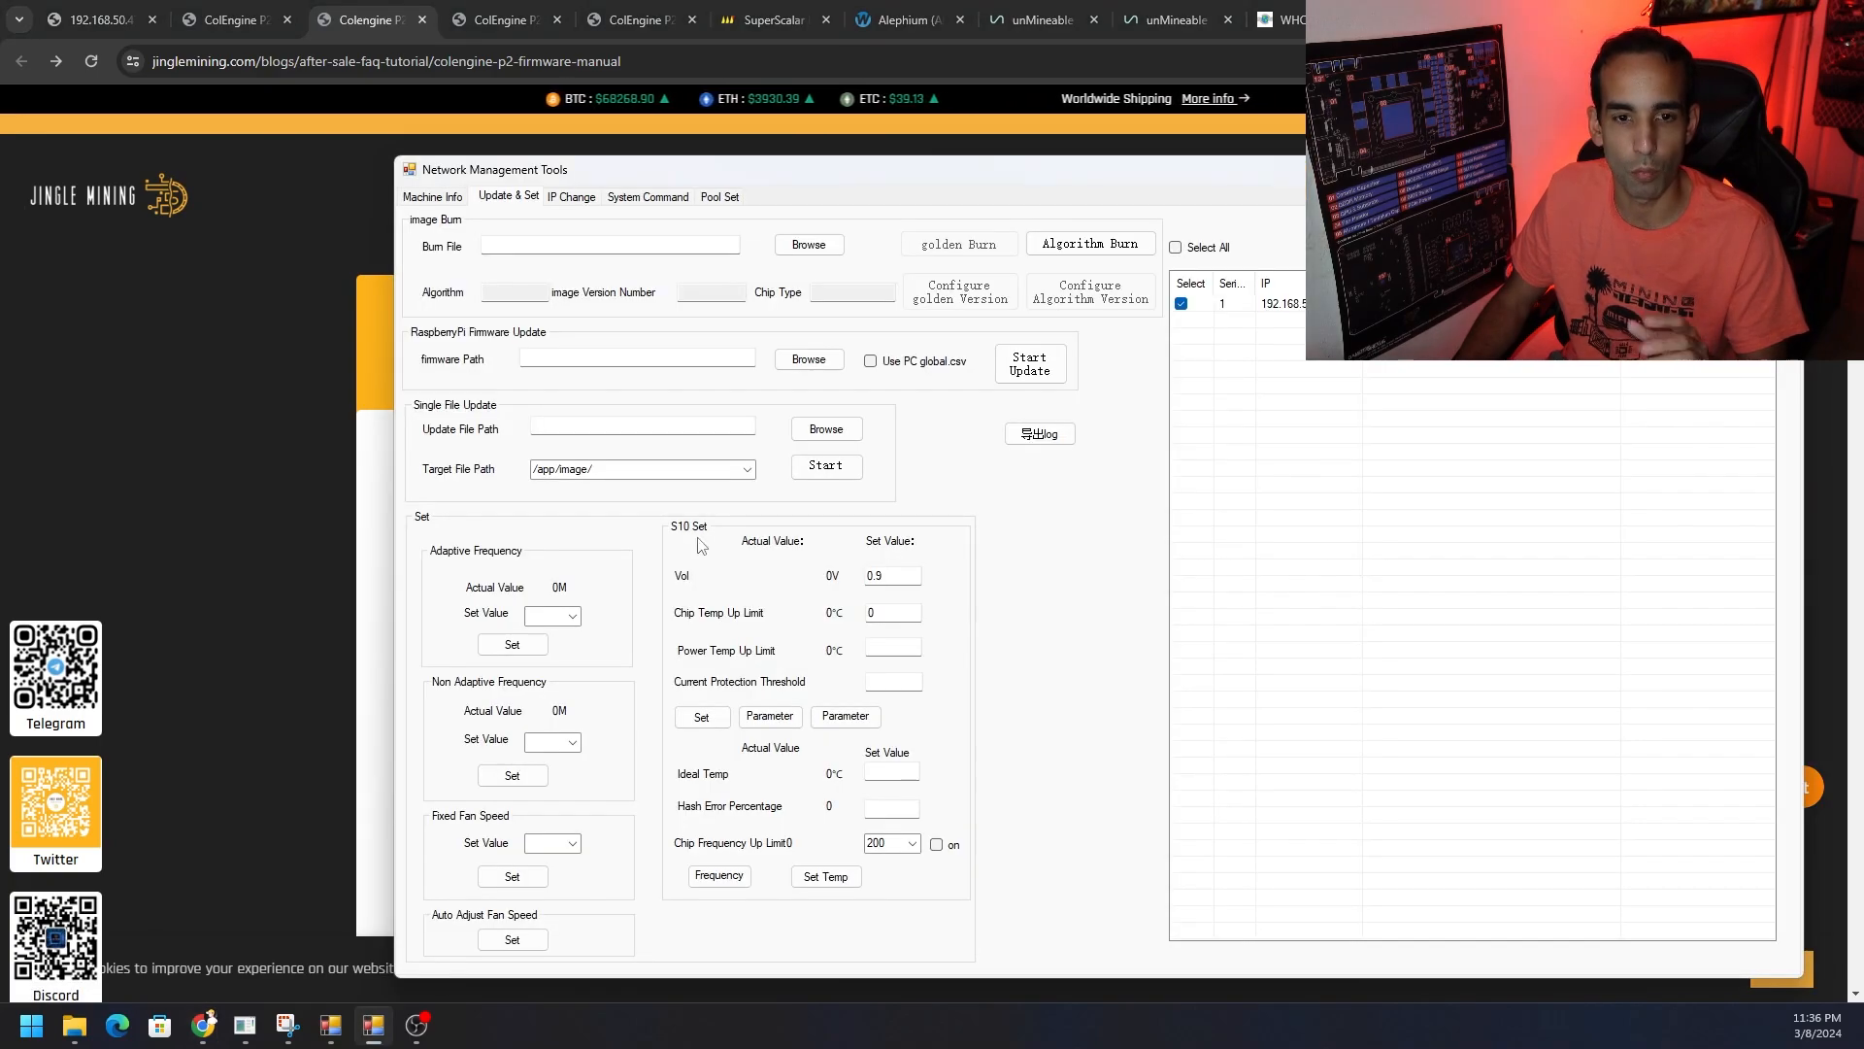
# Step: Start choosing a burn image file, landing in the P2_X_release_package-20240201 folder
pyautogui.click(808, 244)
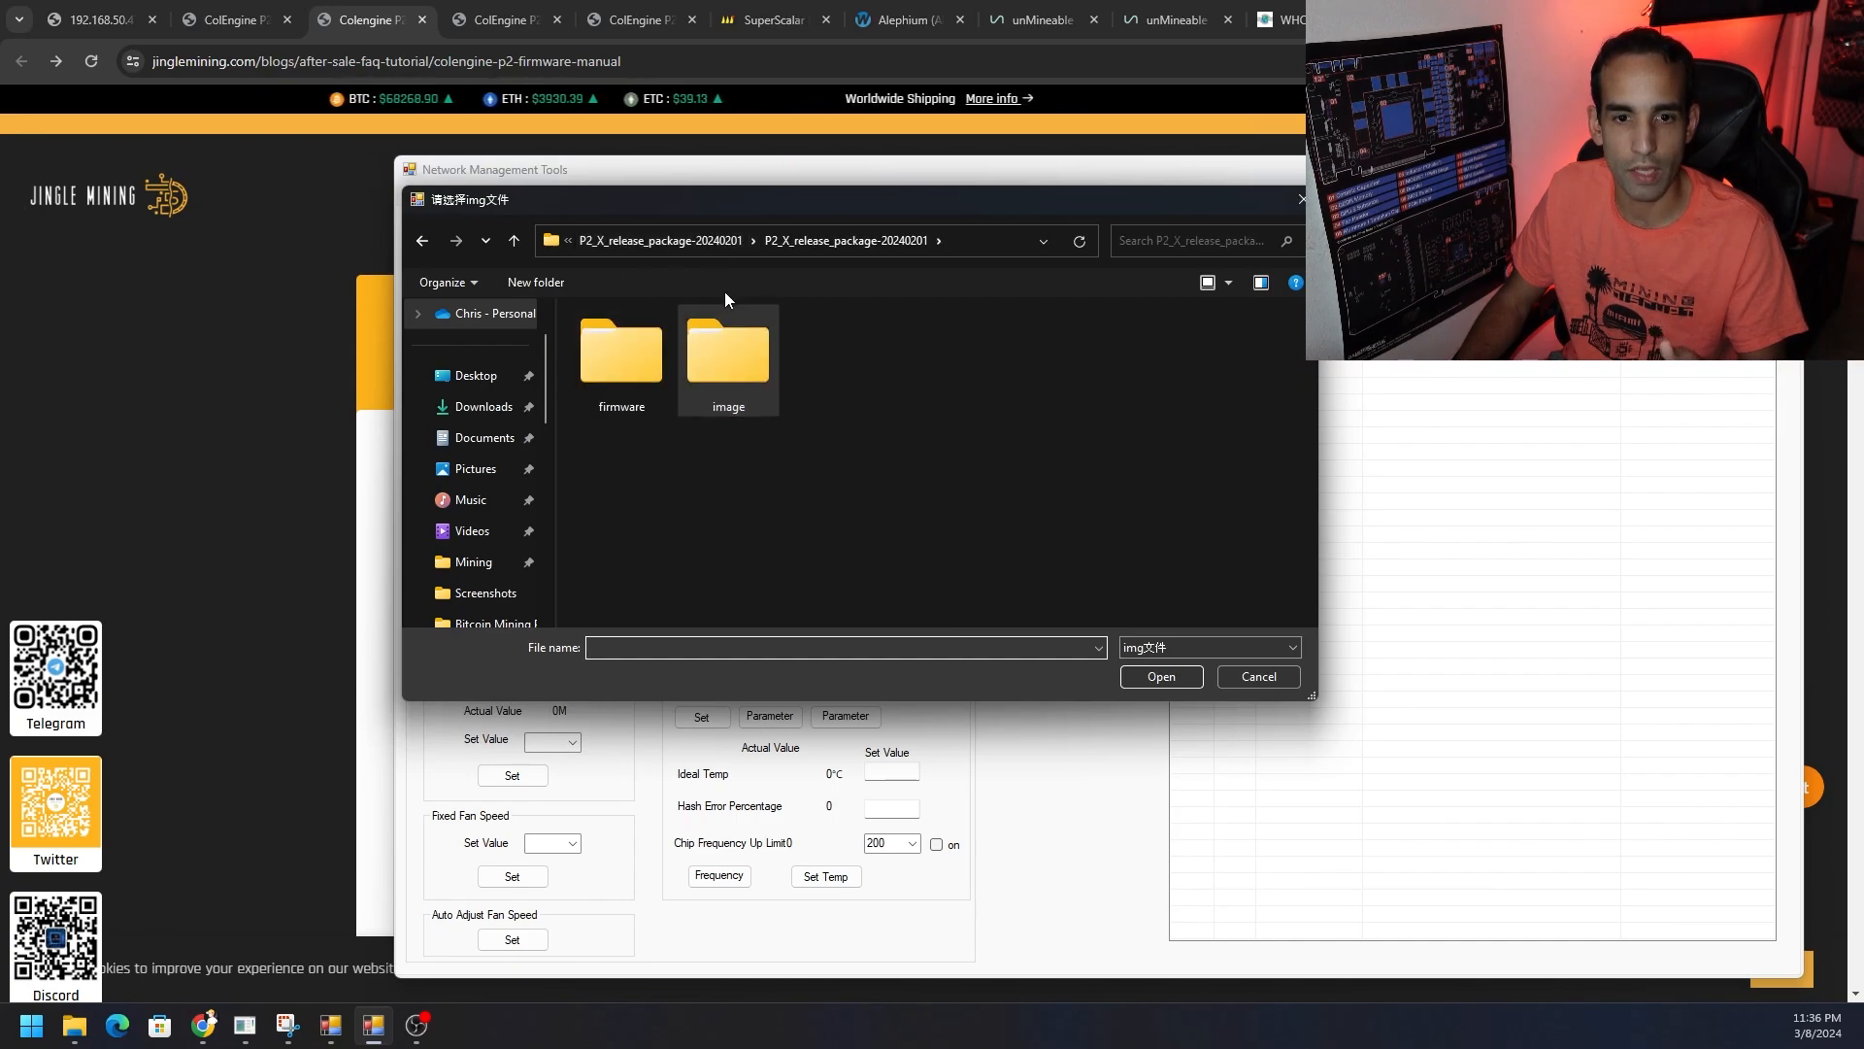
# Step: Load a P2 multicoin image from the release package's image folder, reading version 101, chip type K7-355t
pyautogui.doubleClick(726, 357)
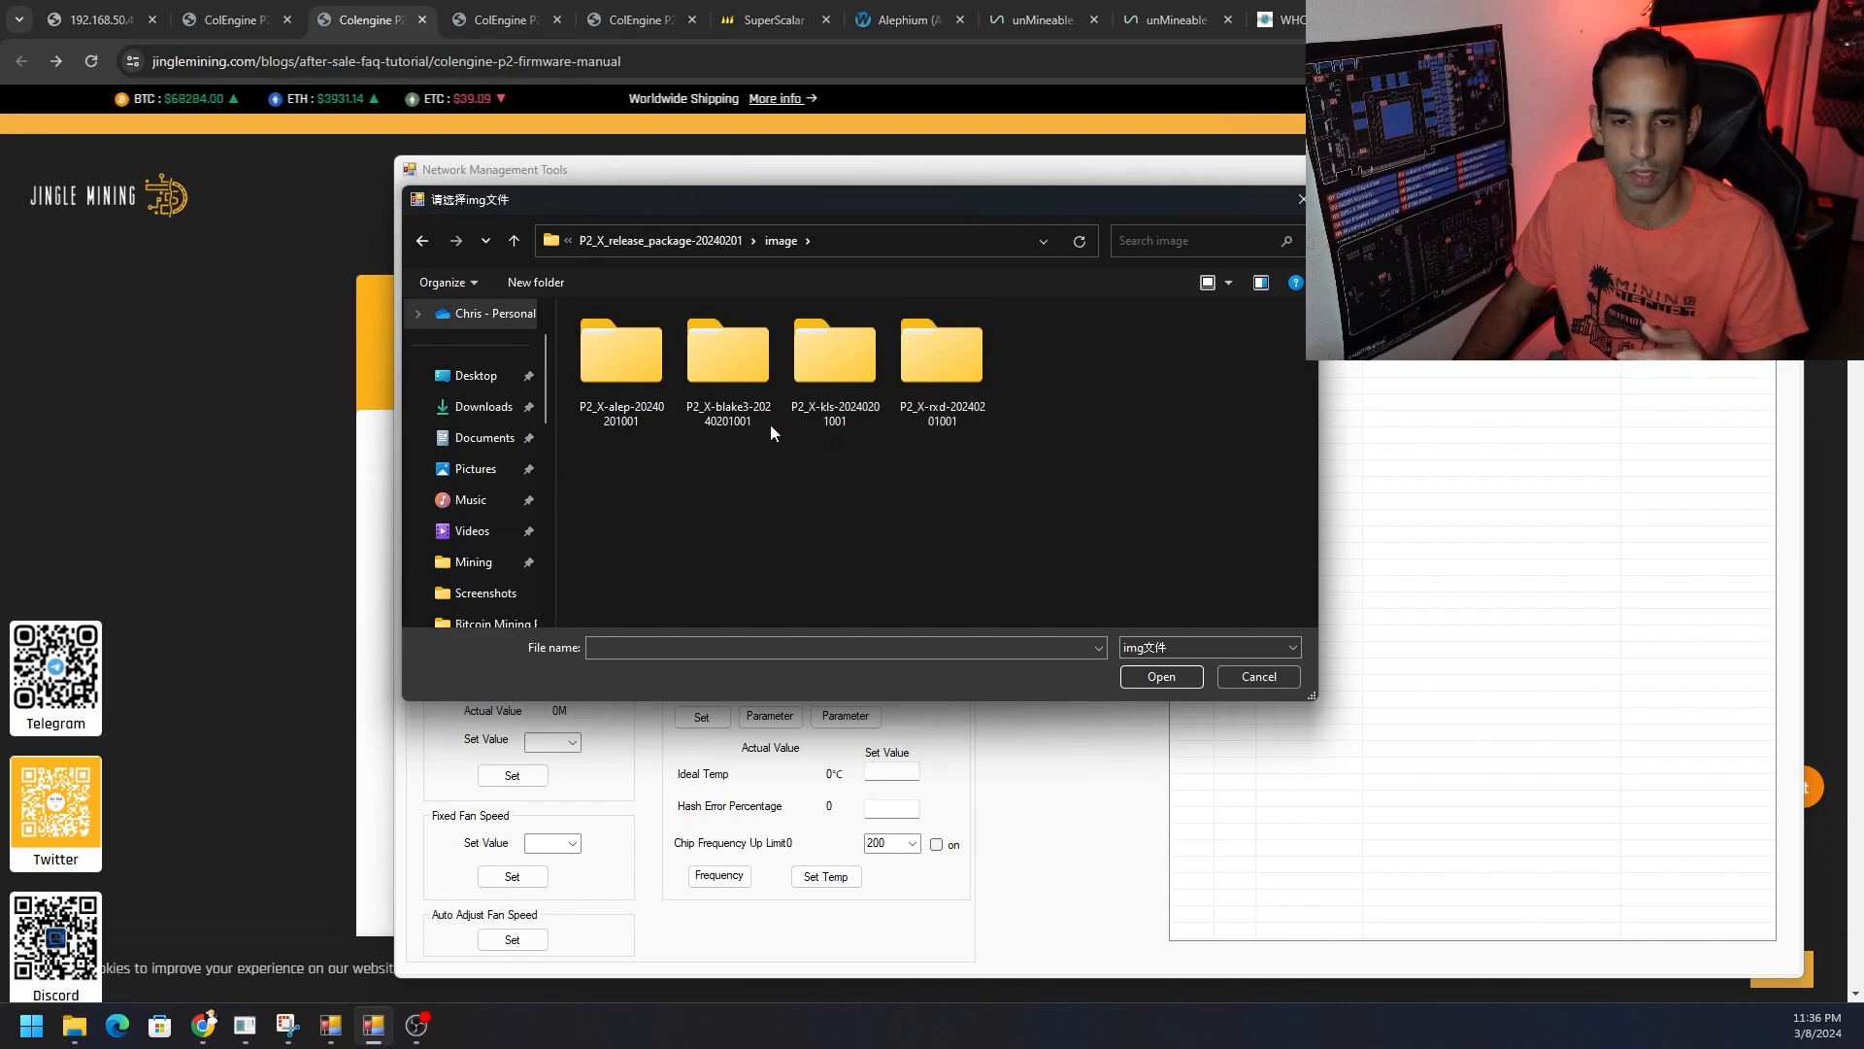
pyautogui.doubleClick(619, 351)
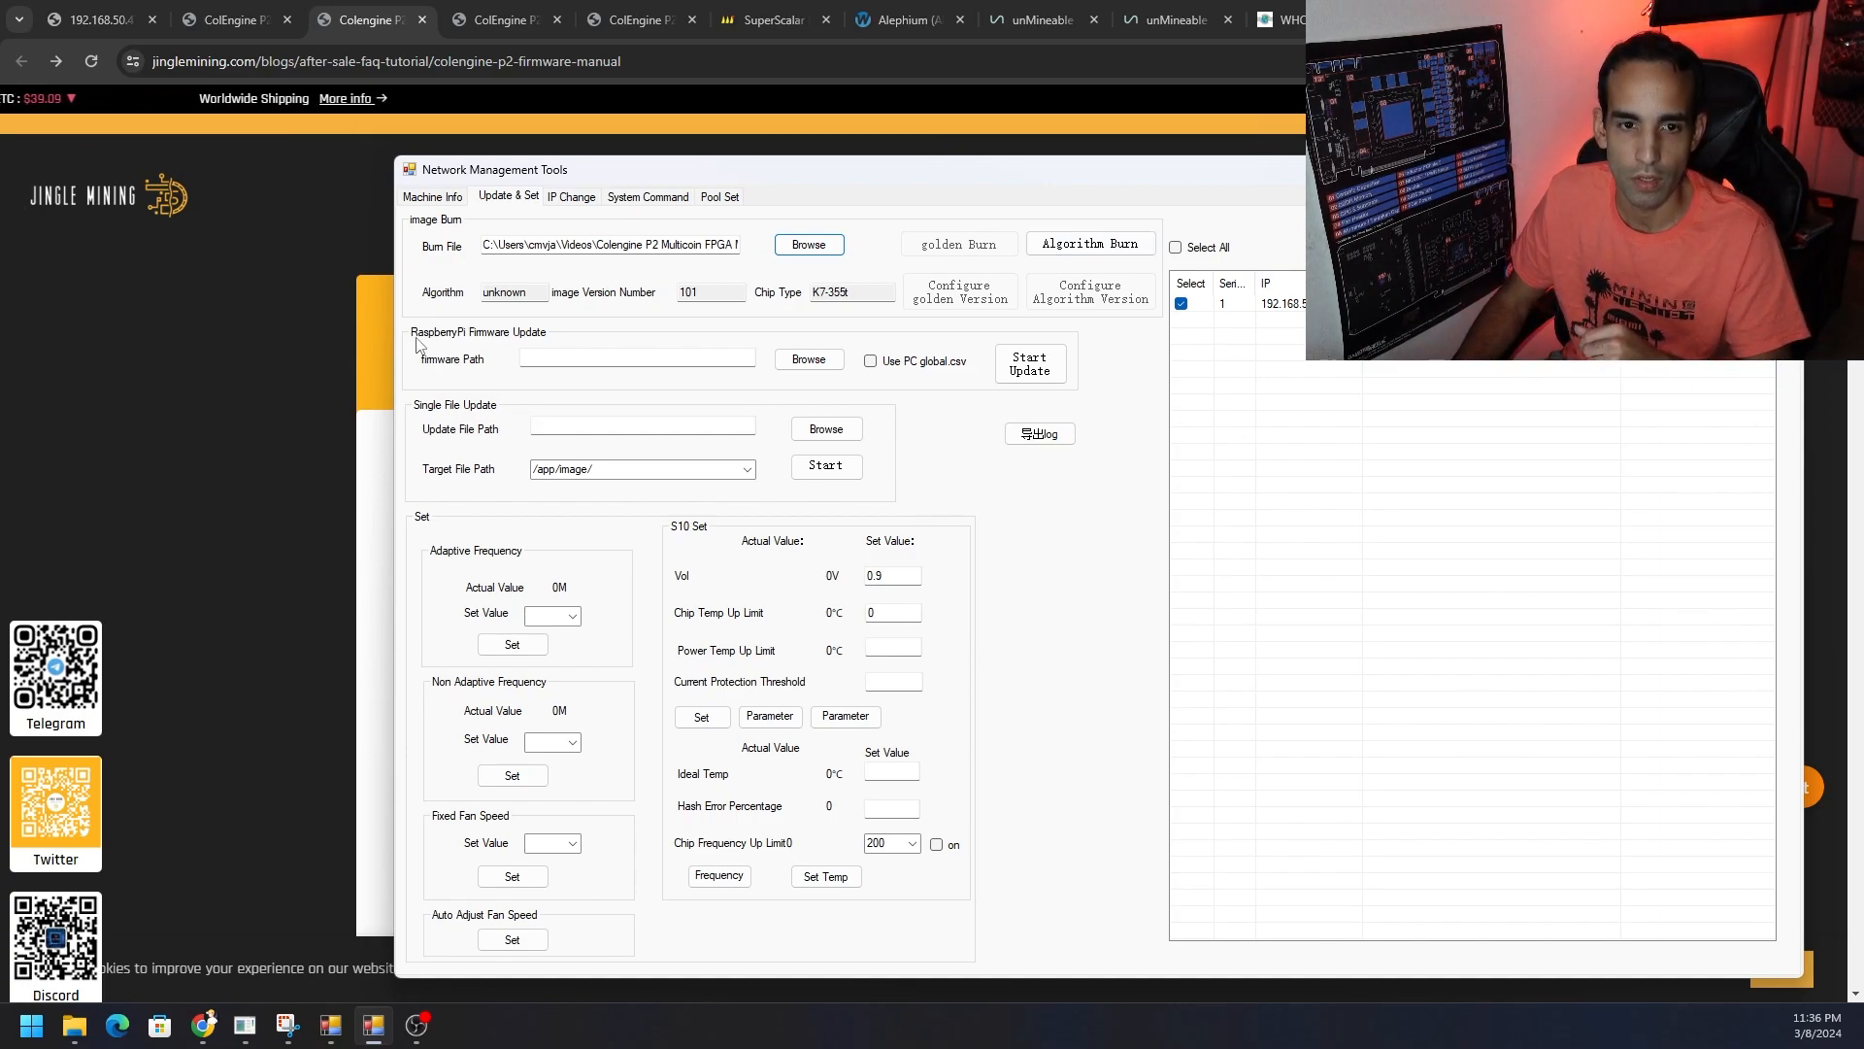
pyautogui.moveTo(425, 441)
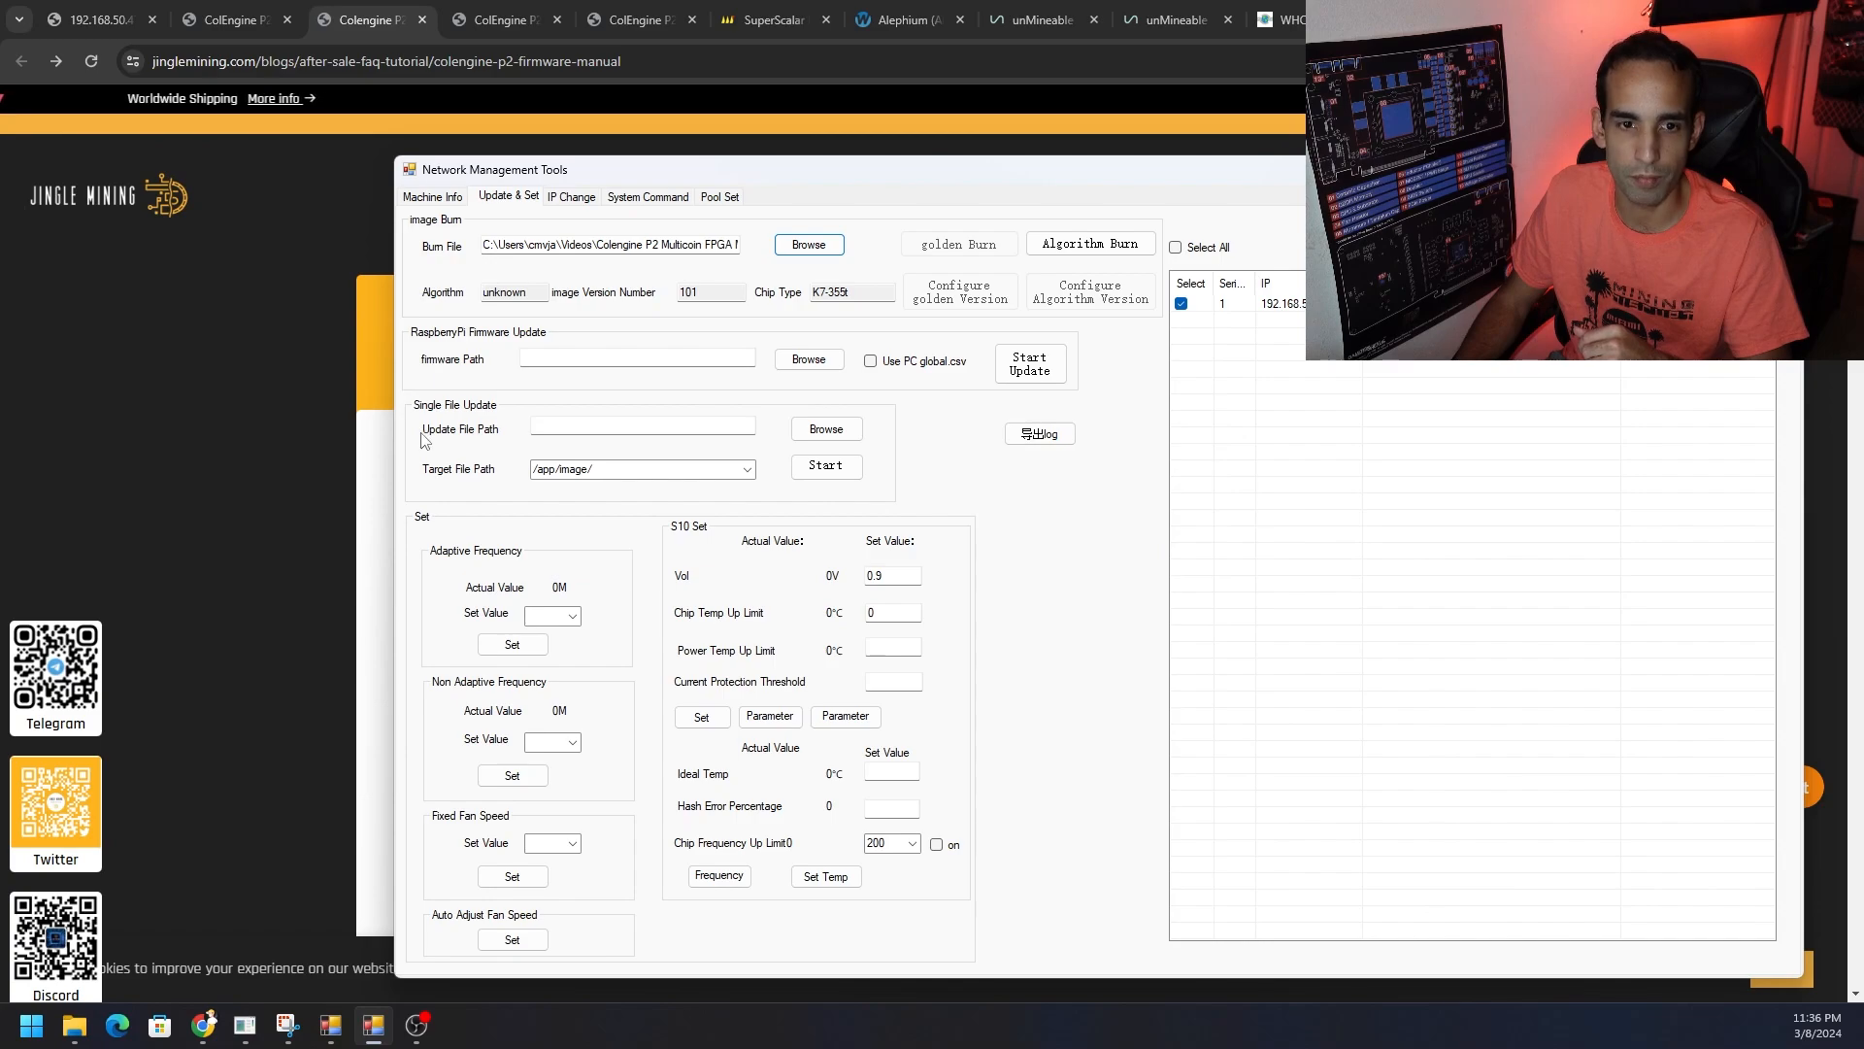
pyautogui.moveTo(666, 615)
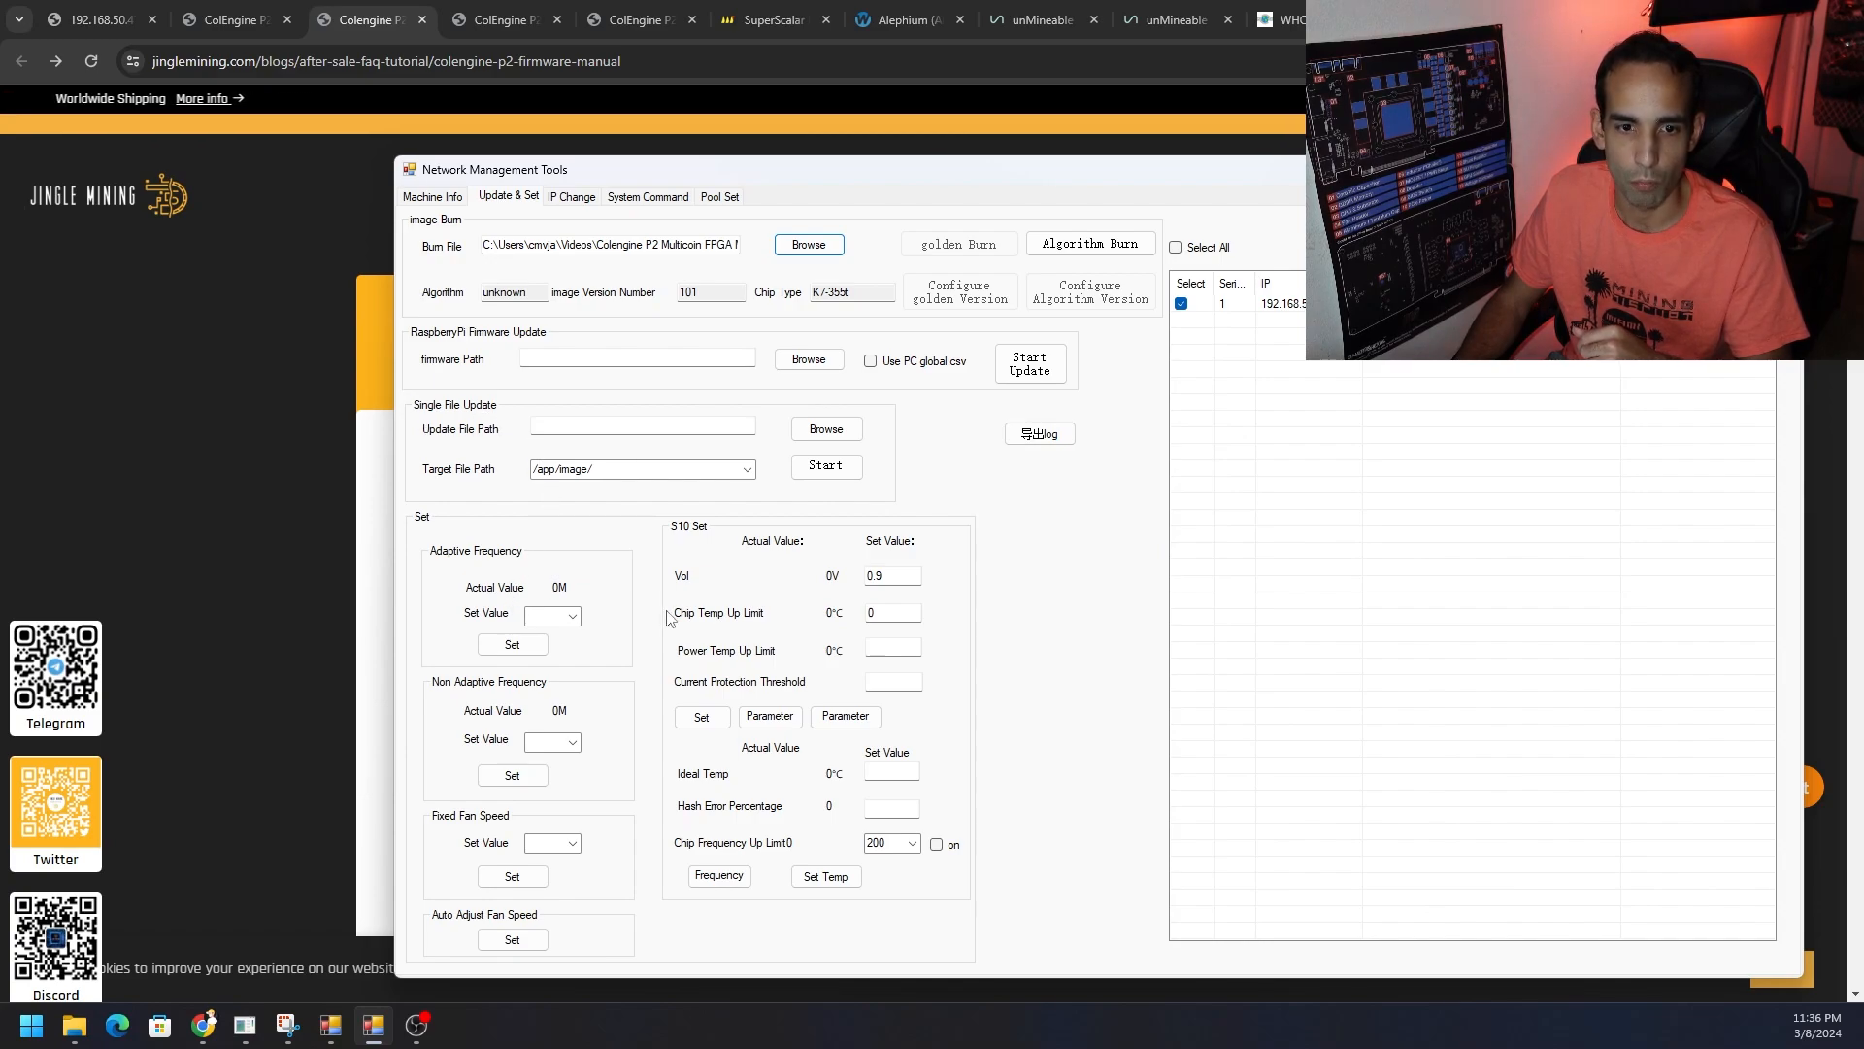
# Step: Inspect the frequency list and S10 Set limits (chip and power temperature, current protection, ideal temperature, frequency cap) without applying
pyautogui.click(549, 616)
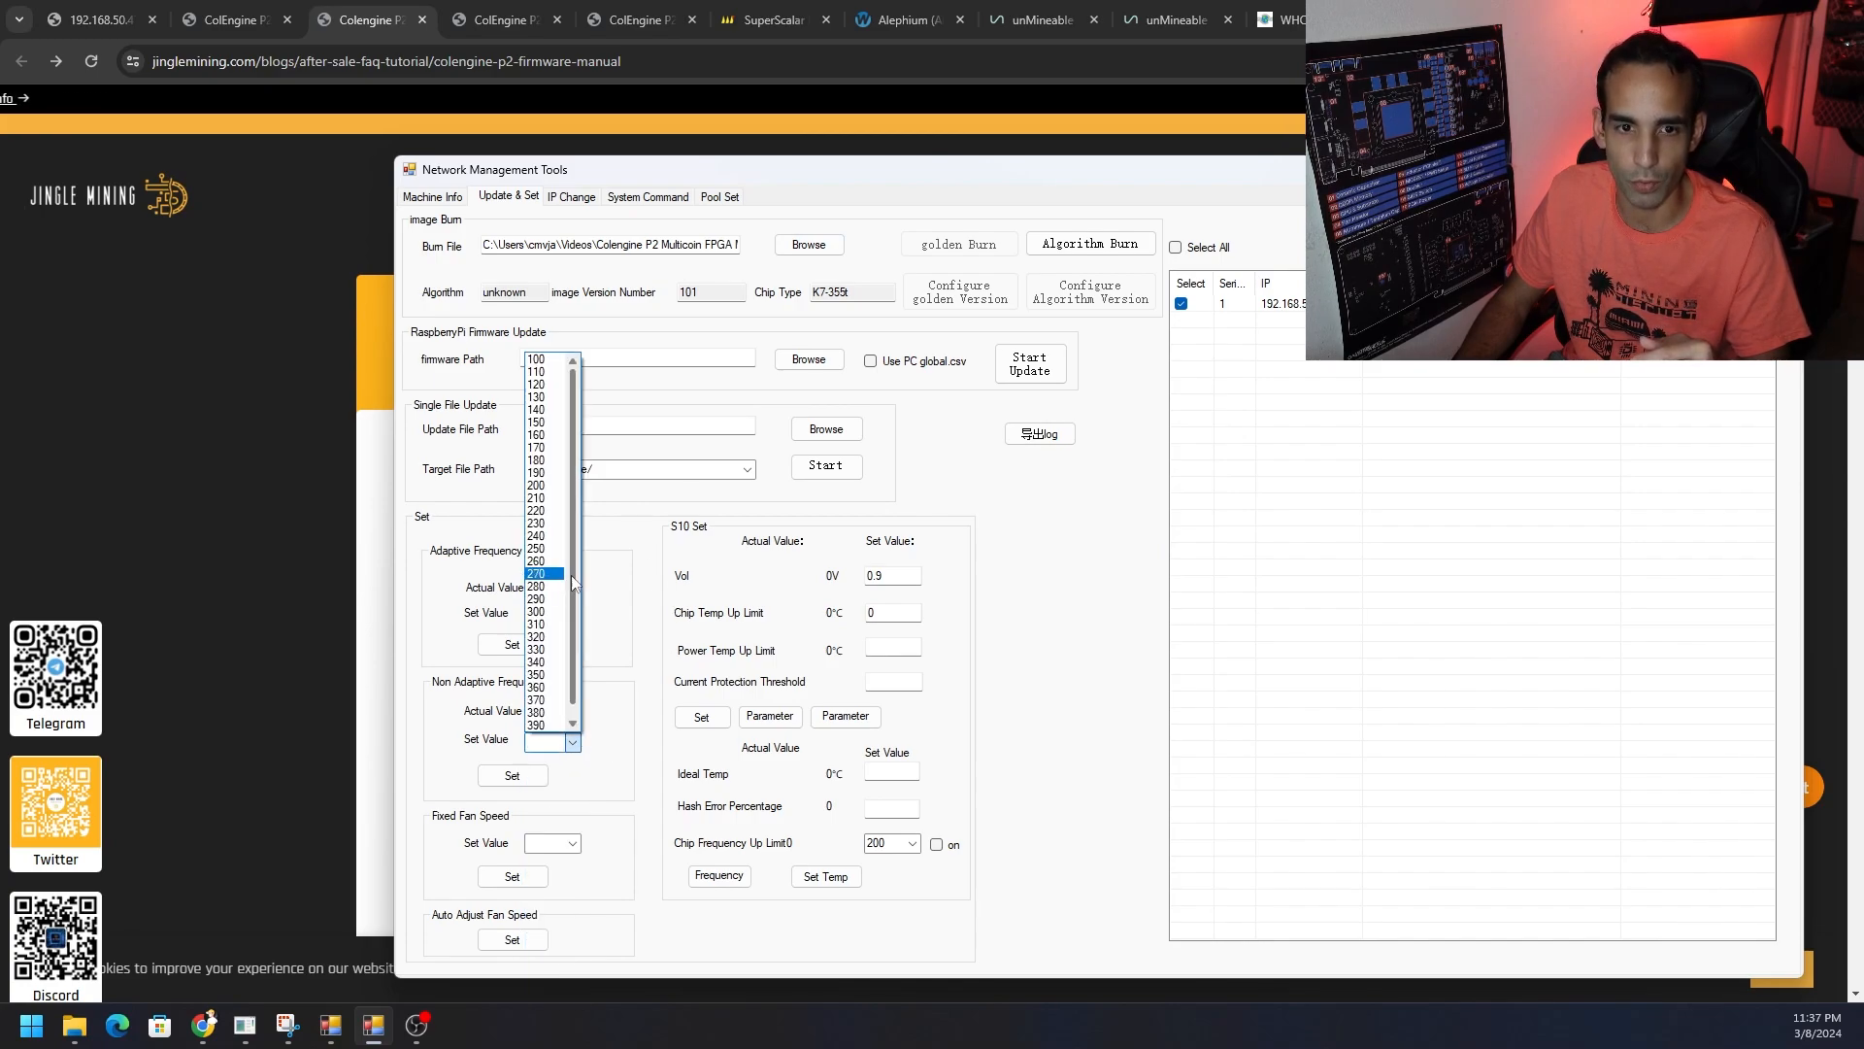
pyautogui.scroll(-3)
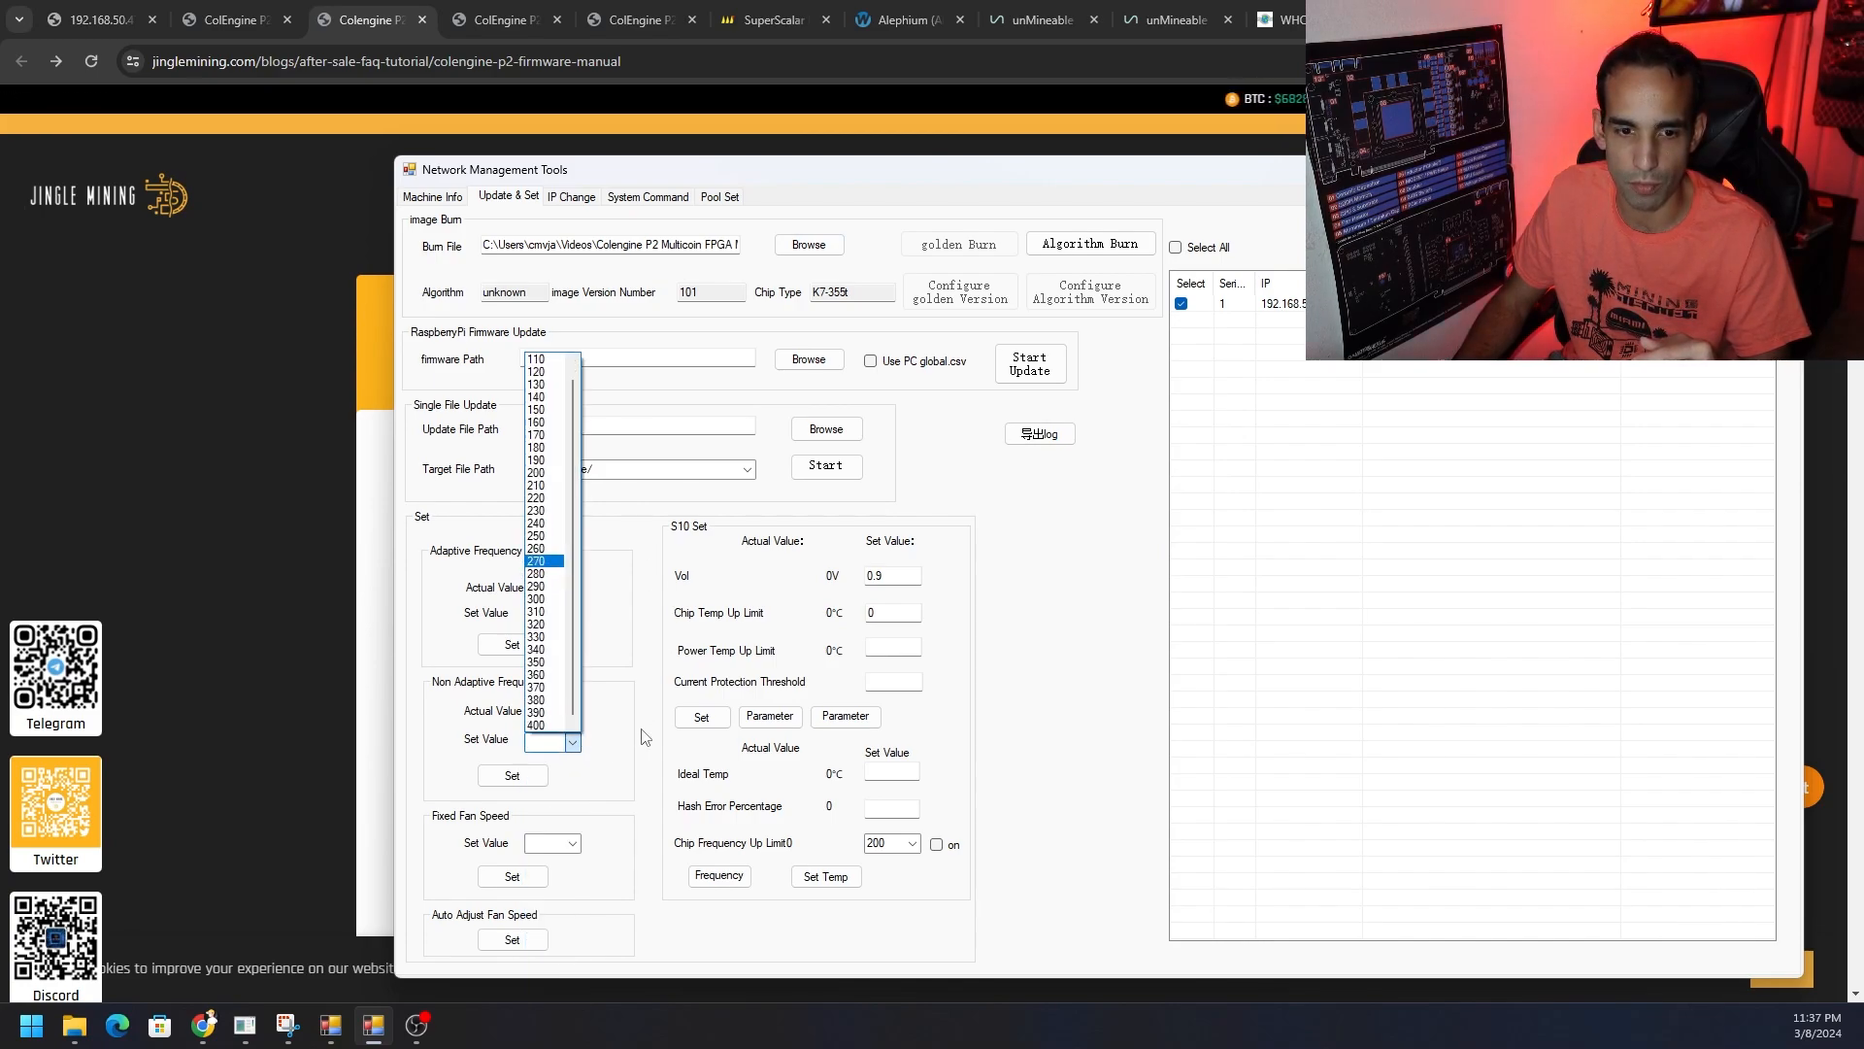
pyautogui.click(569, 841)
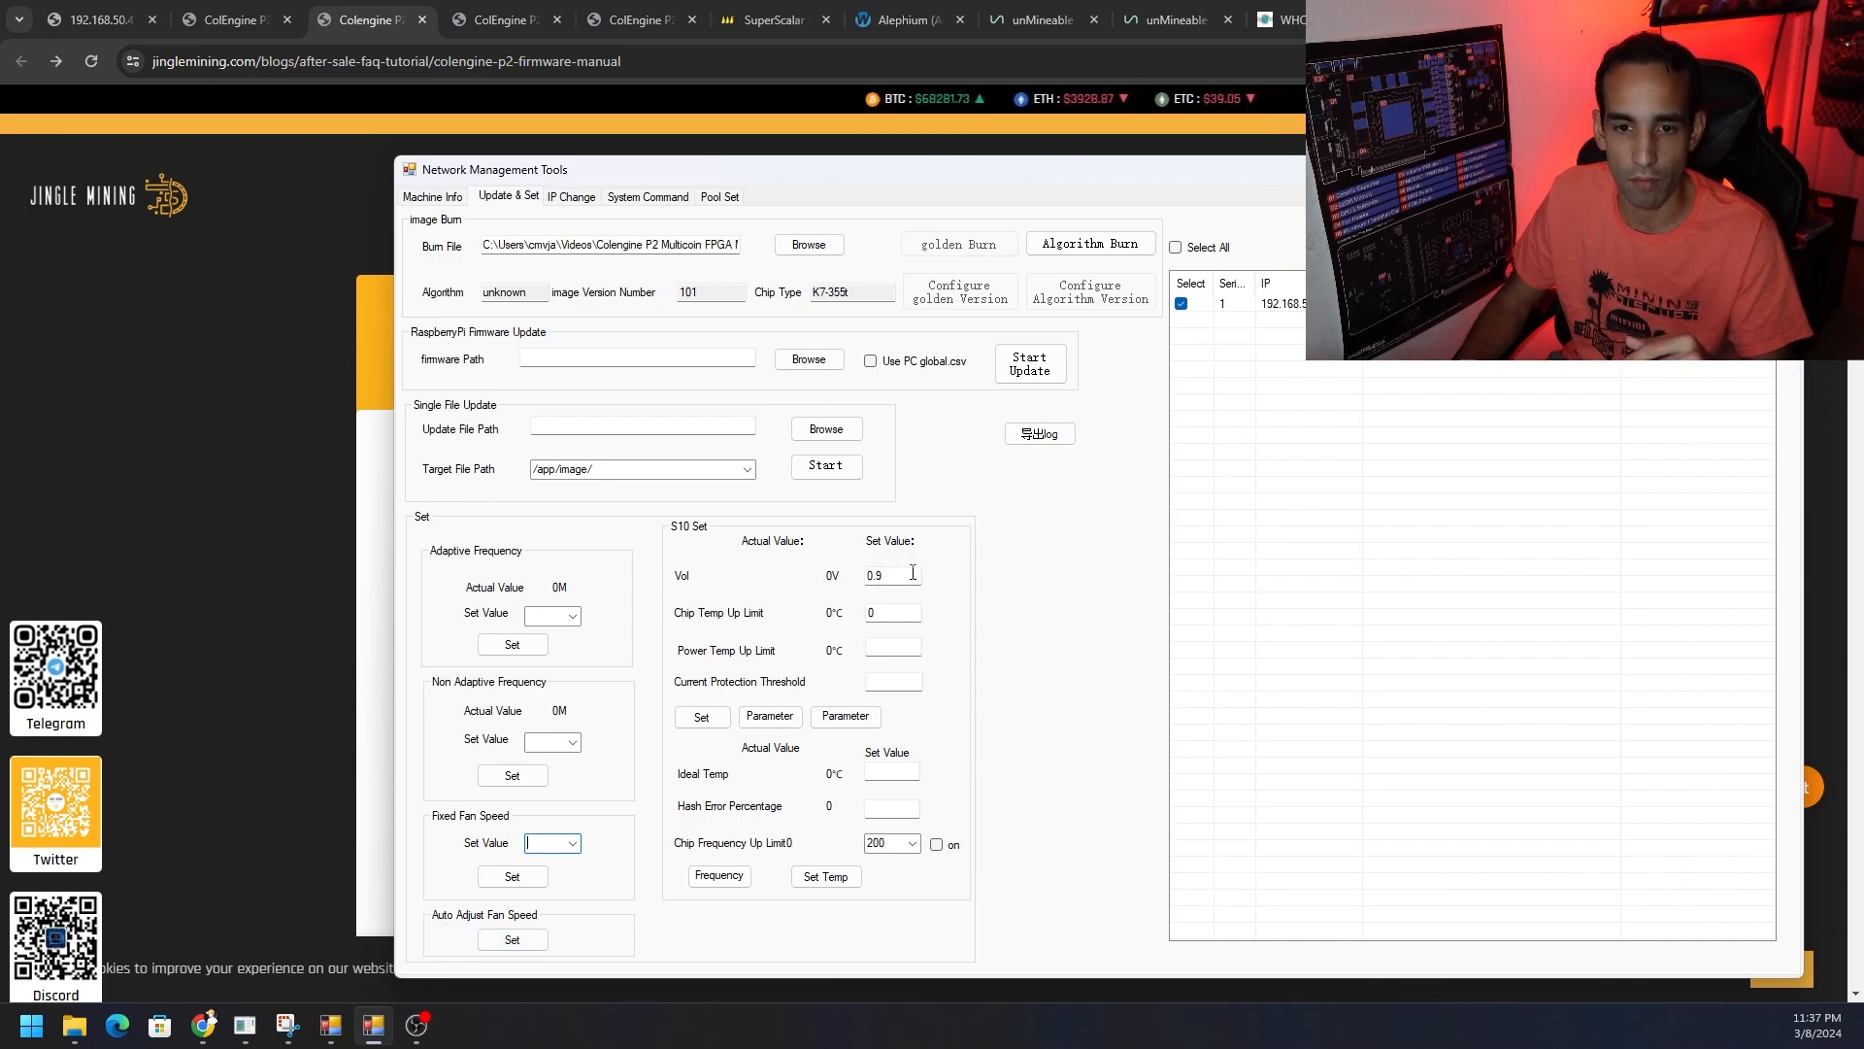
pyautogui.click(892, 612)
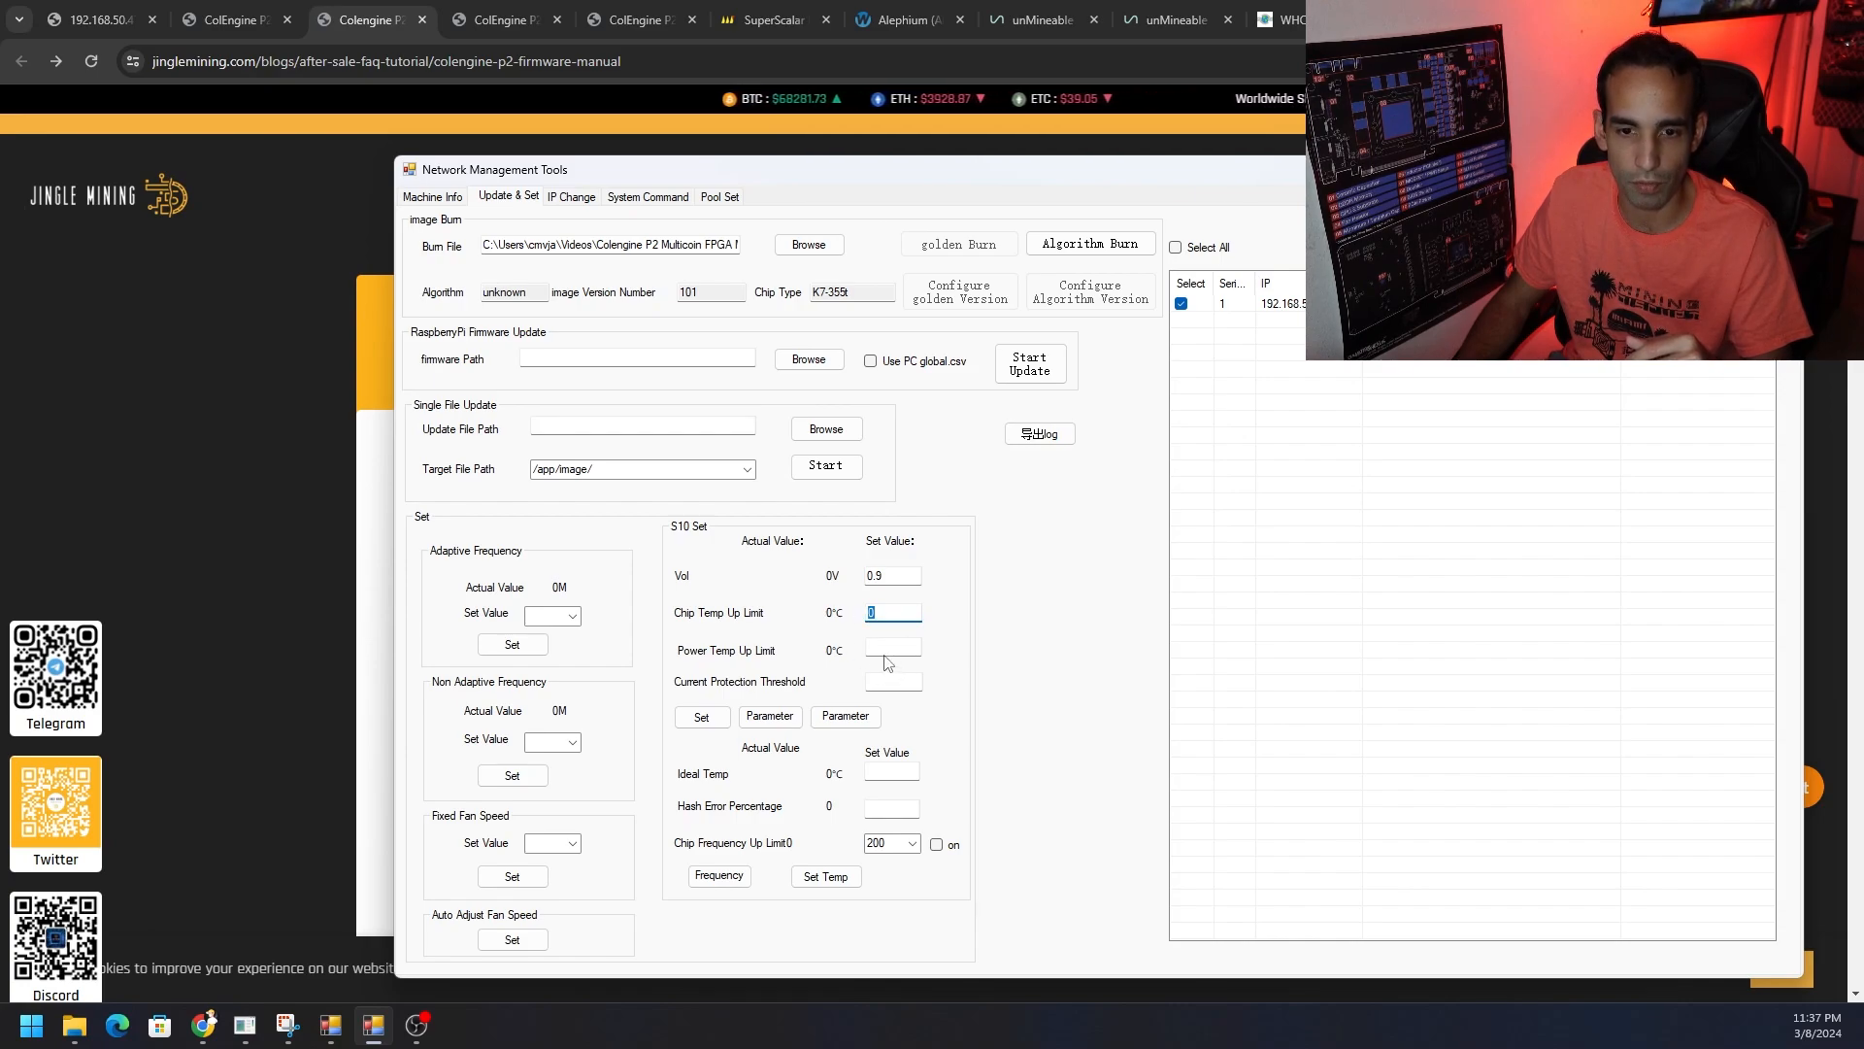
pyautogui.click(891, 648)
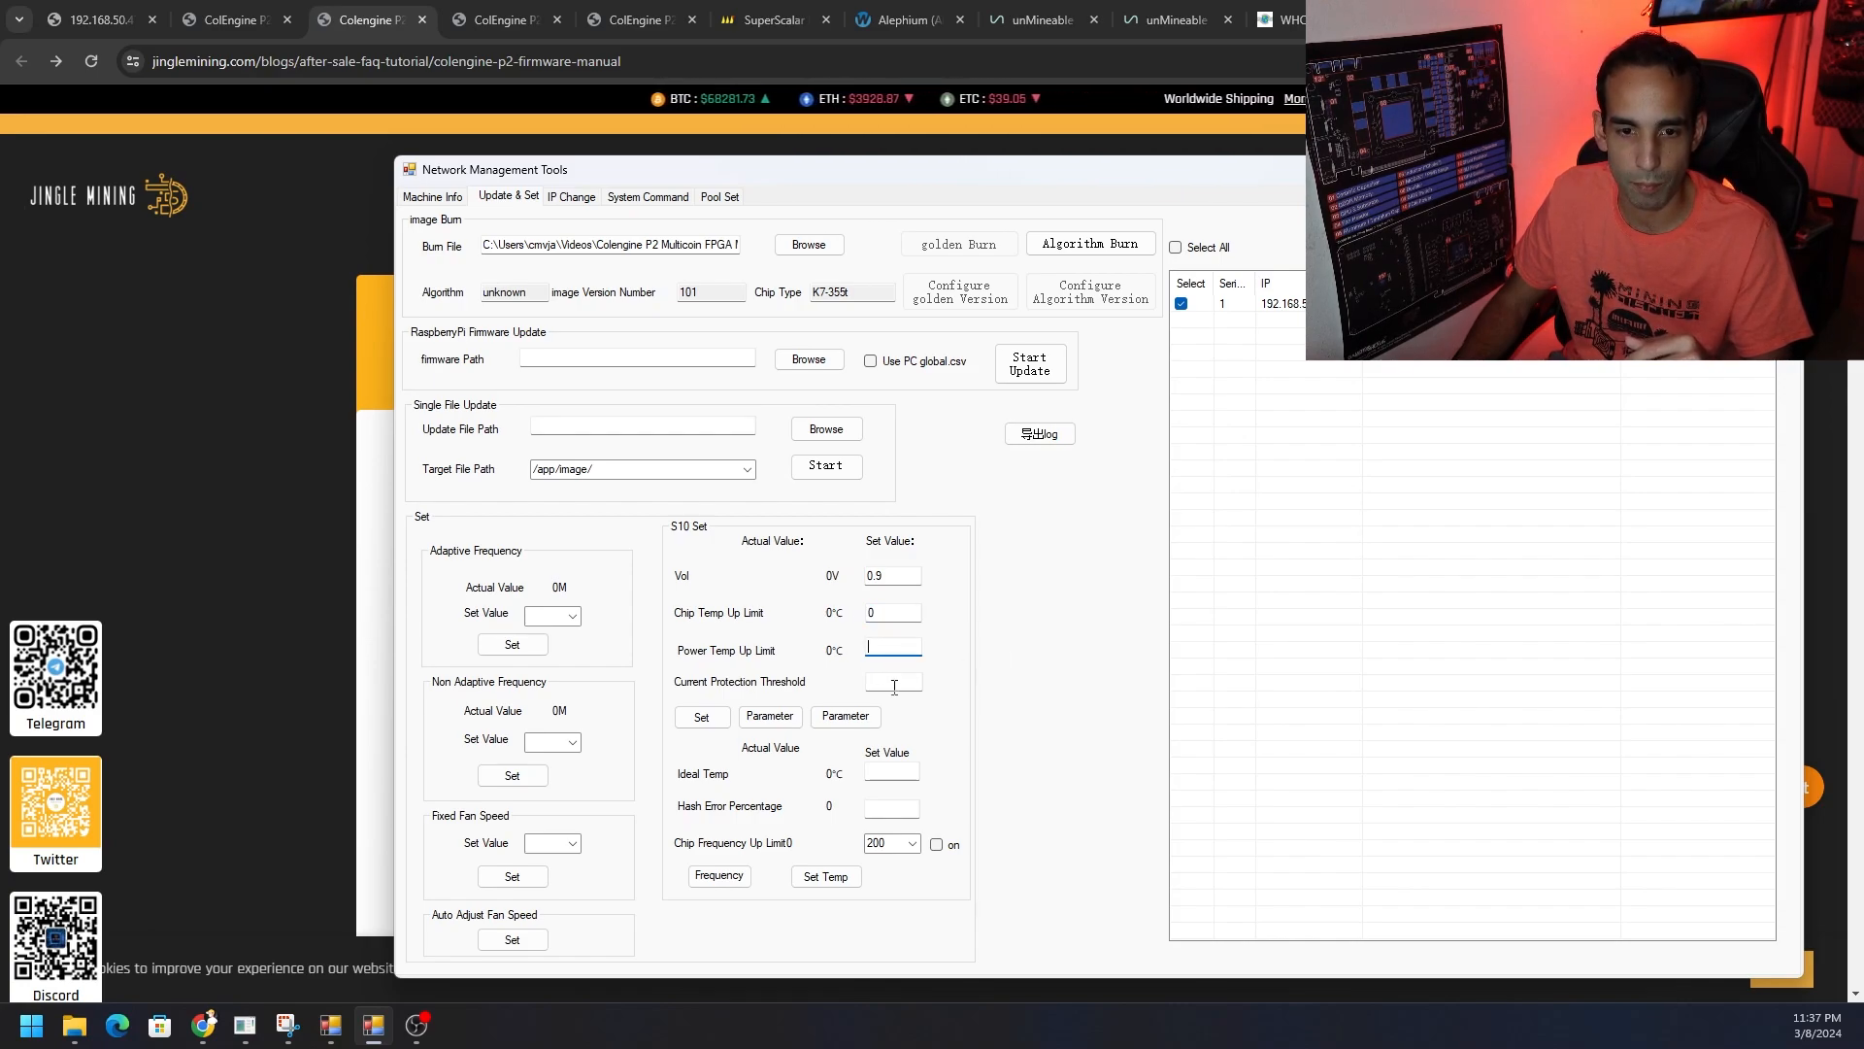
pyautogui.click(892, 682)
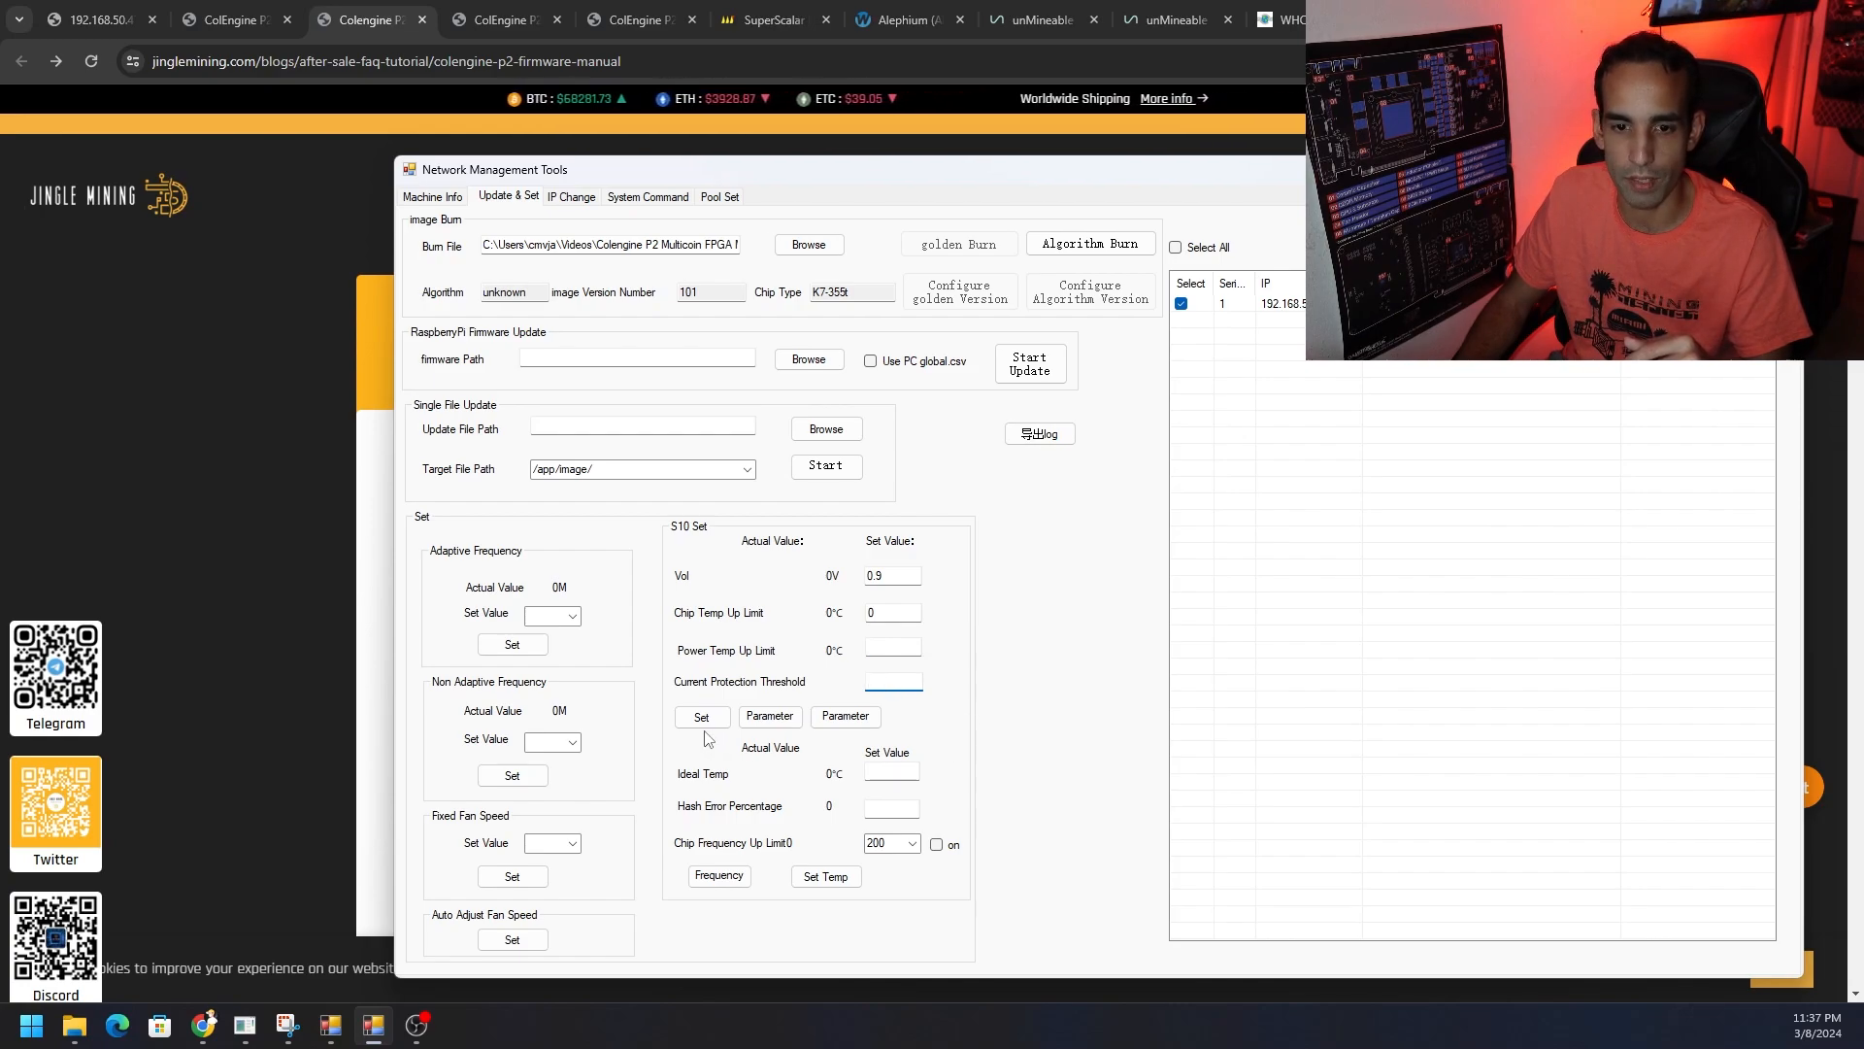
pyautogui.moveTo(899, 795)
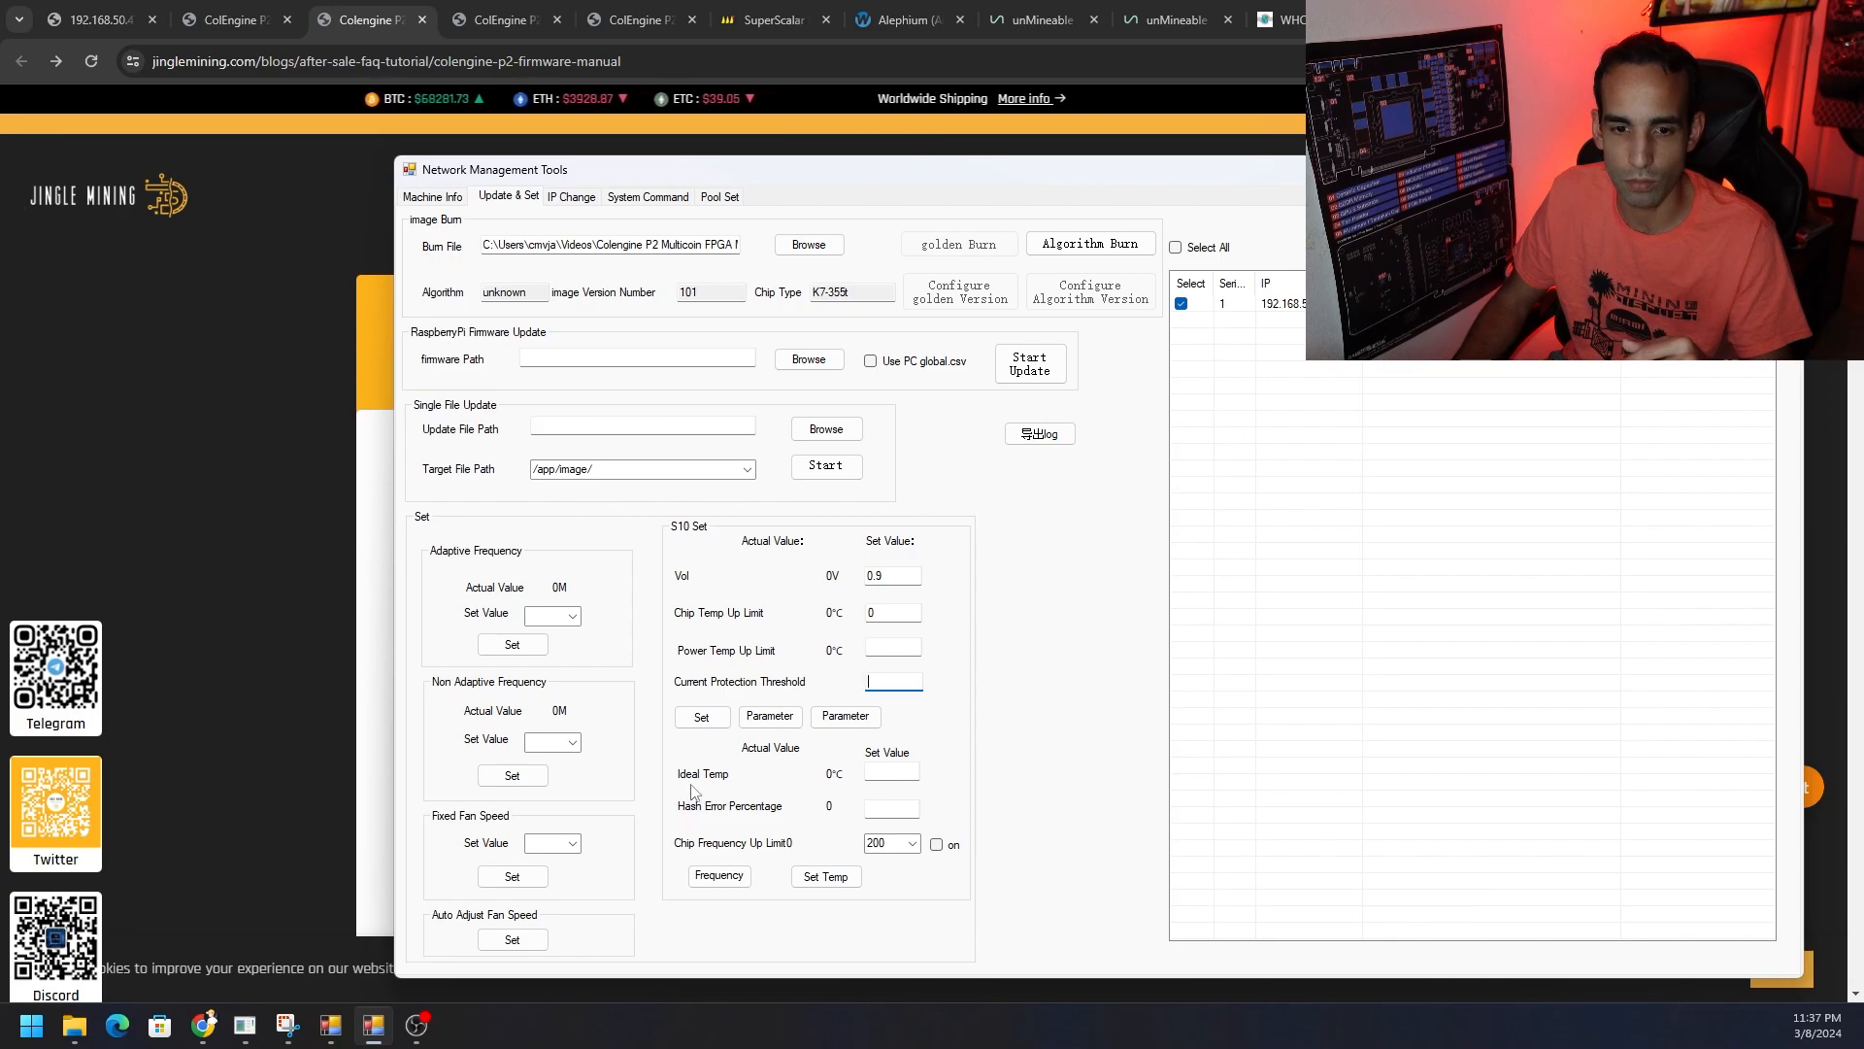
pyautogui.click(891, 774)
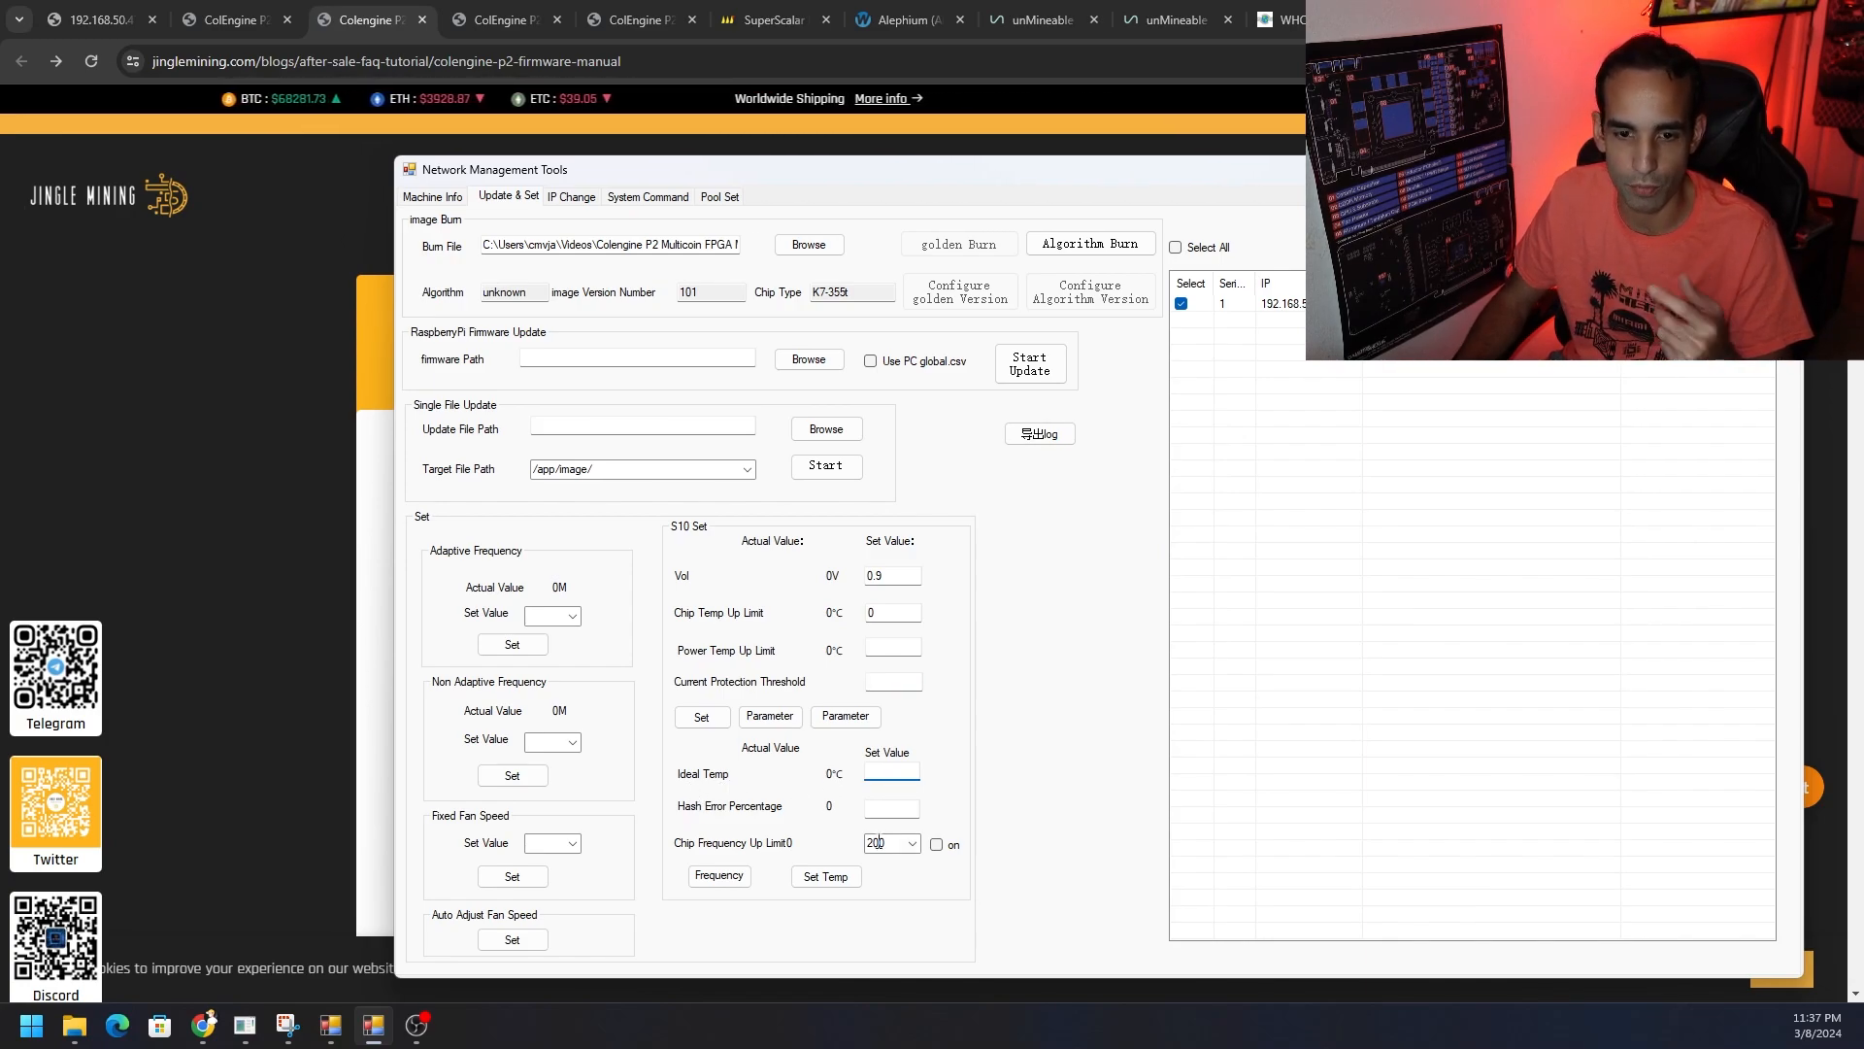
pyautogui.click(911, 843)
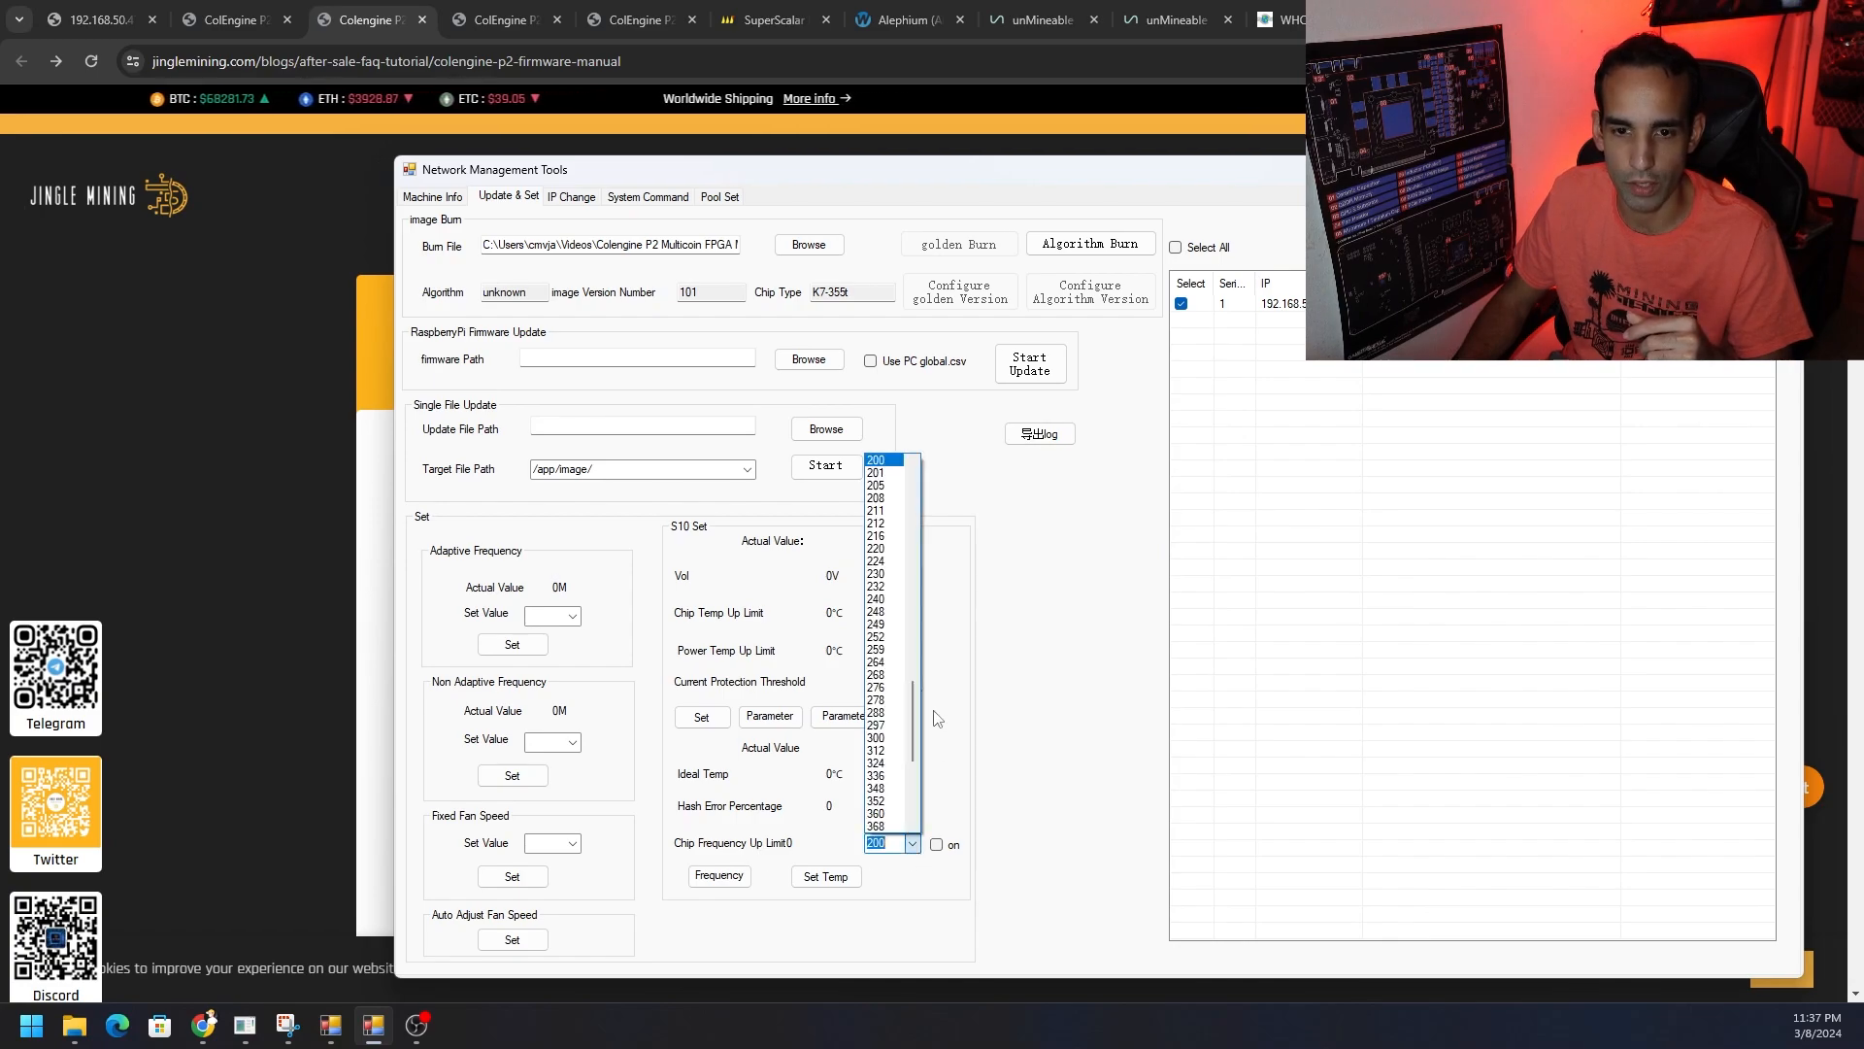
pyautogui.scroll(-3)
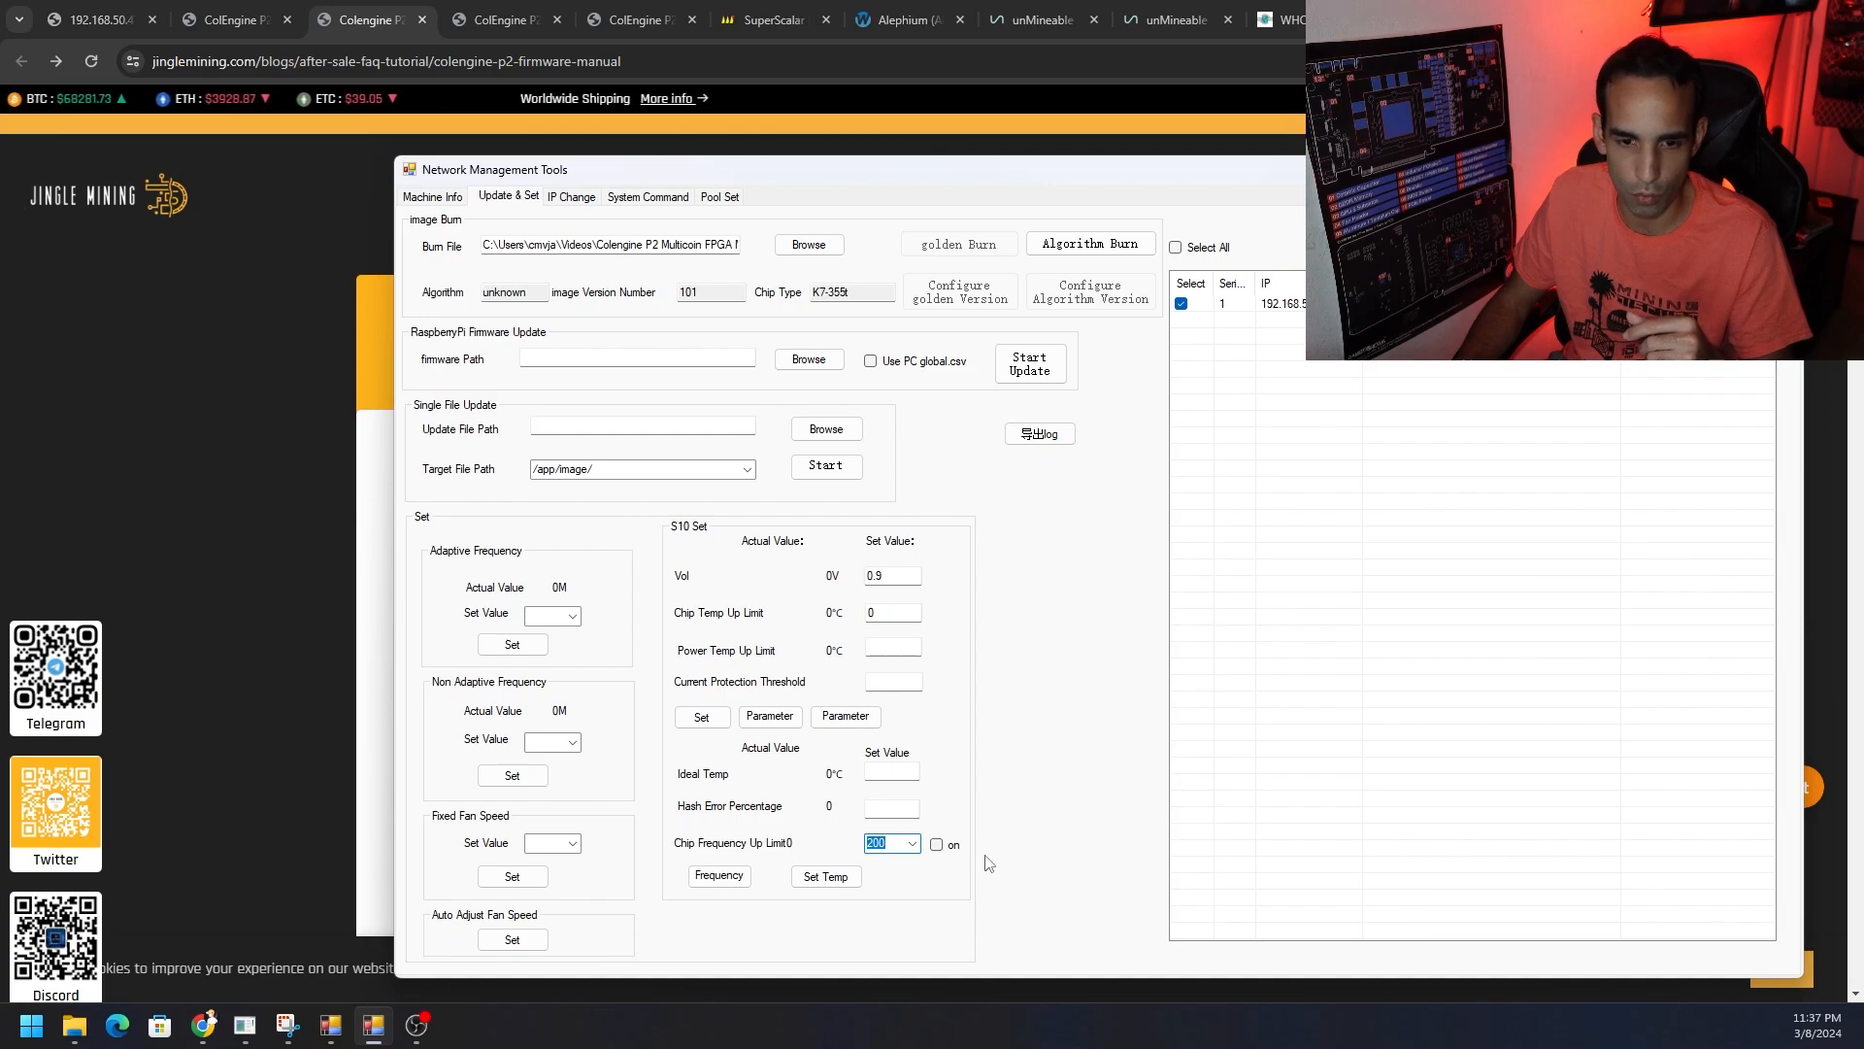
pyautogui.moveTo(1128, 331)
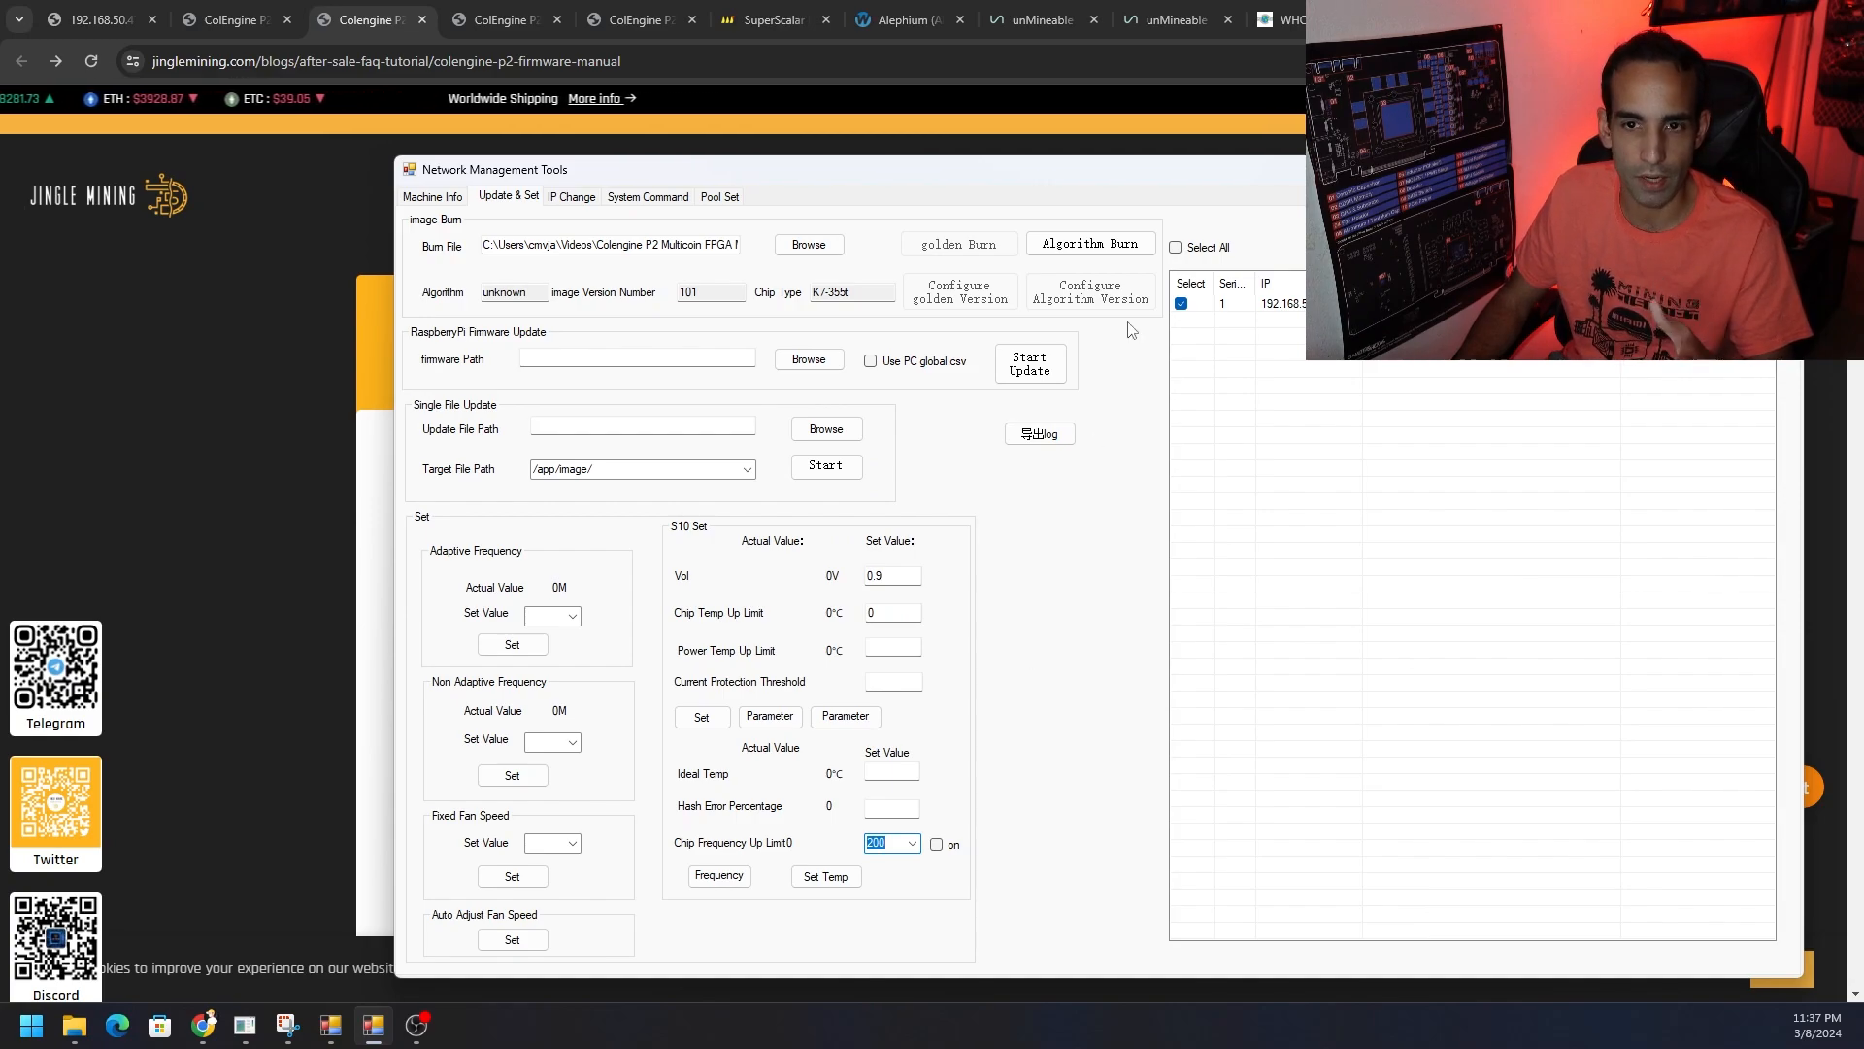
pyautogui.moveTo(983, 496)
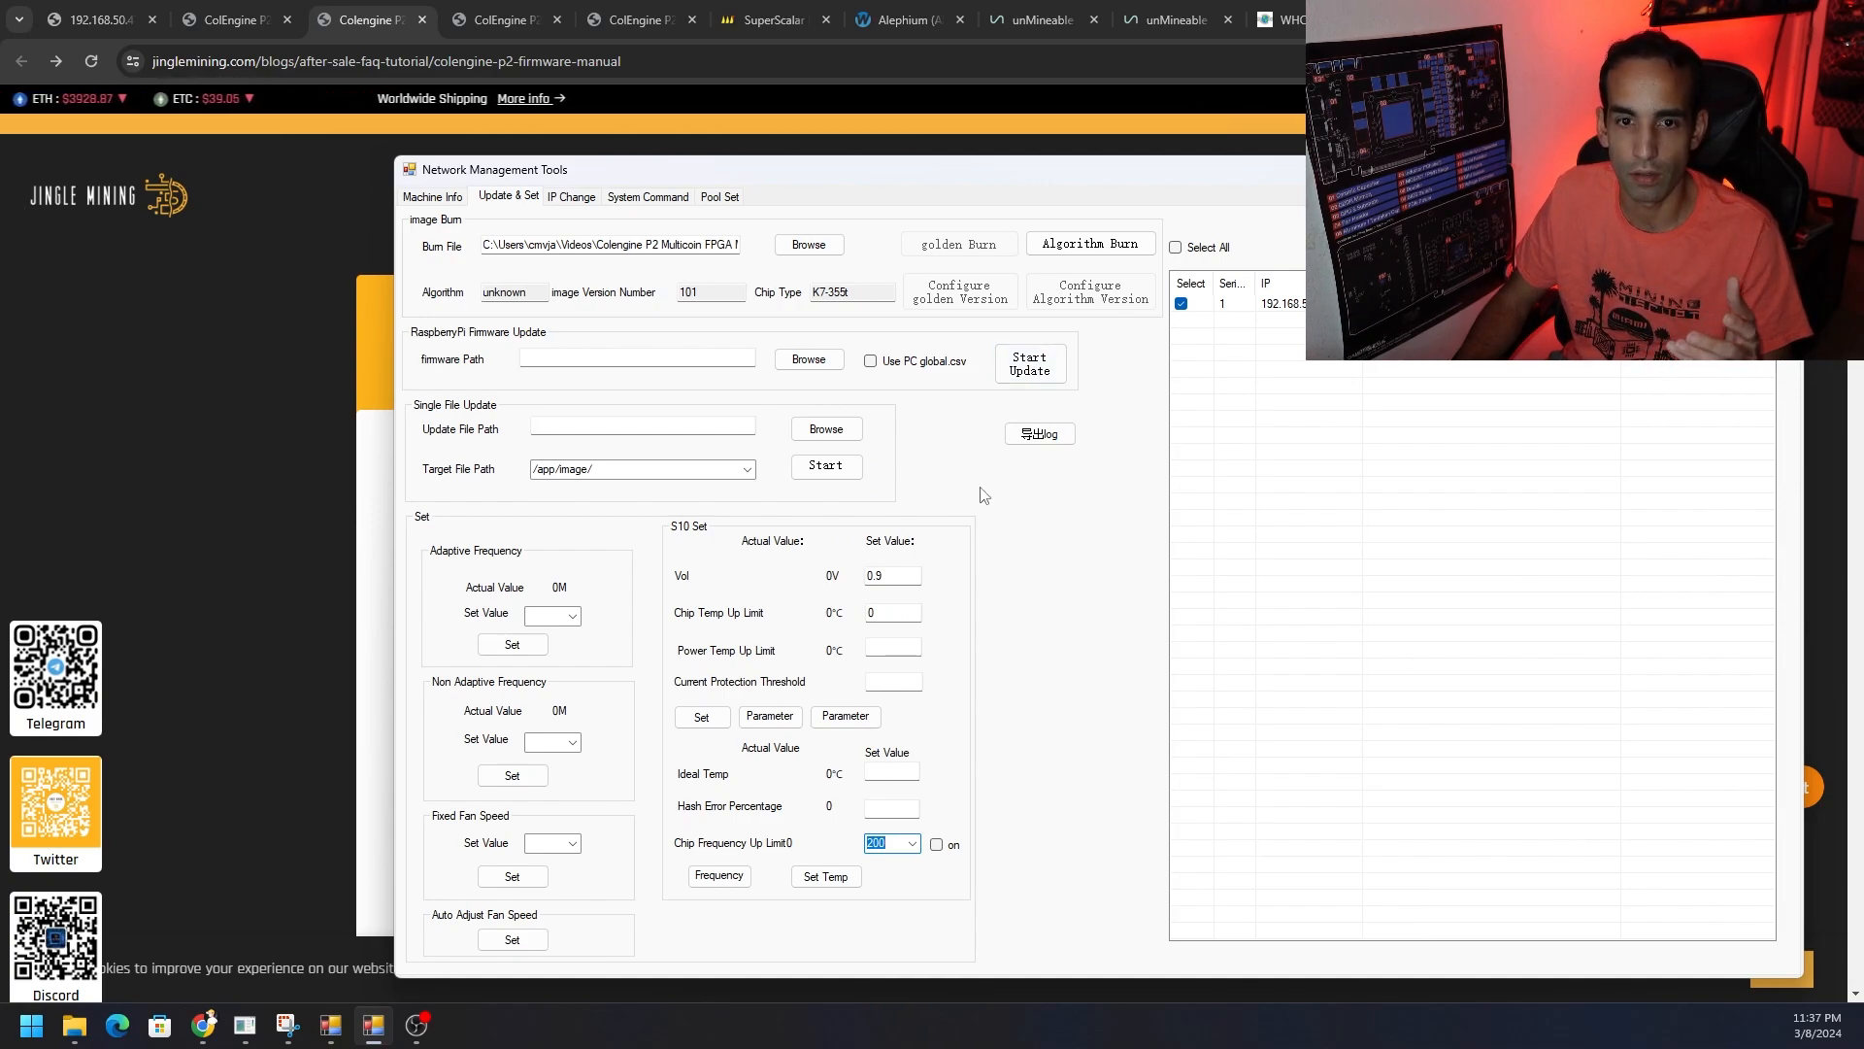
# Step: Return to the machine overview showing 192.168.50.47 mining on 174.138.61.24:3333 at 37.8 average temperature
pyautogui.click(431, 196)
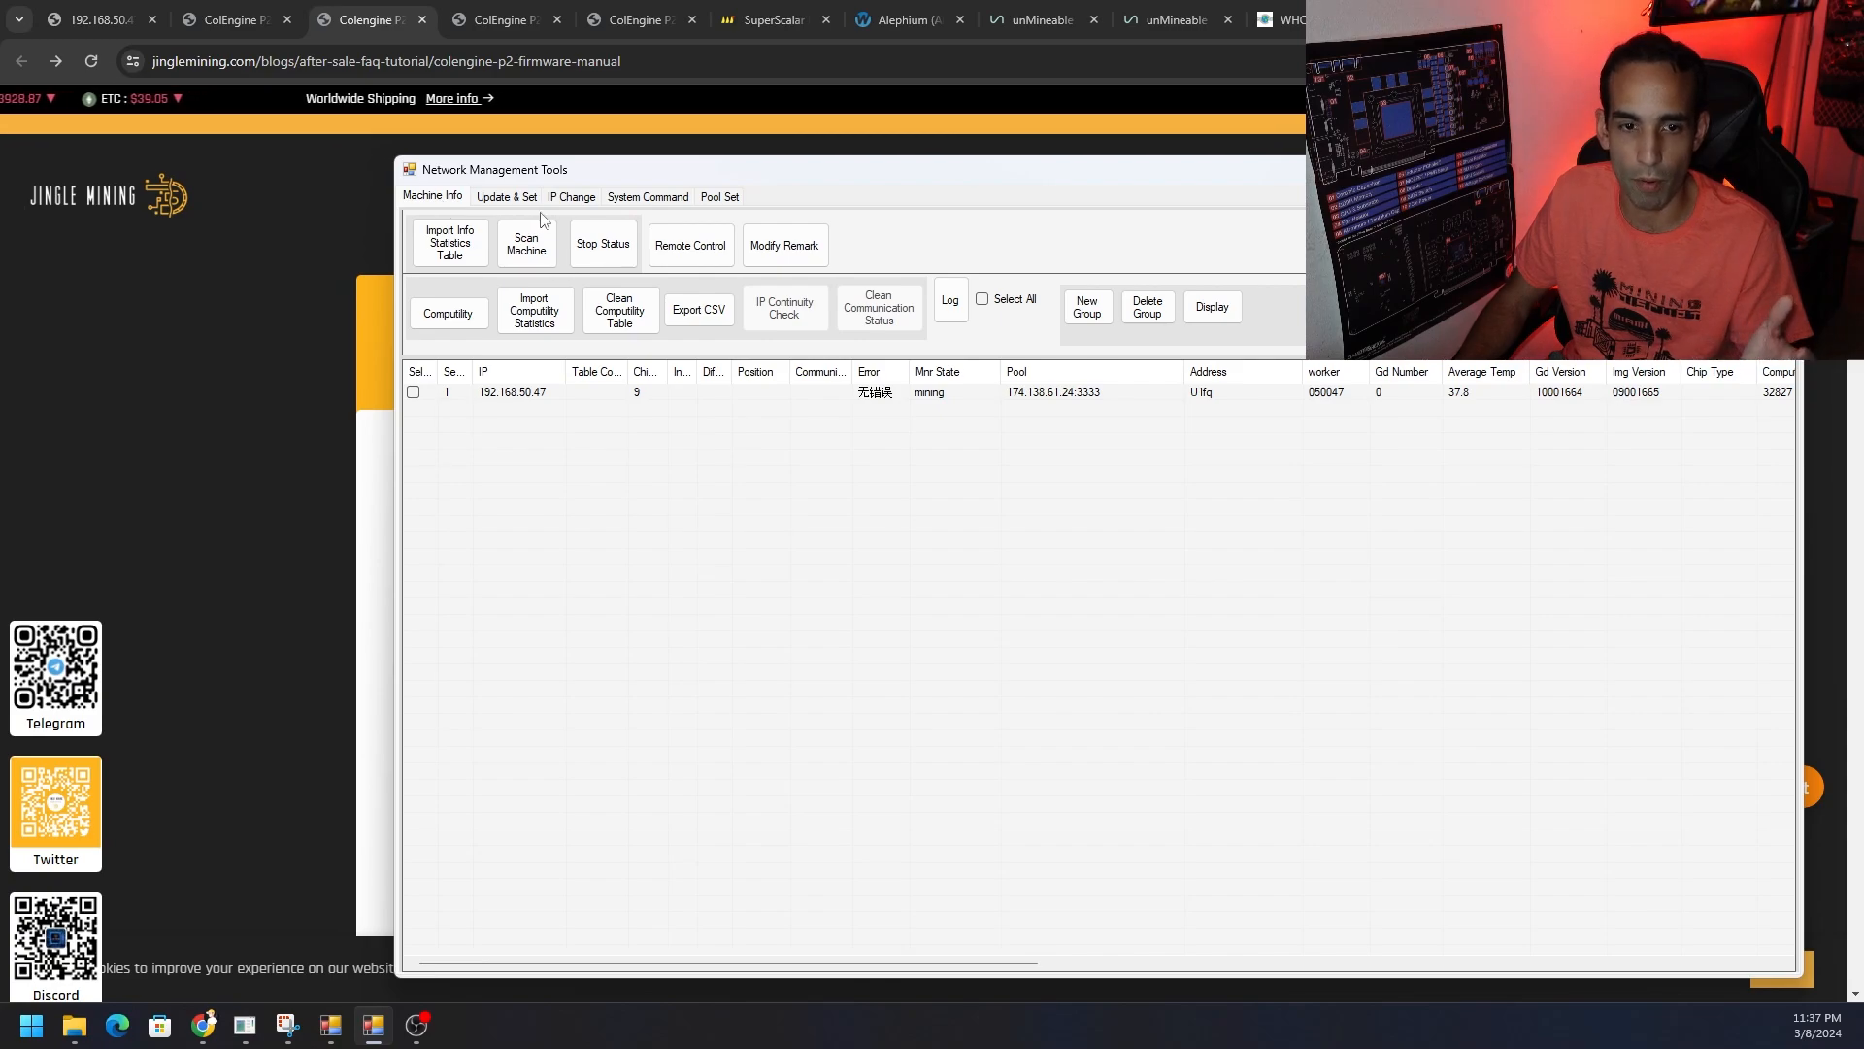
# Step: Return to the Update & Set page, now with the burn file blank and the miner unticked
pyautogui.click(507, 196)
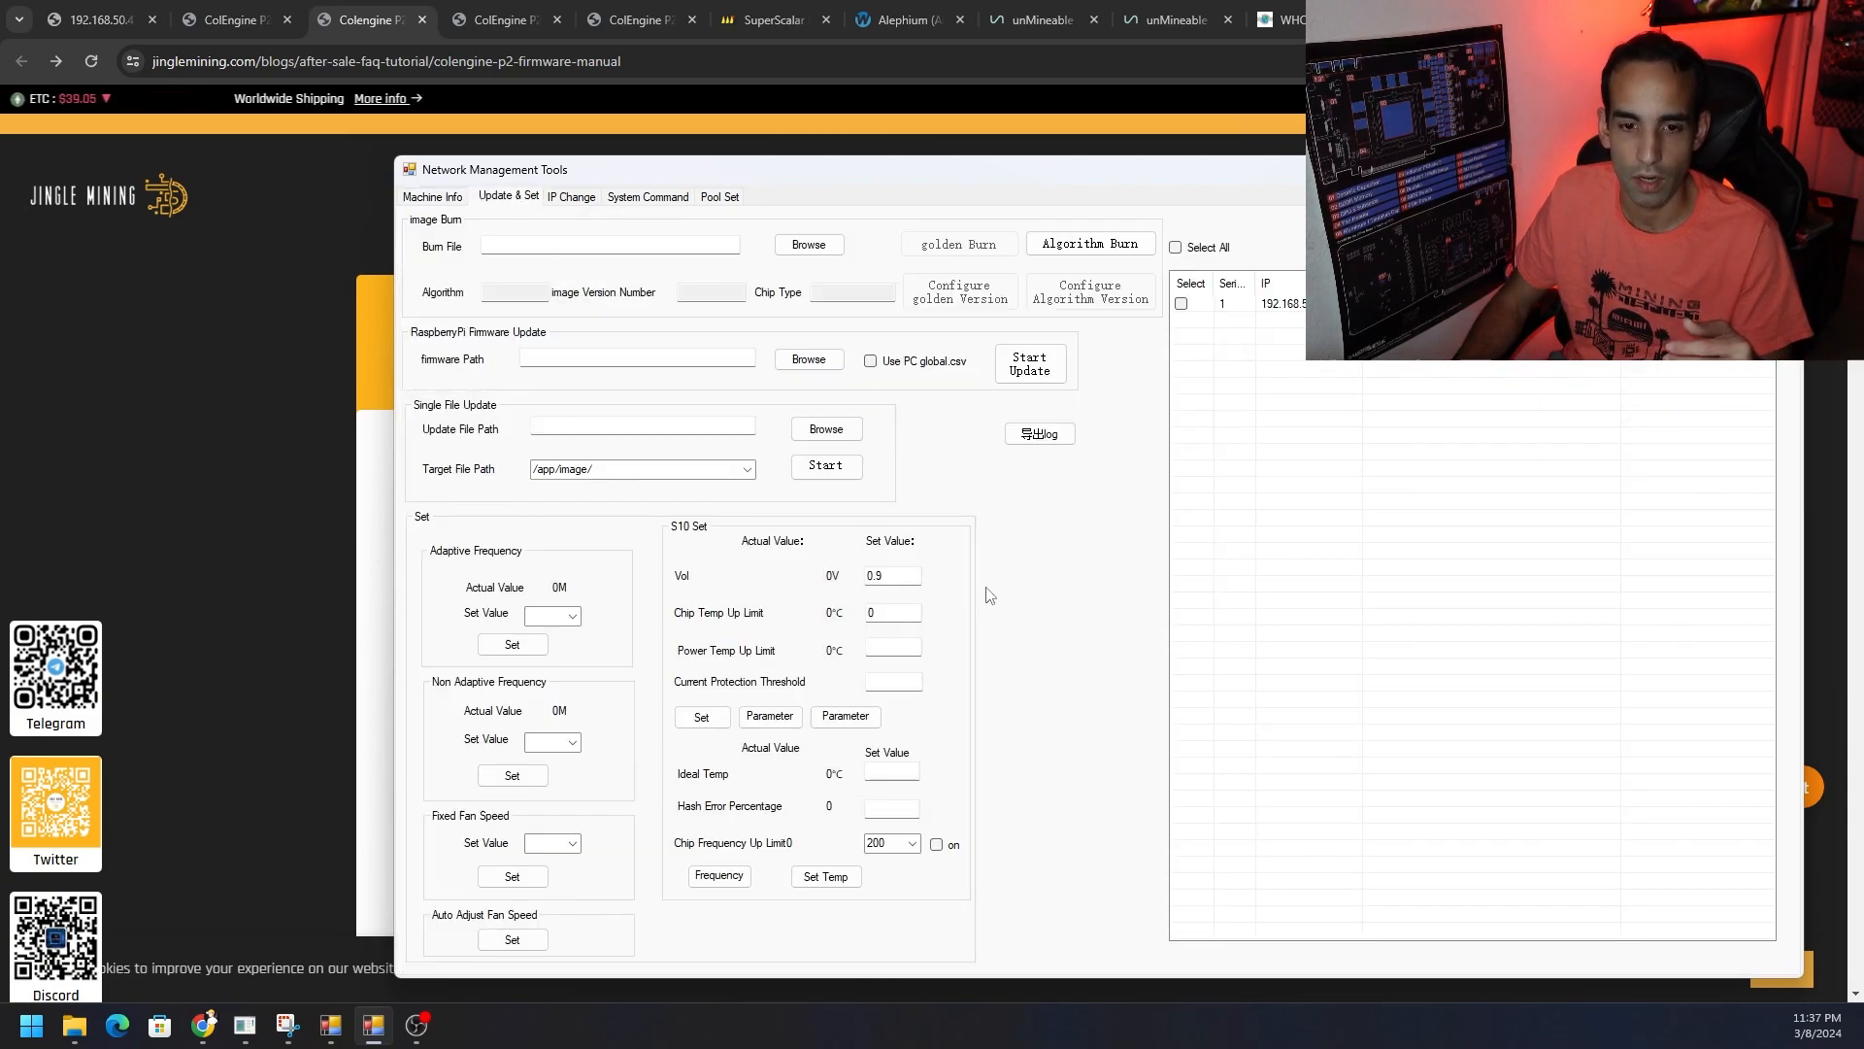
pyautogui.moveTo(1057, 610)
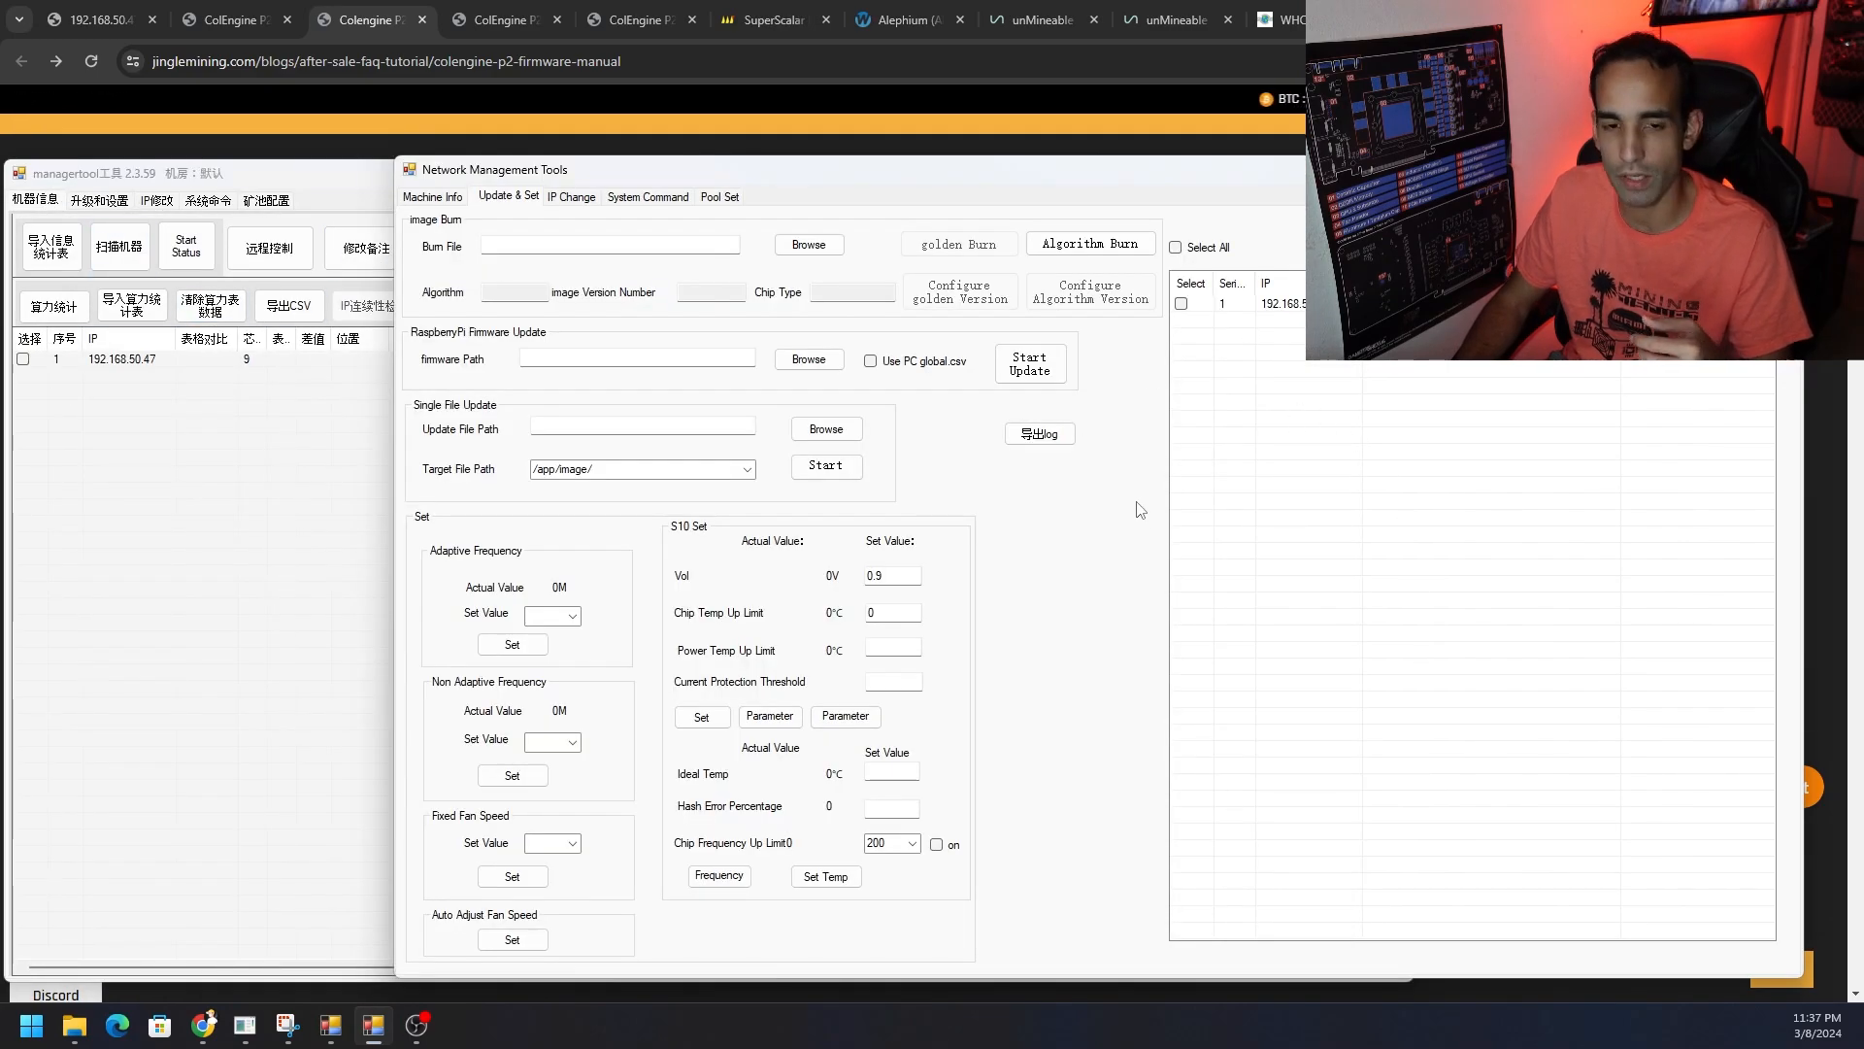
pyautogui.moveTo(979, 557)
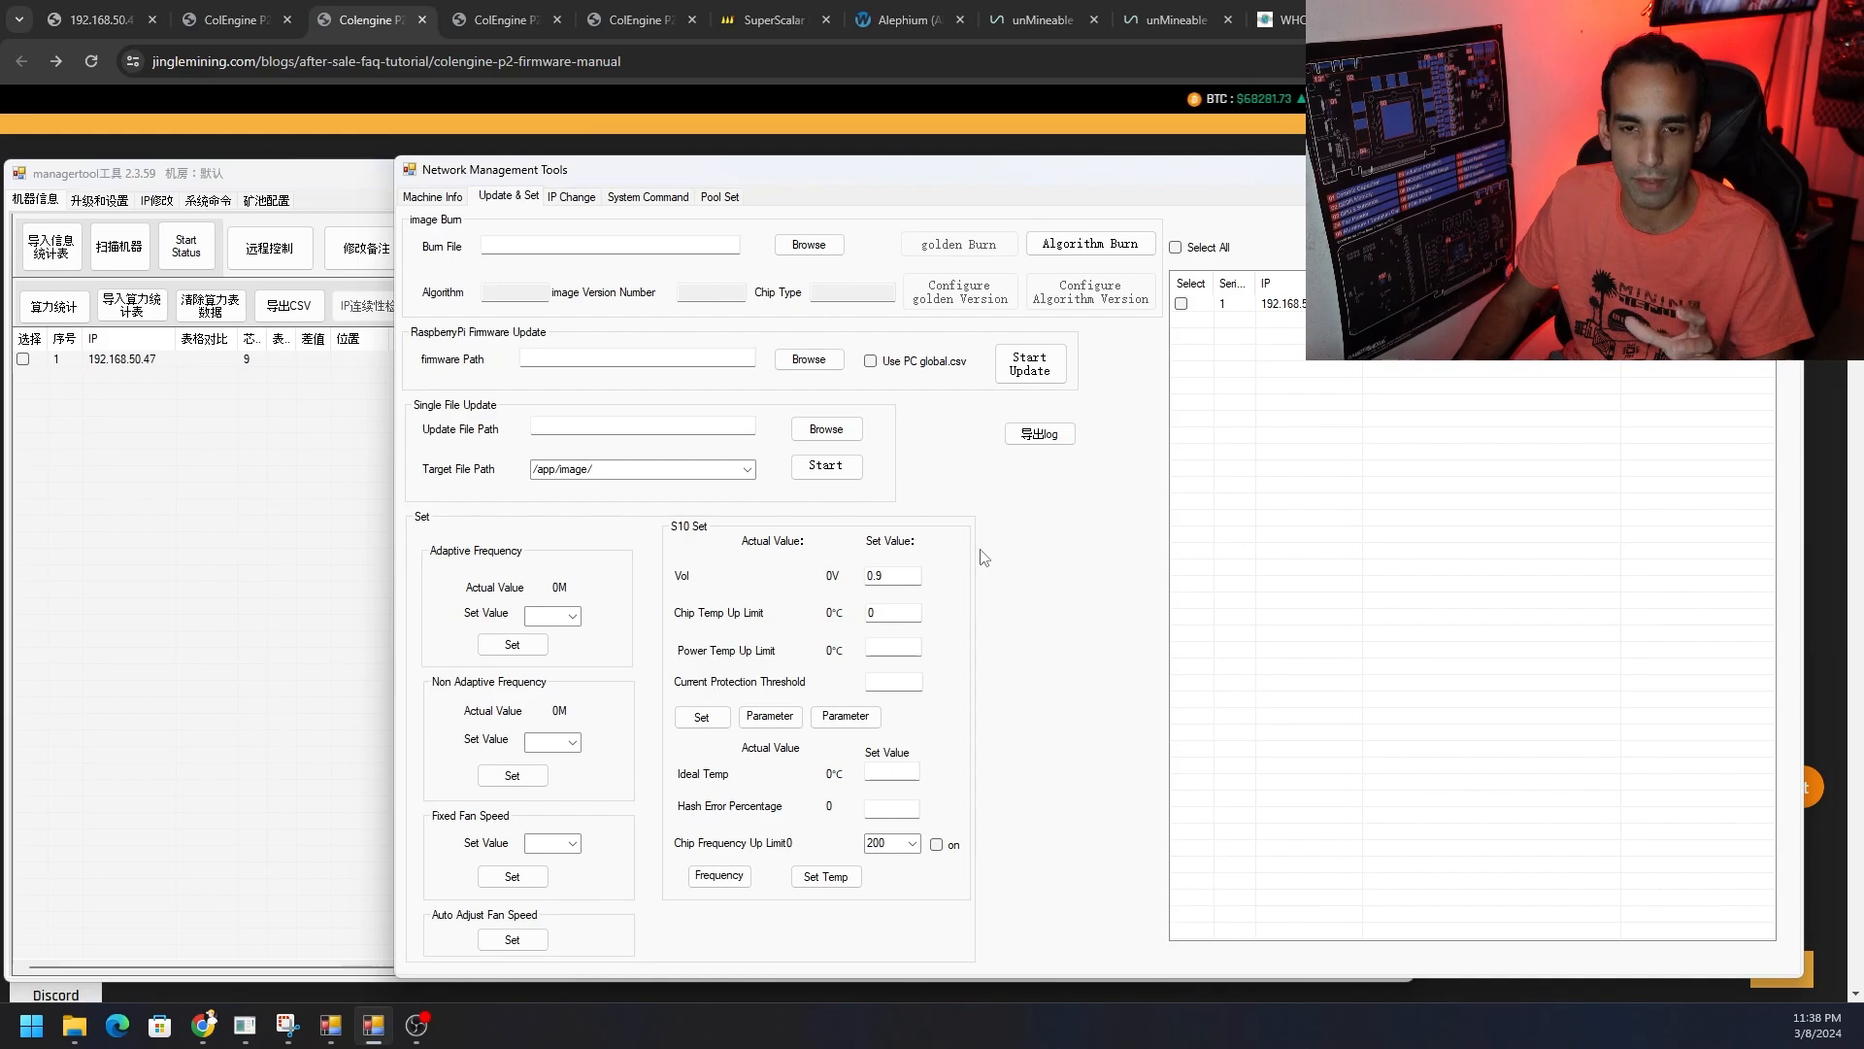
pyautogui.moveTo(362, 495)
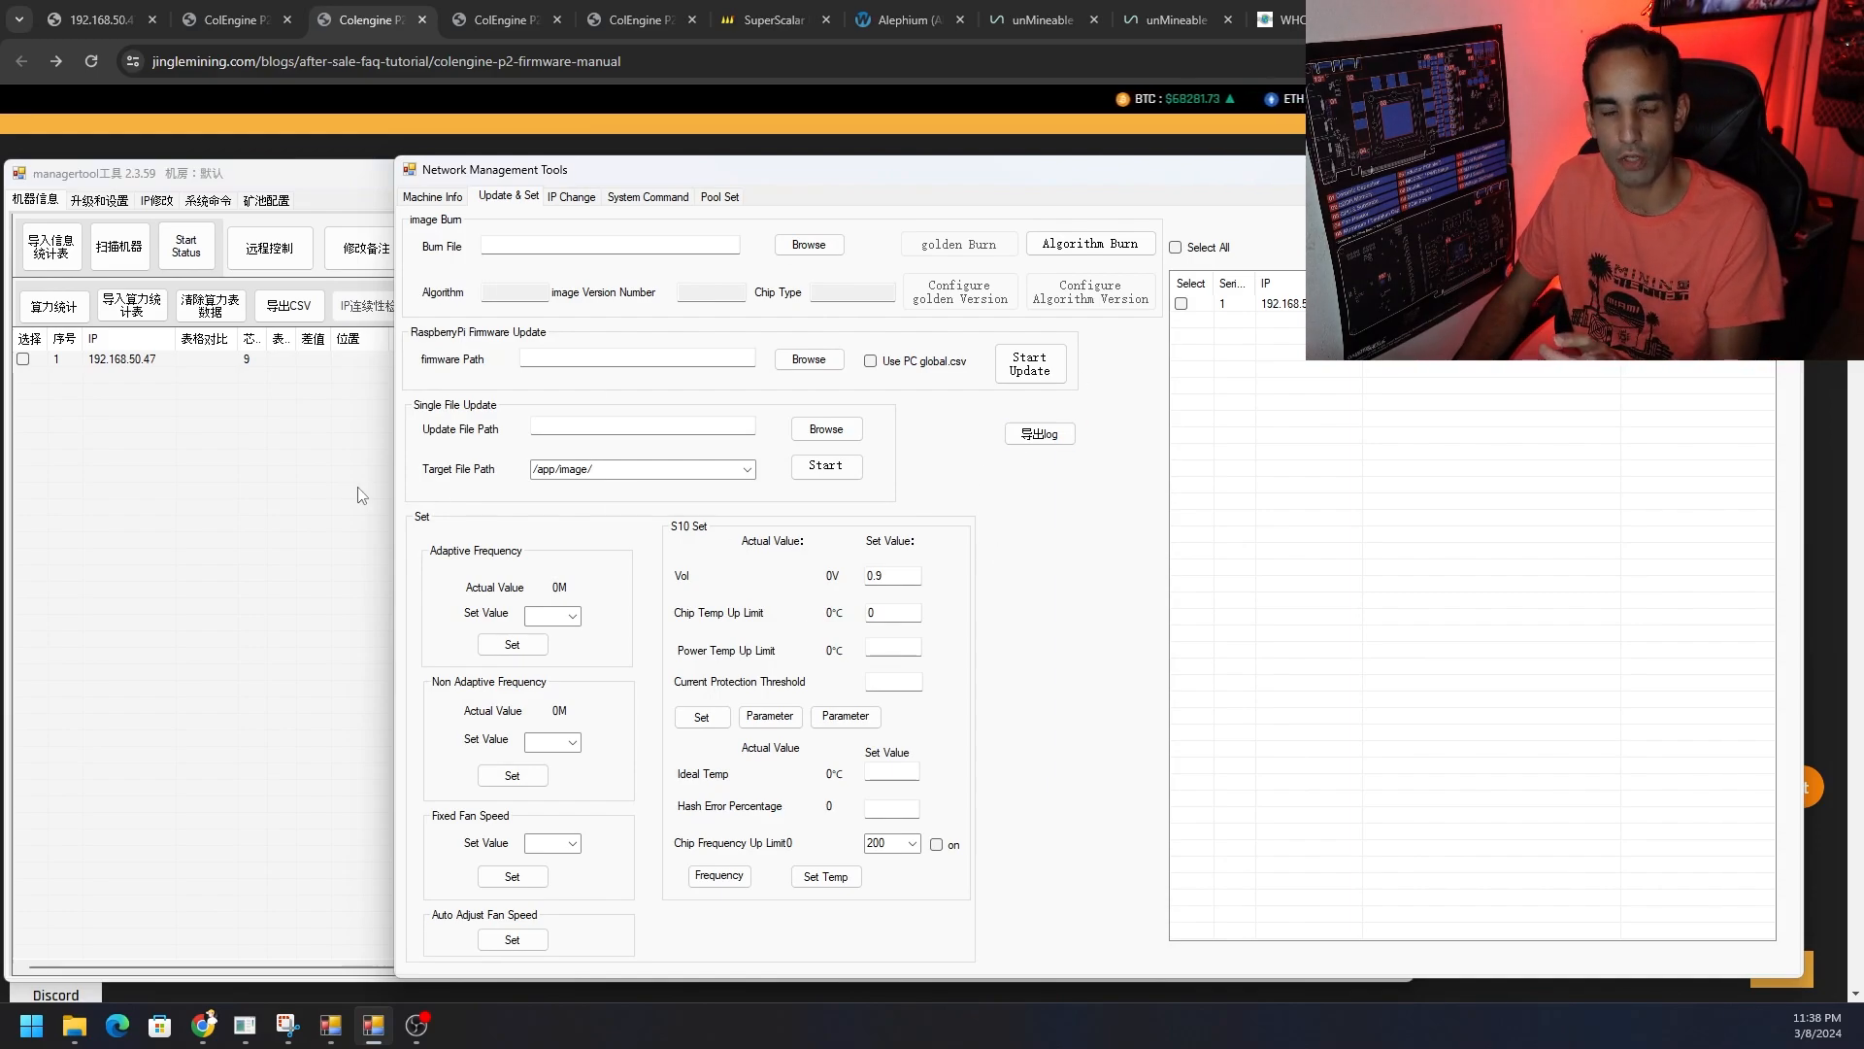